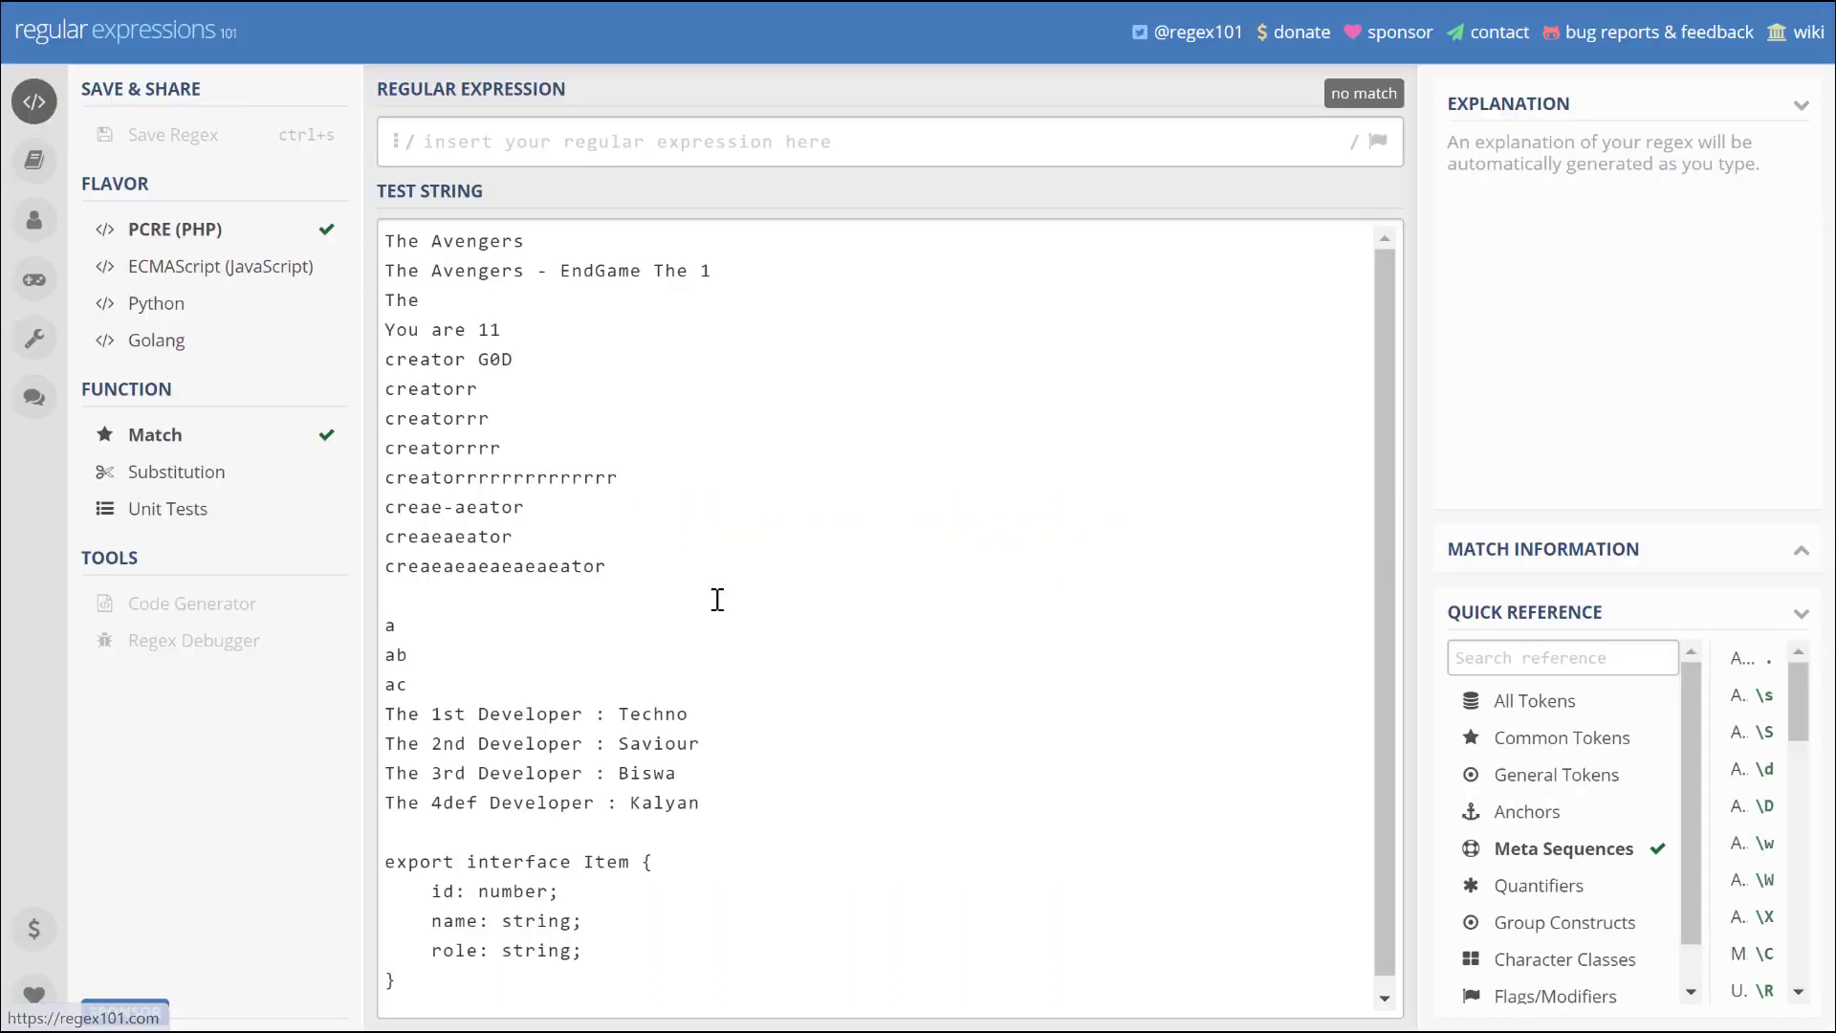
mouse_move(1424, 486)
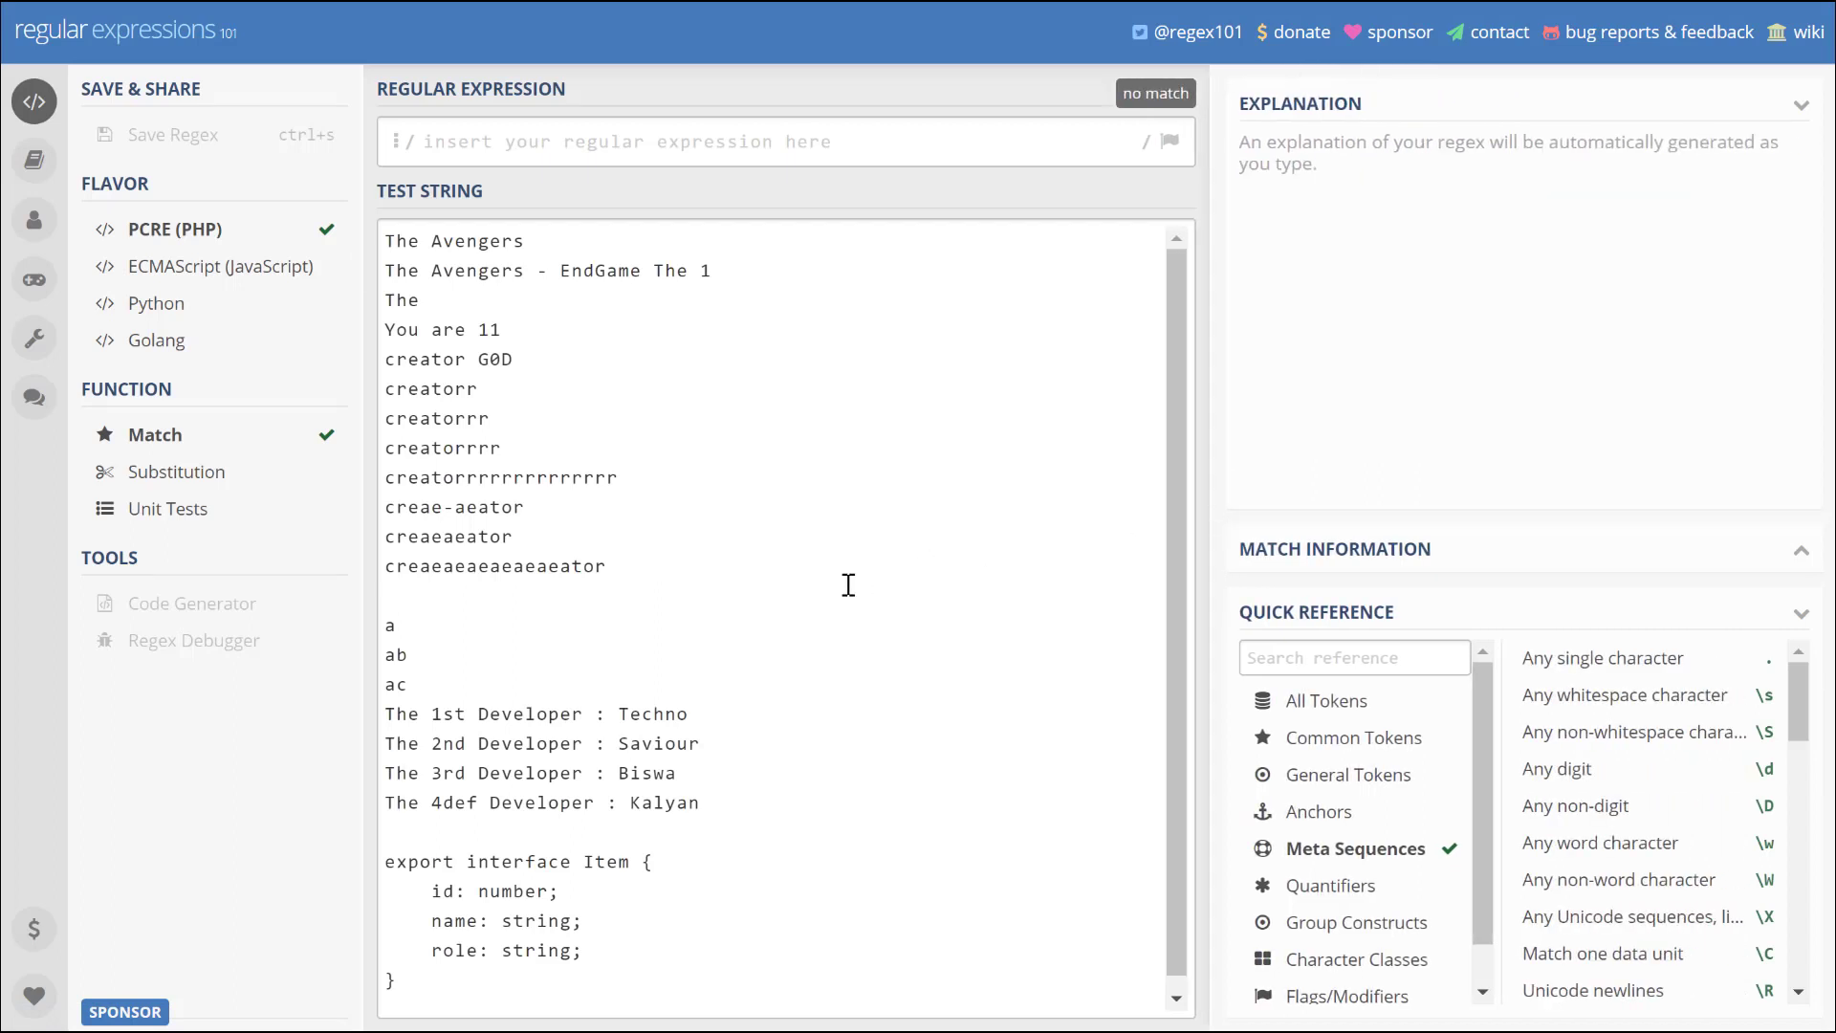
- Enter the literal pattern 'The' and enable the global flag to get all 8 matches
click(766, 612)
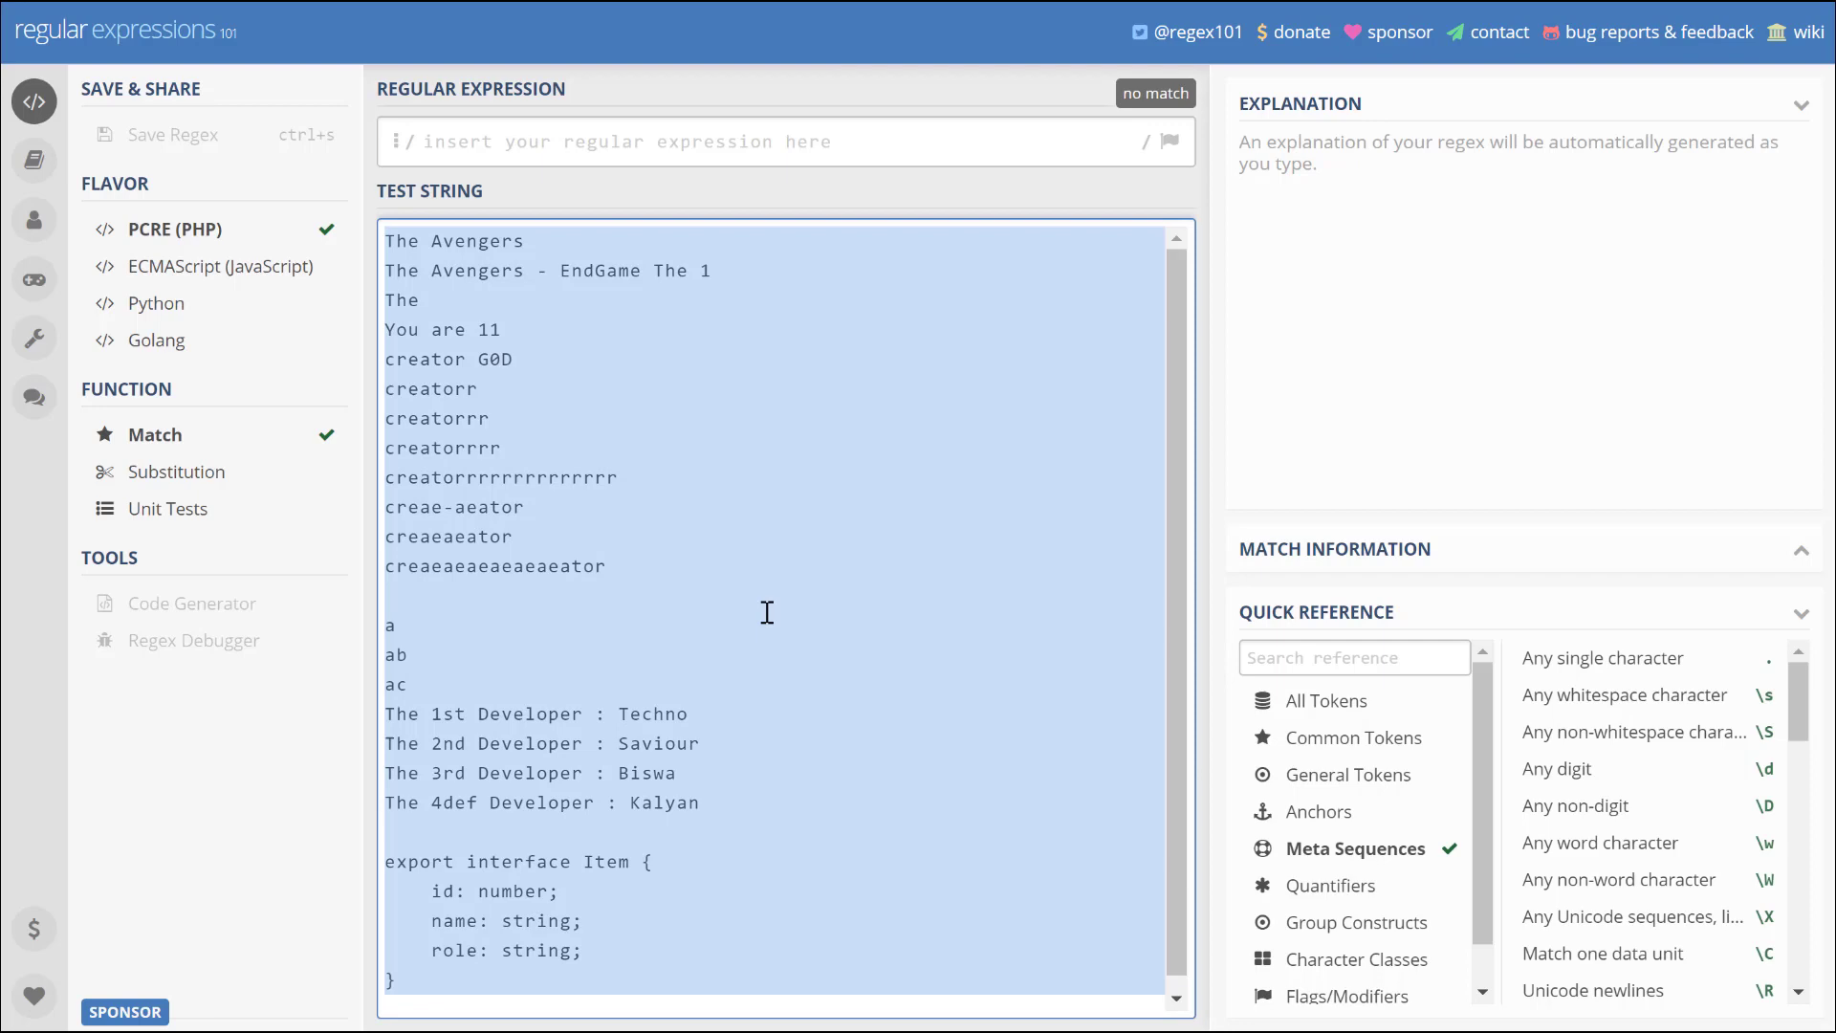
click(767, 611)
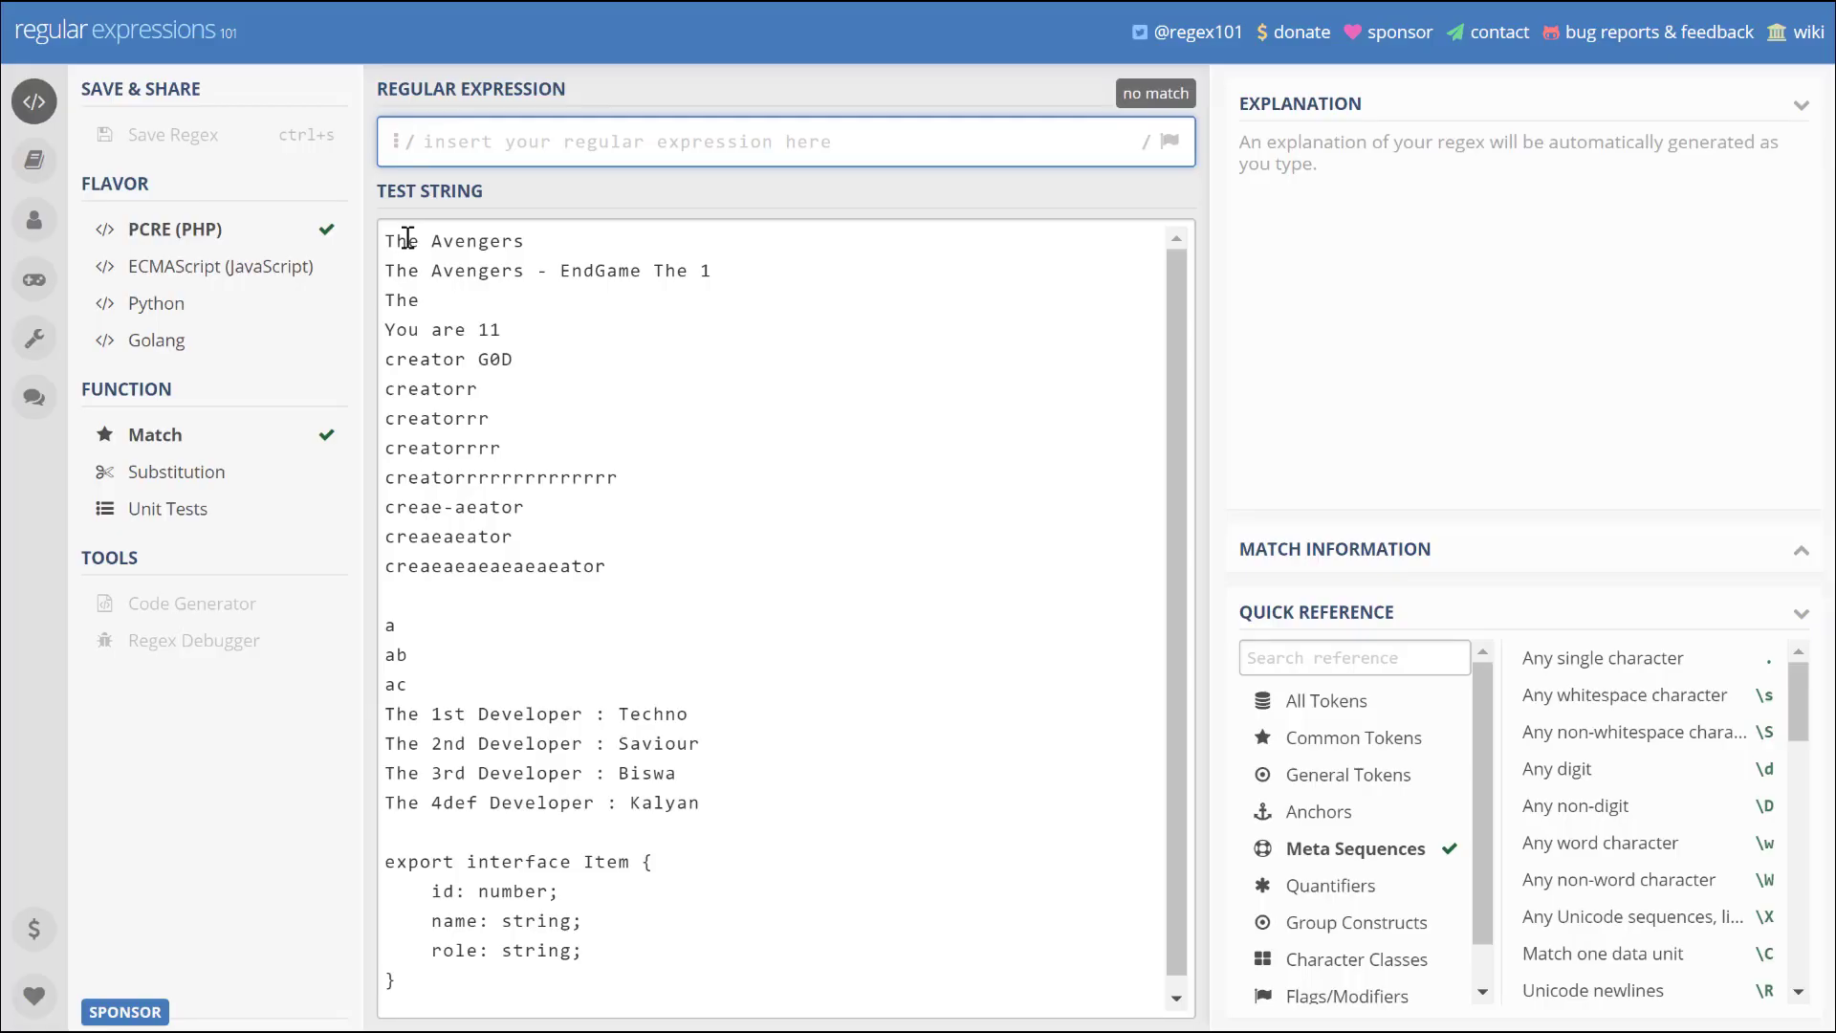
double_click(401, 299)
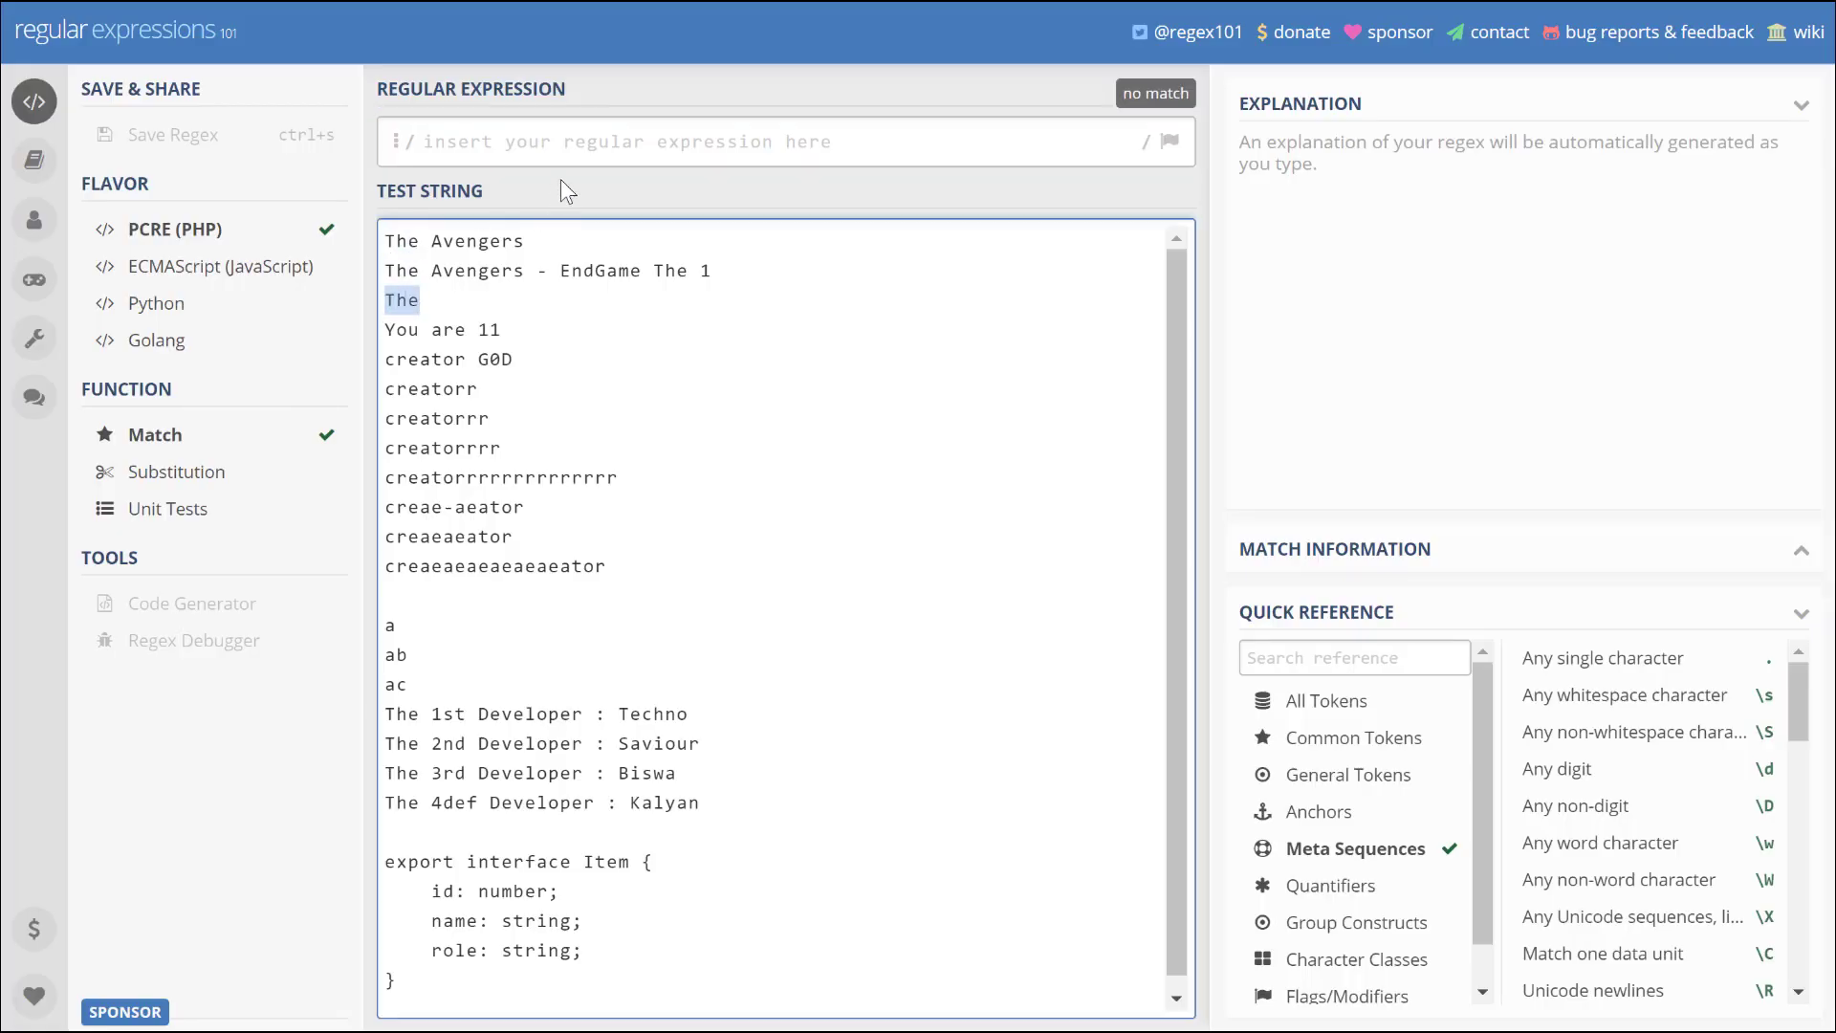
text(The)
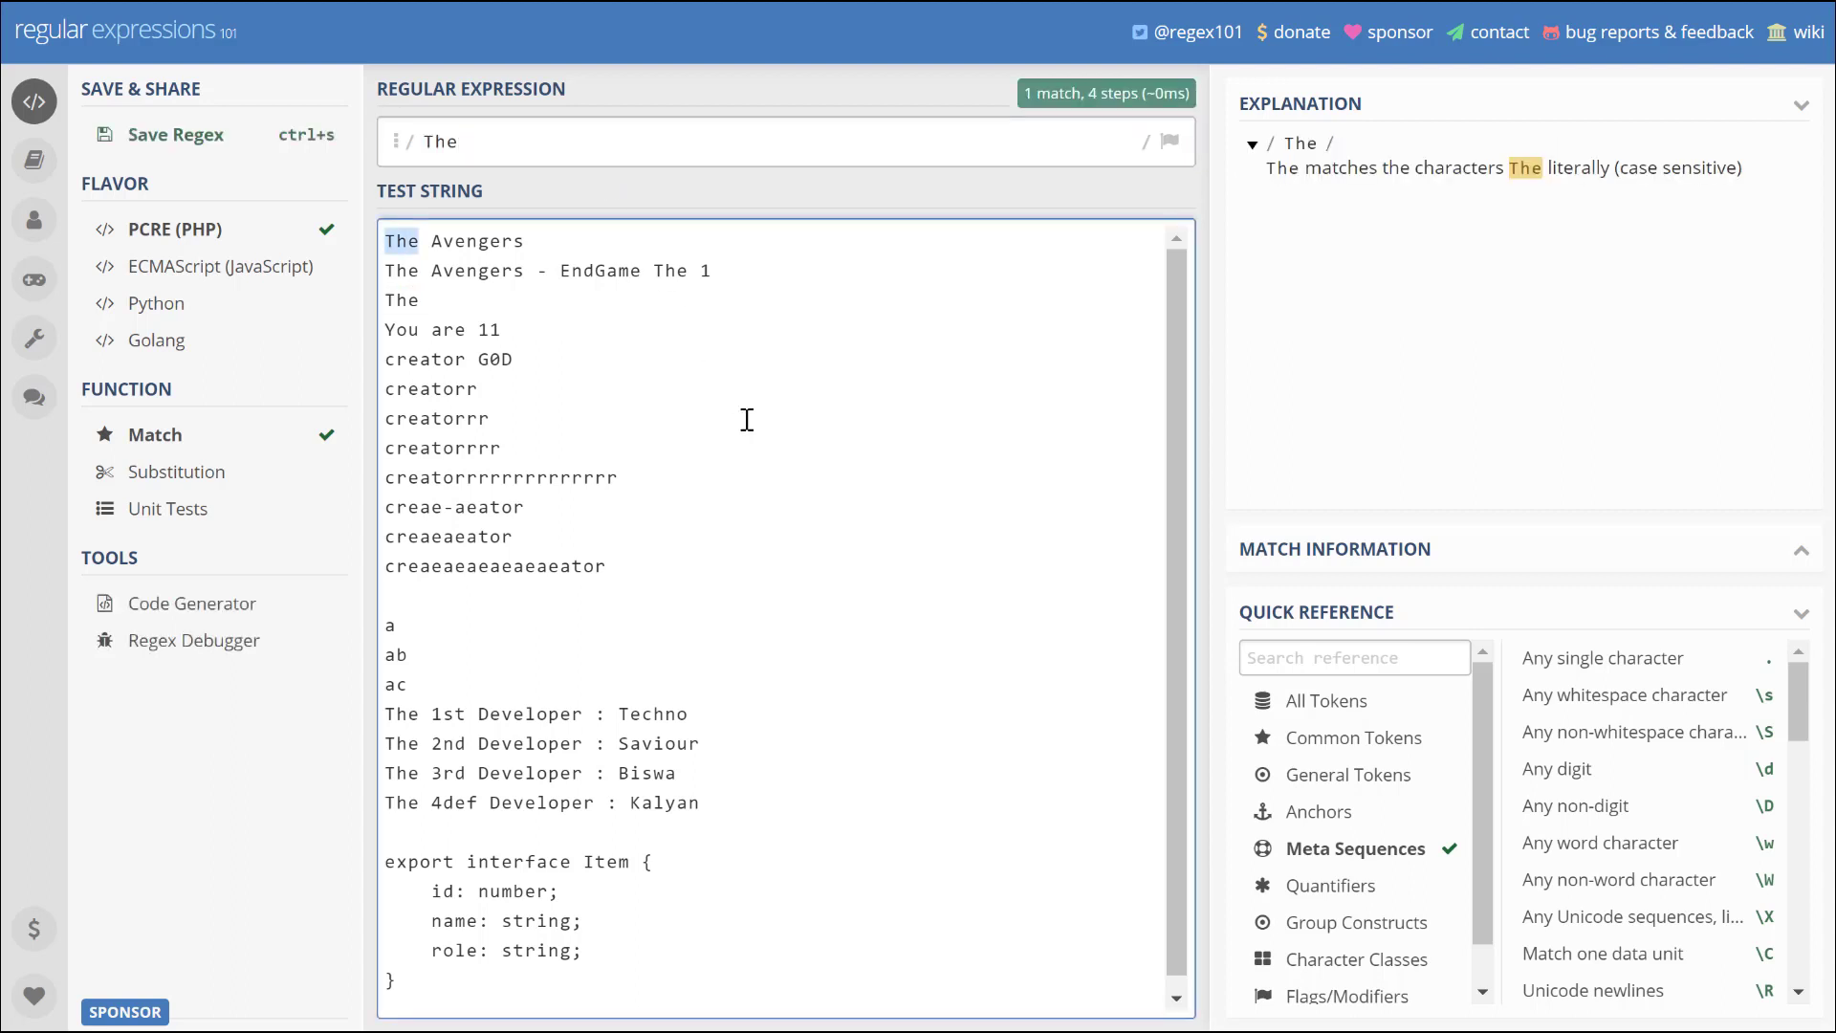
mouse_move(1003, 234)
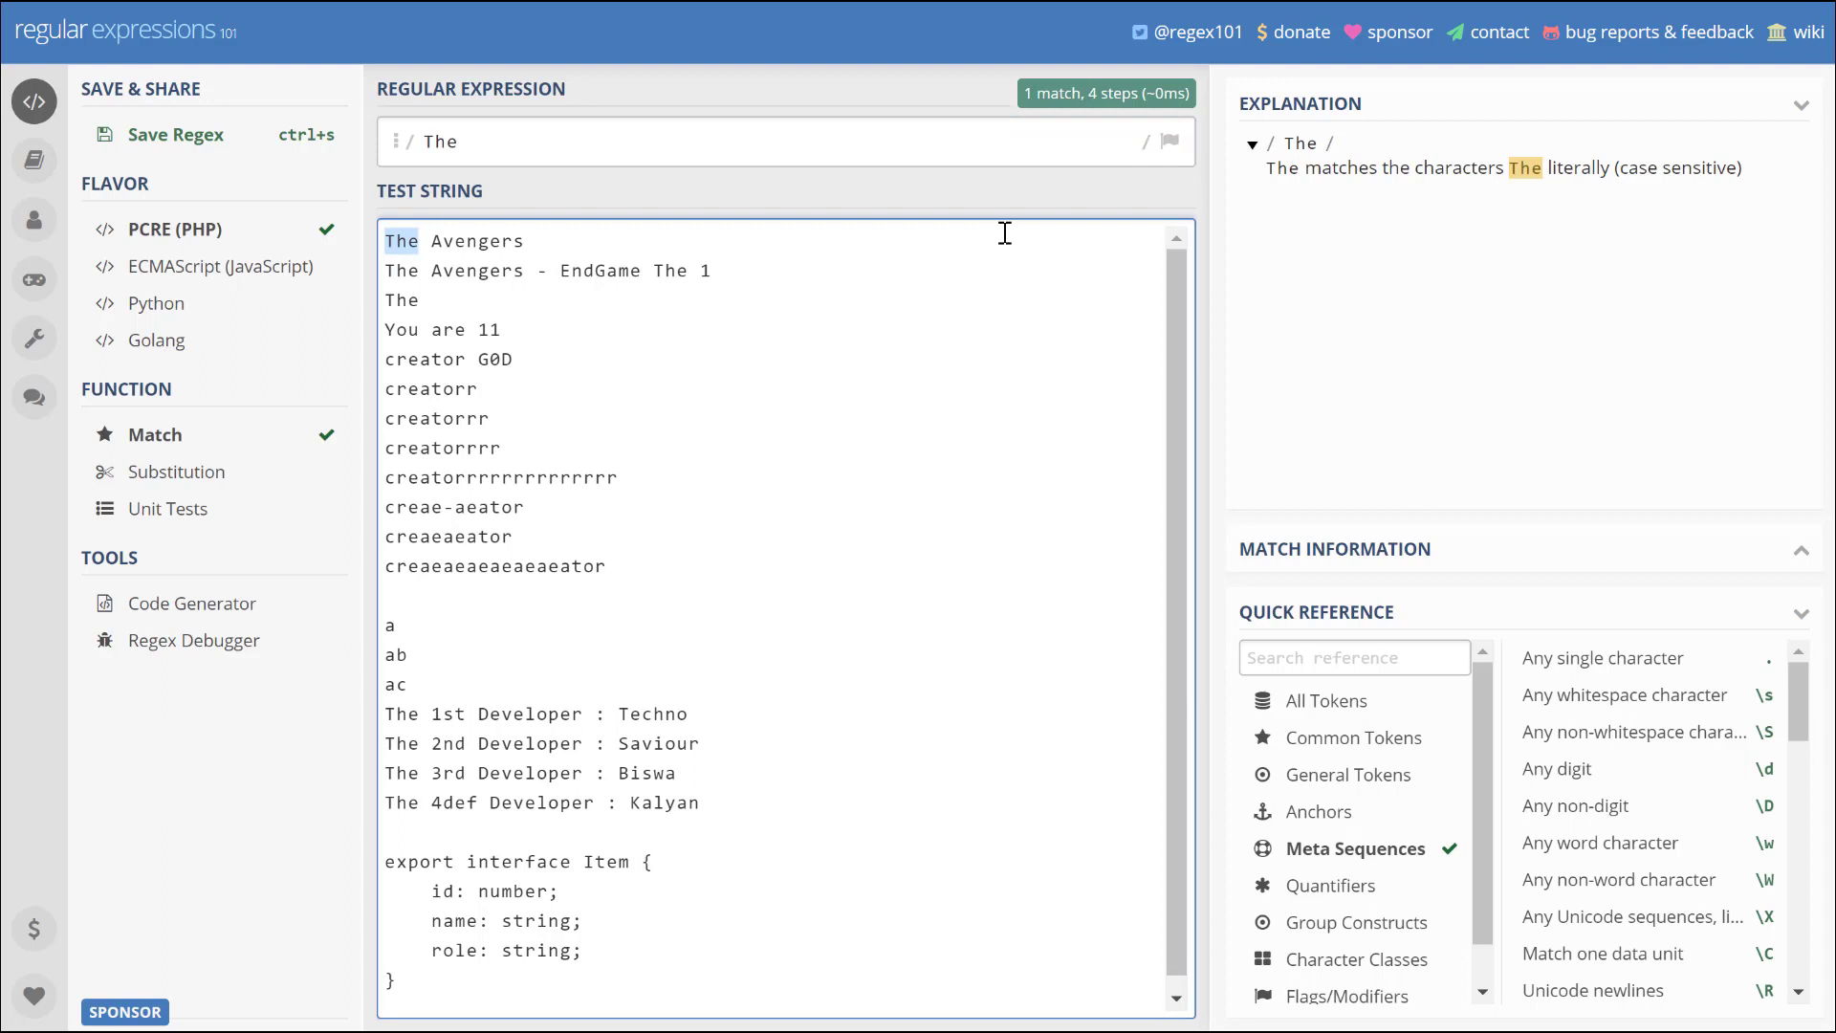
click(1168, 141)
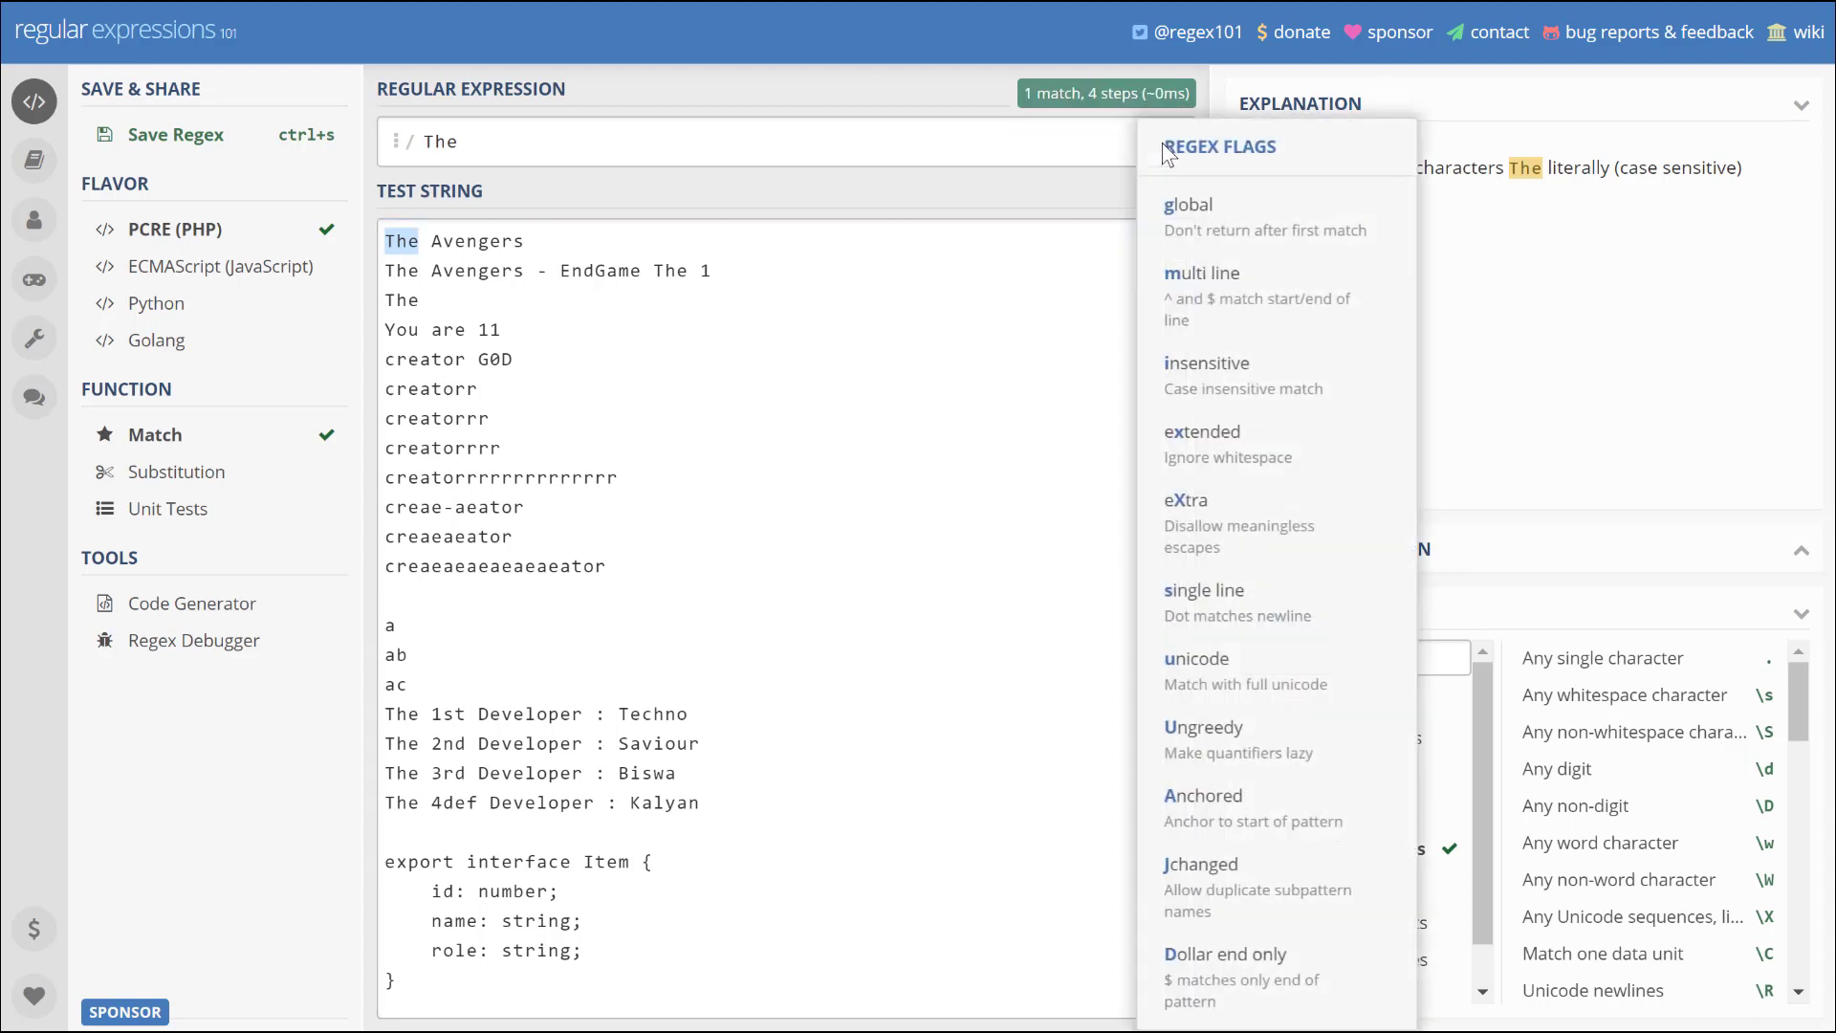
mouse_move(1250, 242)
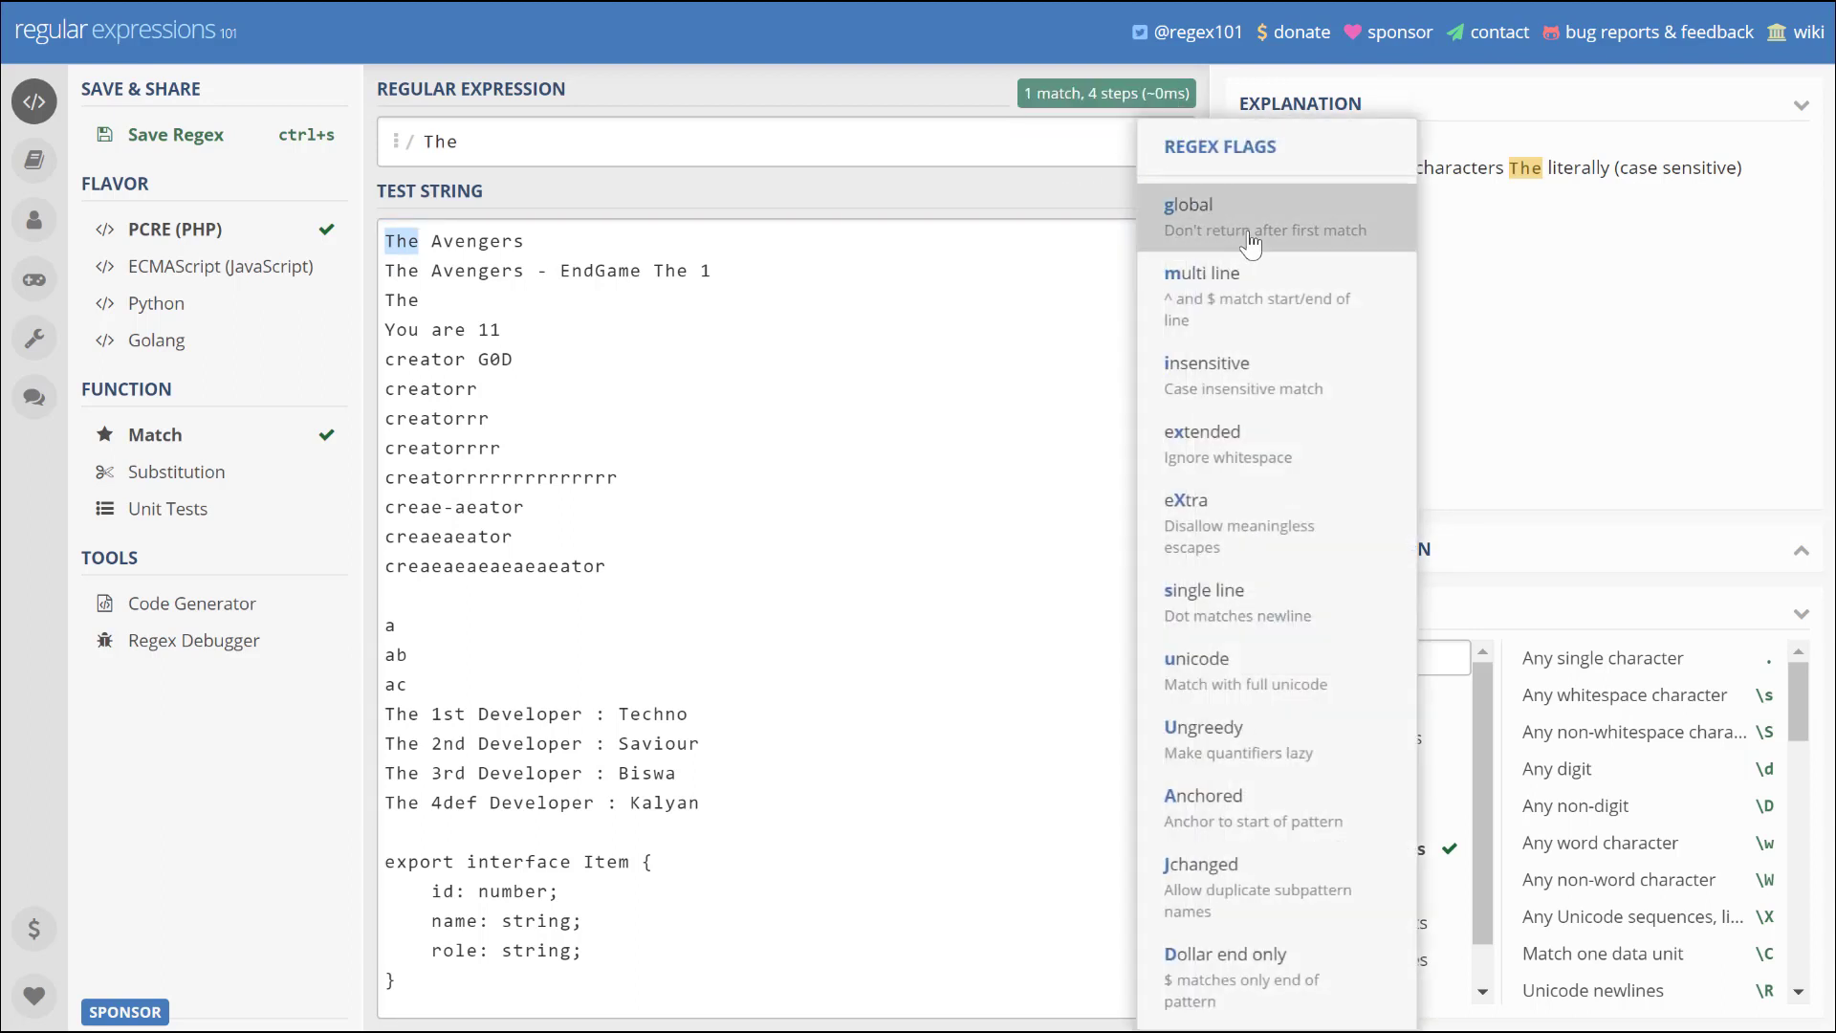
click(1189, 204)
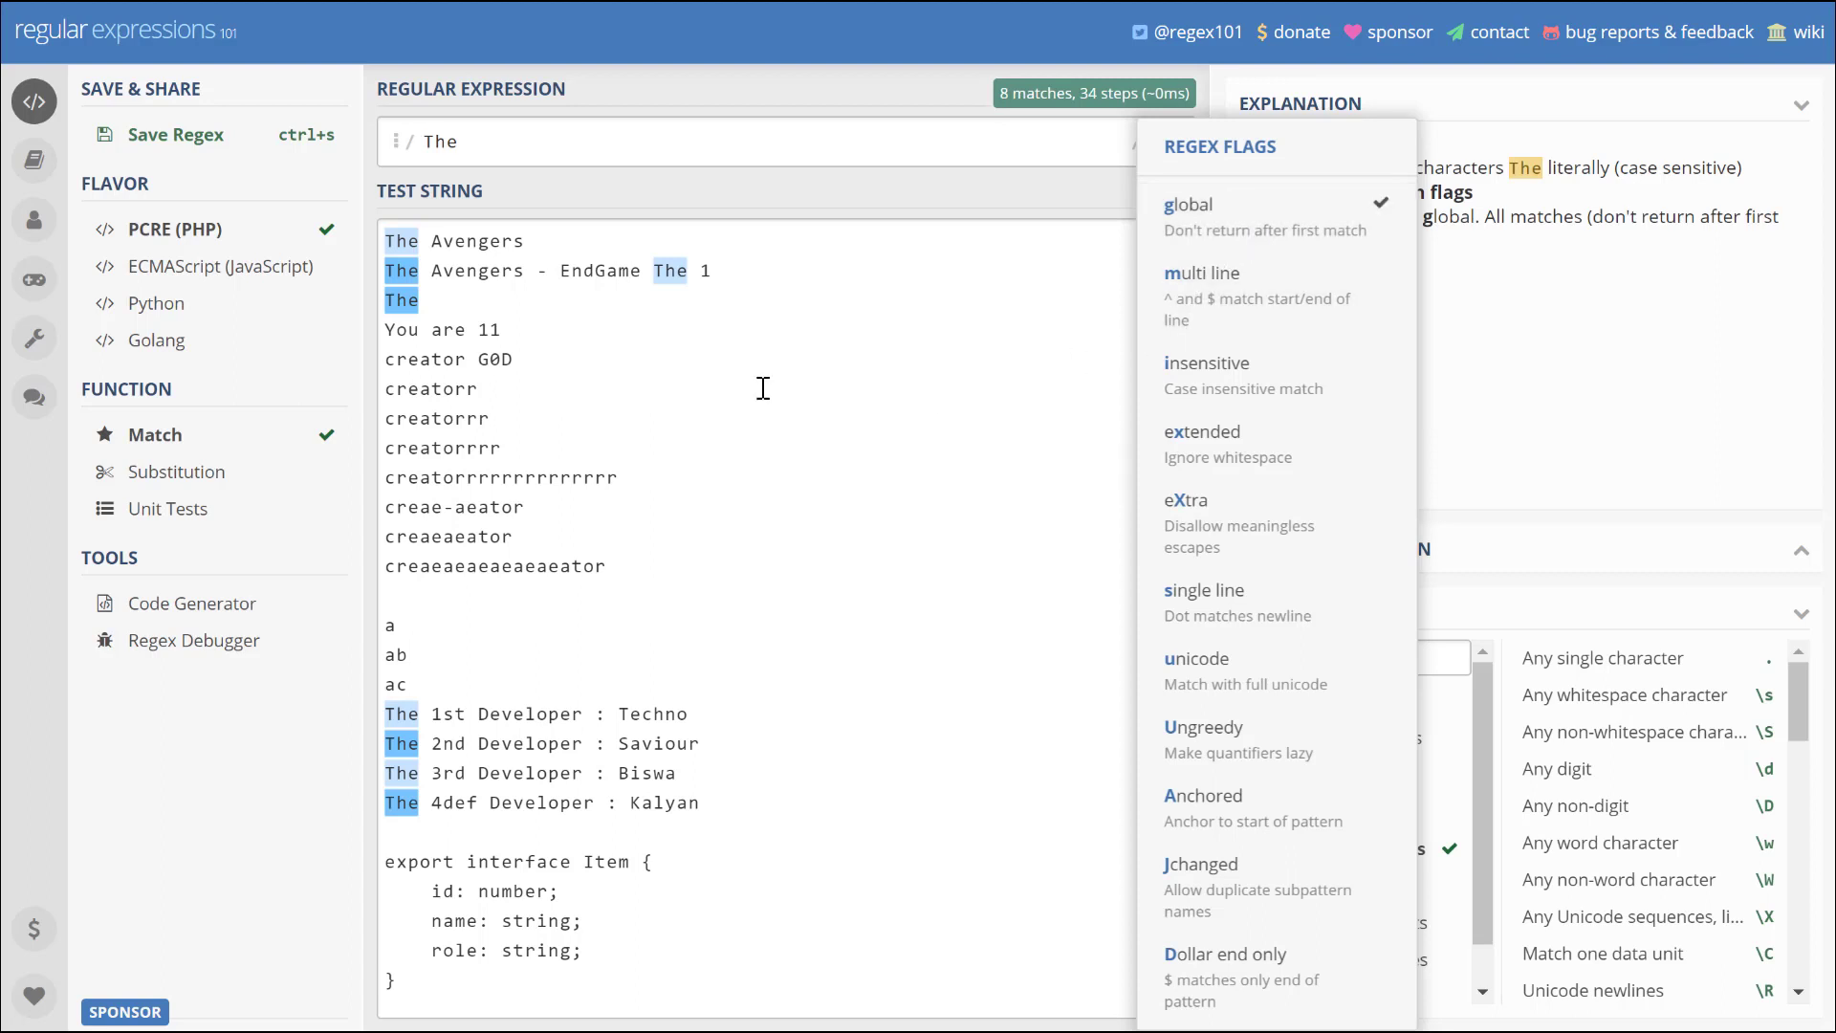
mouse_move(1235, 673)
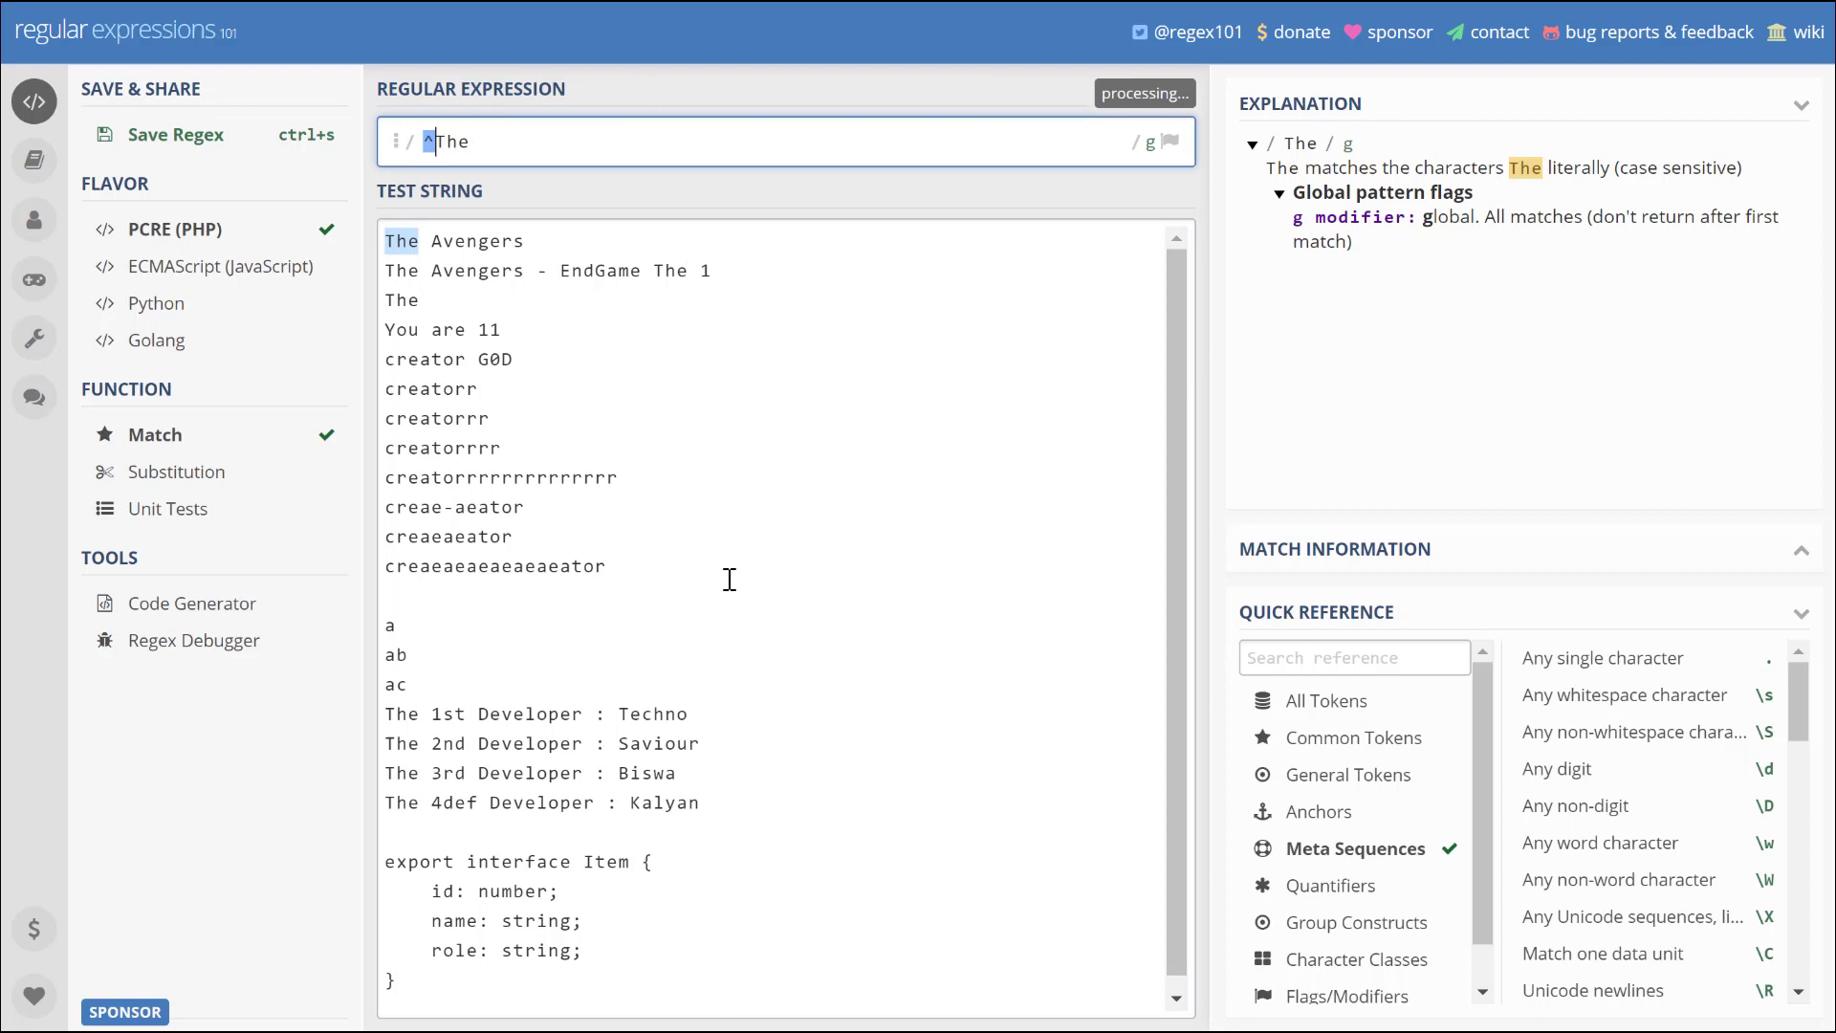
- Anchor the pattern as '^The' and add the multiline flag, leaving 7 matches
text(^)
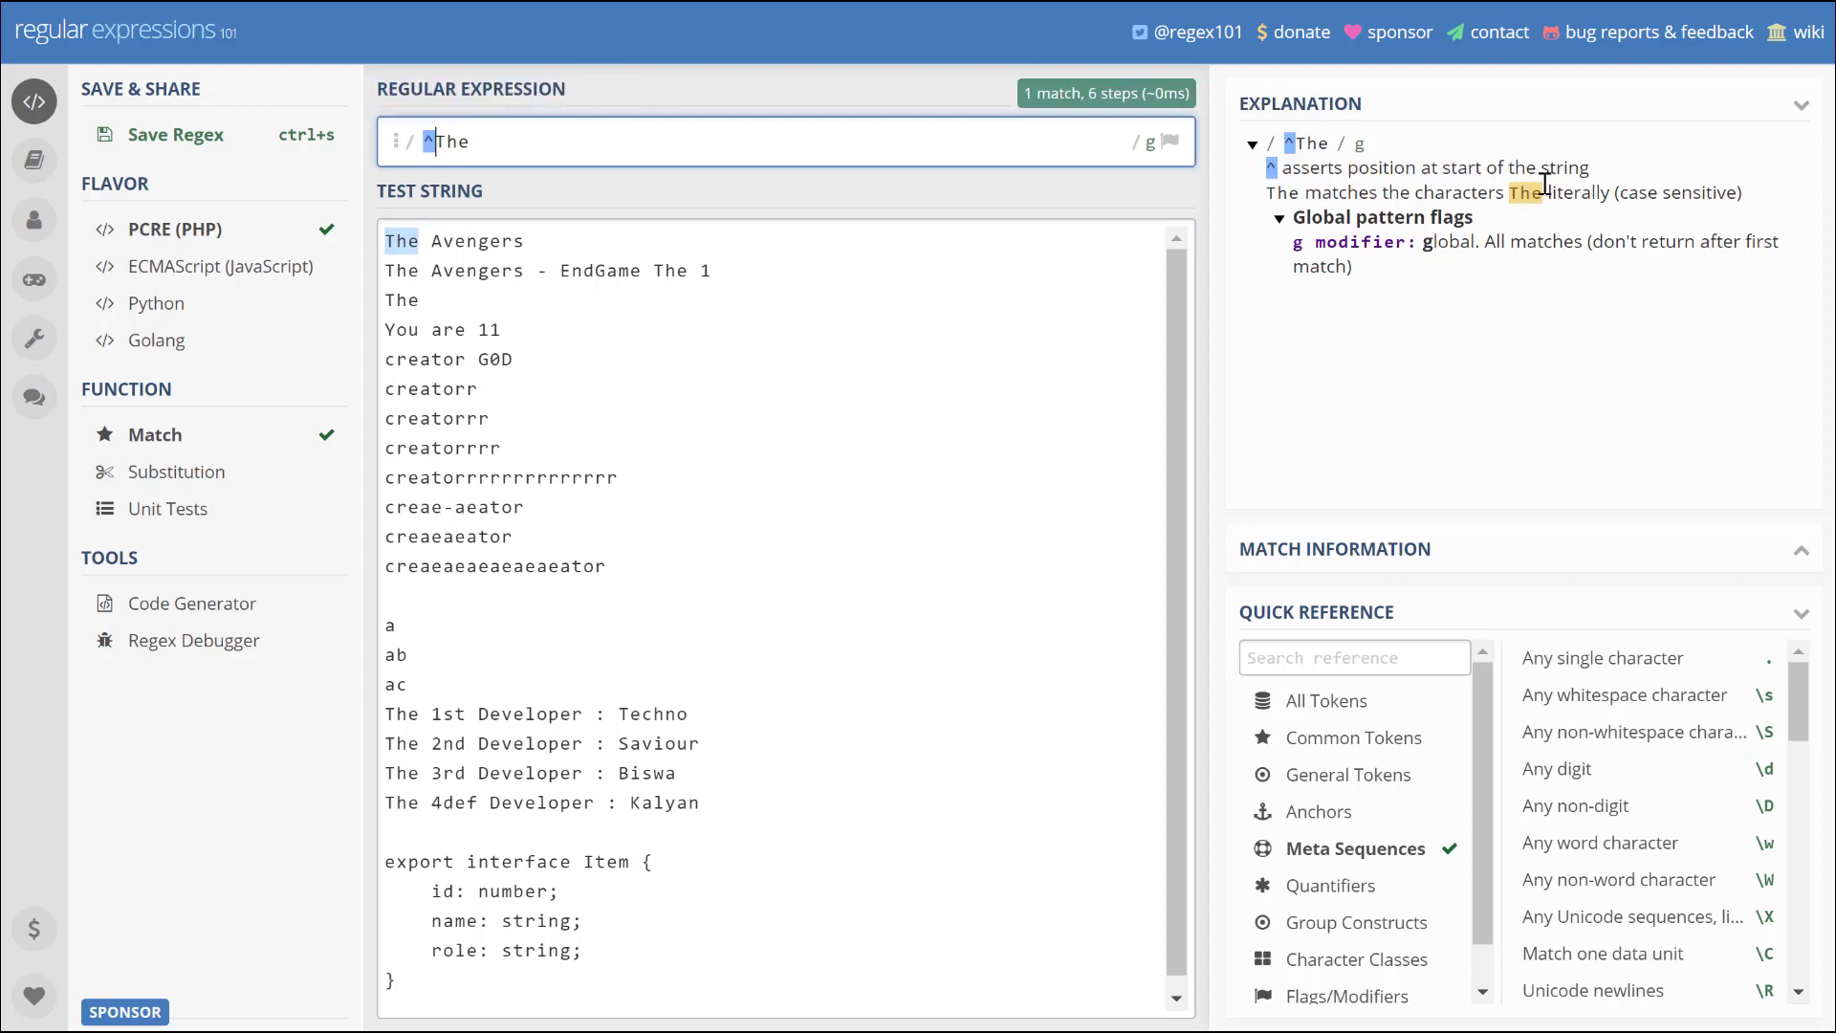
mouse_move(1282, 173)
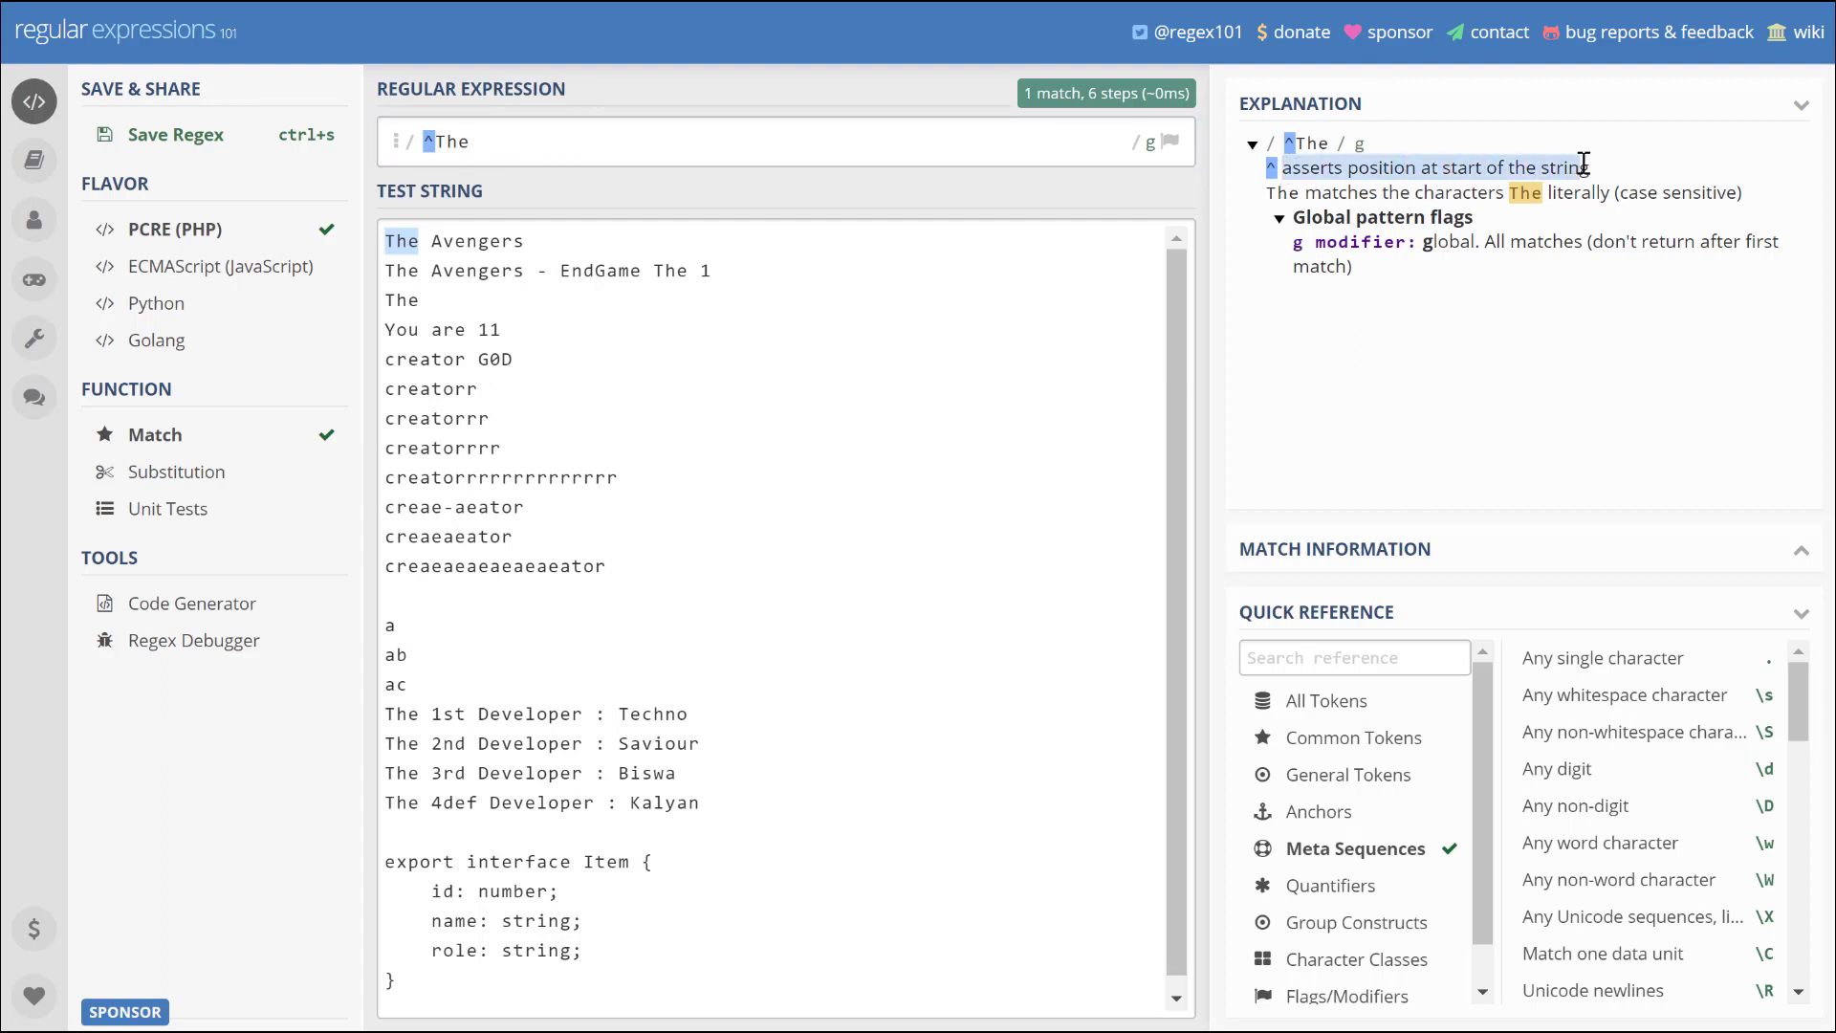
click(1148, 141)
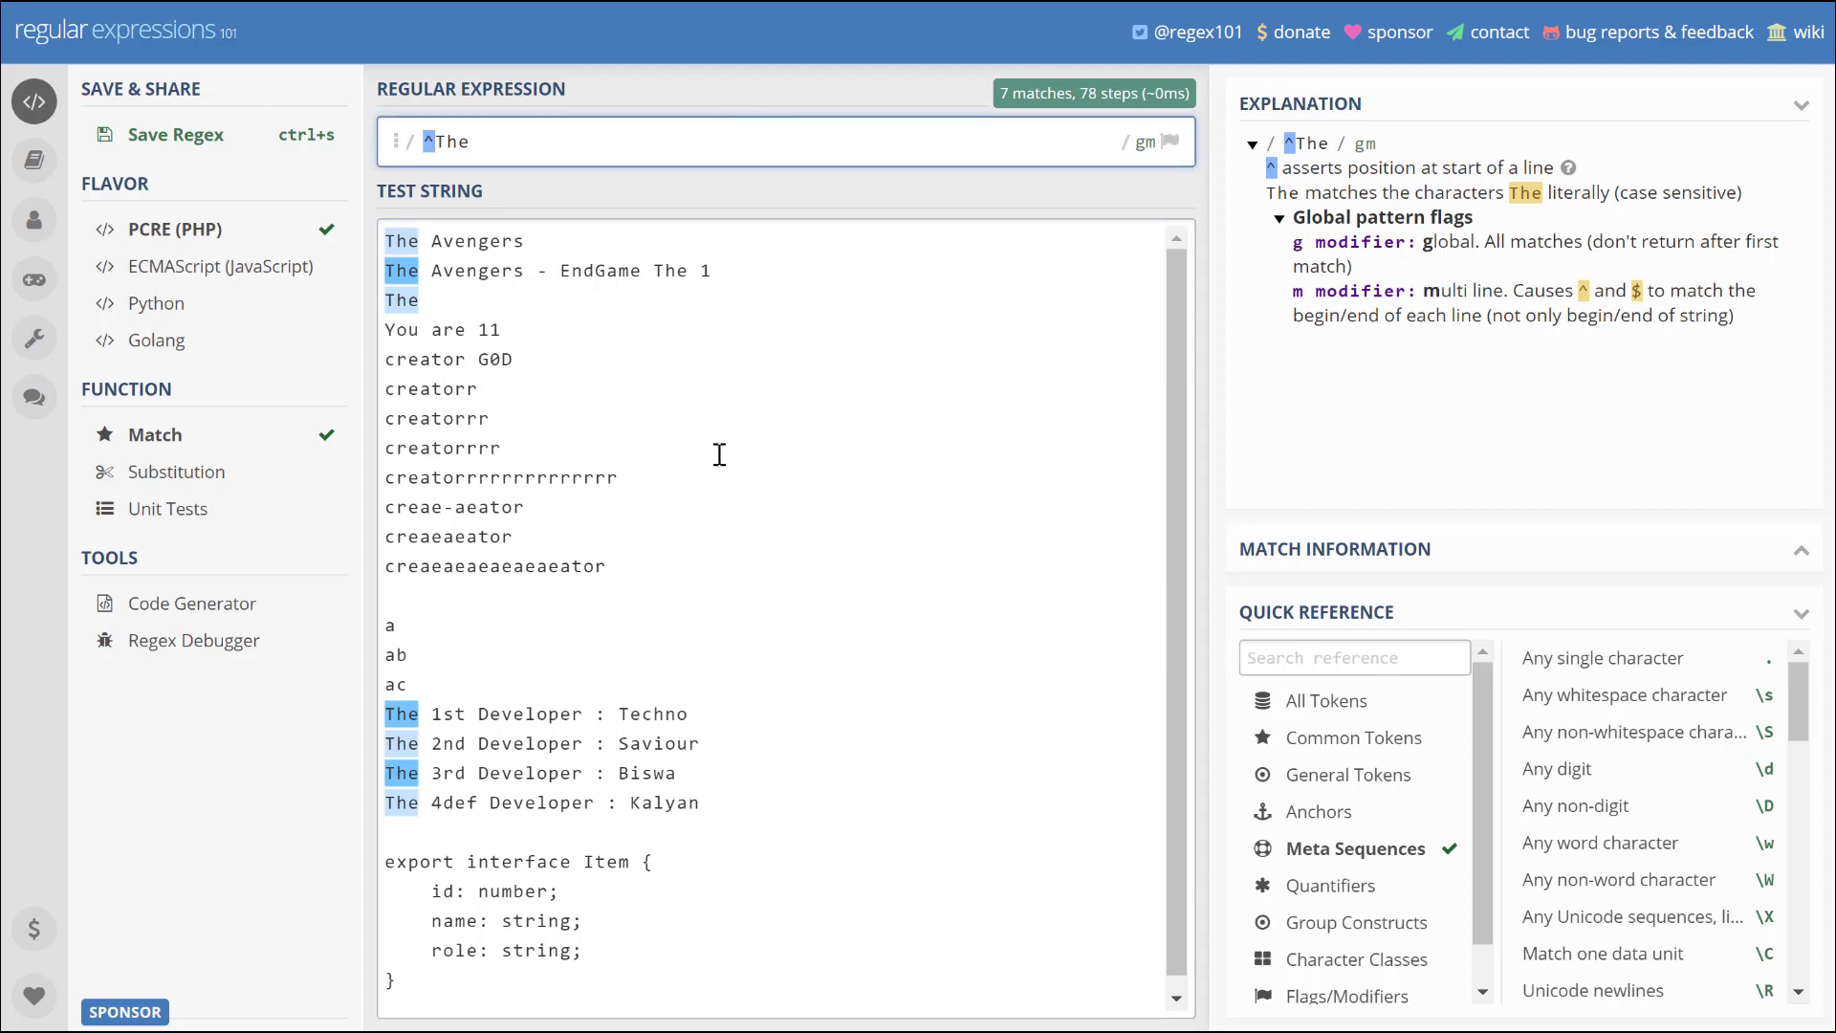
mouse_move(430, 142)
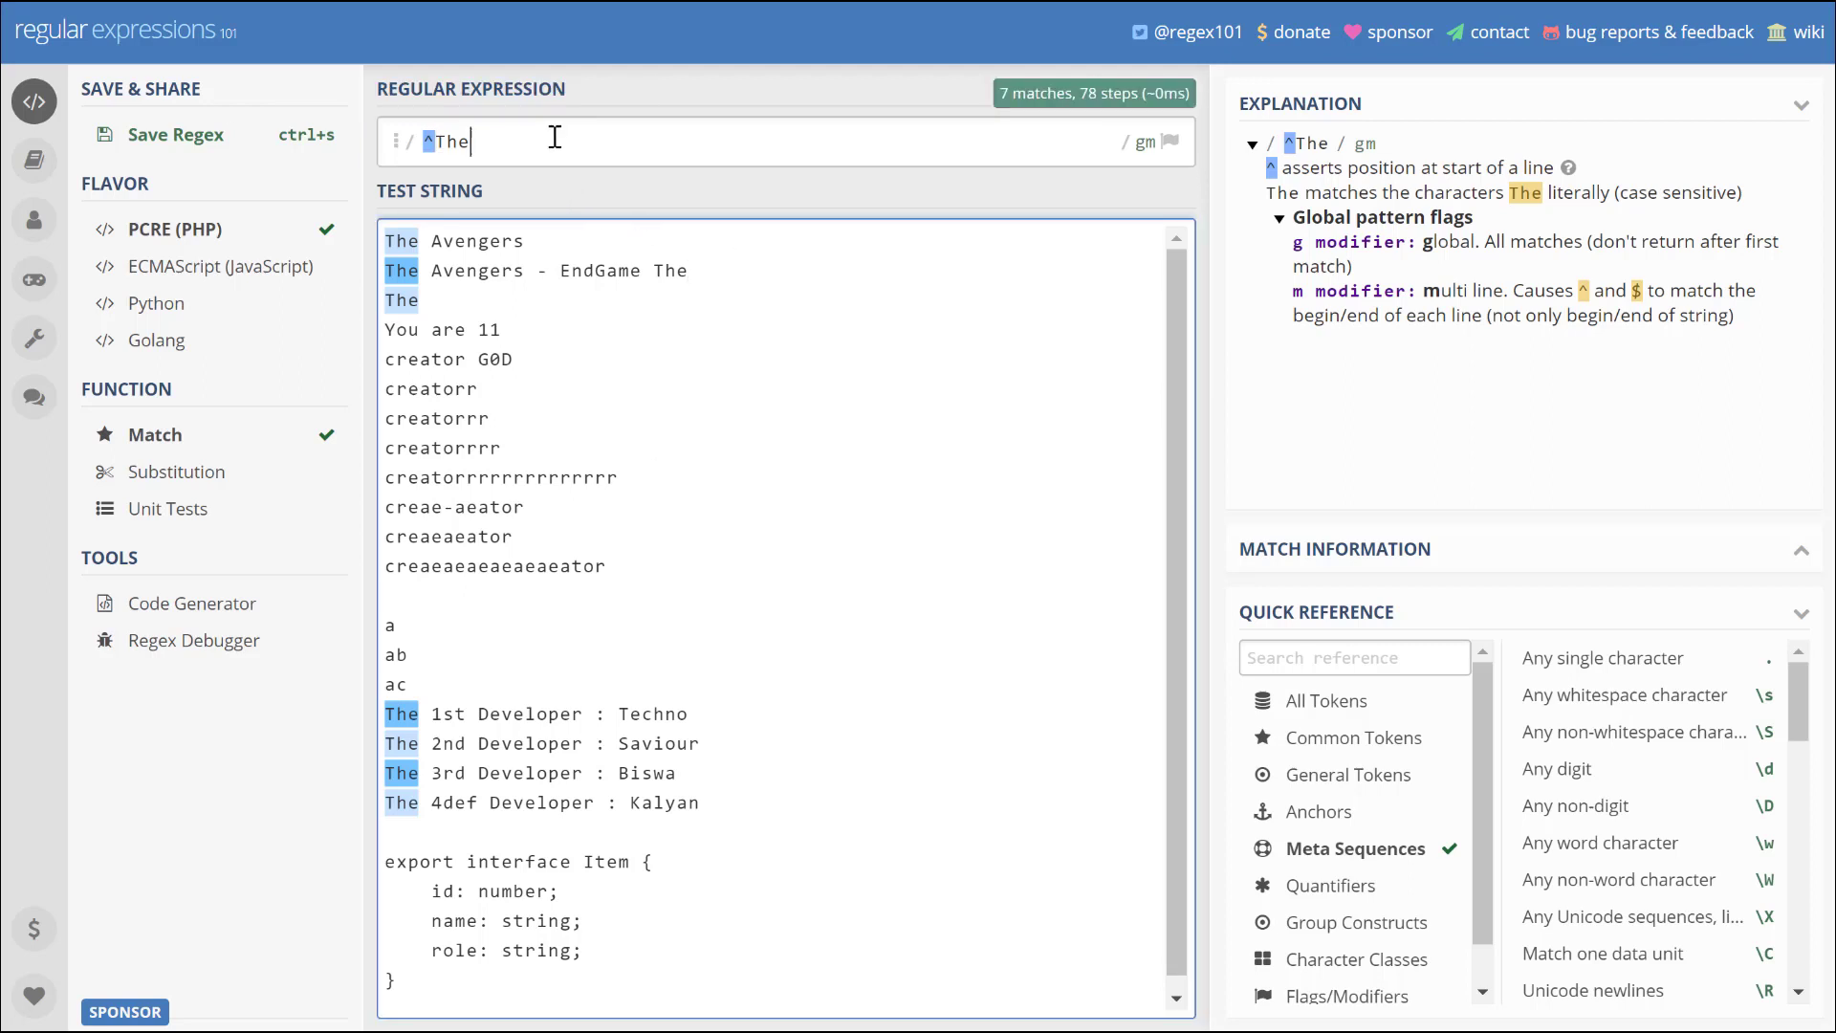
mouse_move(443, 140)
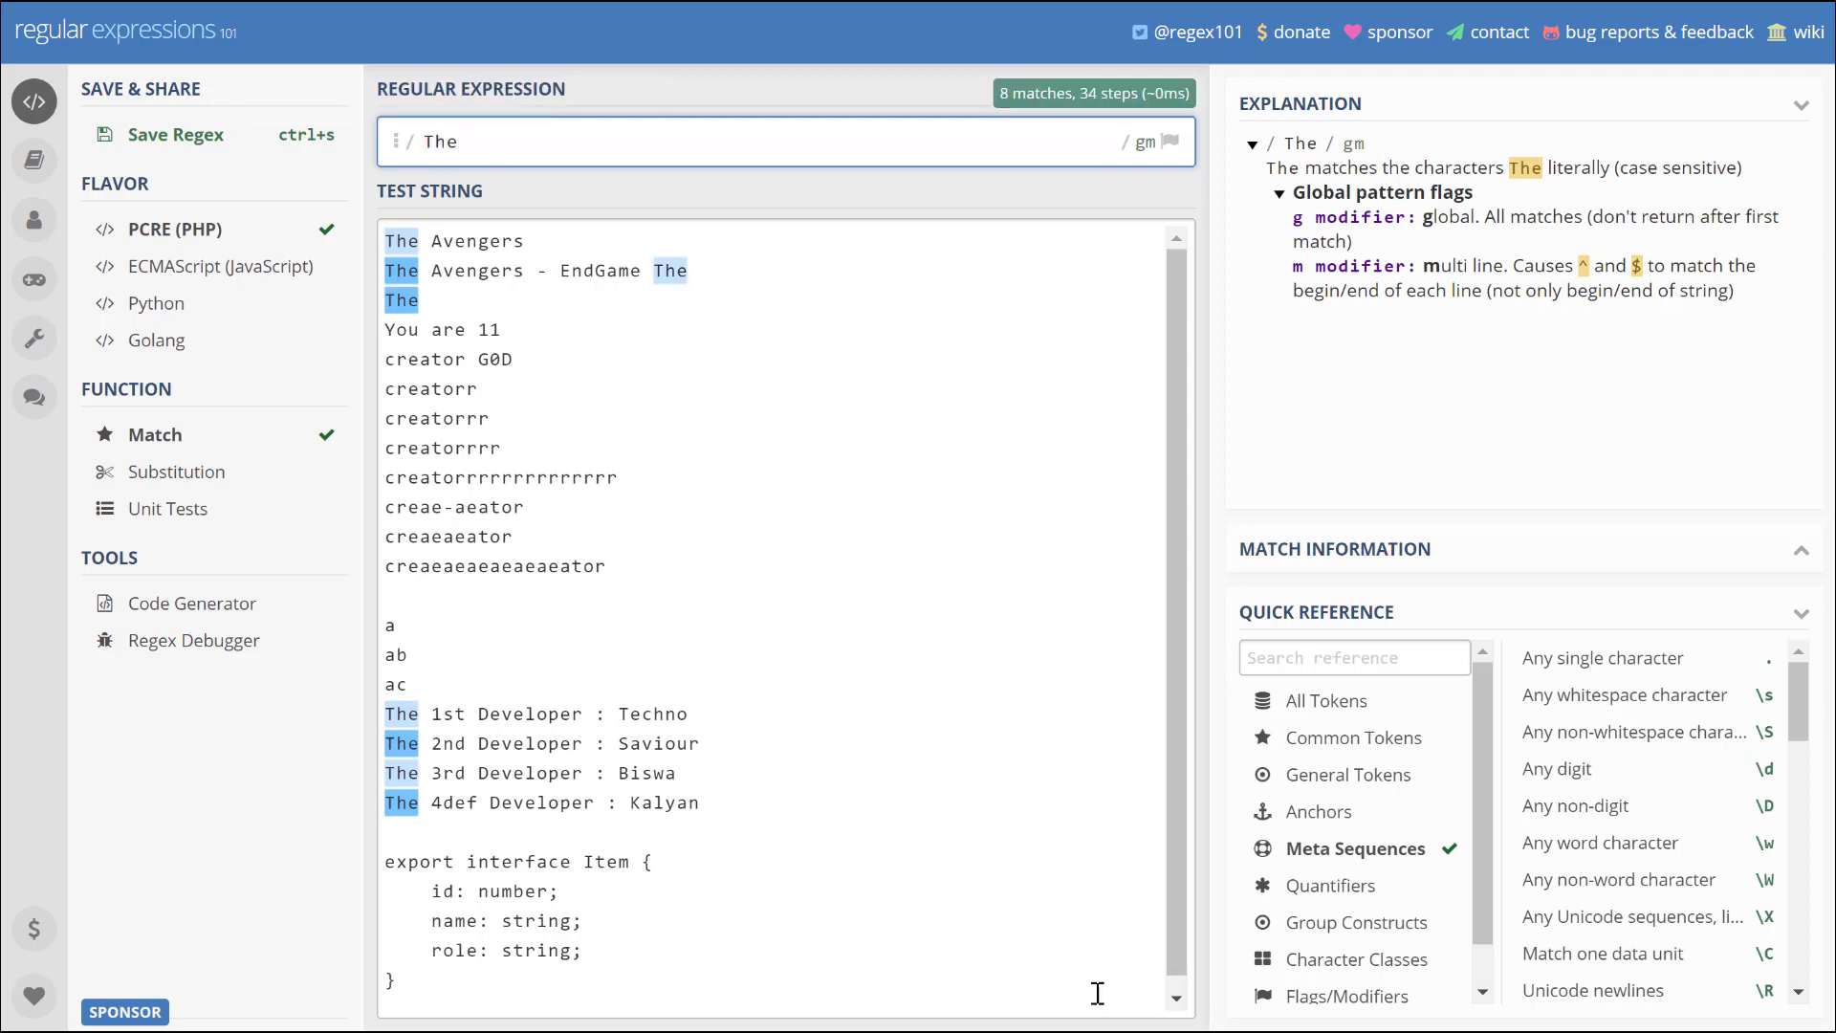
- Change the pattern to '^The$' so only the line reading 'The' matches
text($)
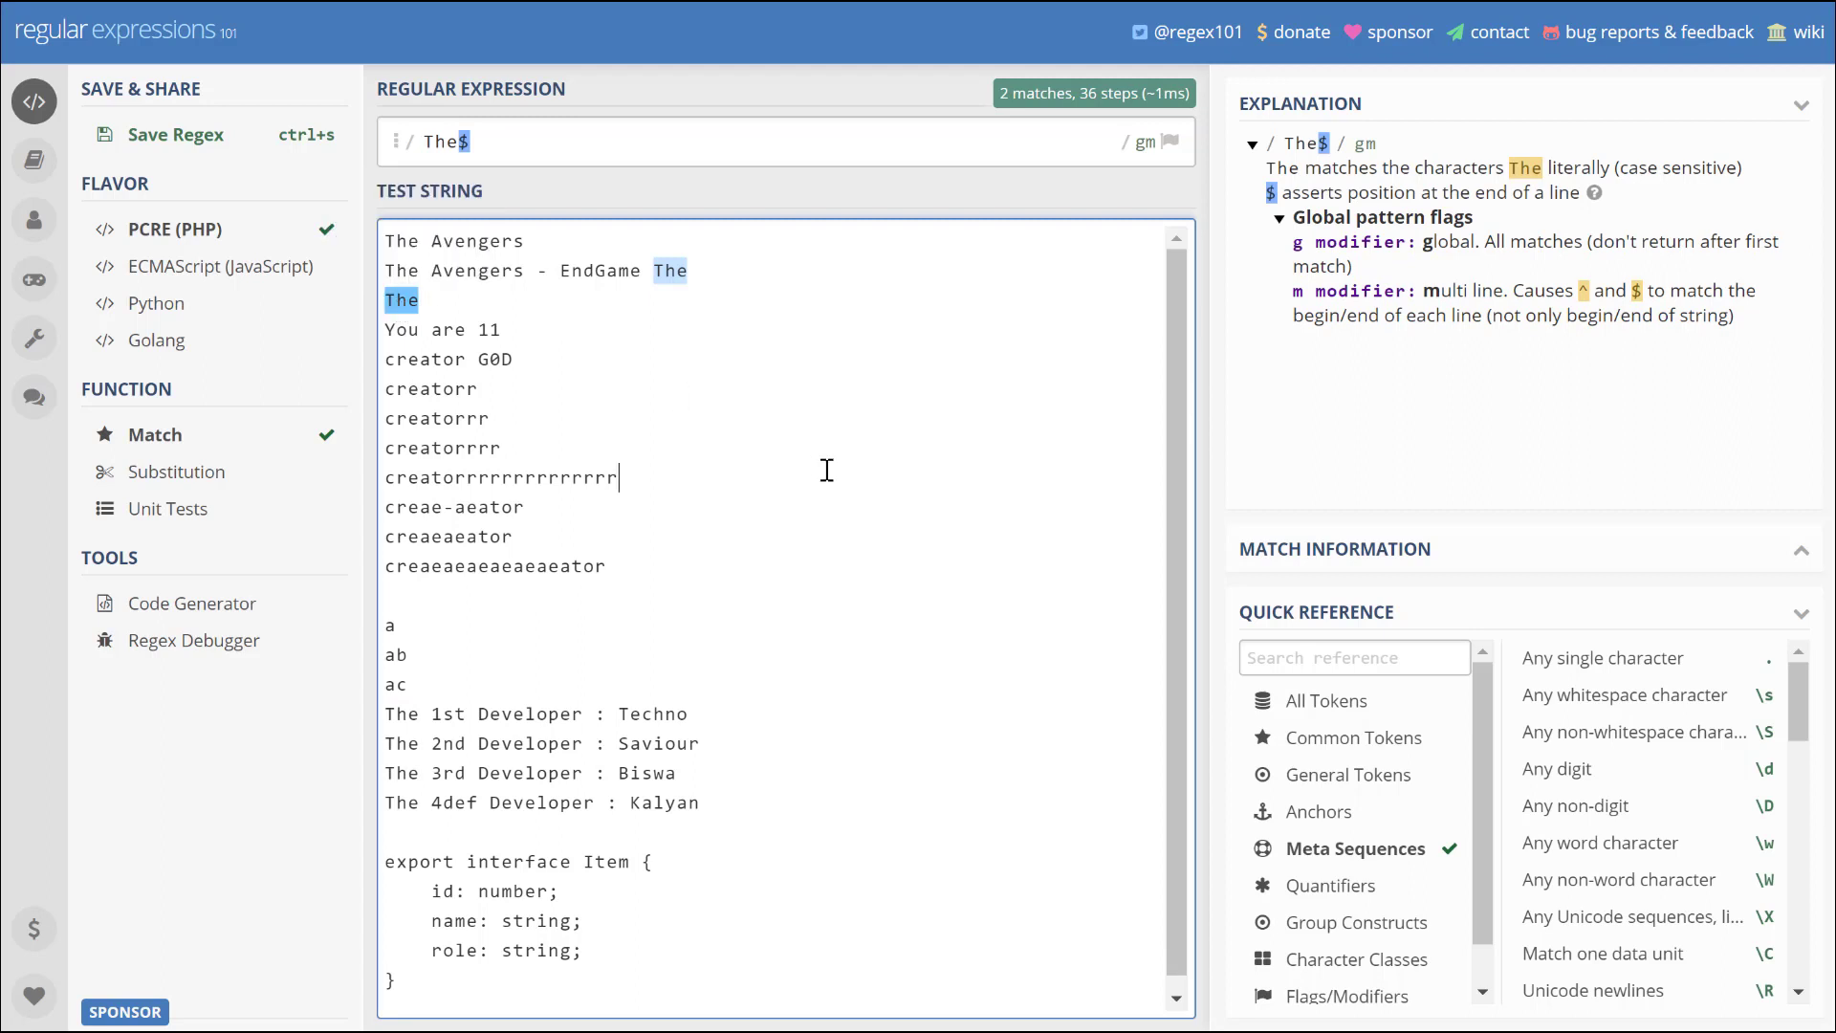
mouse_move(396, 141)
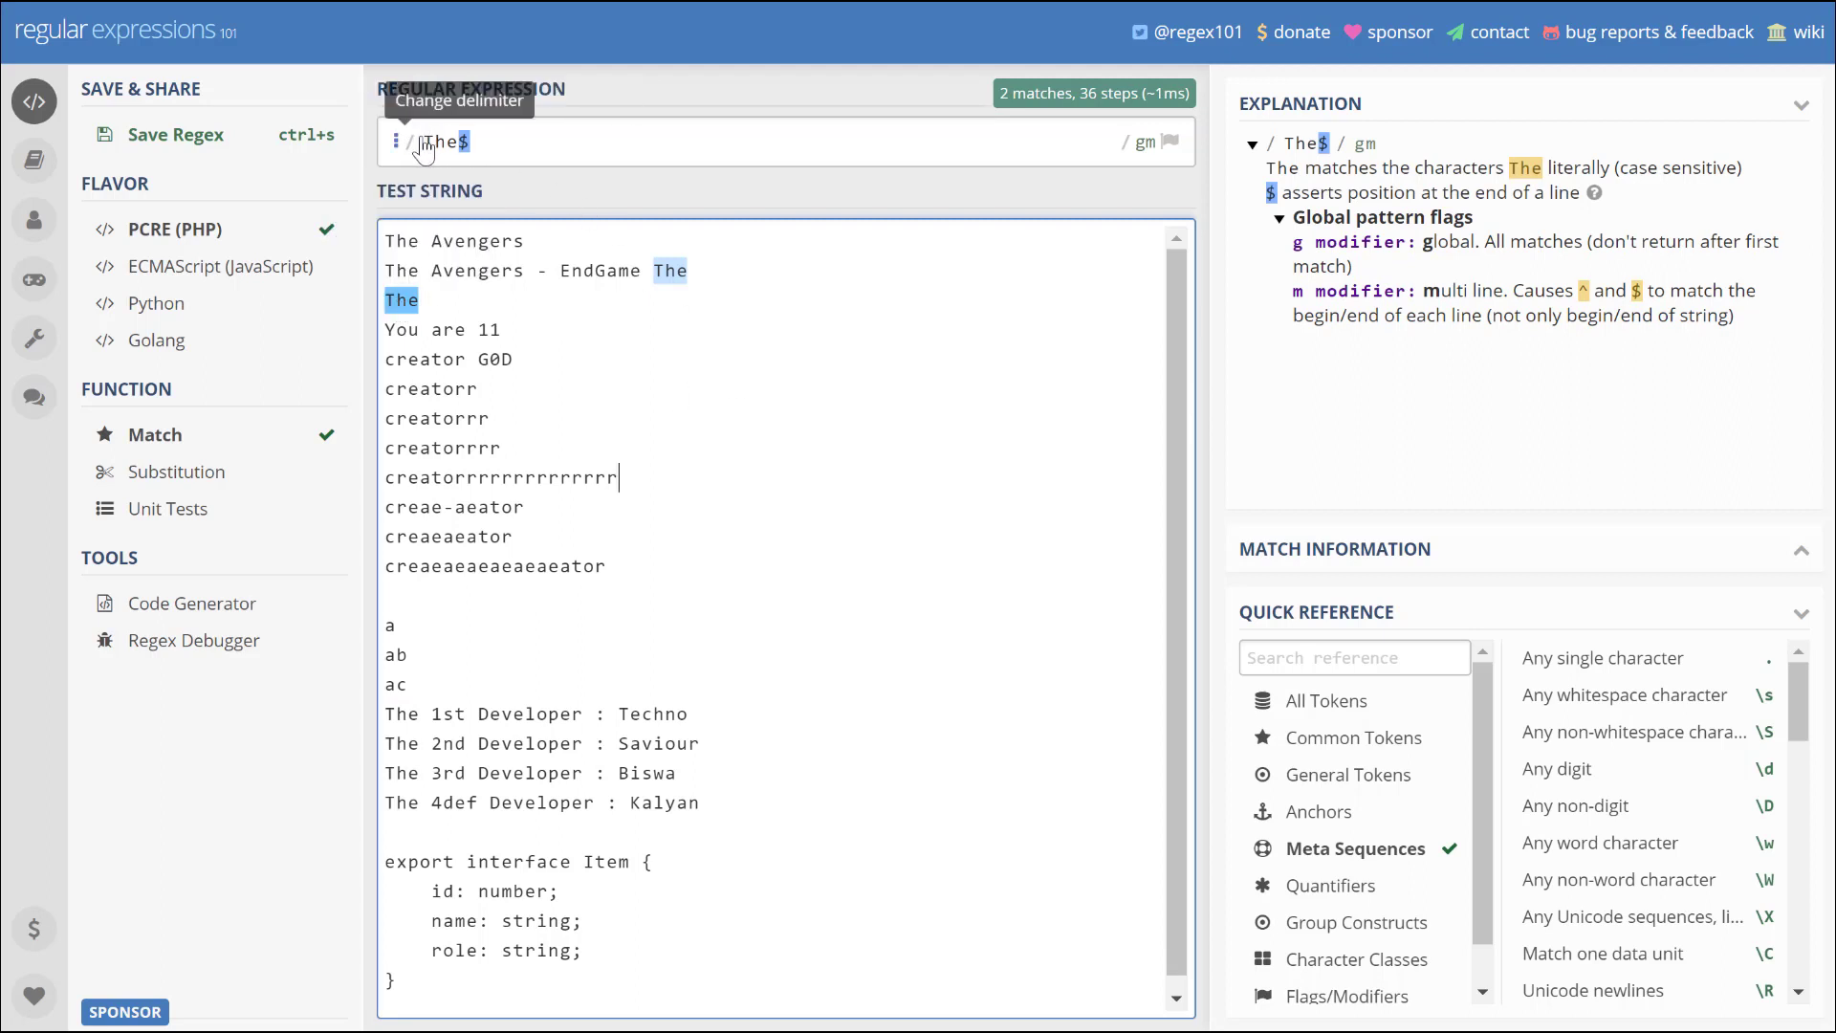
mouse_move(429, 140)
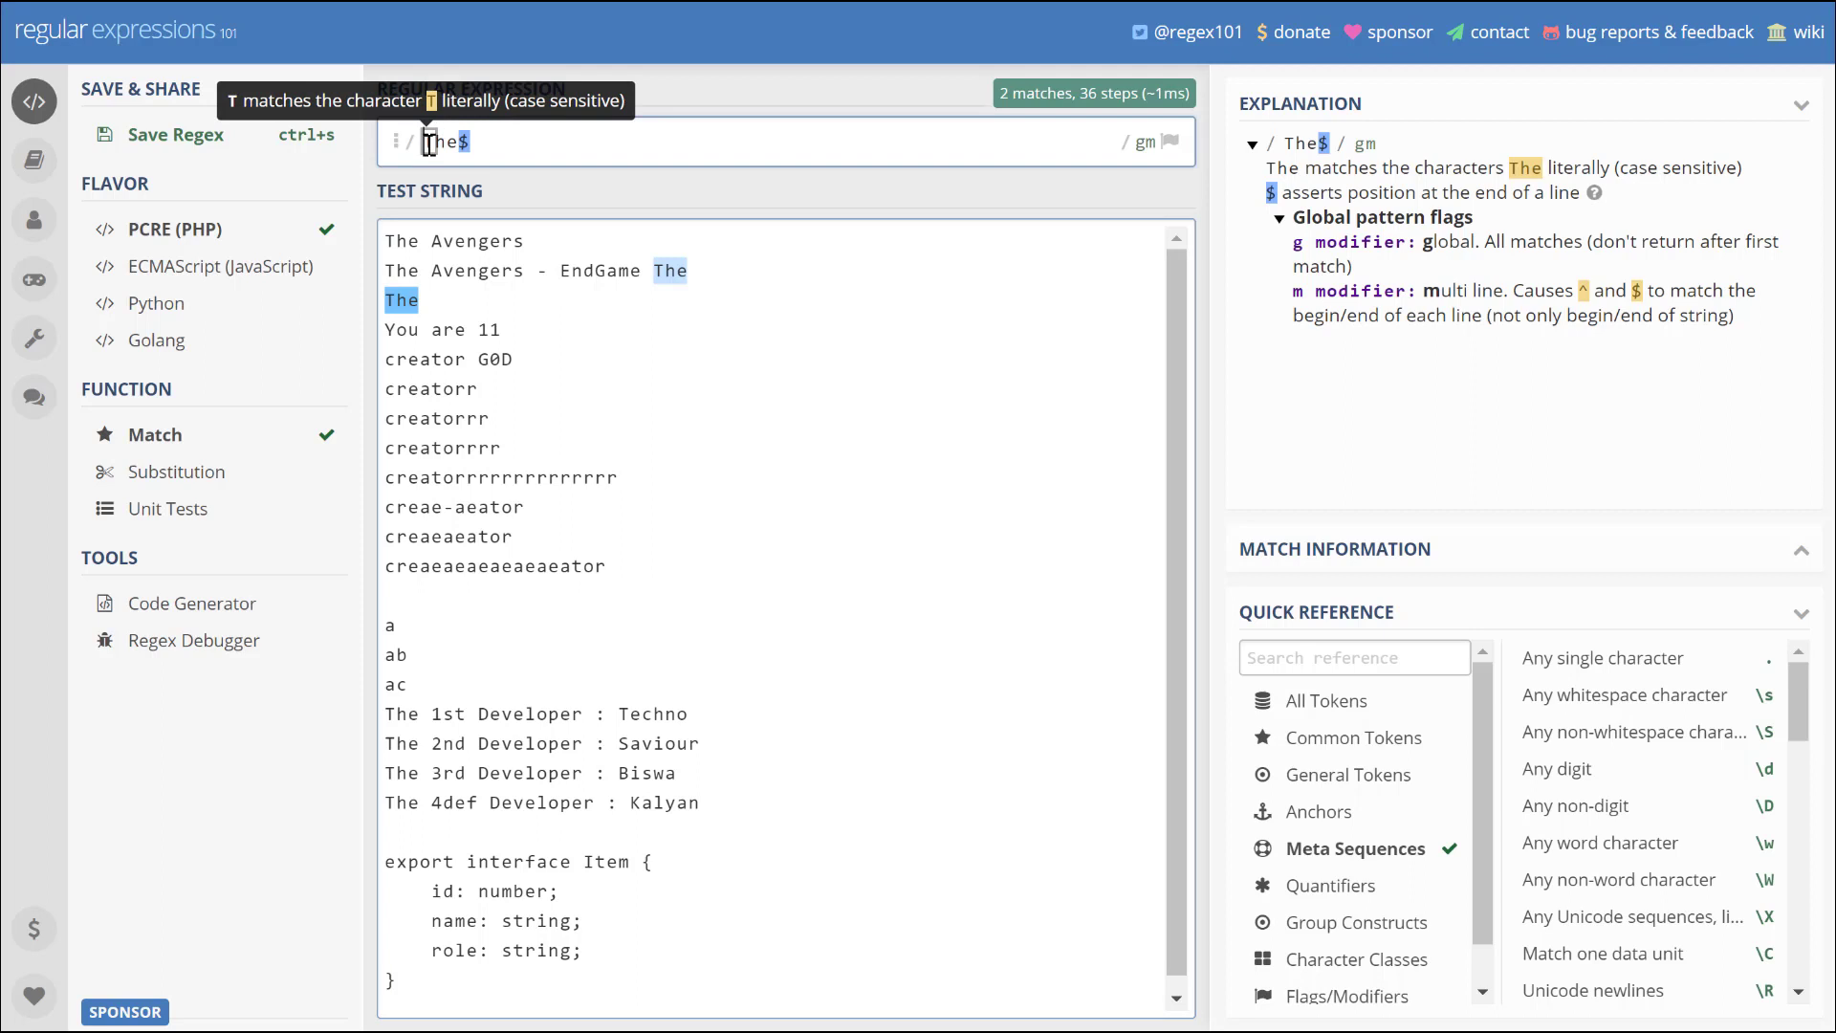
mouse_move(812, 635)
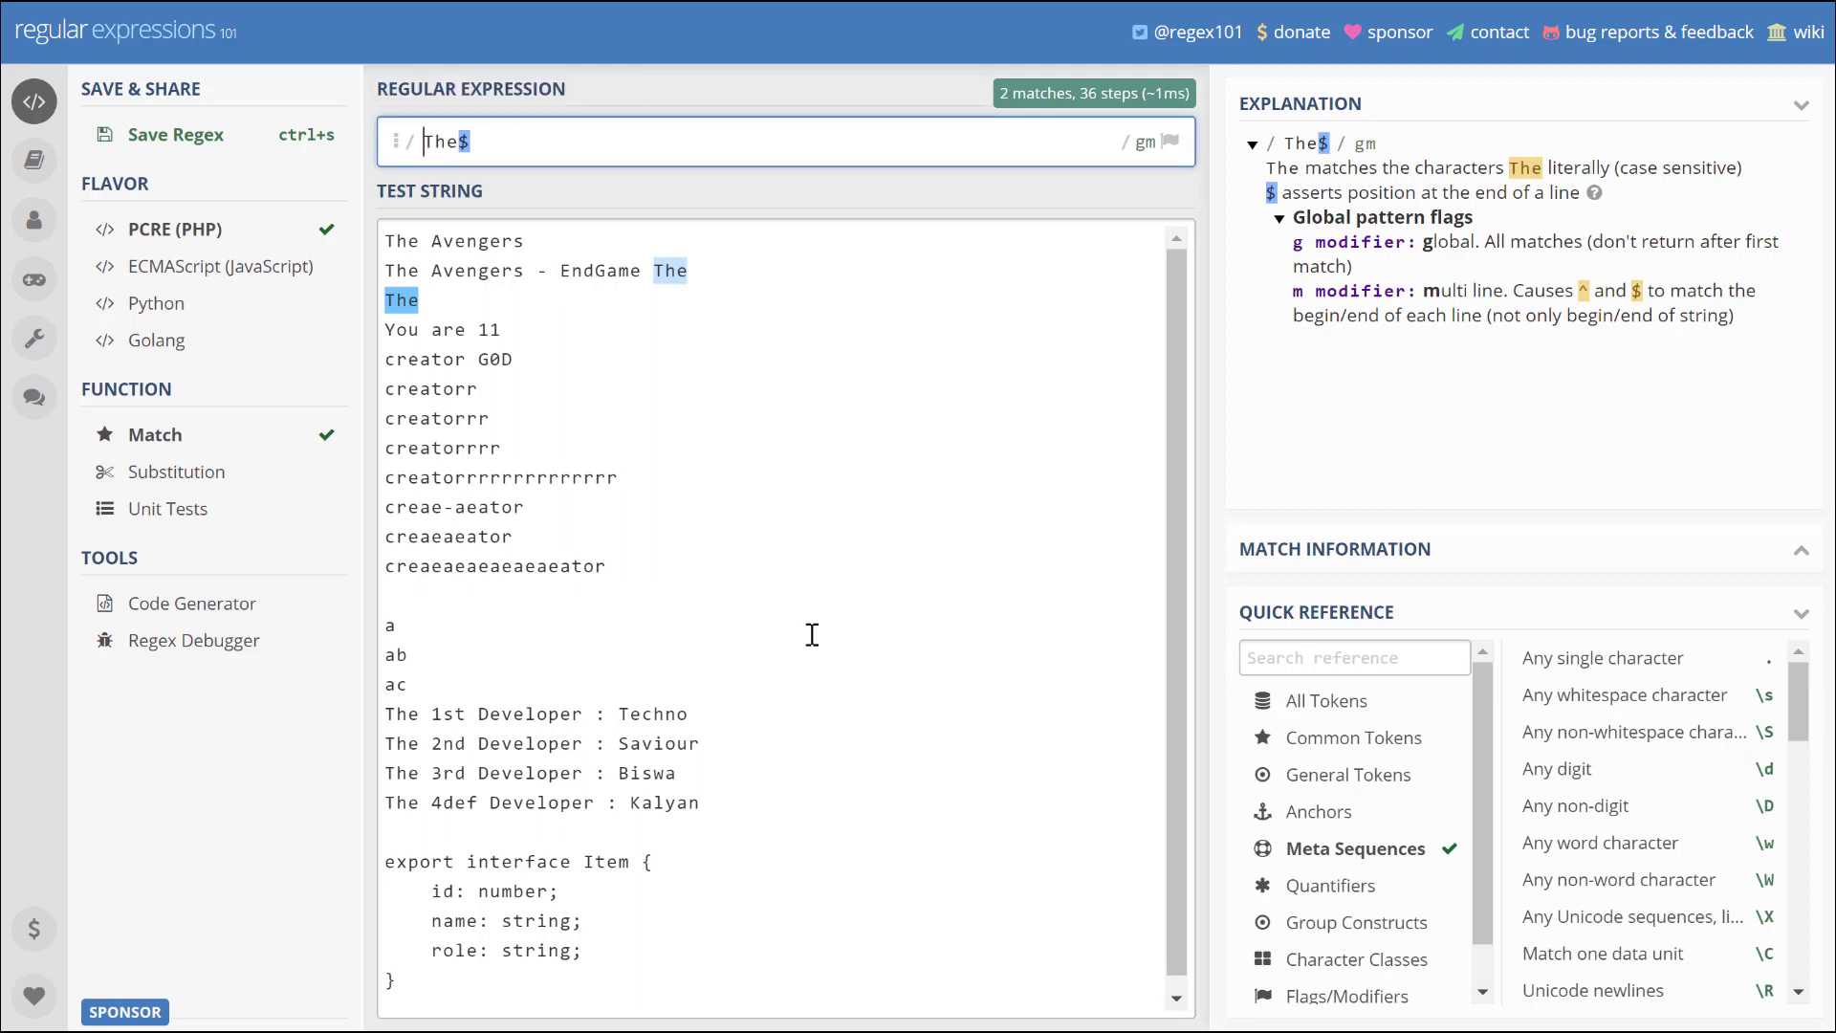
text(^)
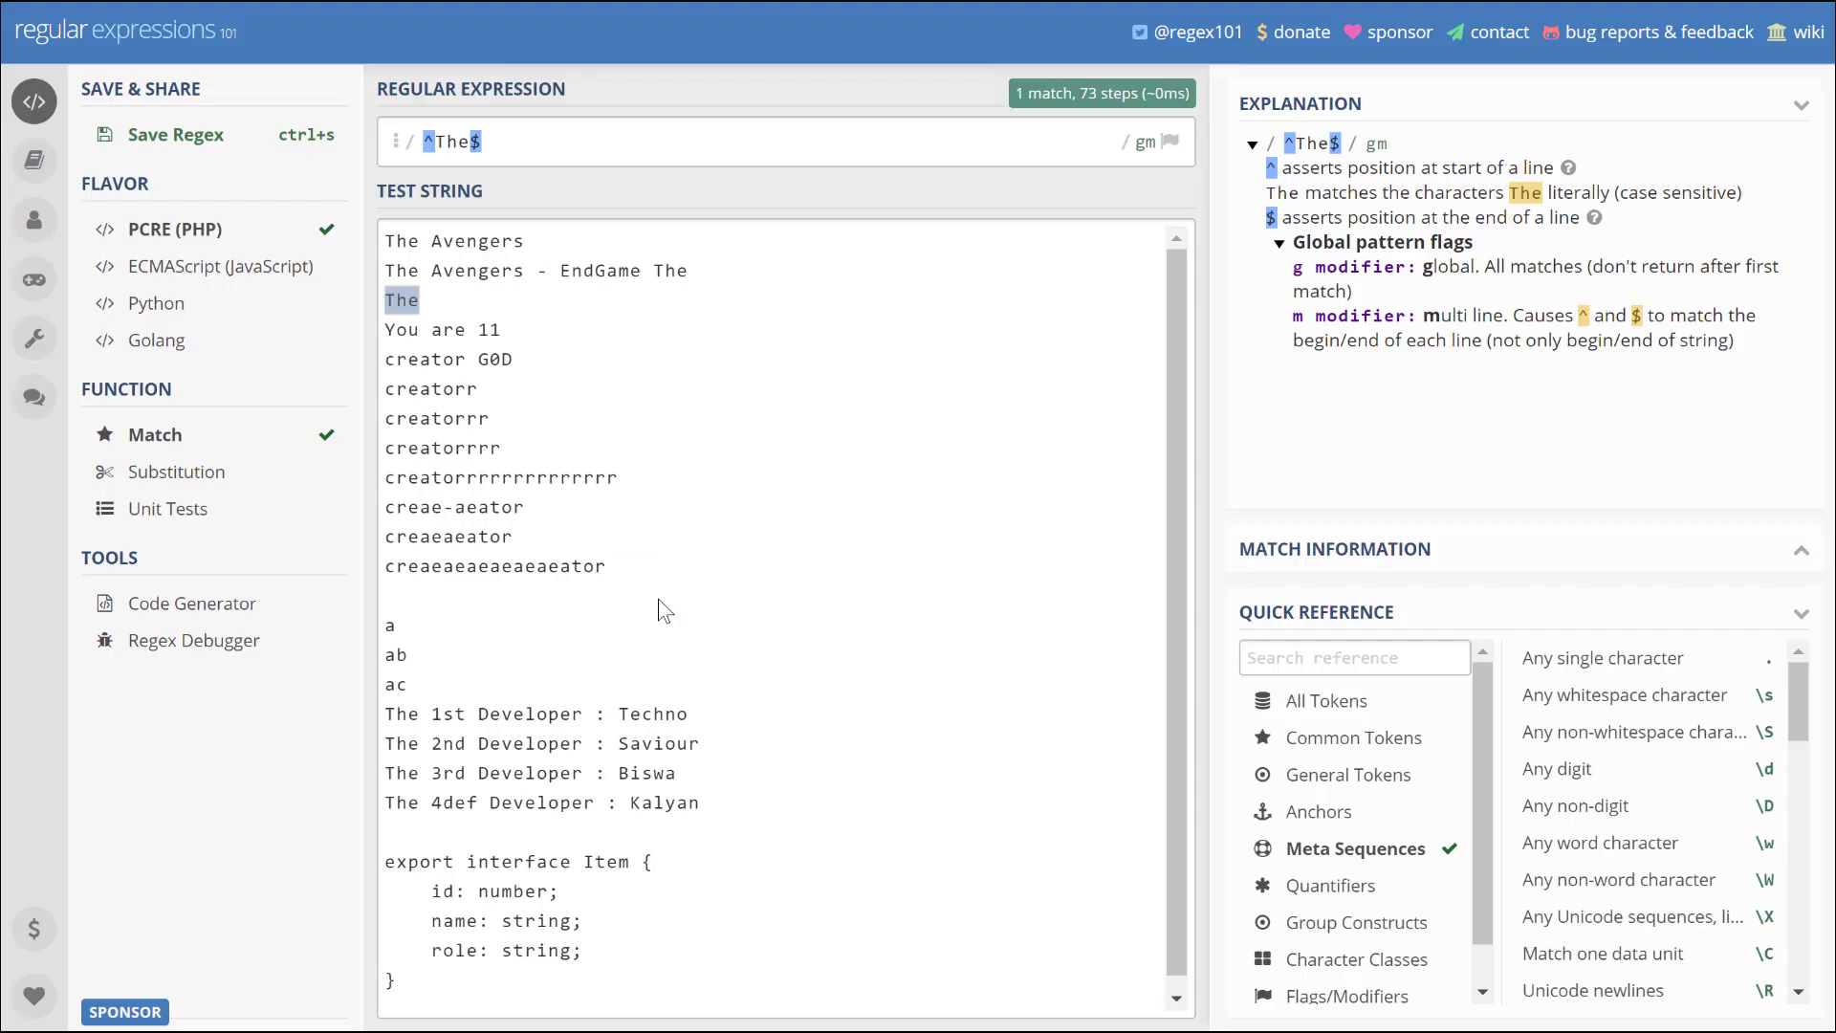
- Enter 'Creator' and add the case-insensitive flag, matching the five creator lines
text(Creat)
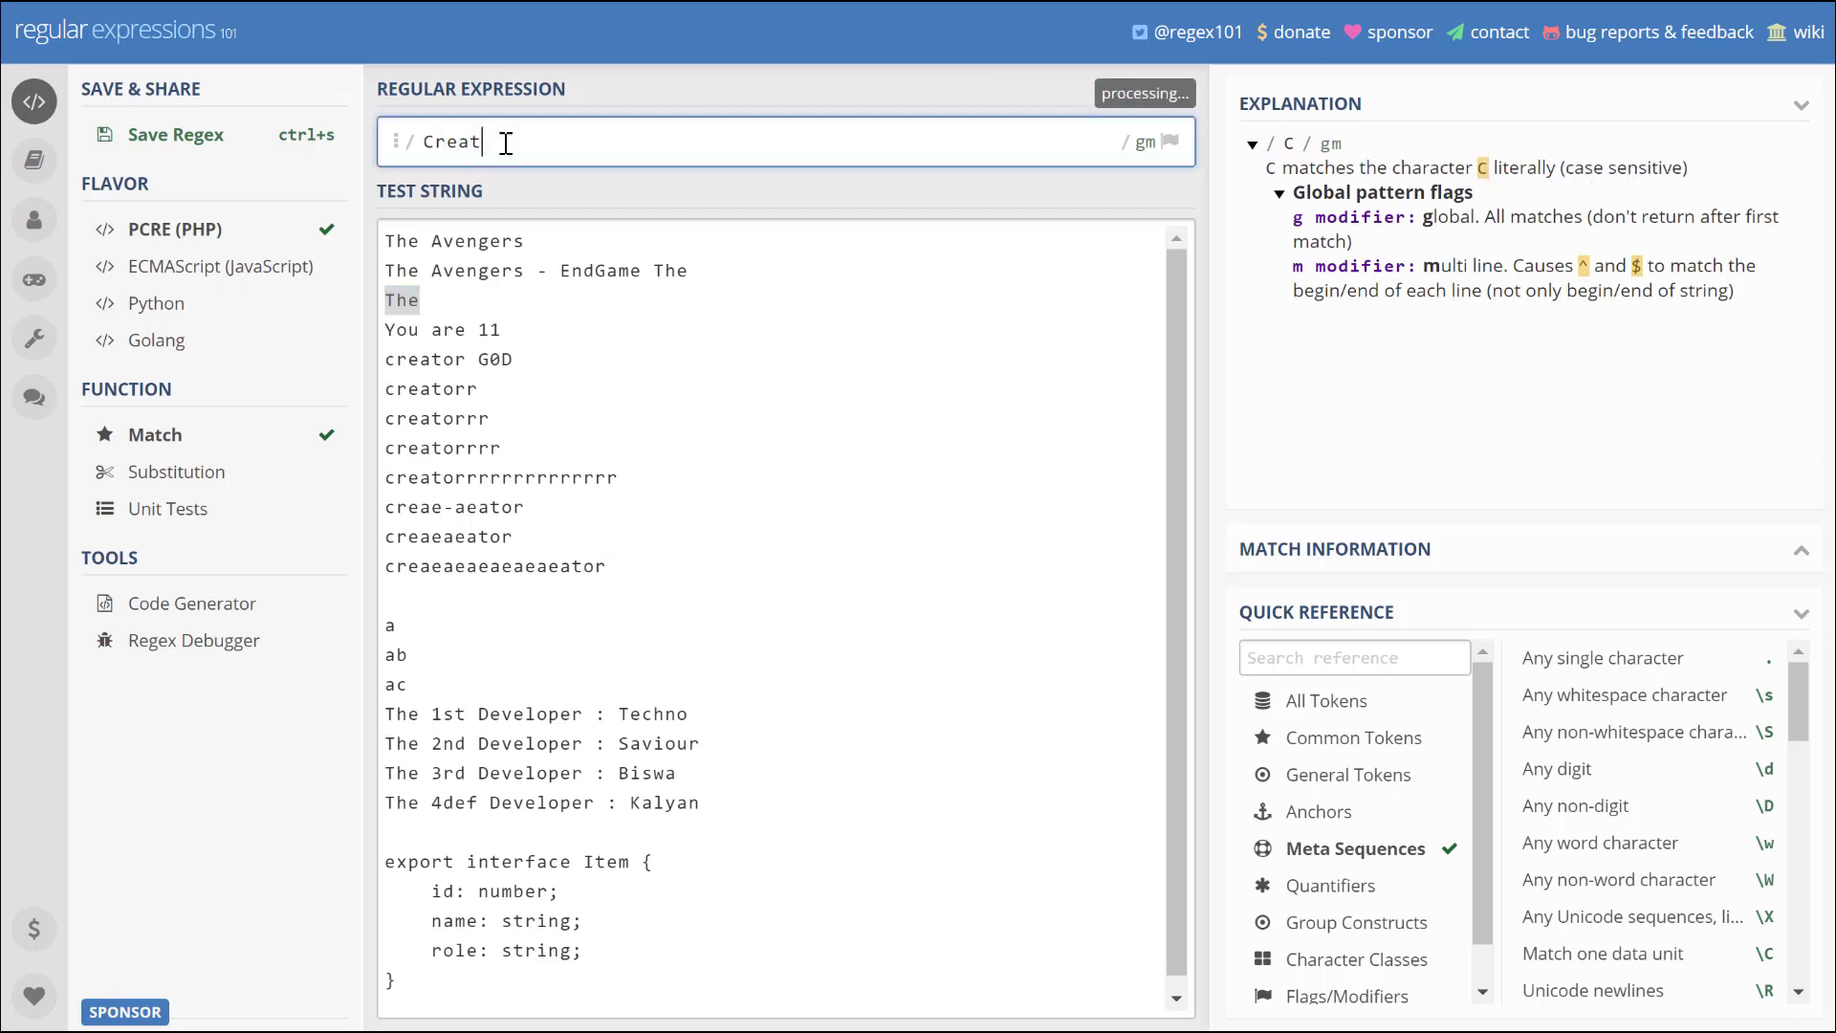
text(or)
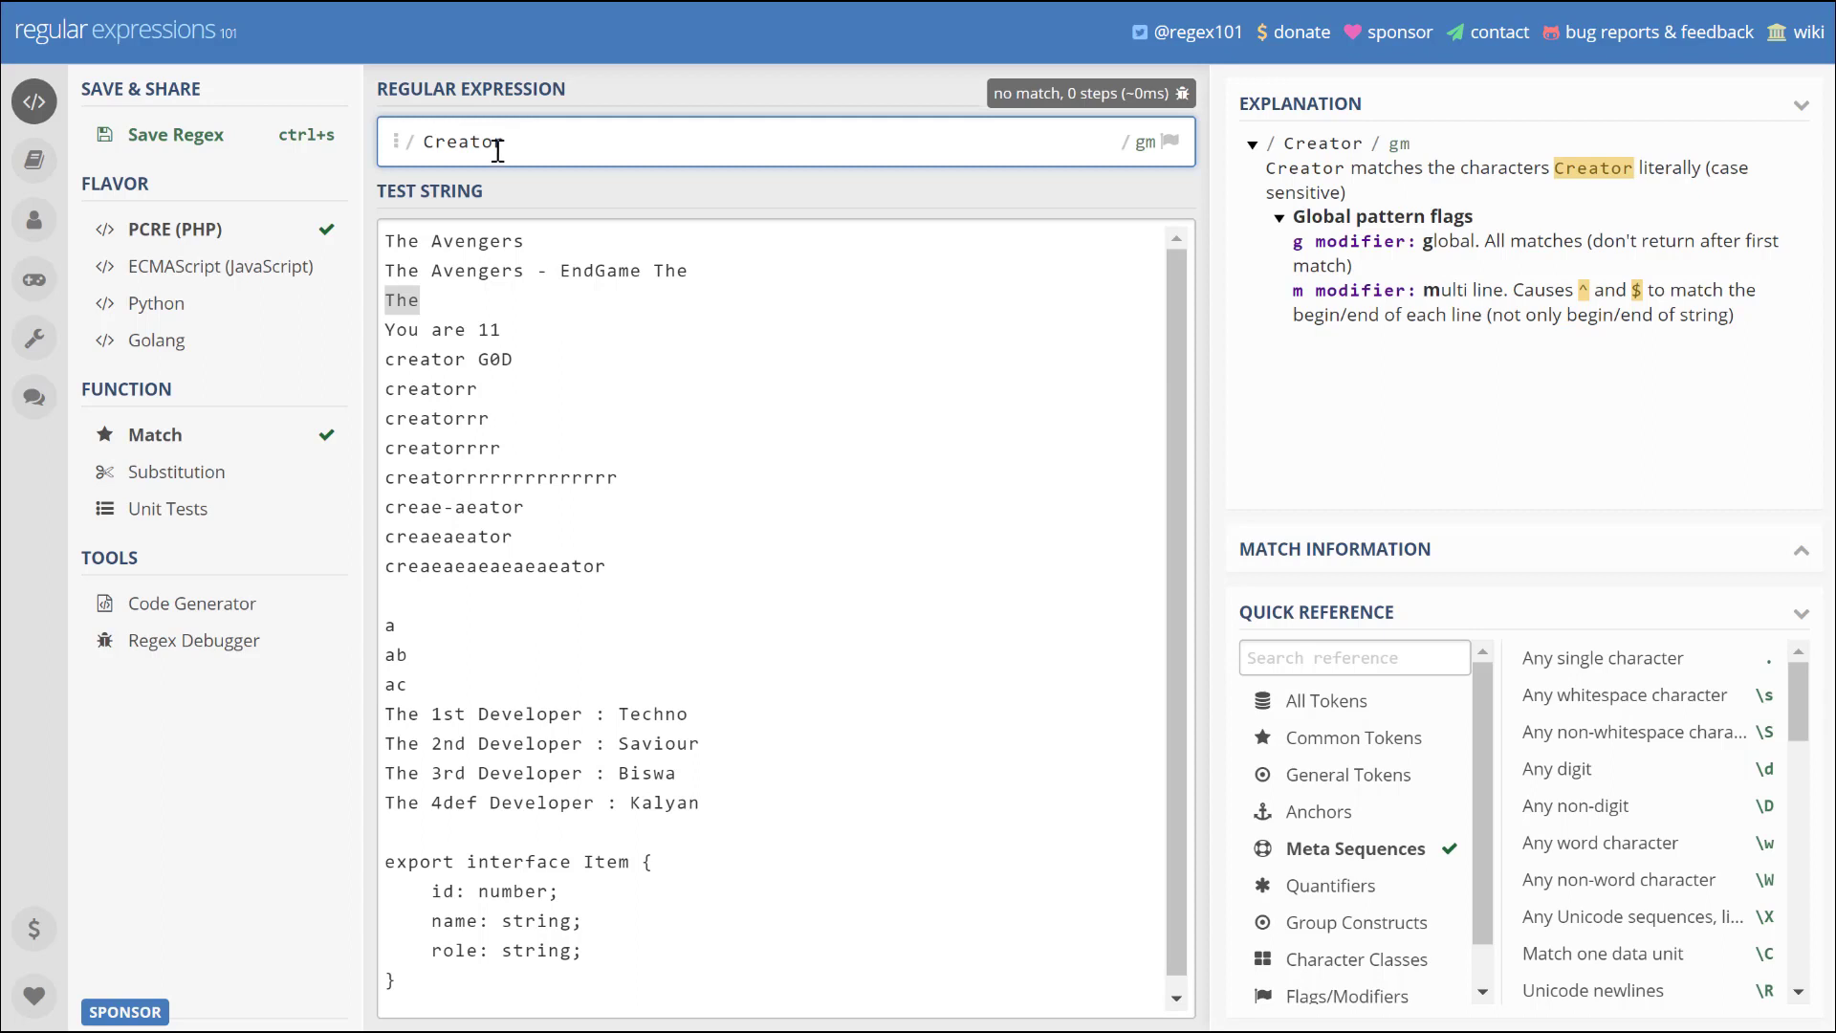
mouse_move(443, 141)
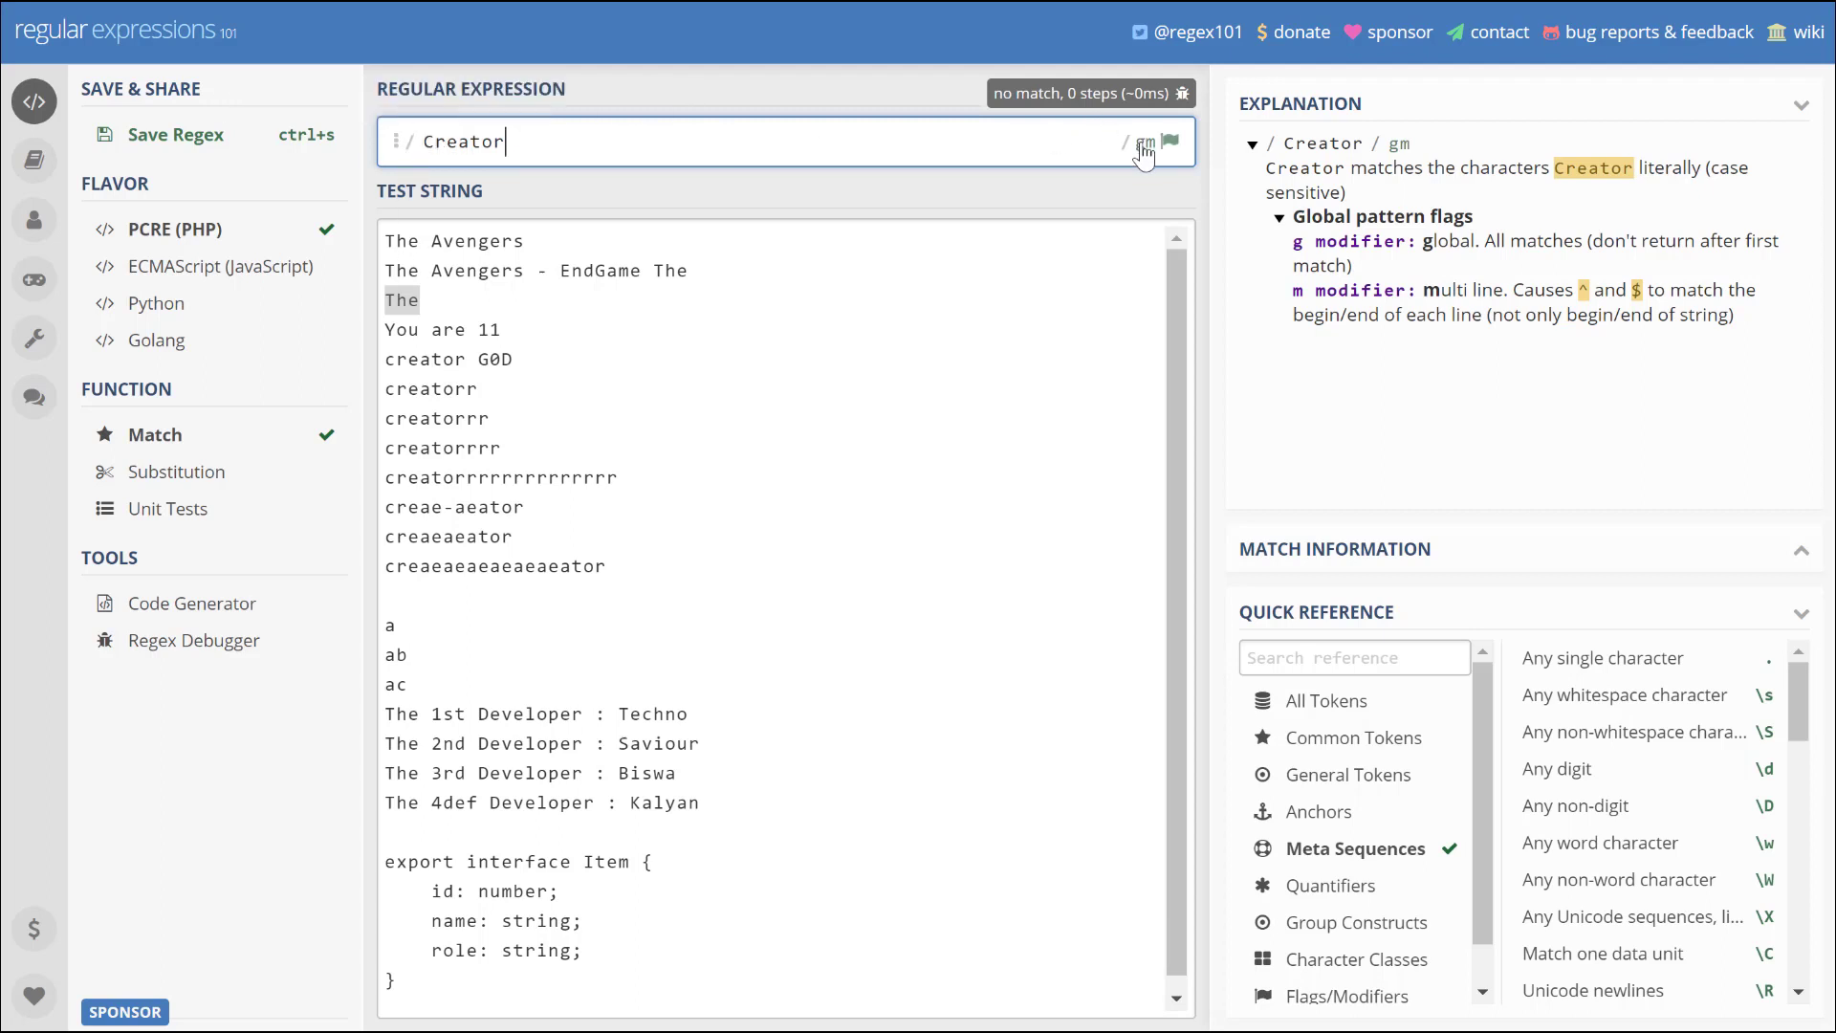
click(1146, 141)
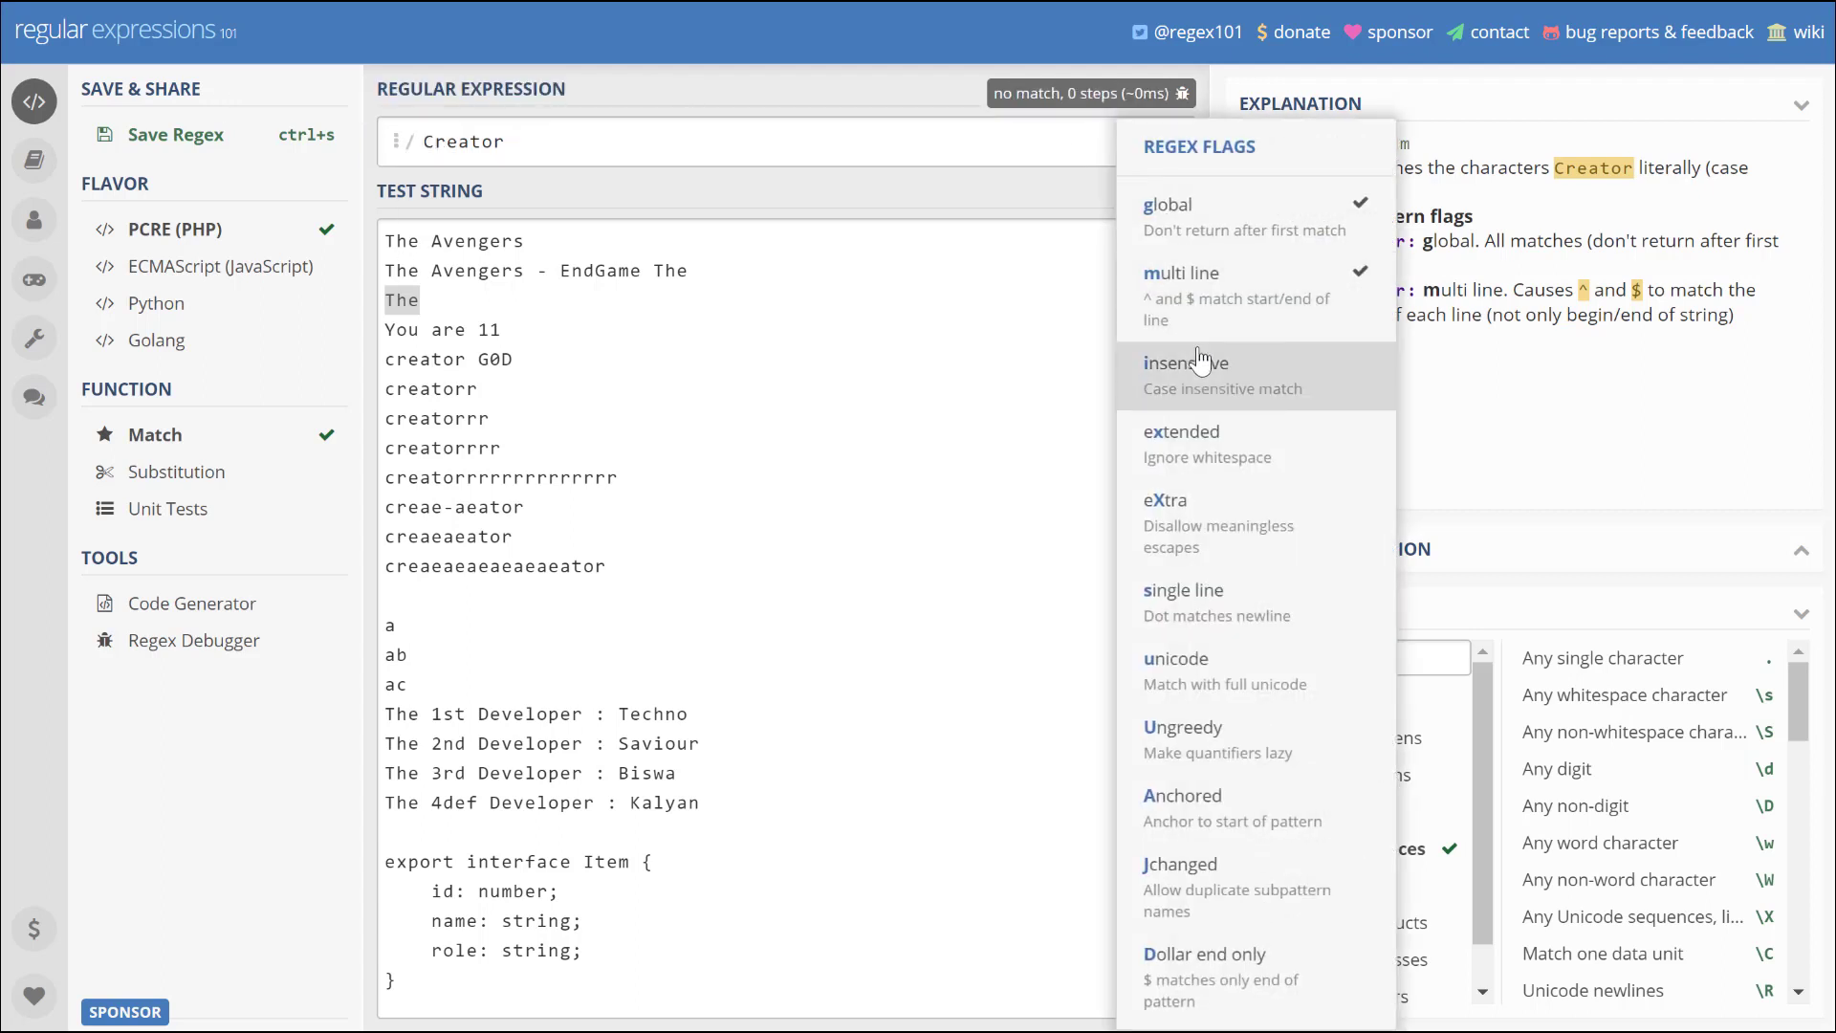
click(1185, 364)
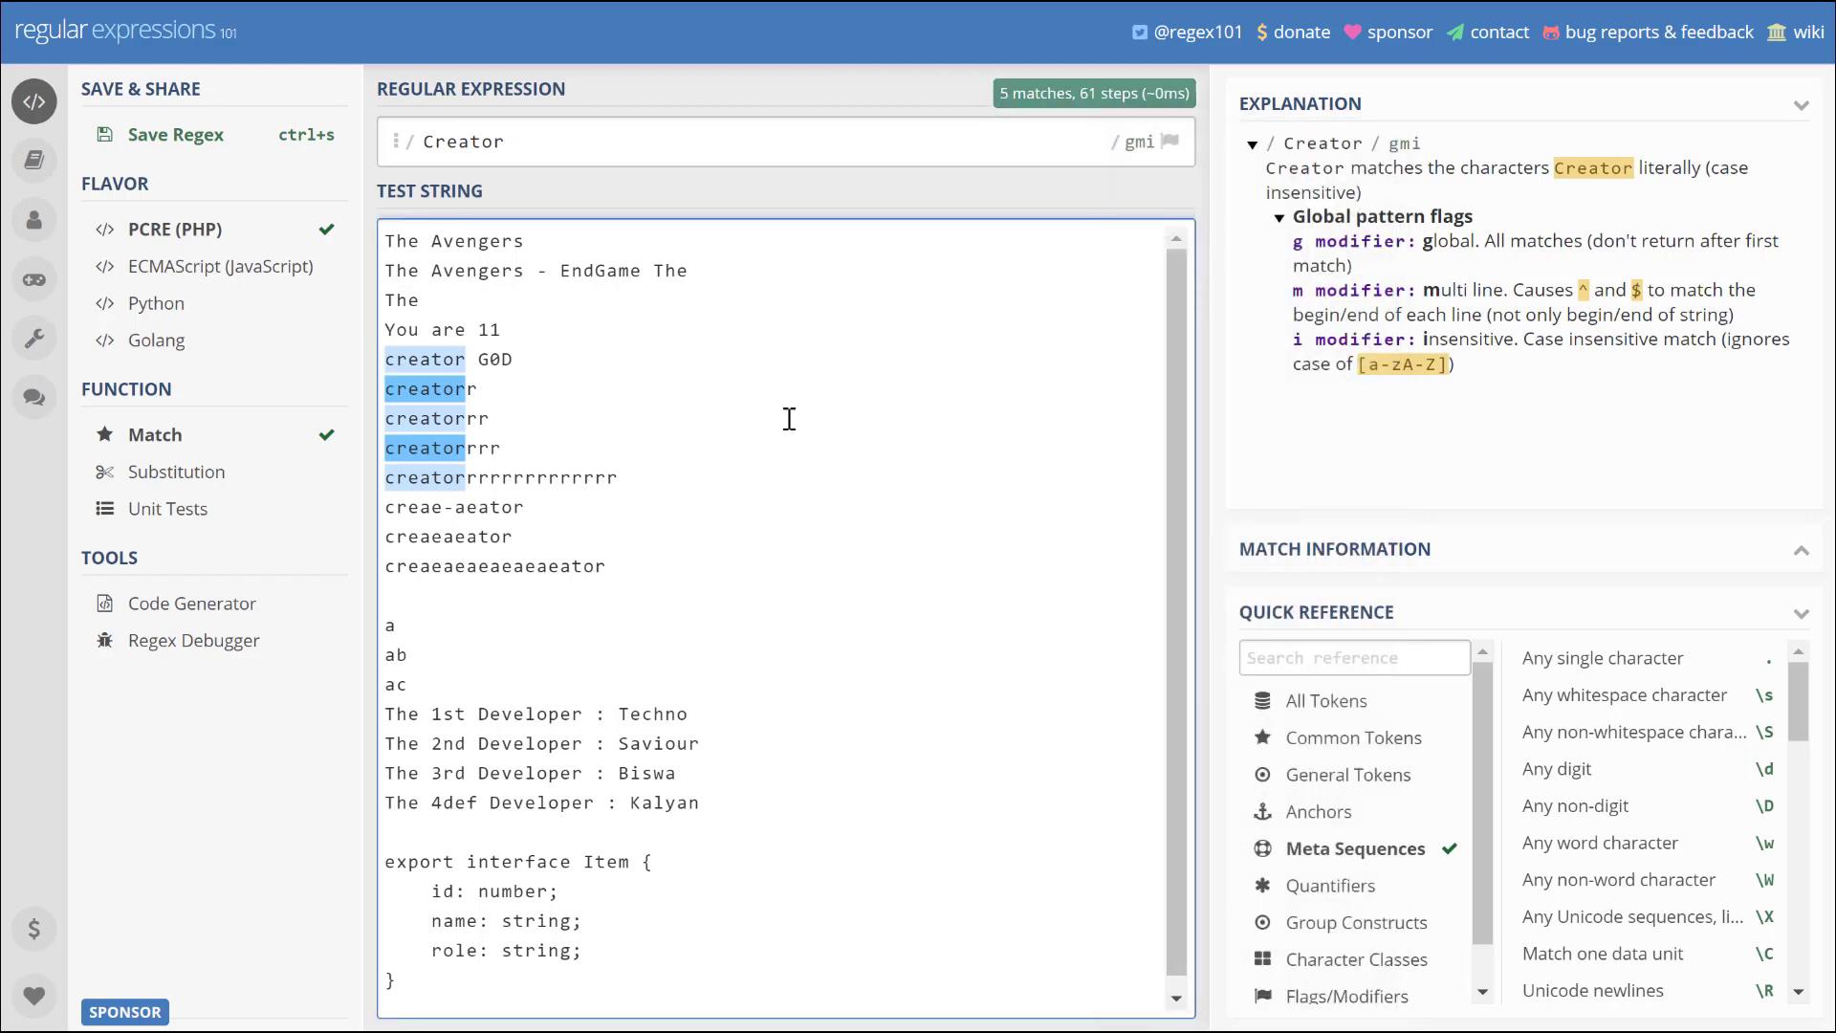
click(534, 142)
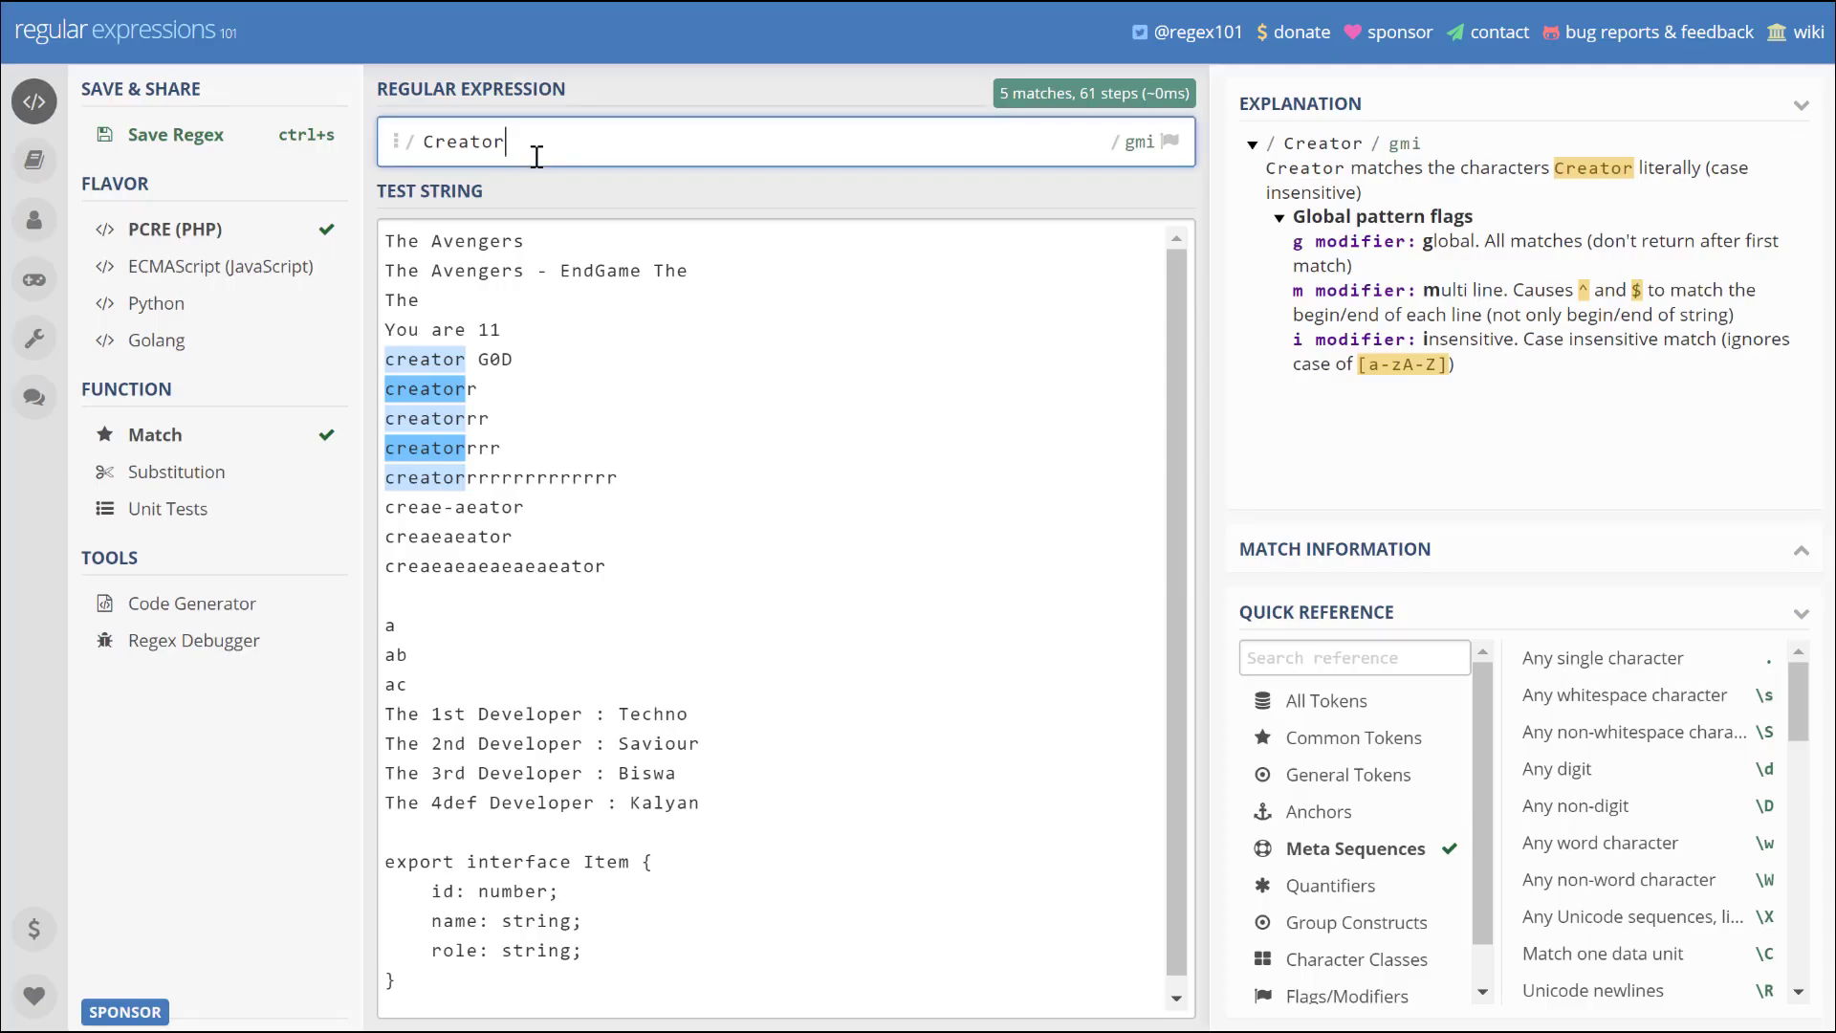
- Quantify the final r so the pattern reads 'Creator+', matching repeated trailing r's
text(*)
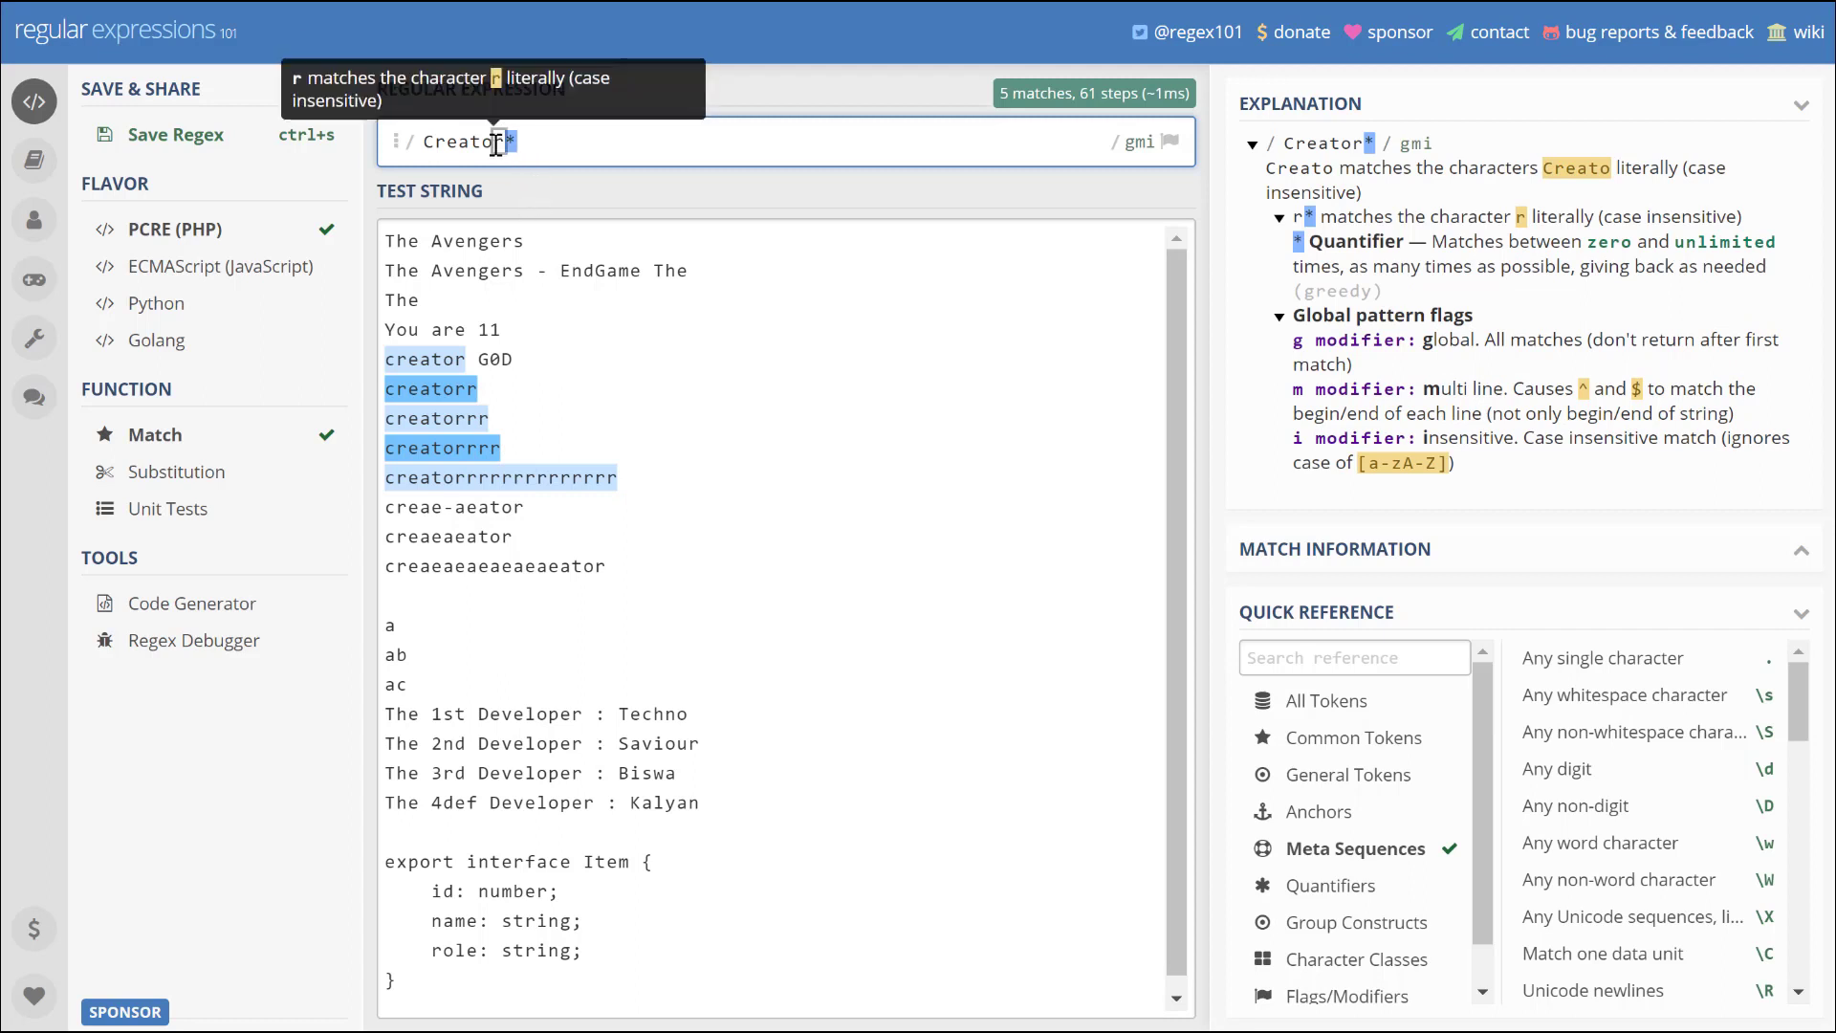
mouse_move(500, 477)
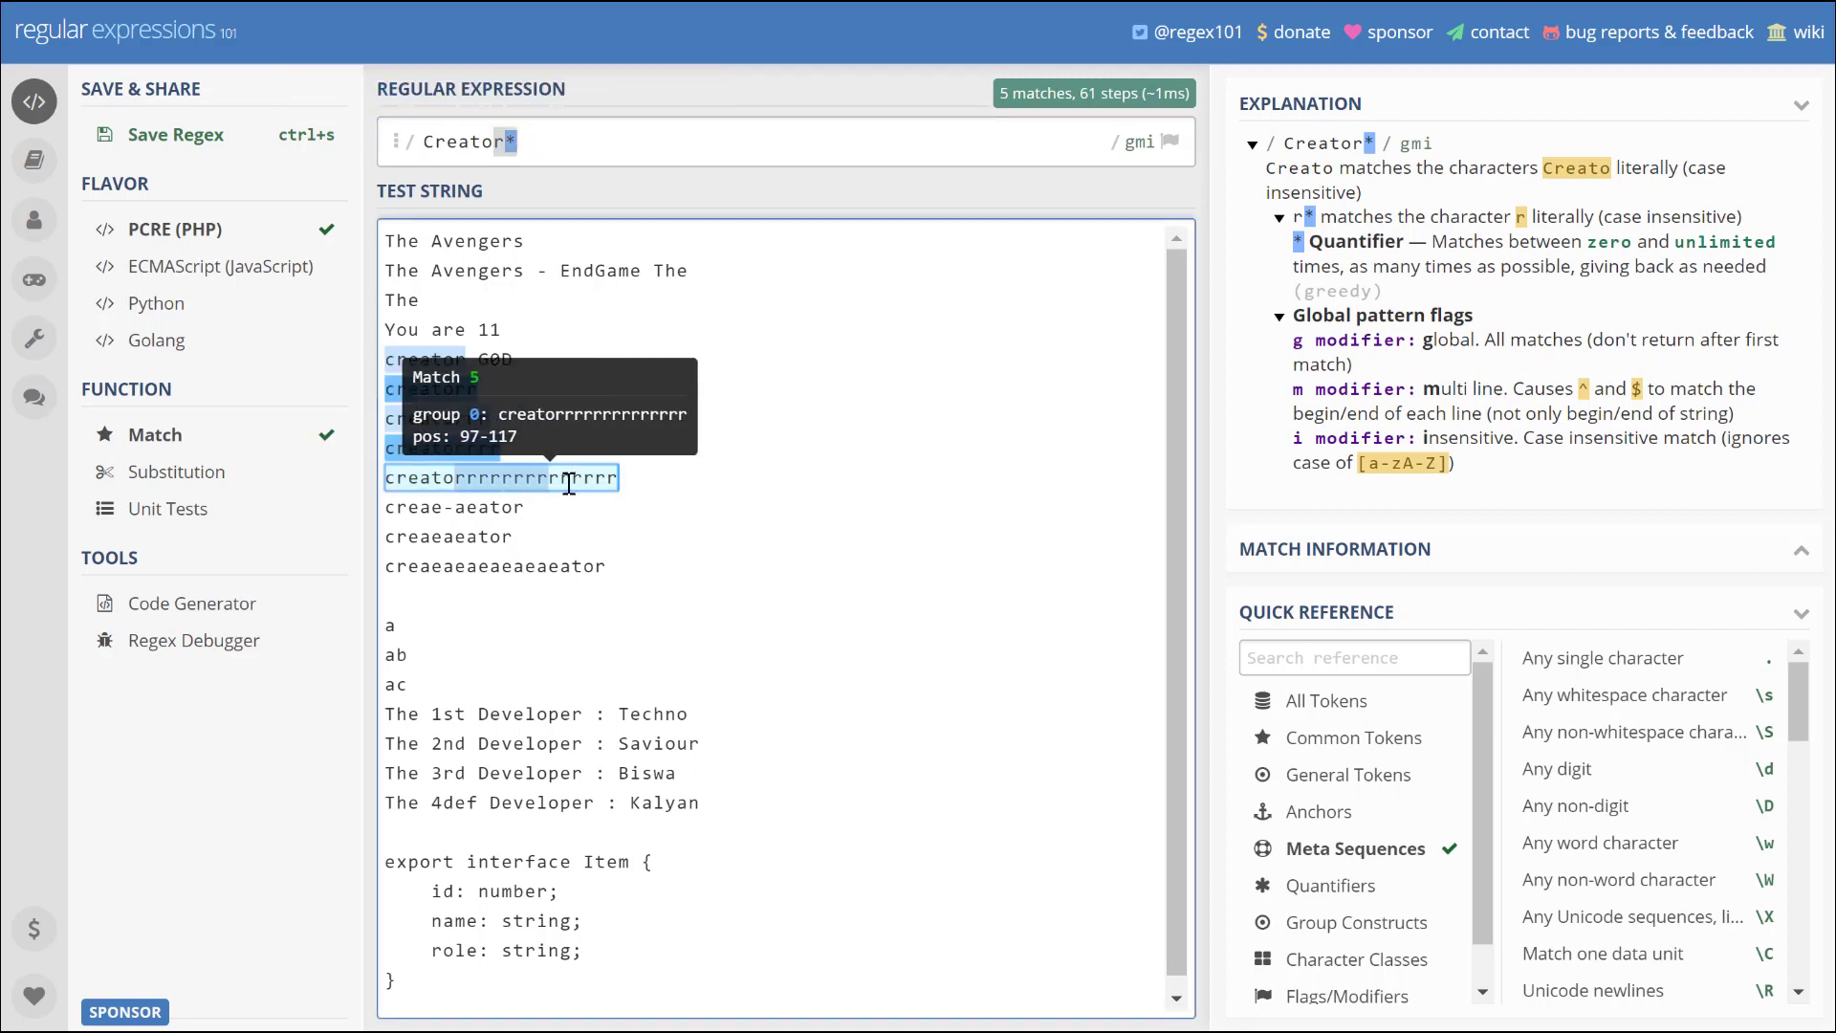
mouse_move(627, 484)
text(+)
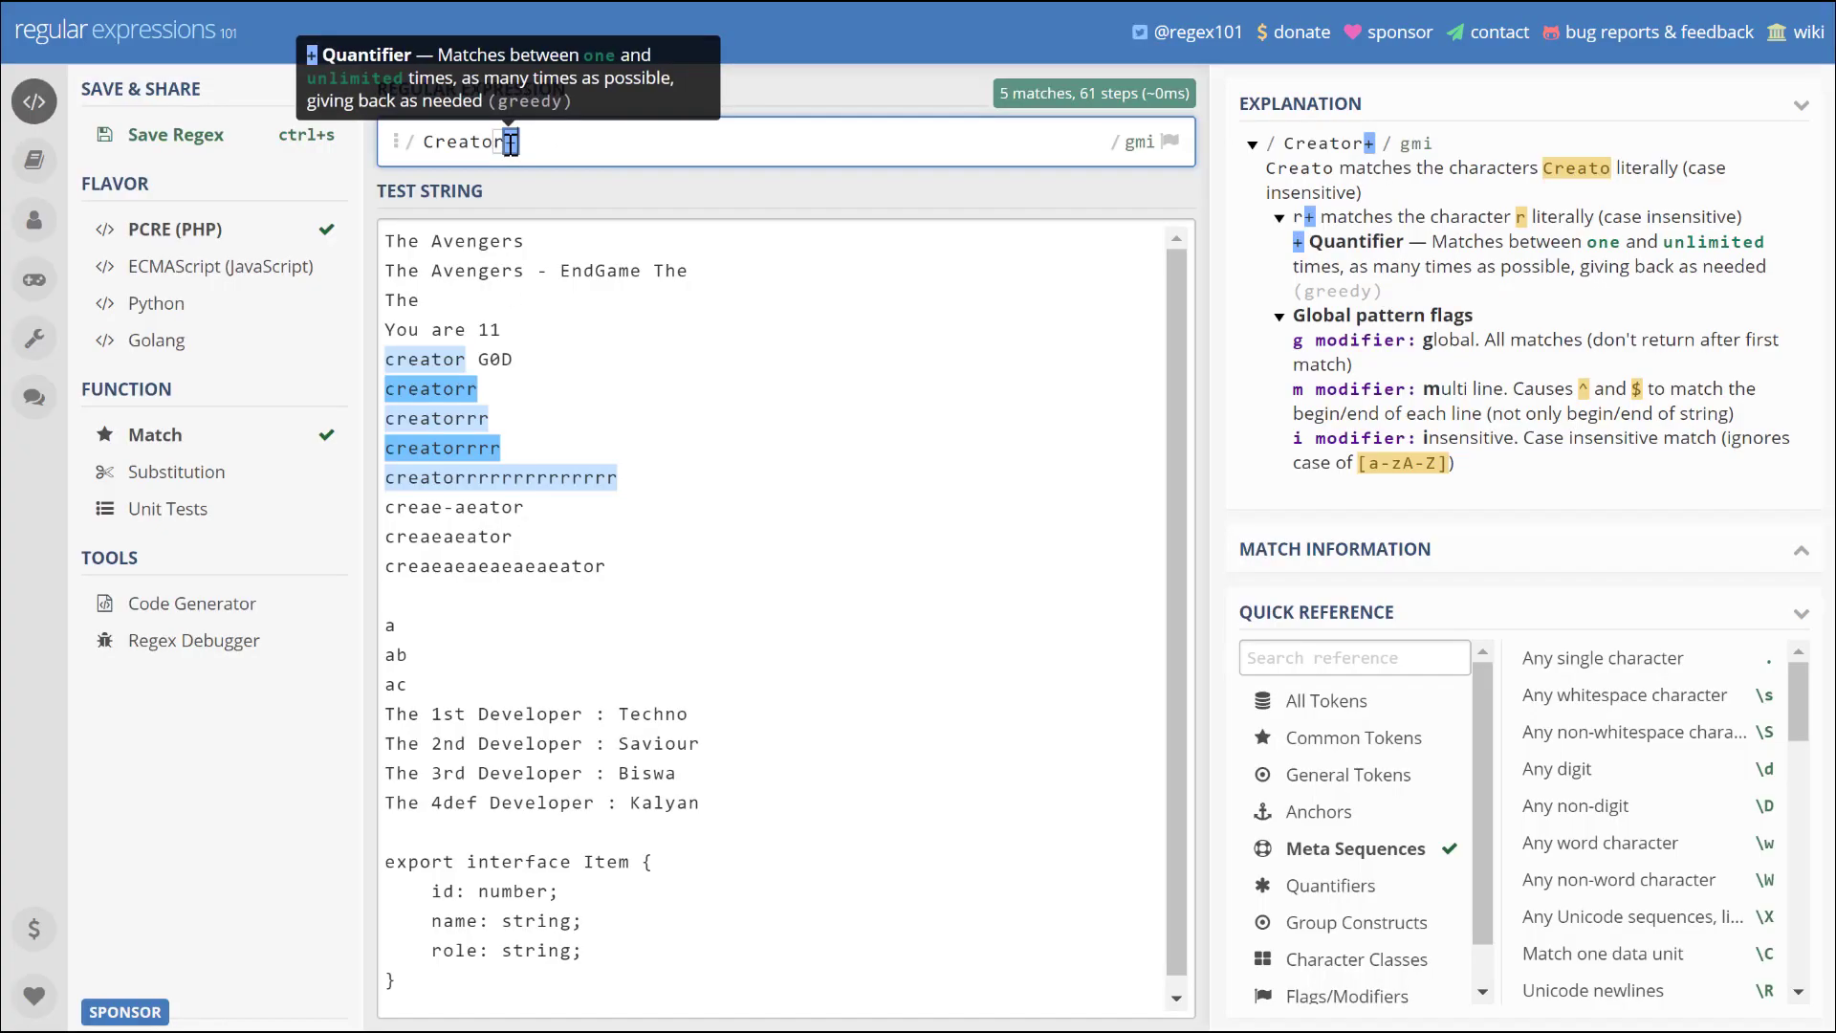
click(802, 548)
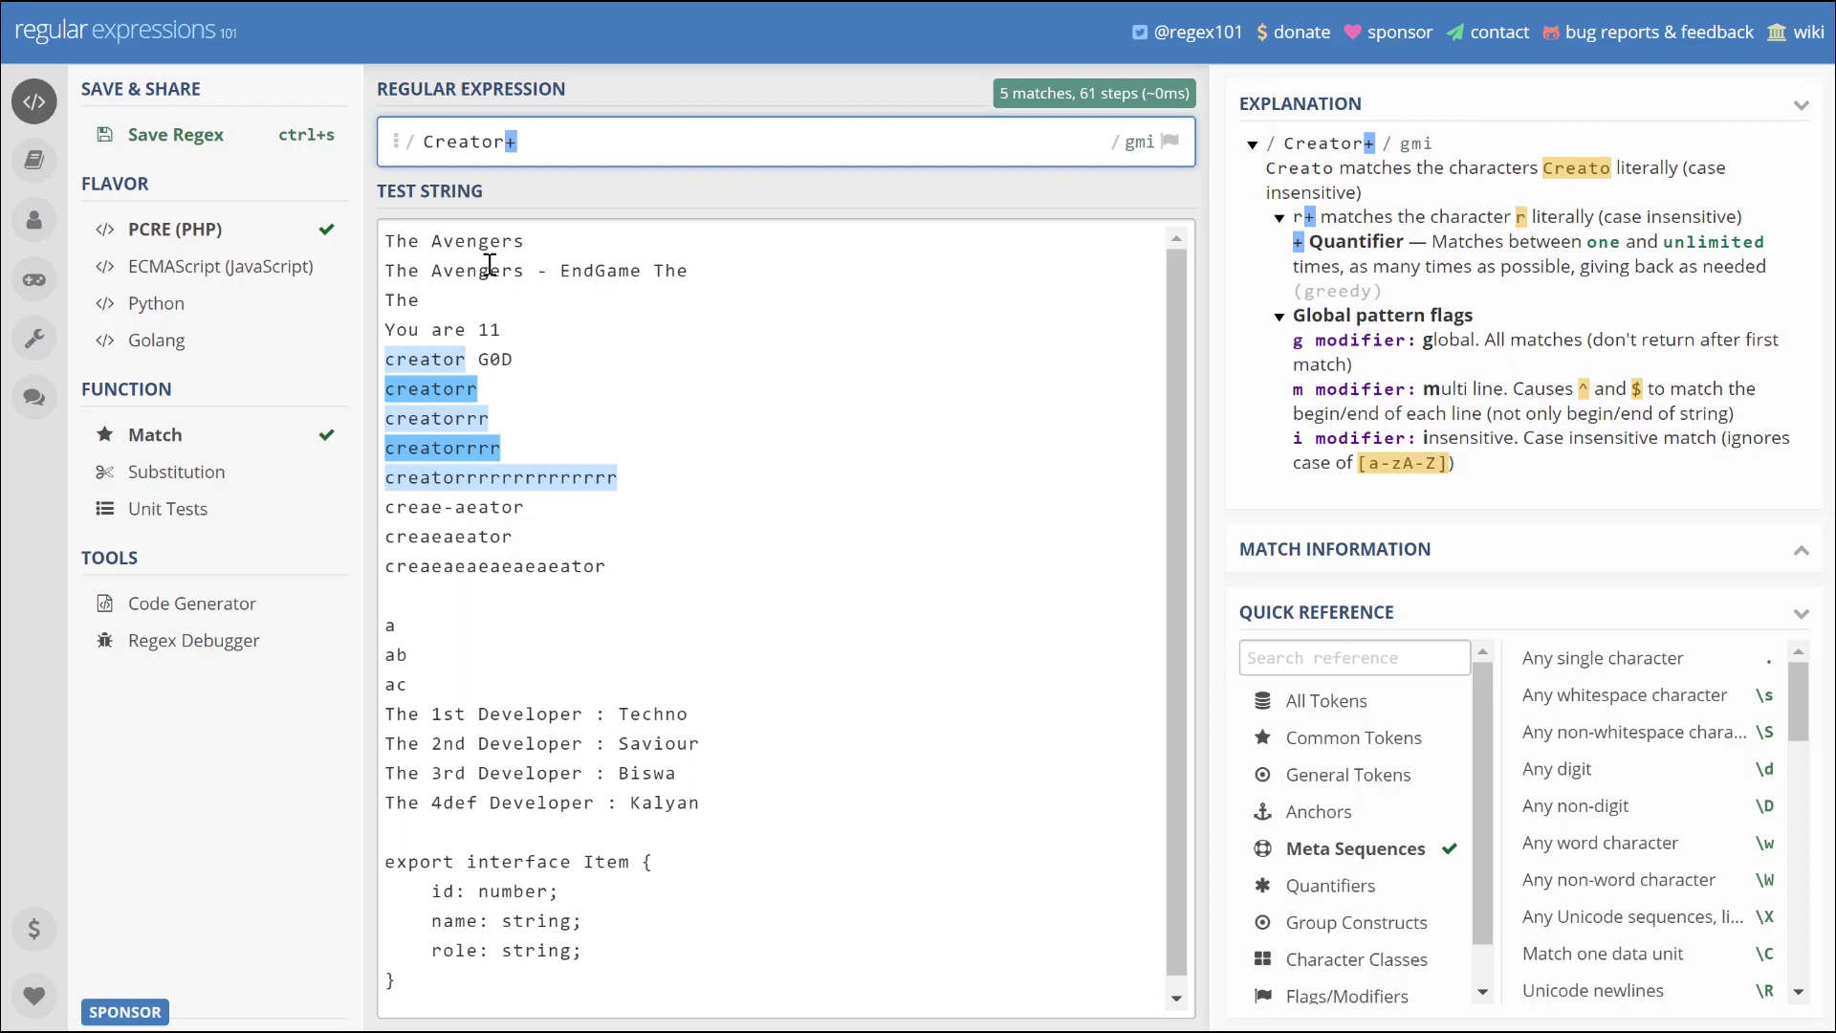
mouse_move(425, 358)
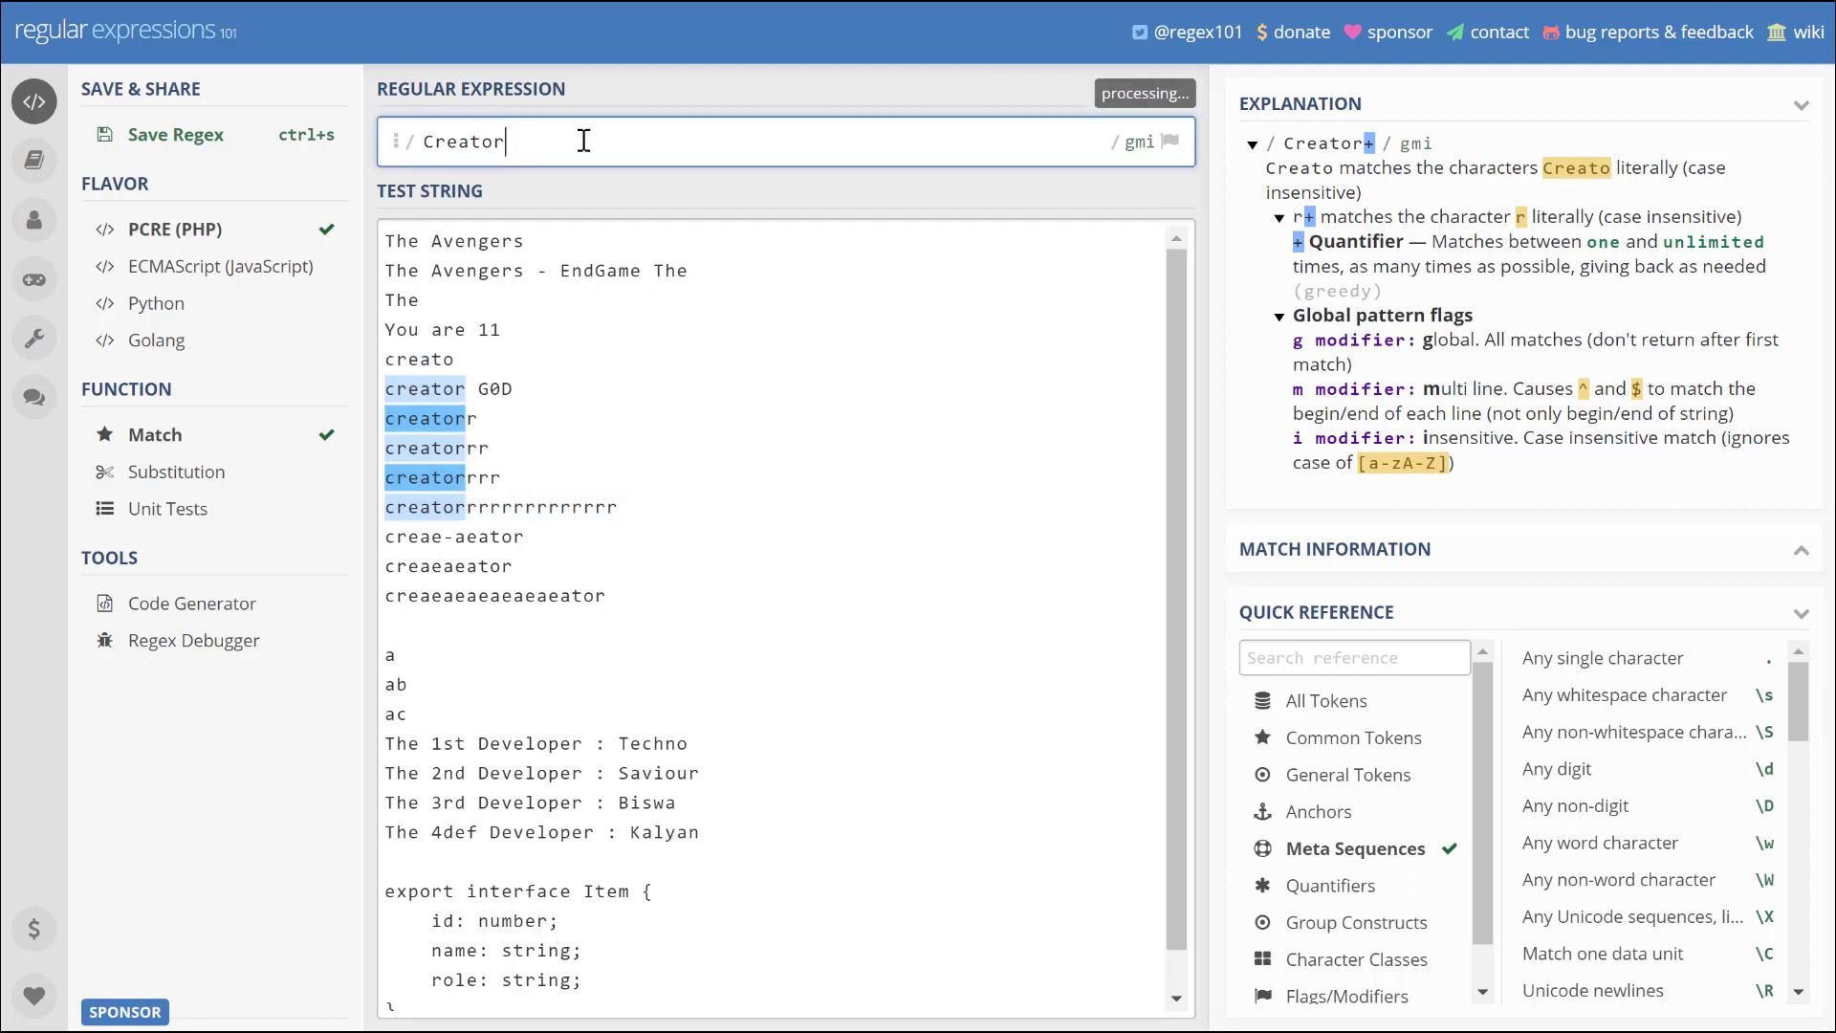
- Test 'Creator?' for six matches, then remove the '?' to restore 'Creator'
text(?)
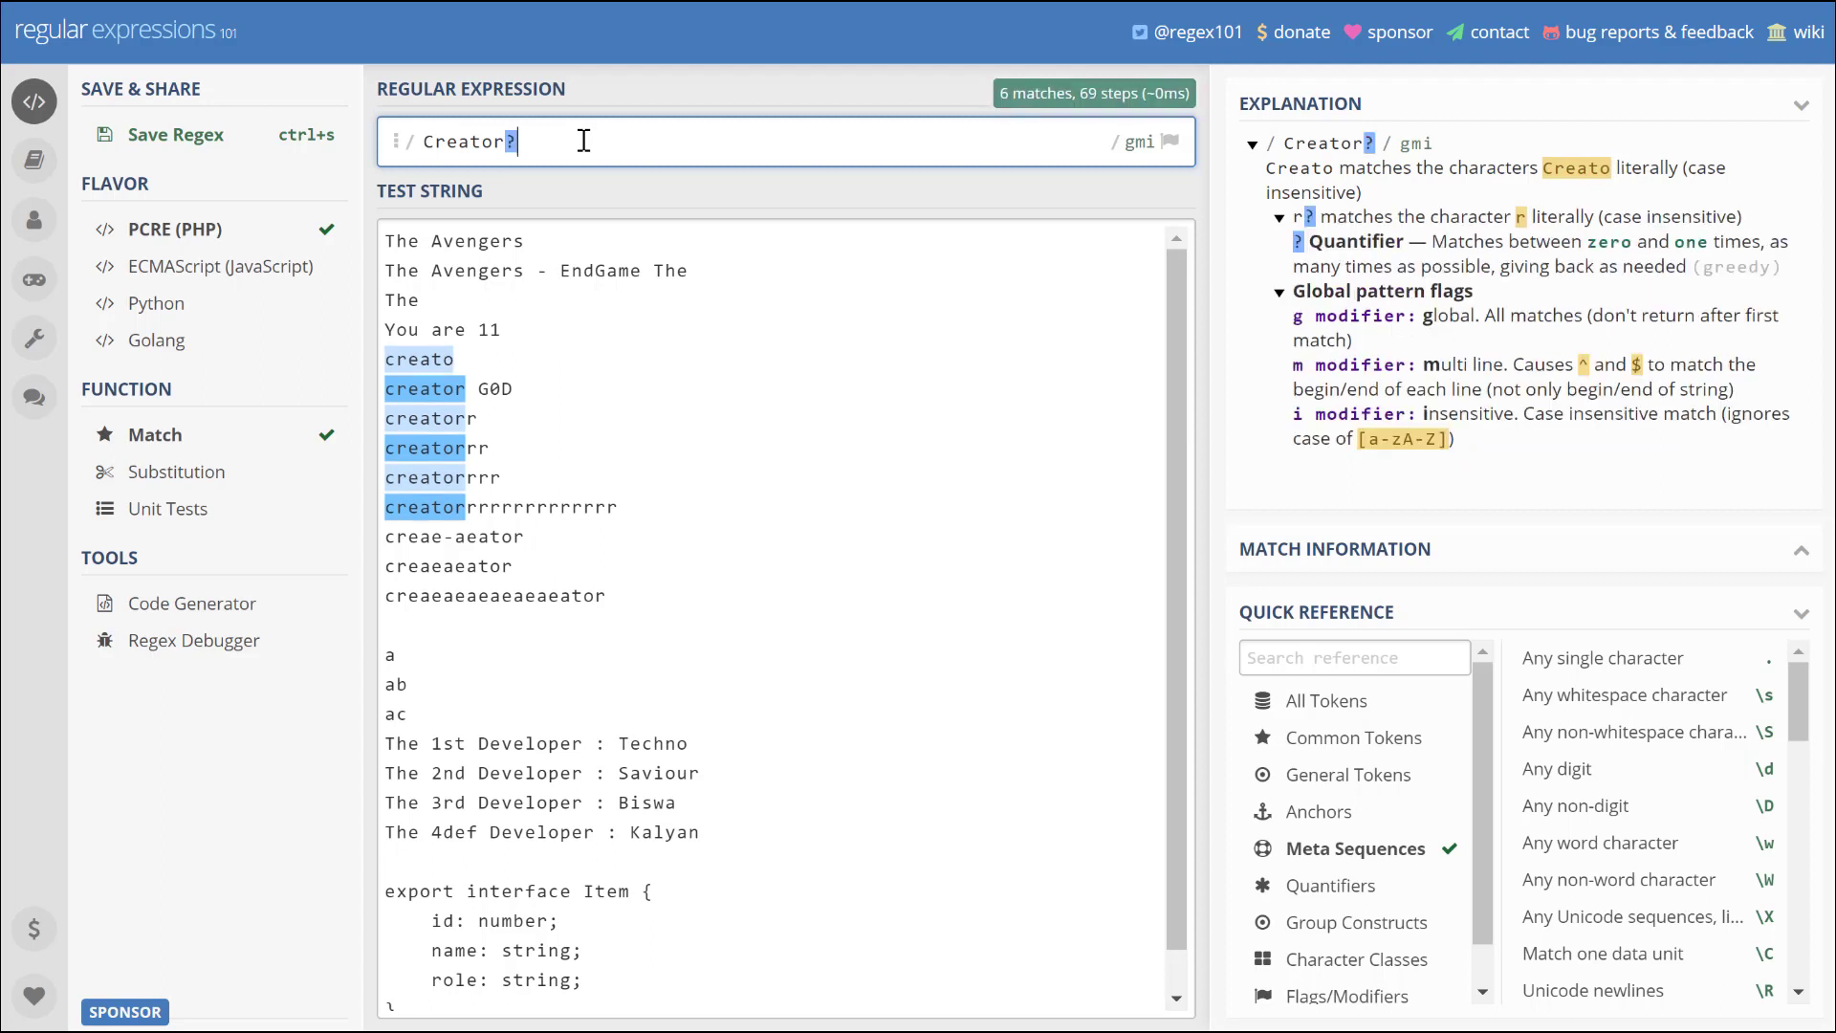
mouse_move(501, 141)
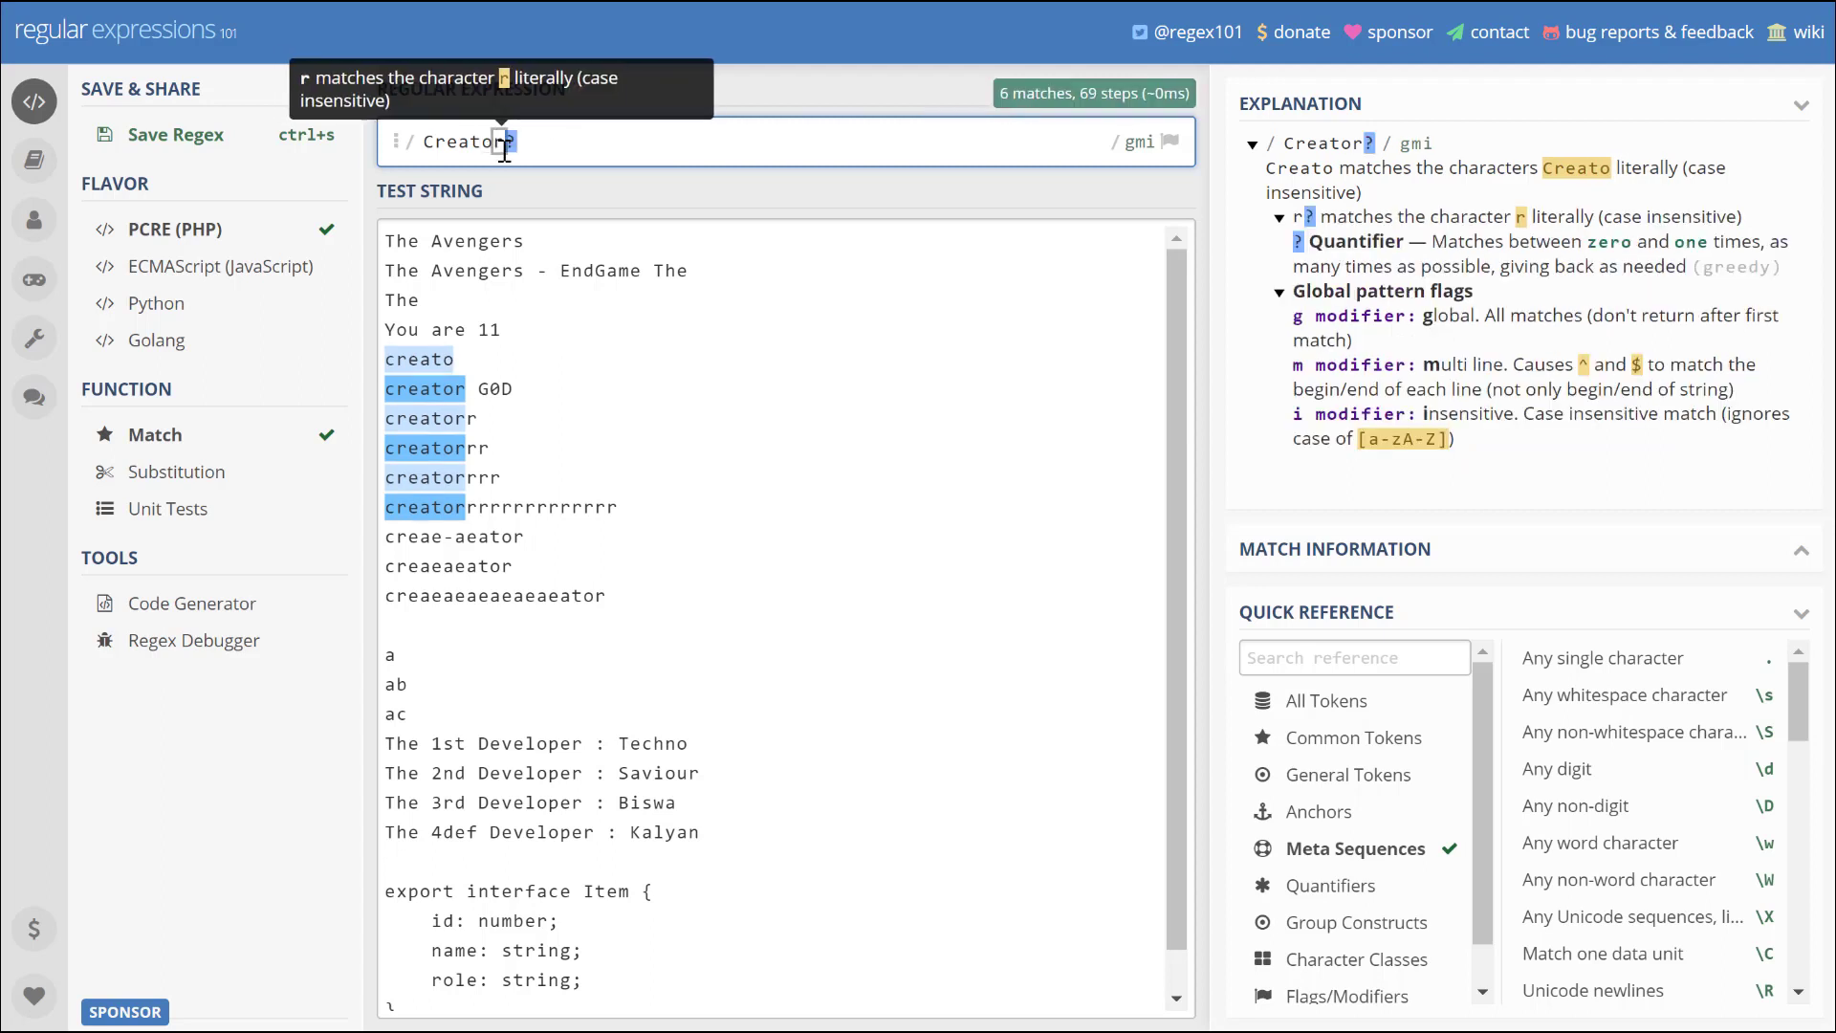
mouse_move(506, 142)
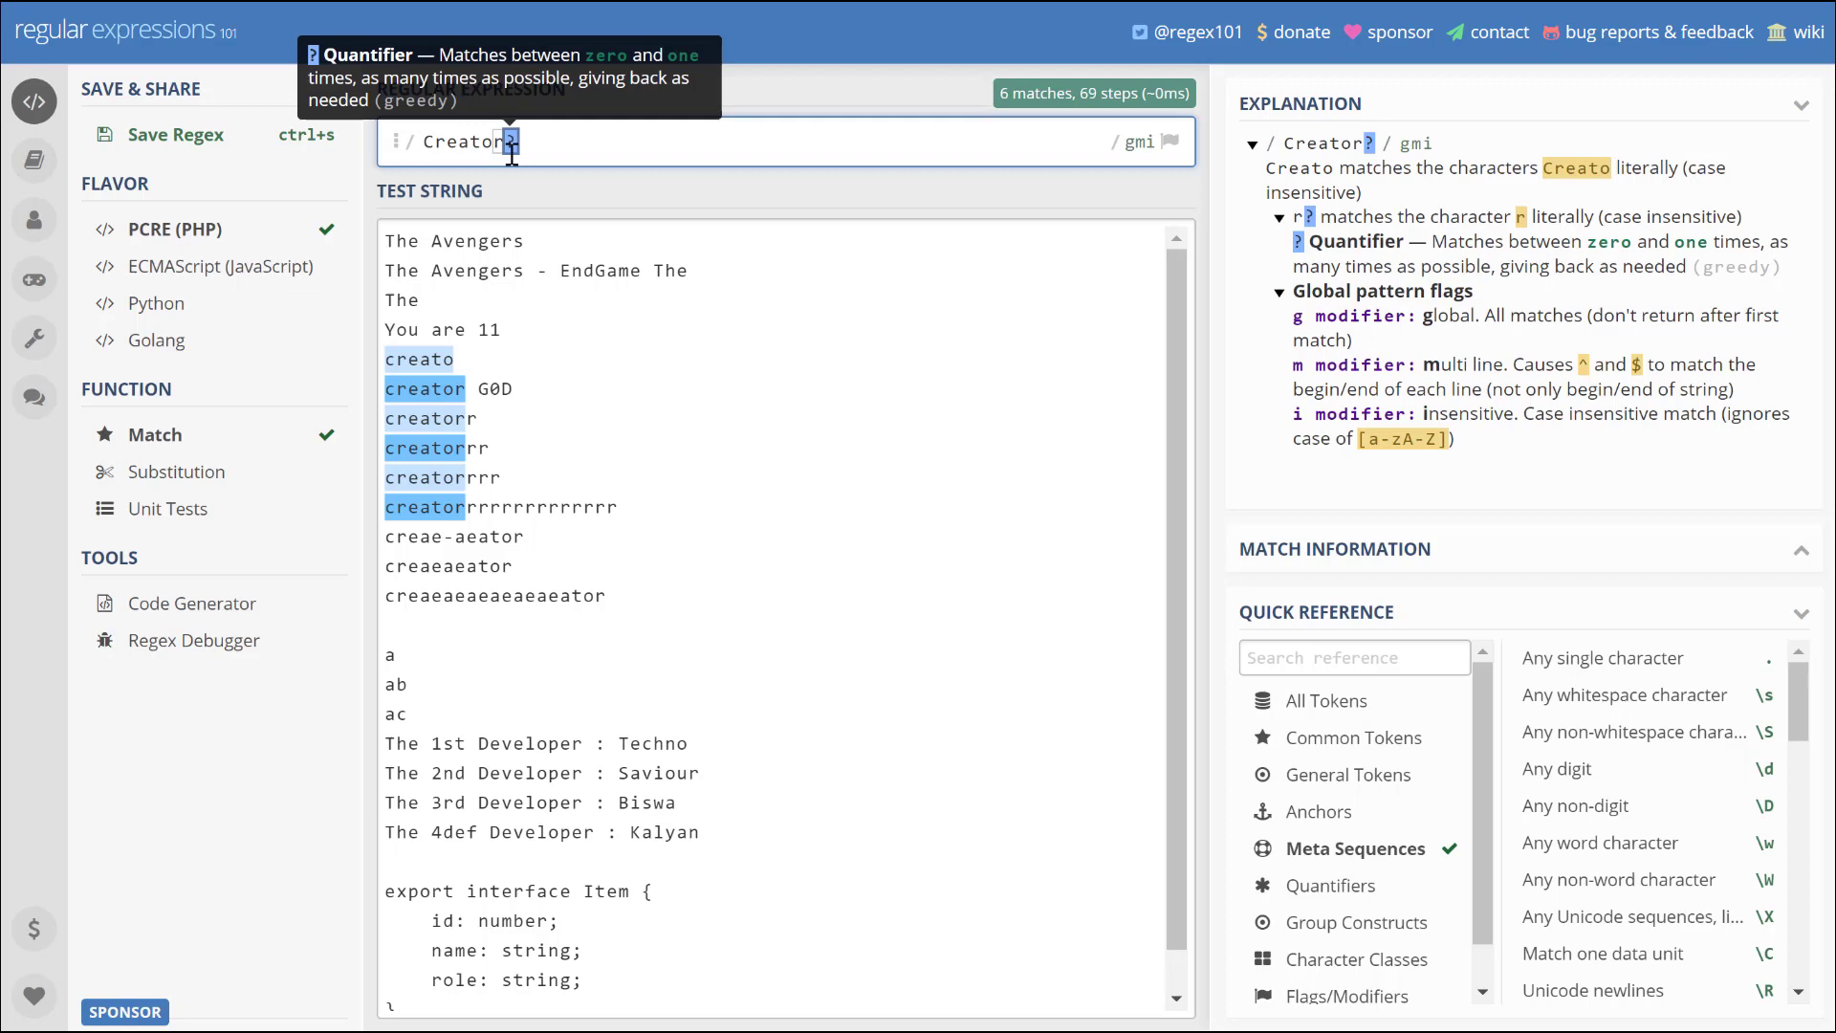
mouse_move(521, 152)
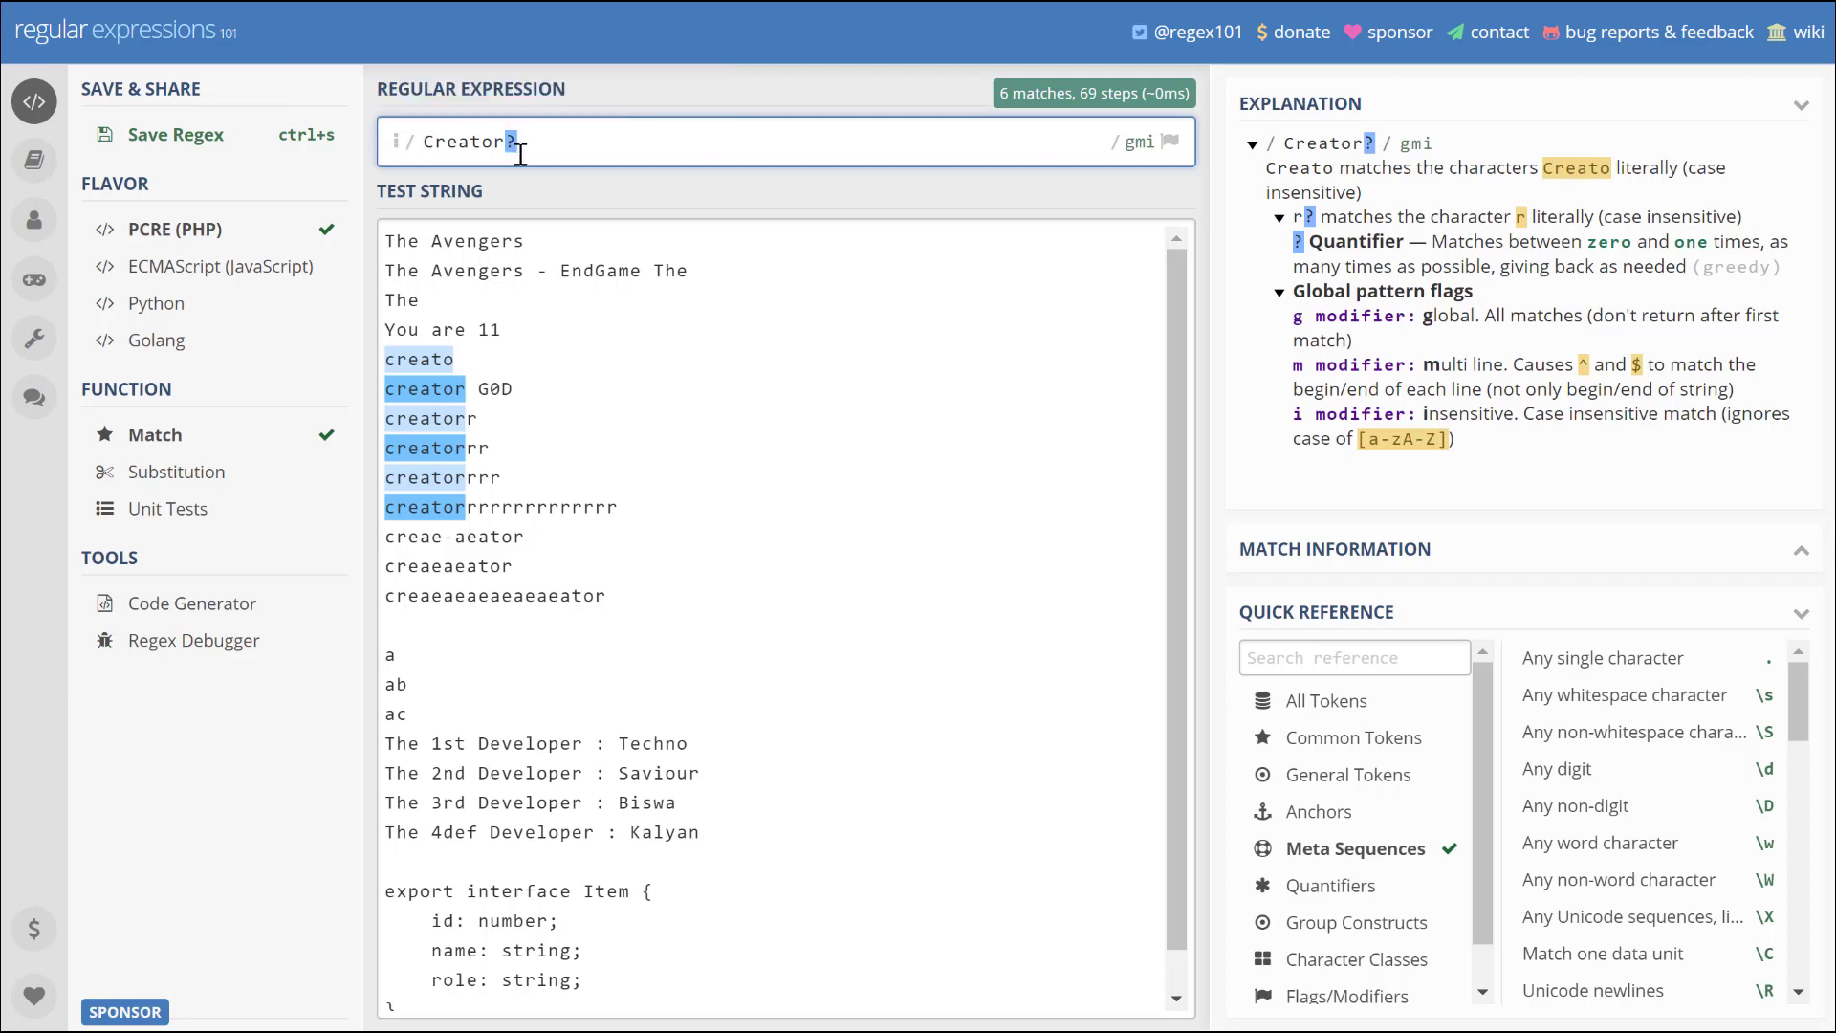
mouse_move(511, 142)
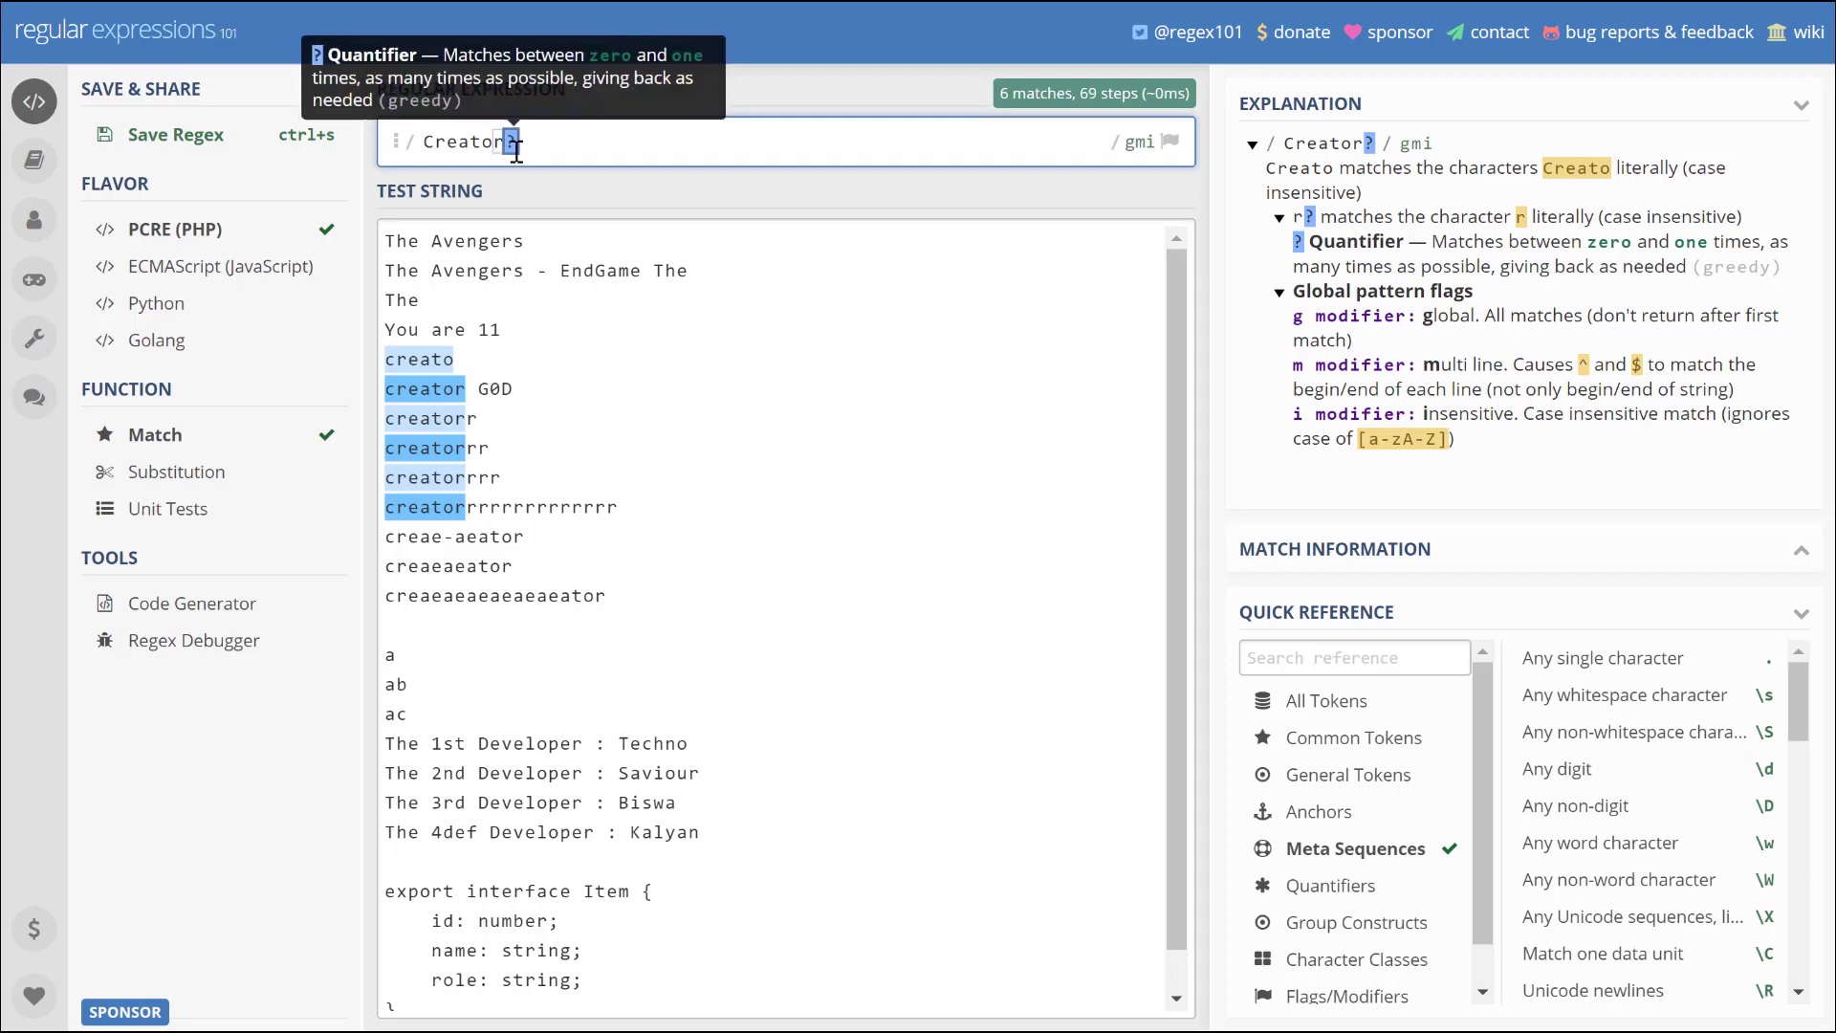
key(Backspace)
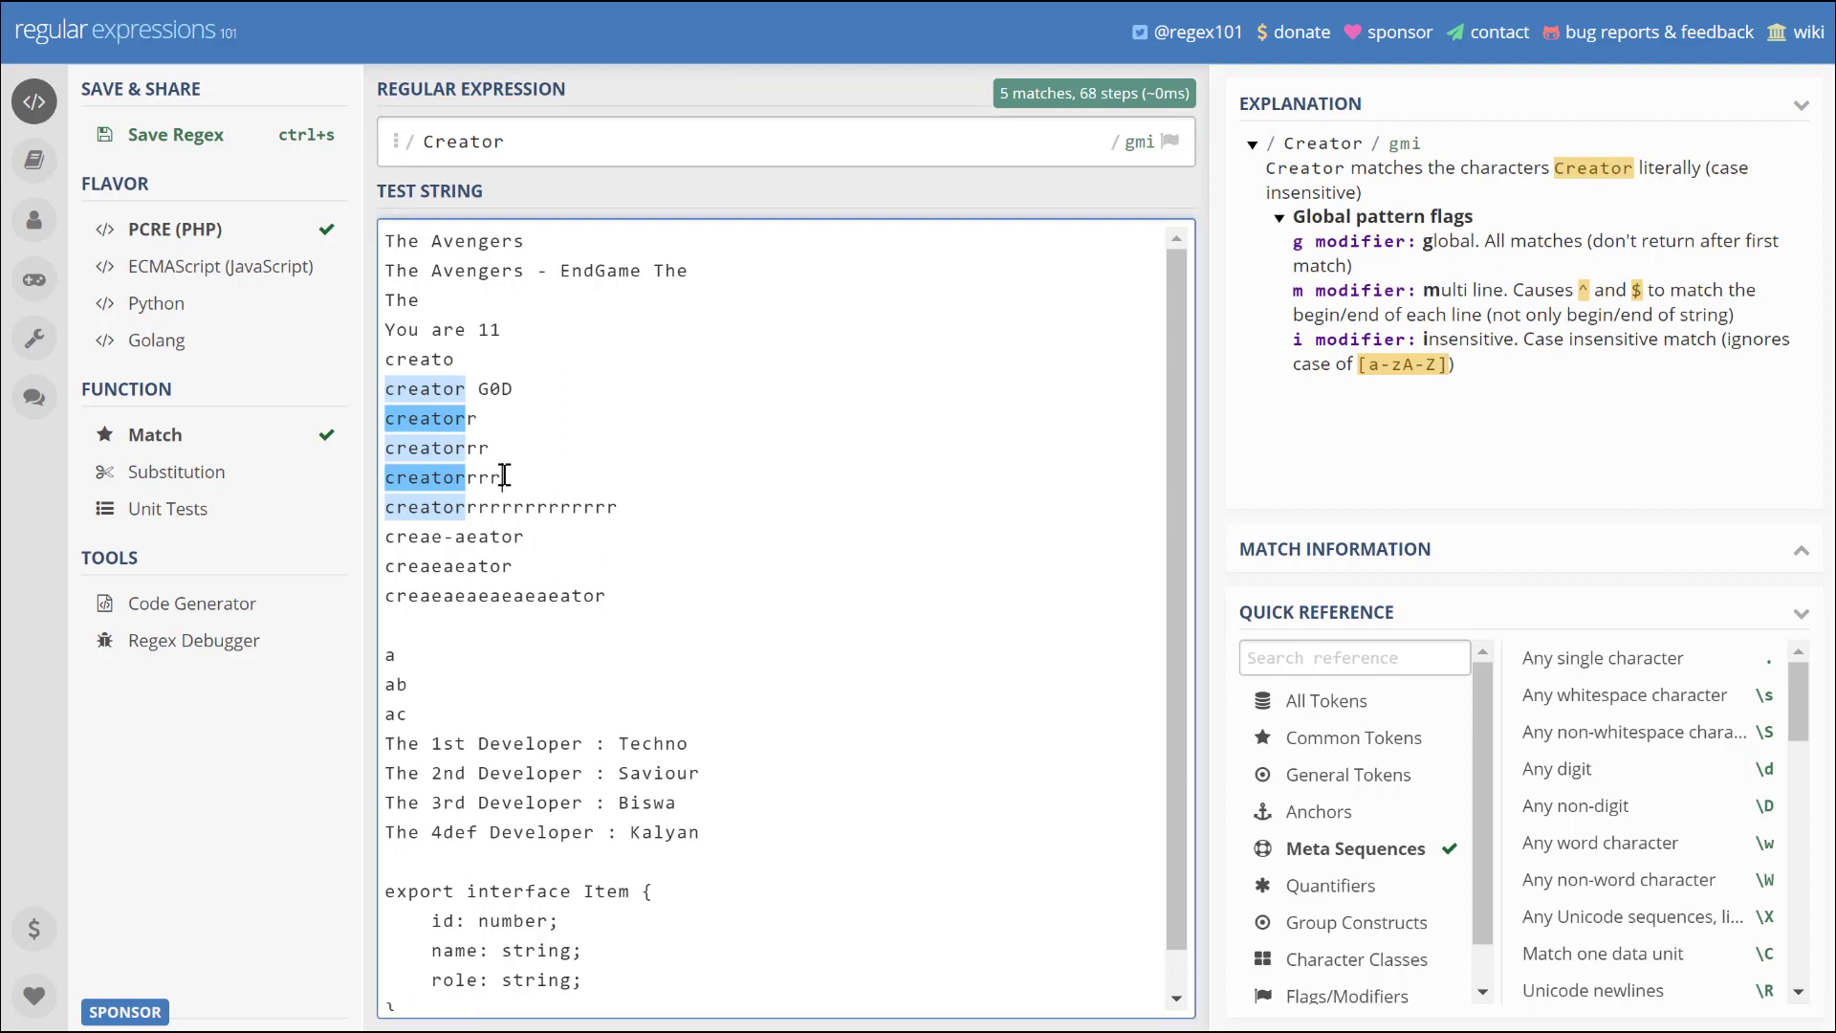
mouse_move(428, 476)
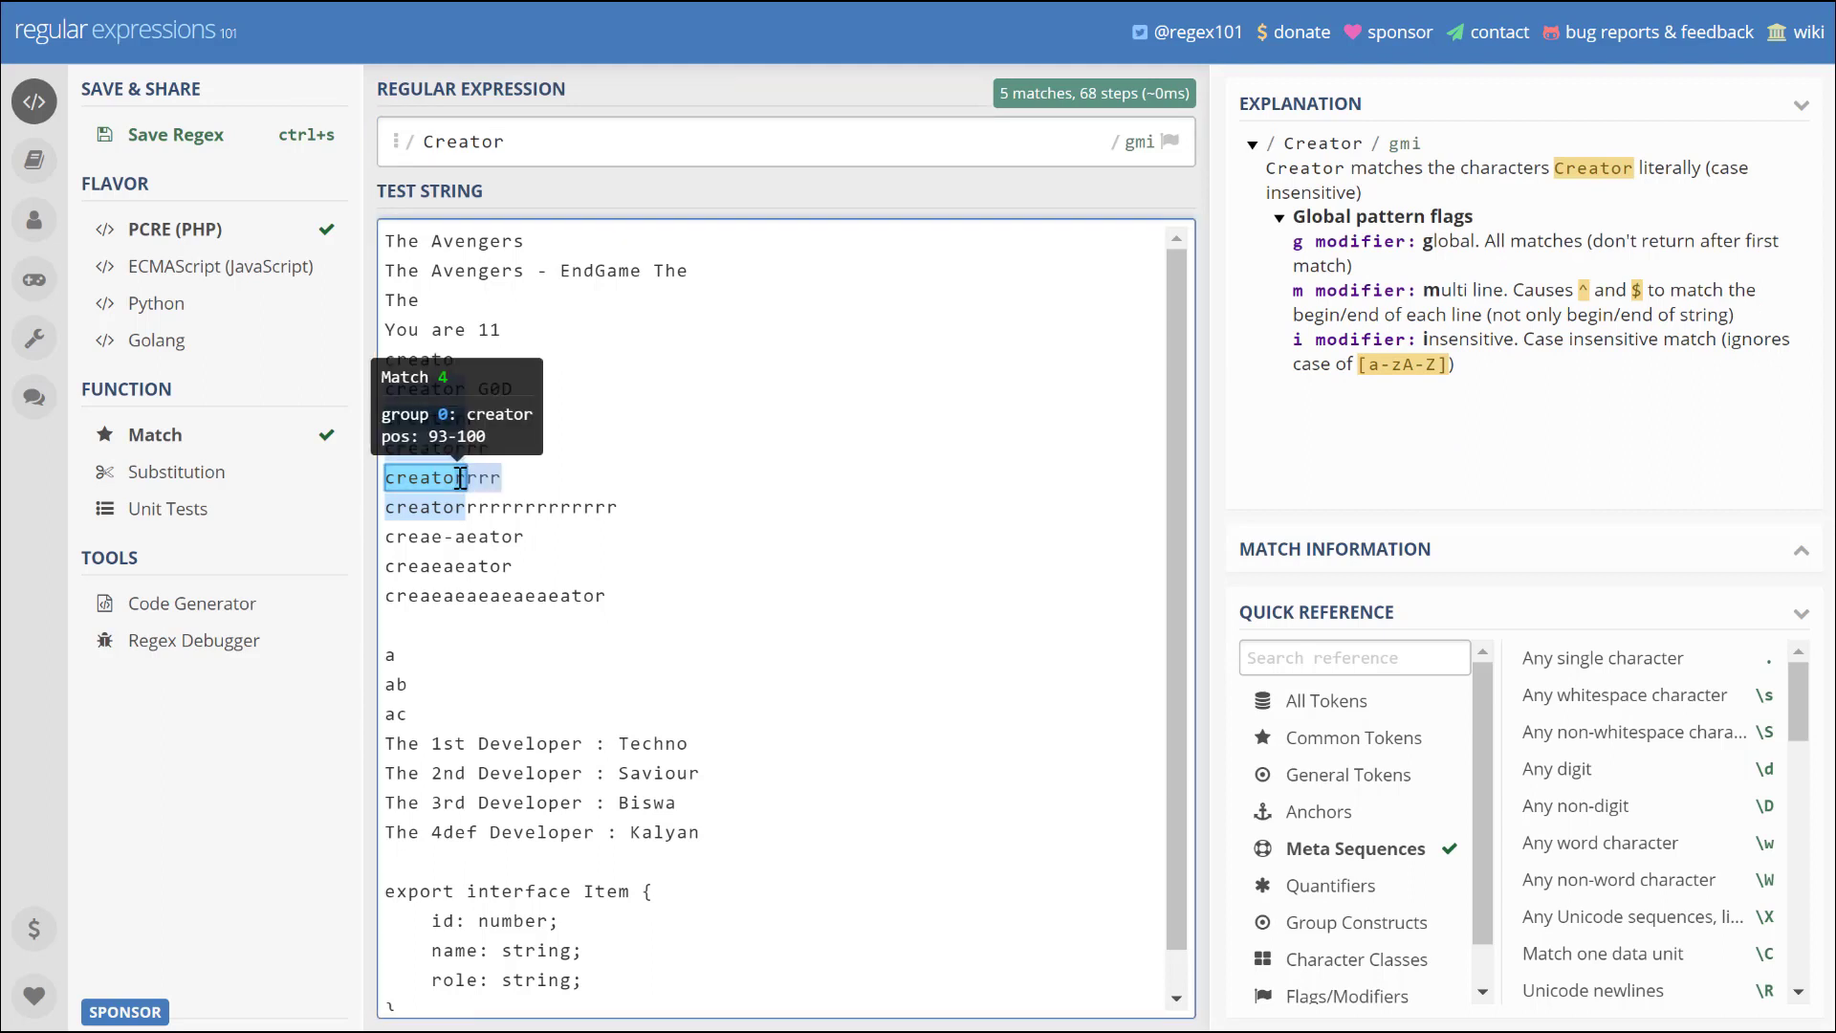
click(699, 142)
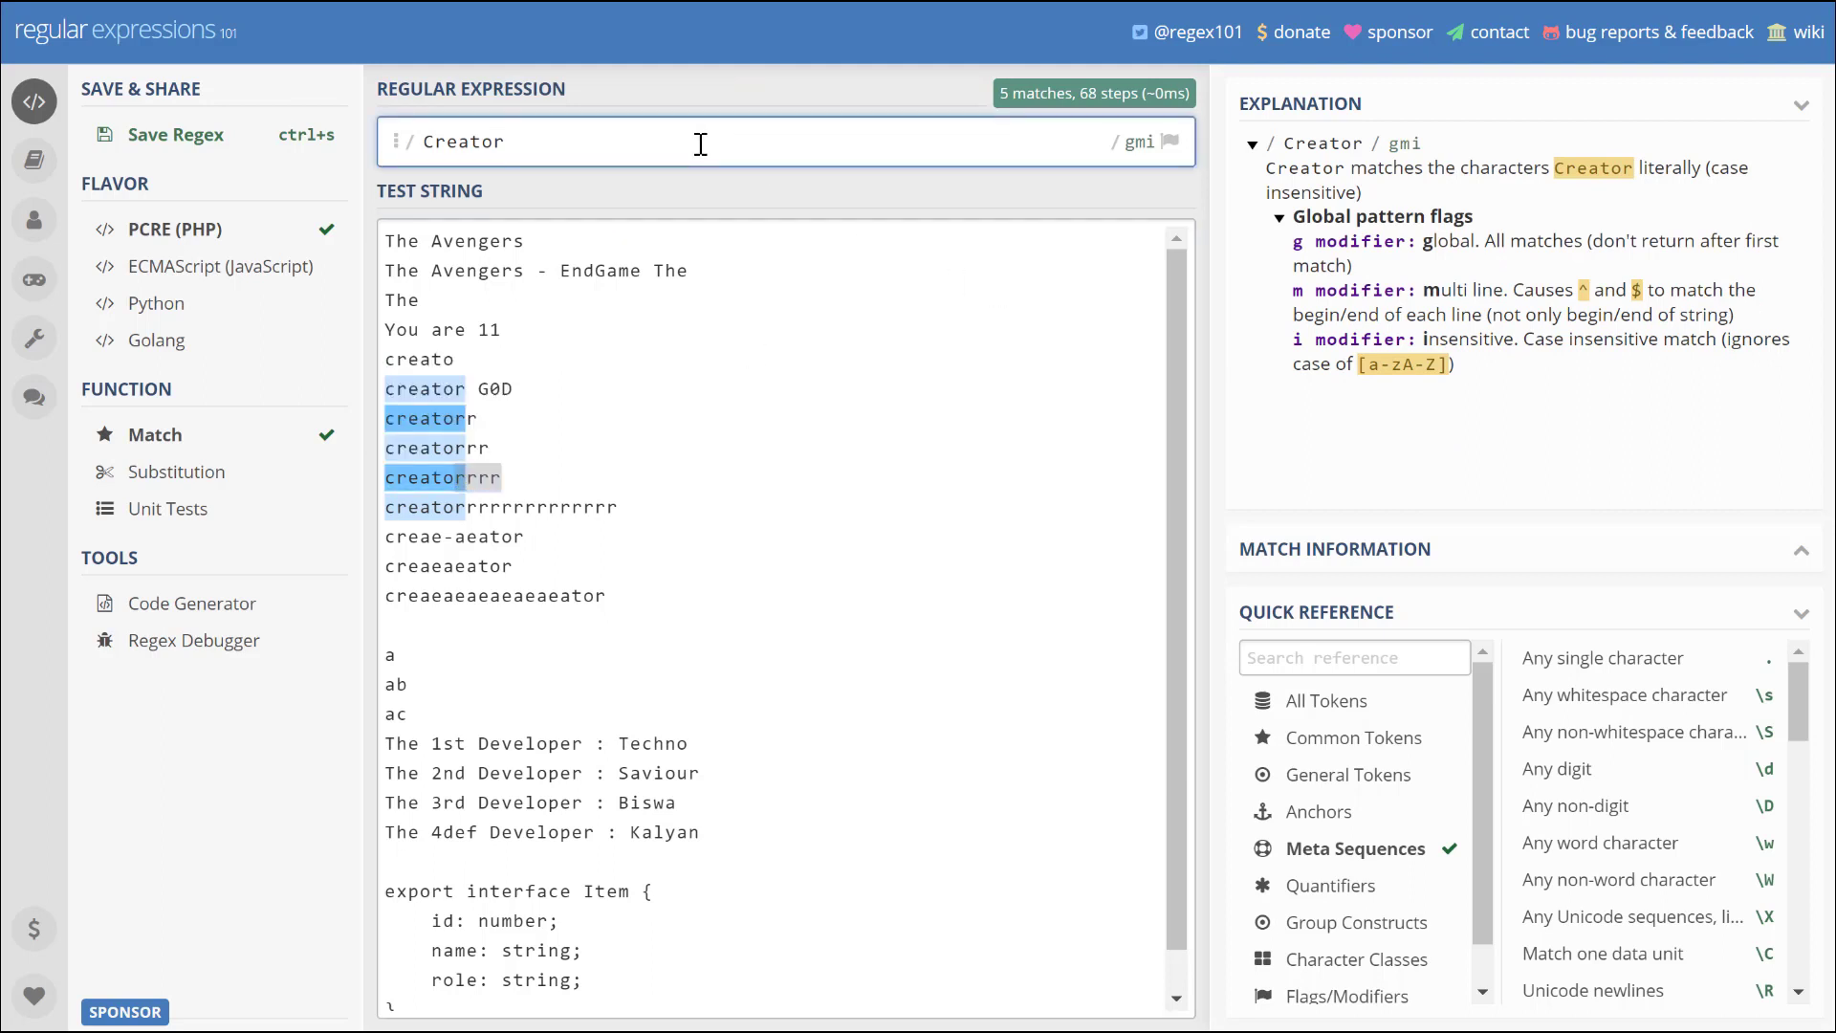
- Test 'Creator{4,}', matching two four-plus-r lines, then delete the whole pattern
text({)
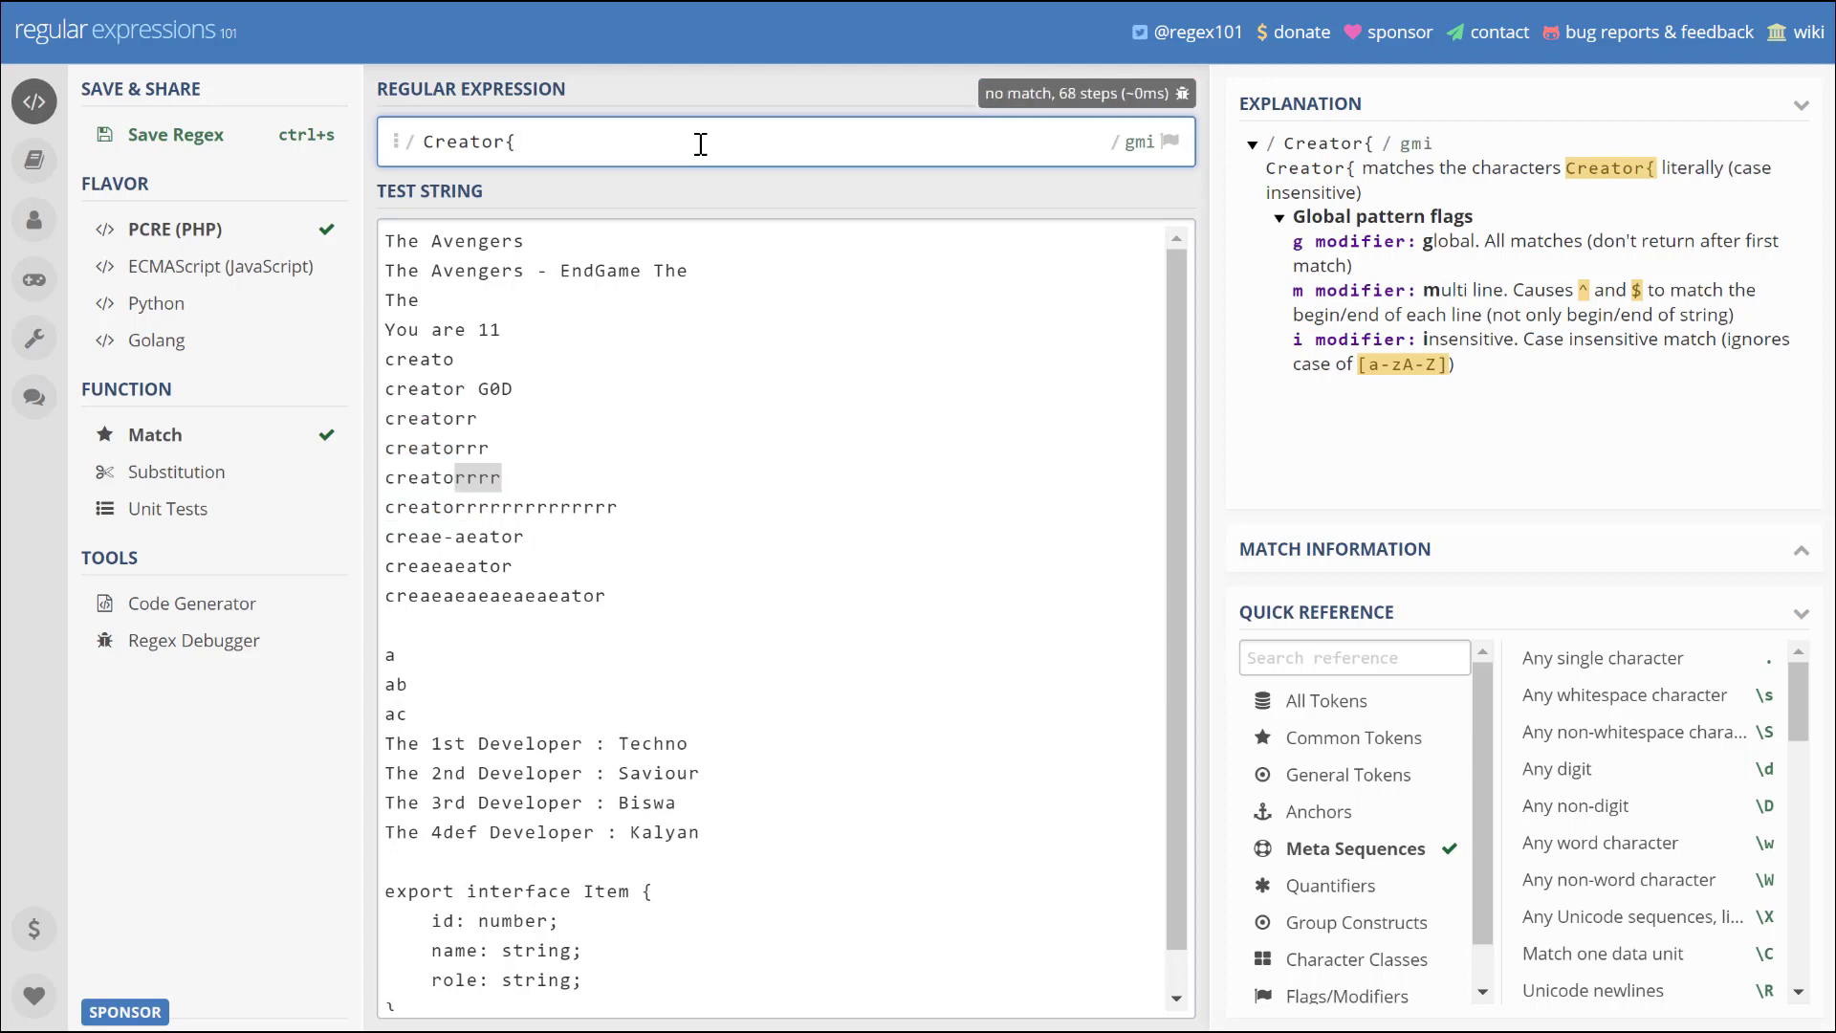
text(4,)
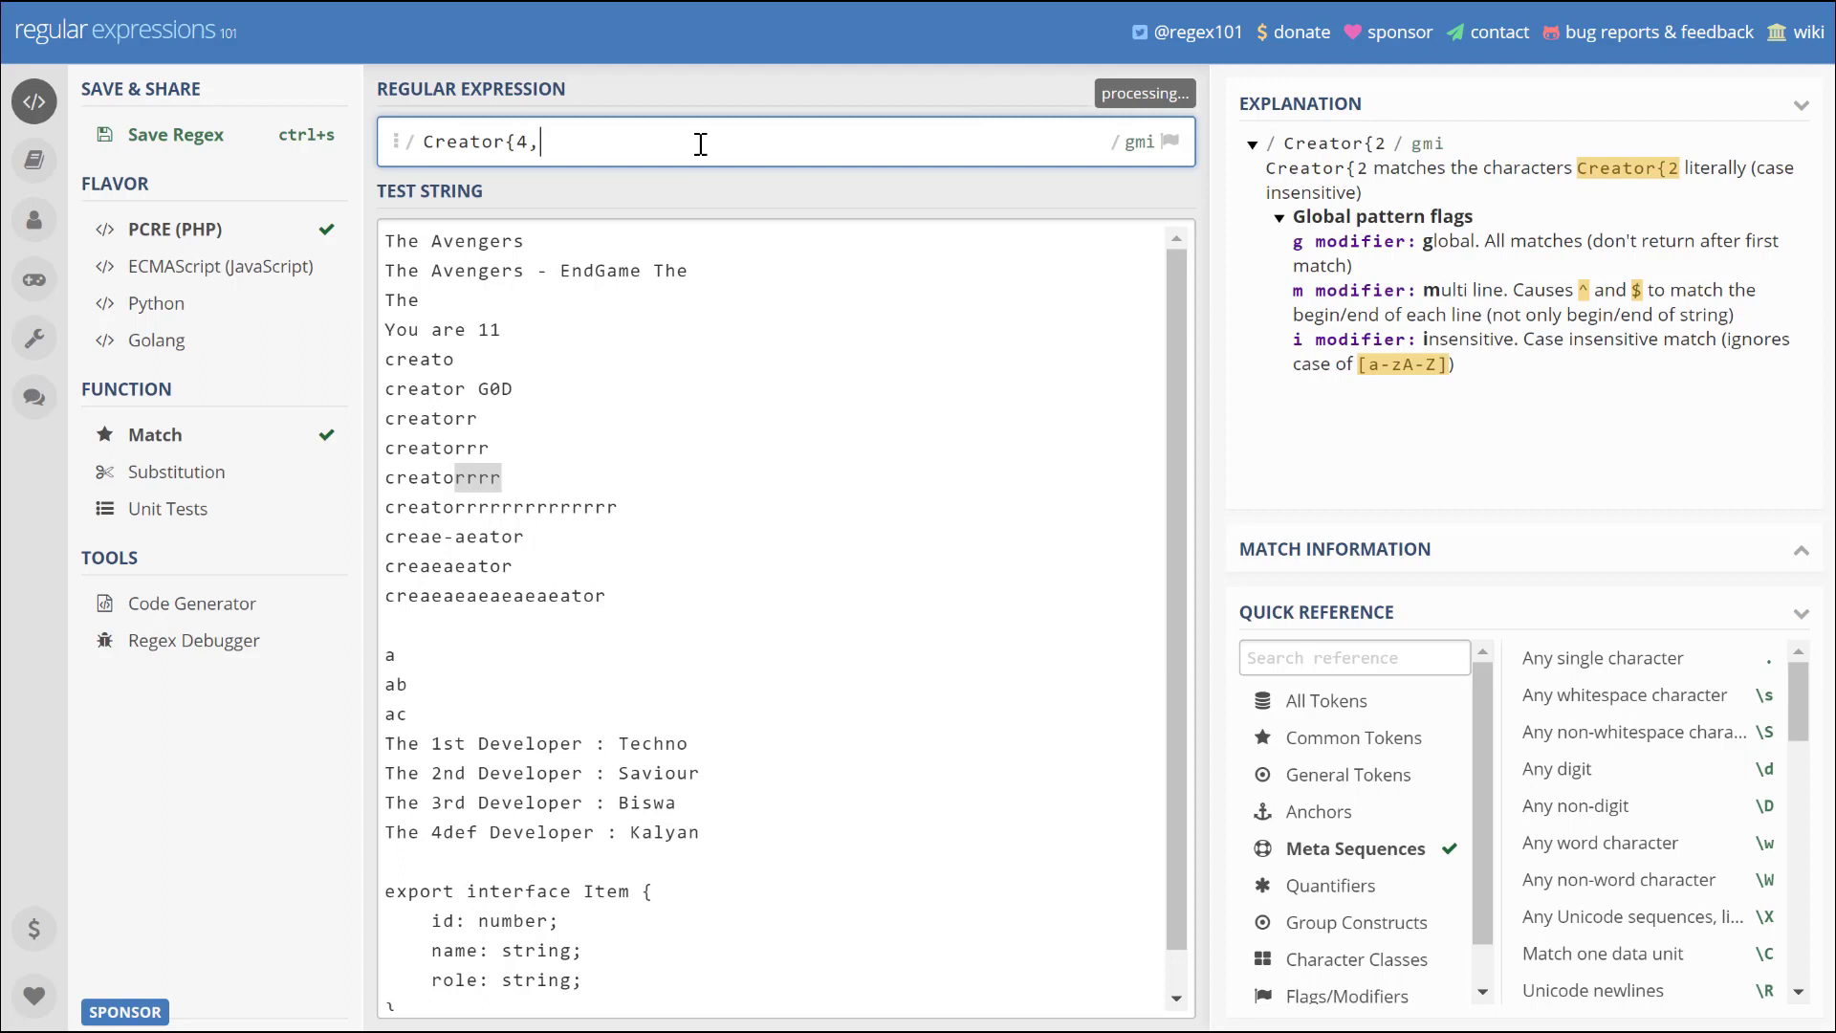
text(})
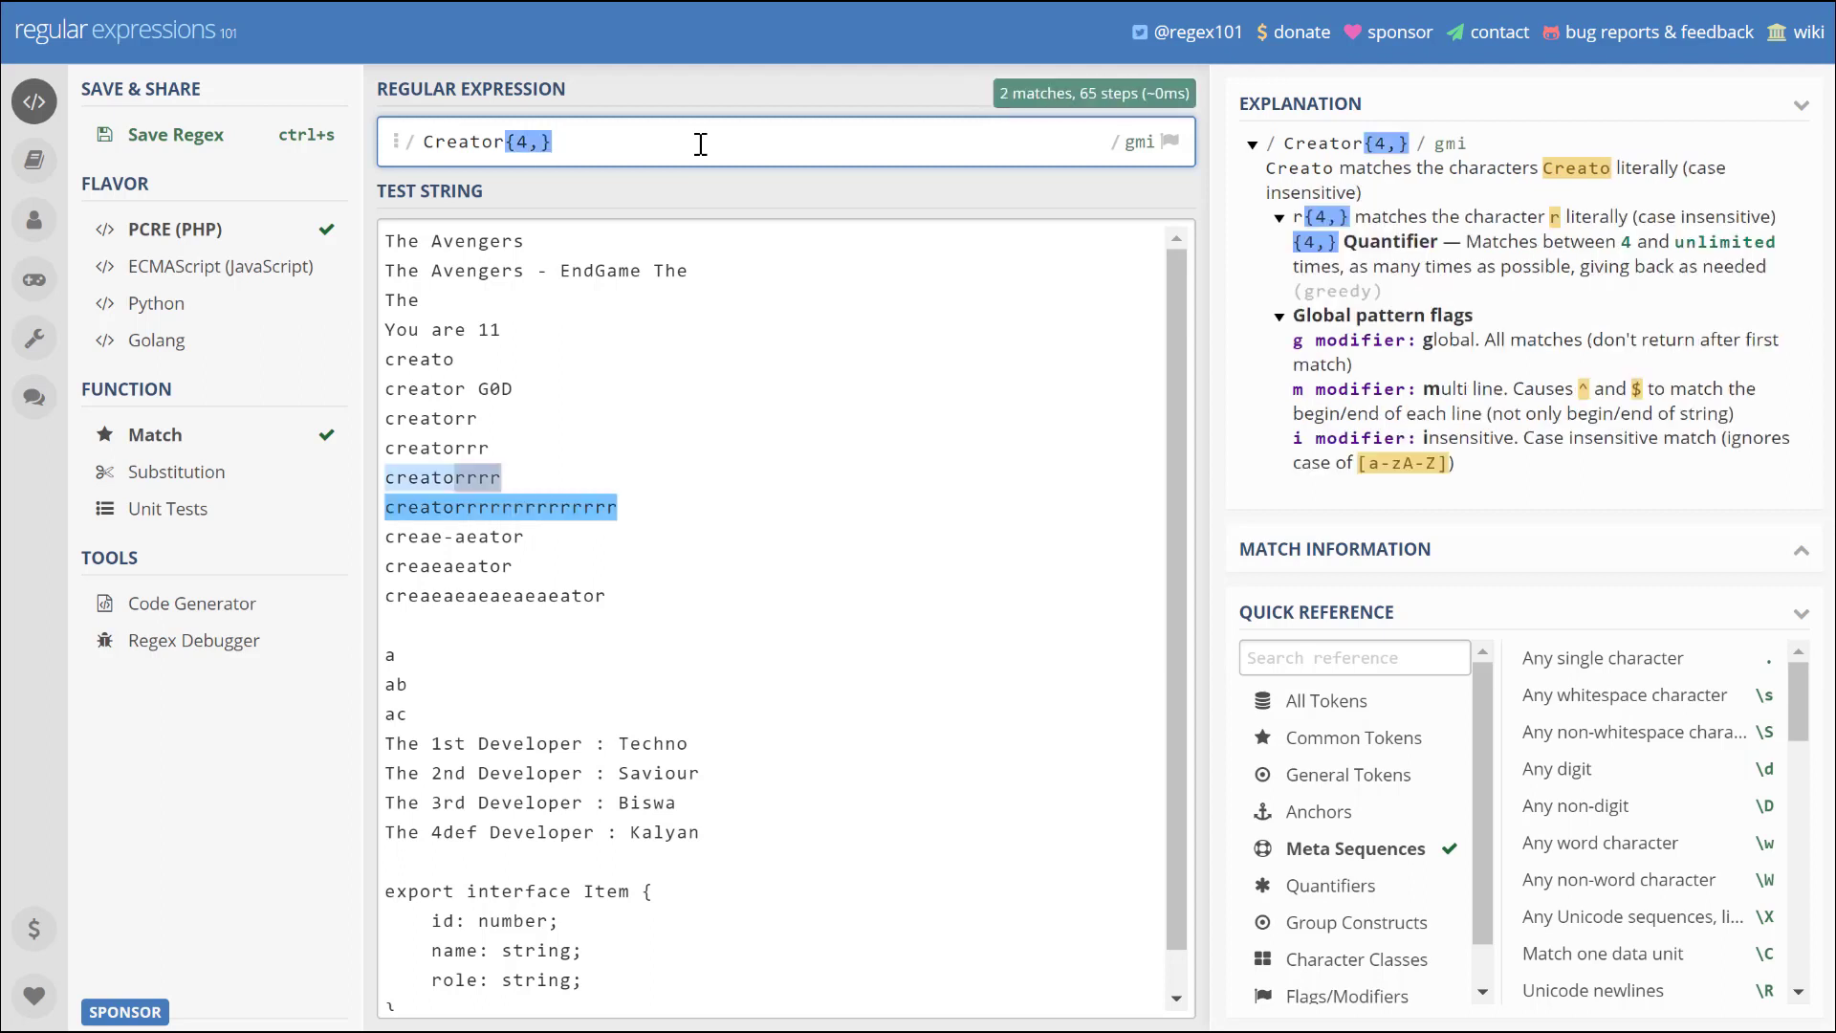
mouse_move(458, 477)
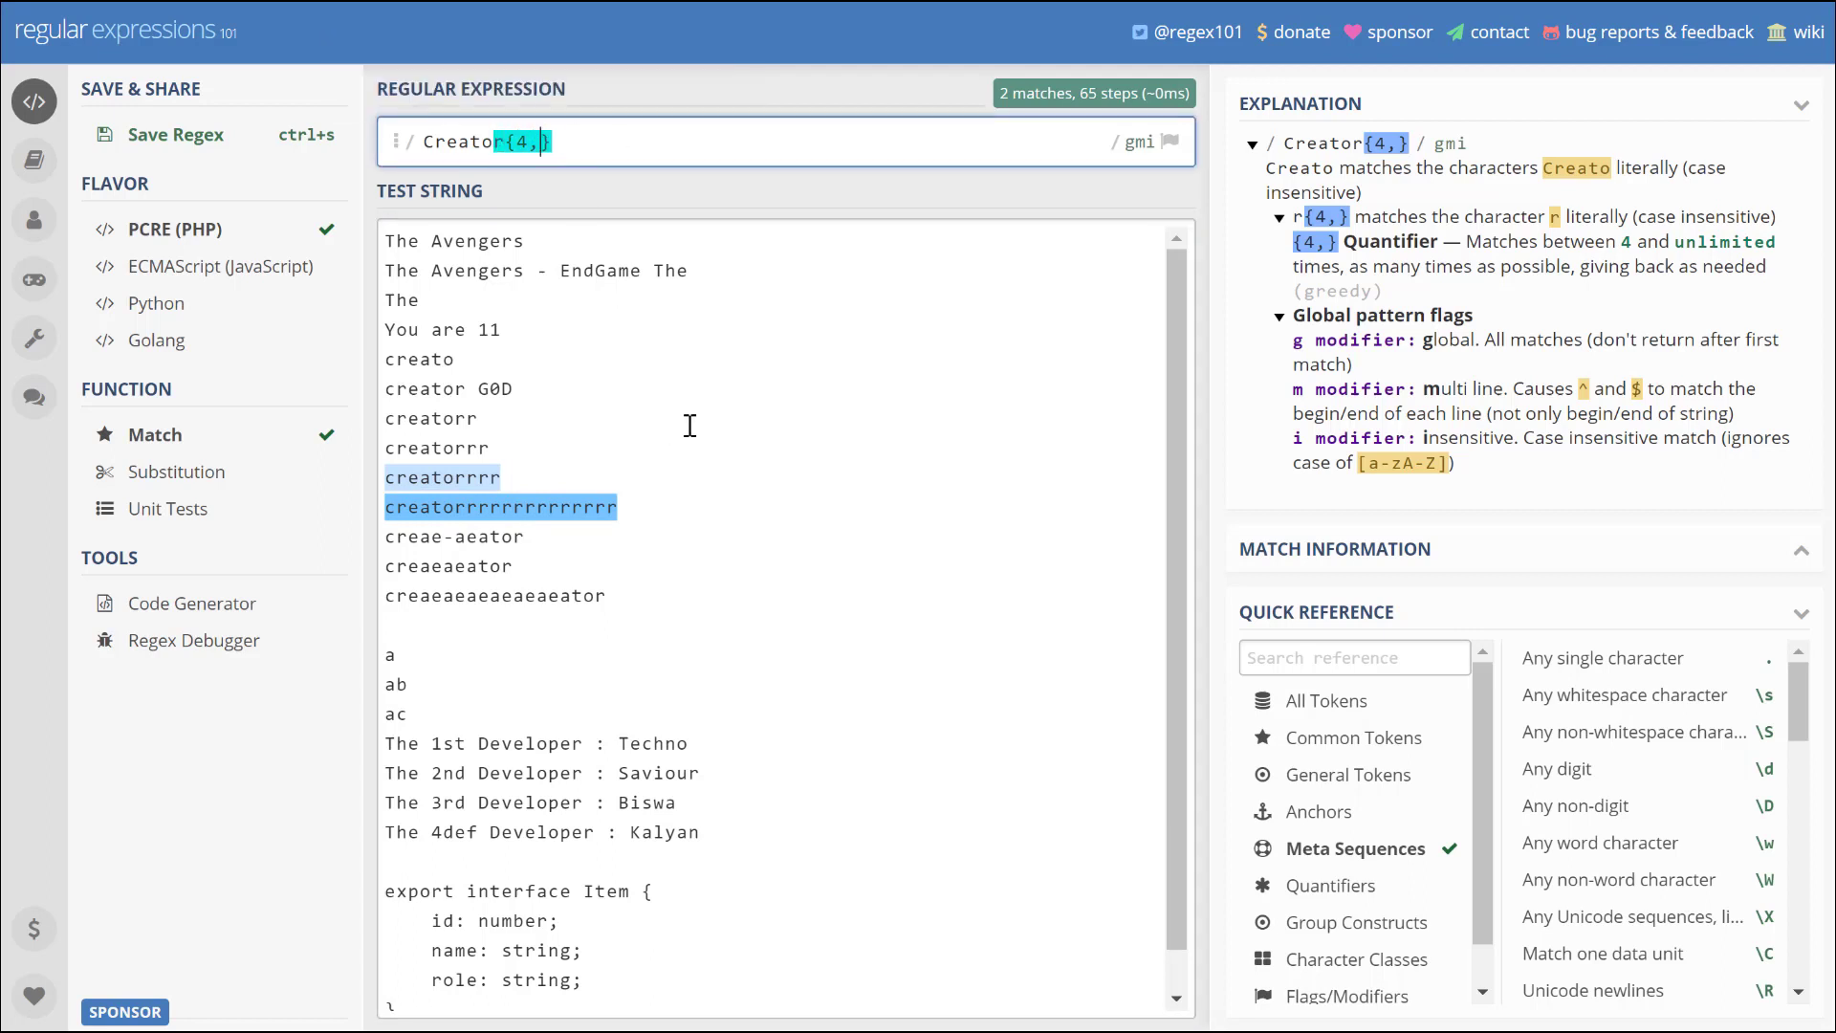
text(4)
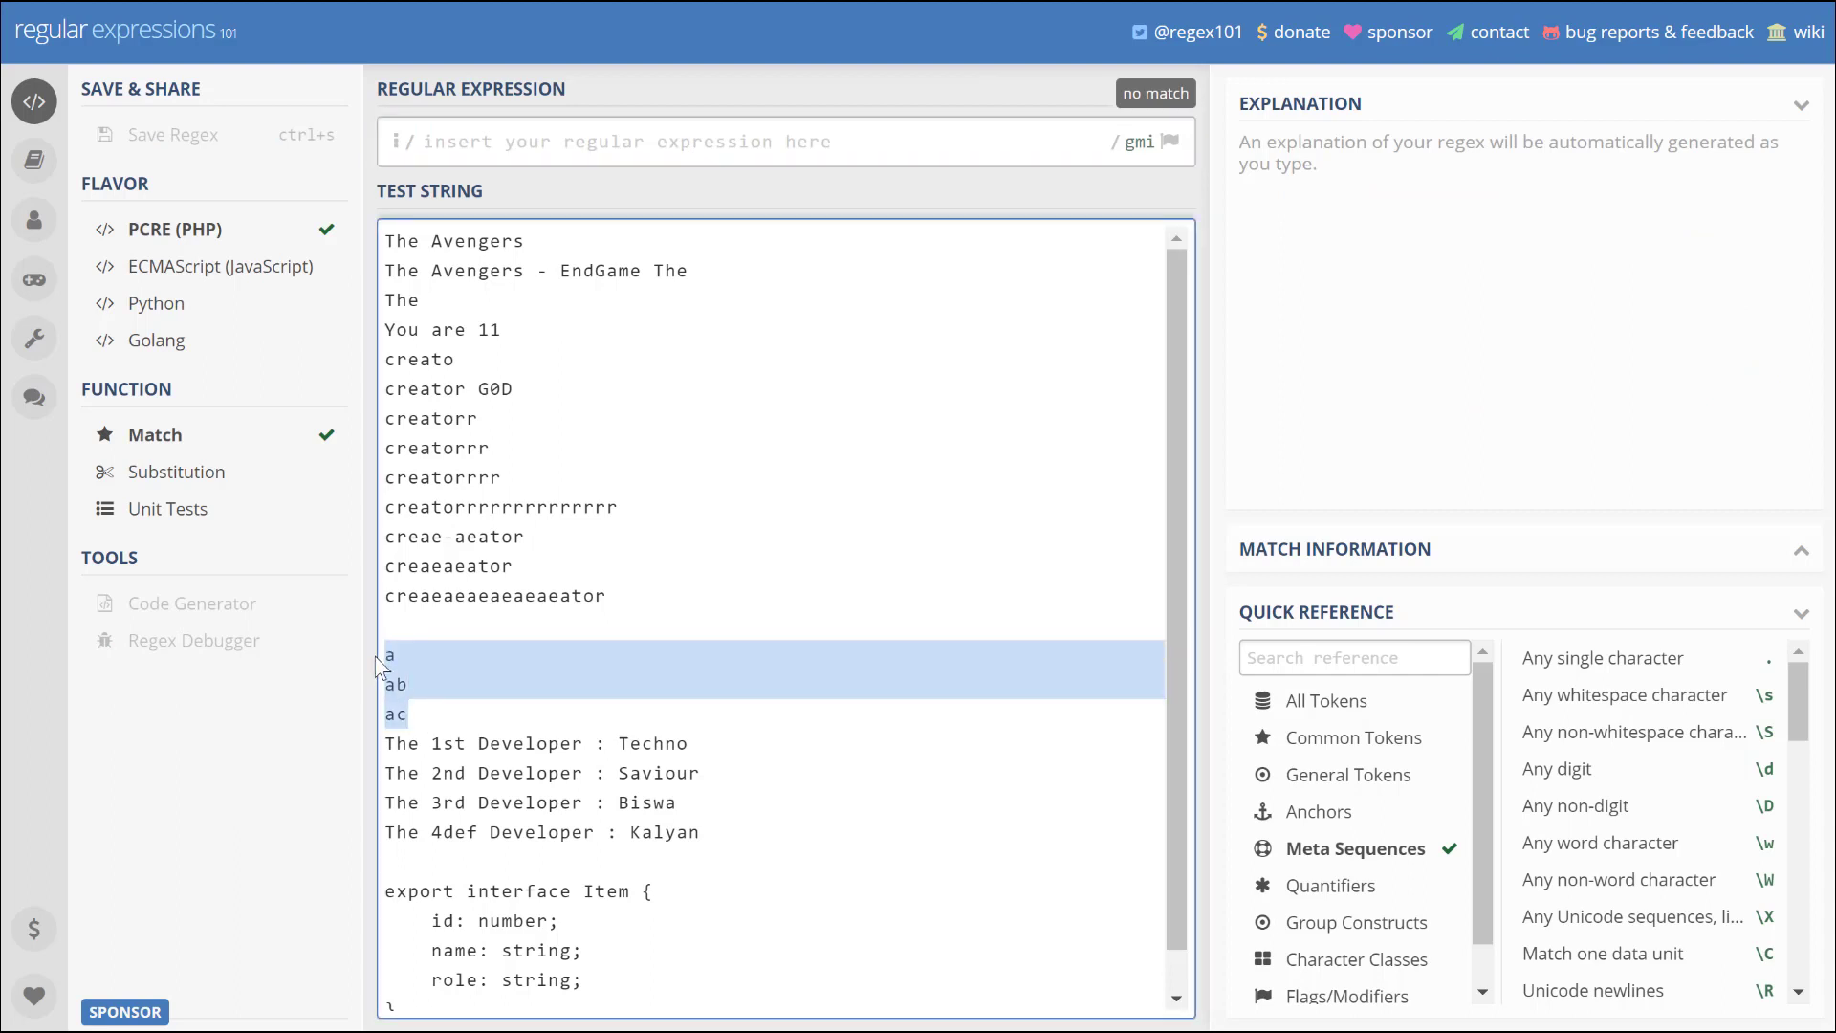
- Write 'a(b|c)', then replace the group with the character class 'a[bc]' (3 matches)
click(410, 715)
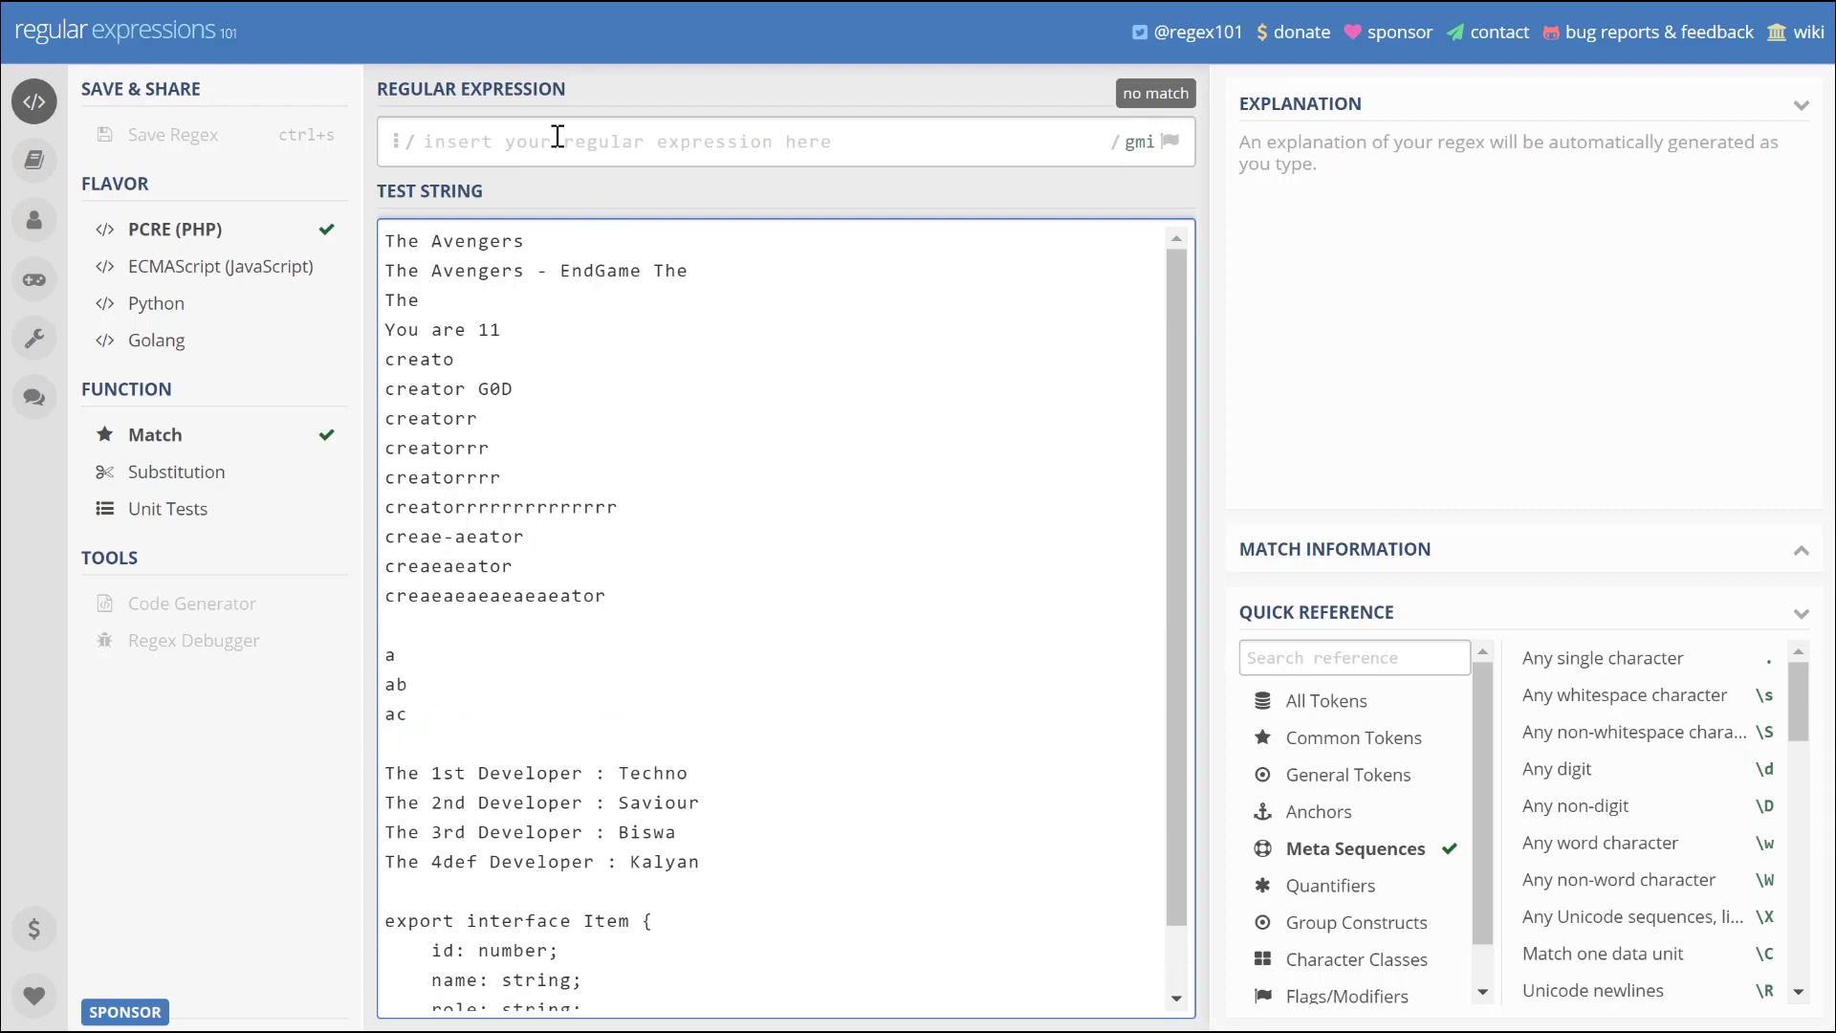
text(a)
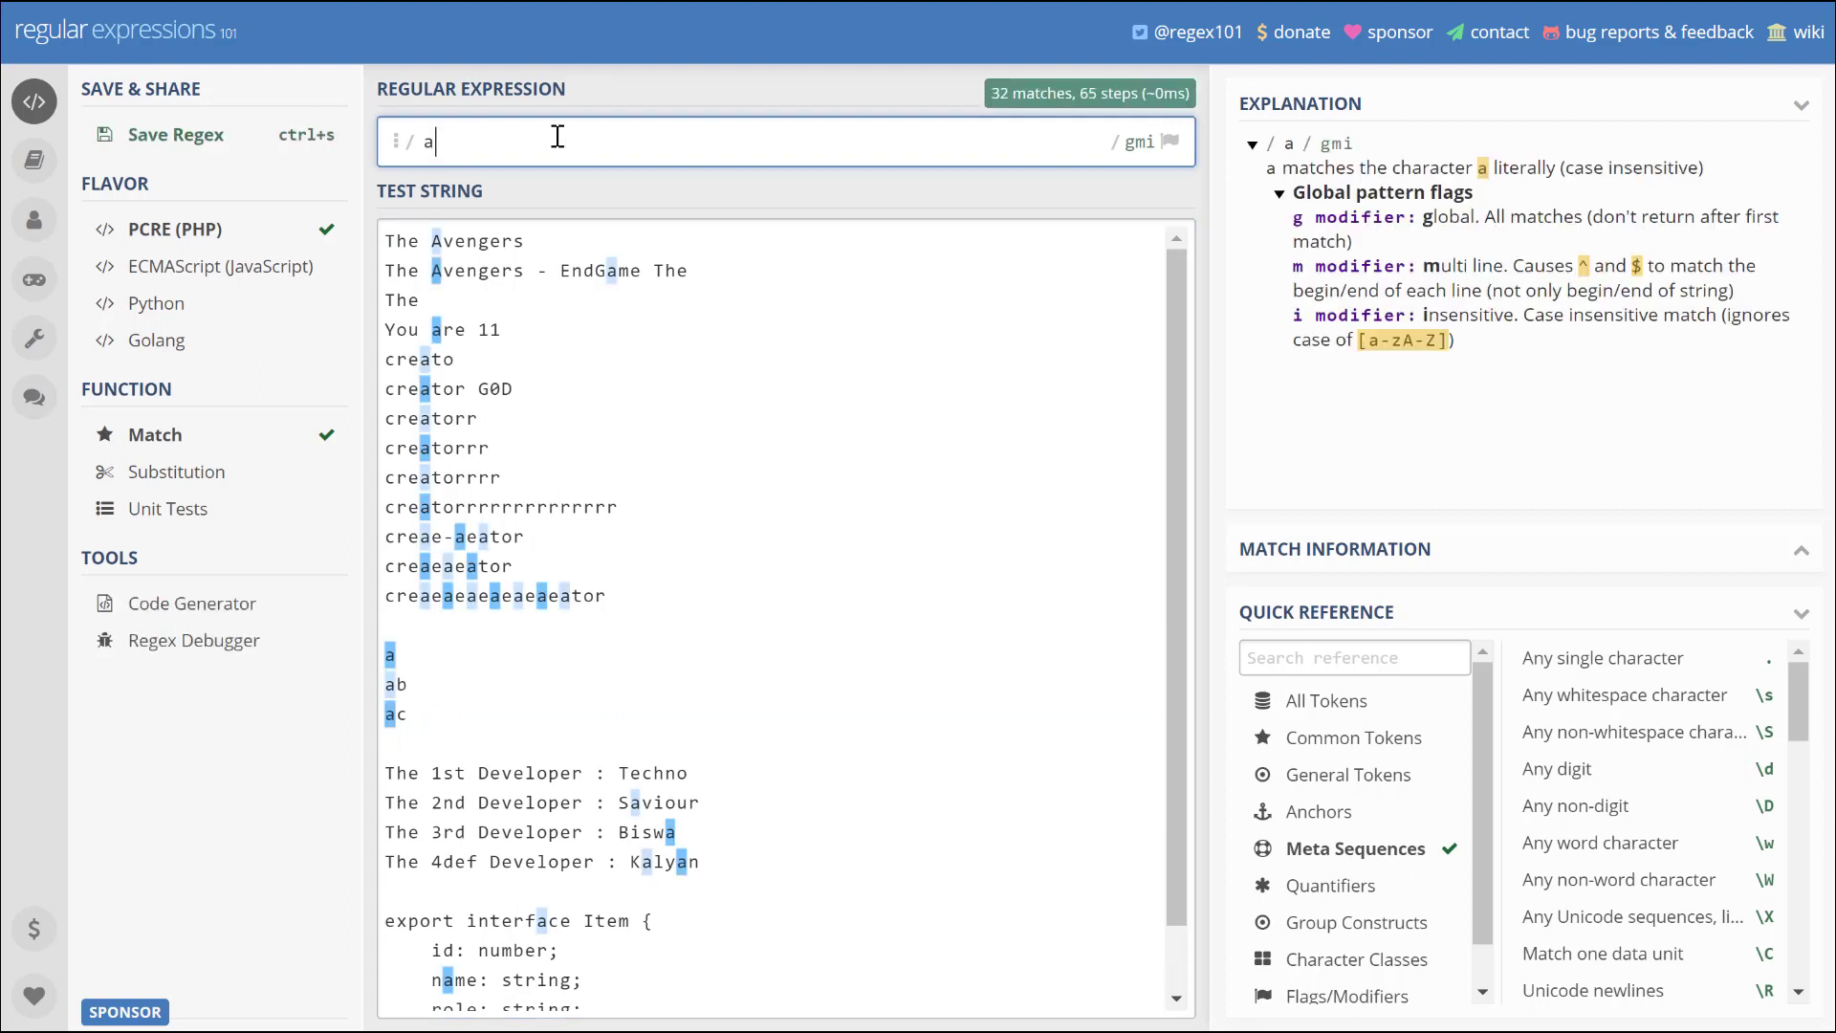
text(())
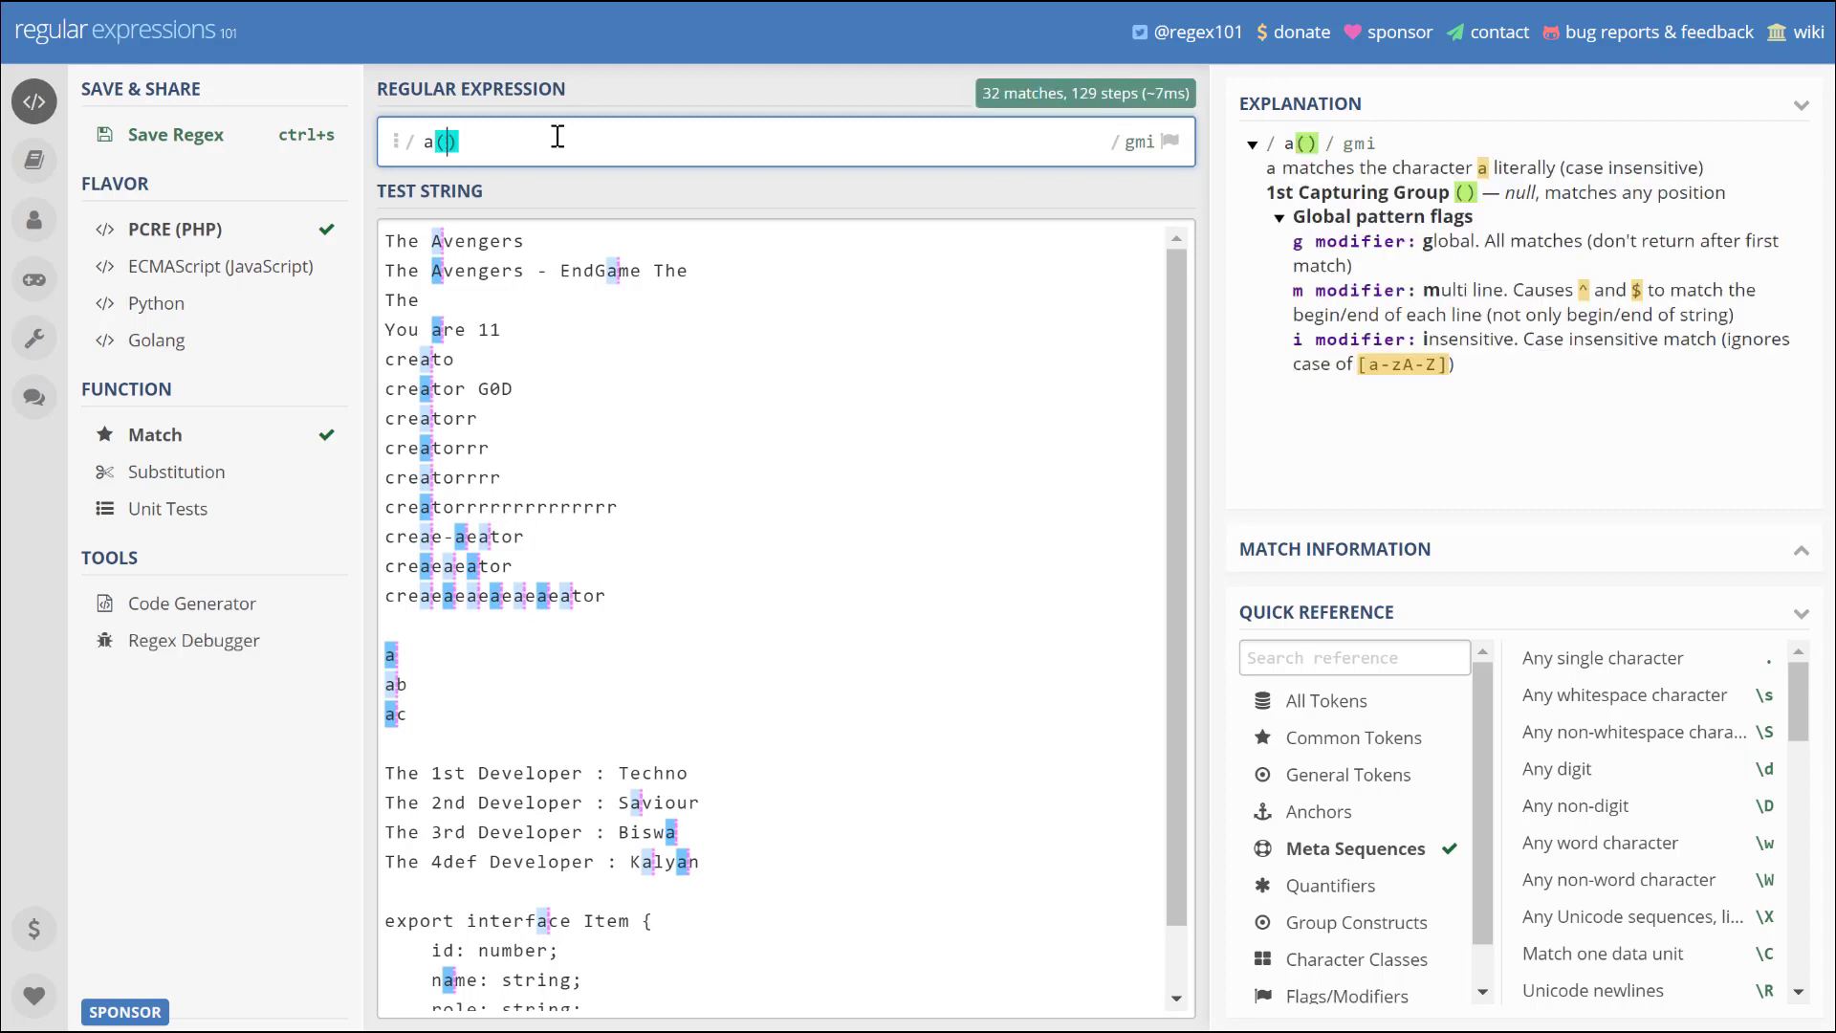
text(b|c)
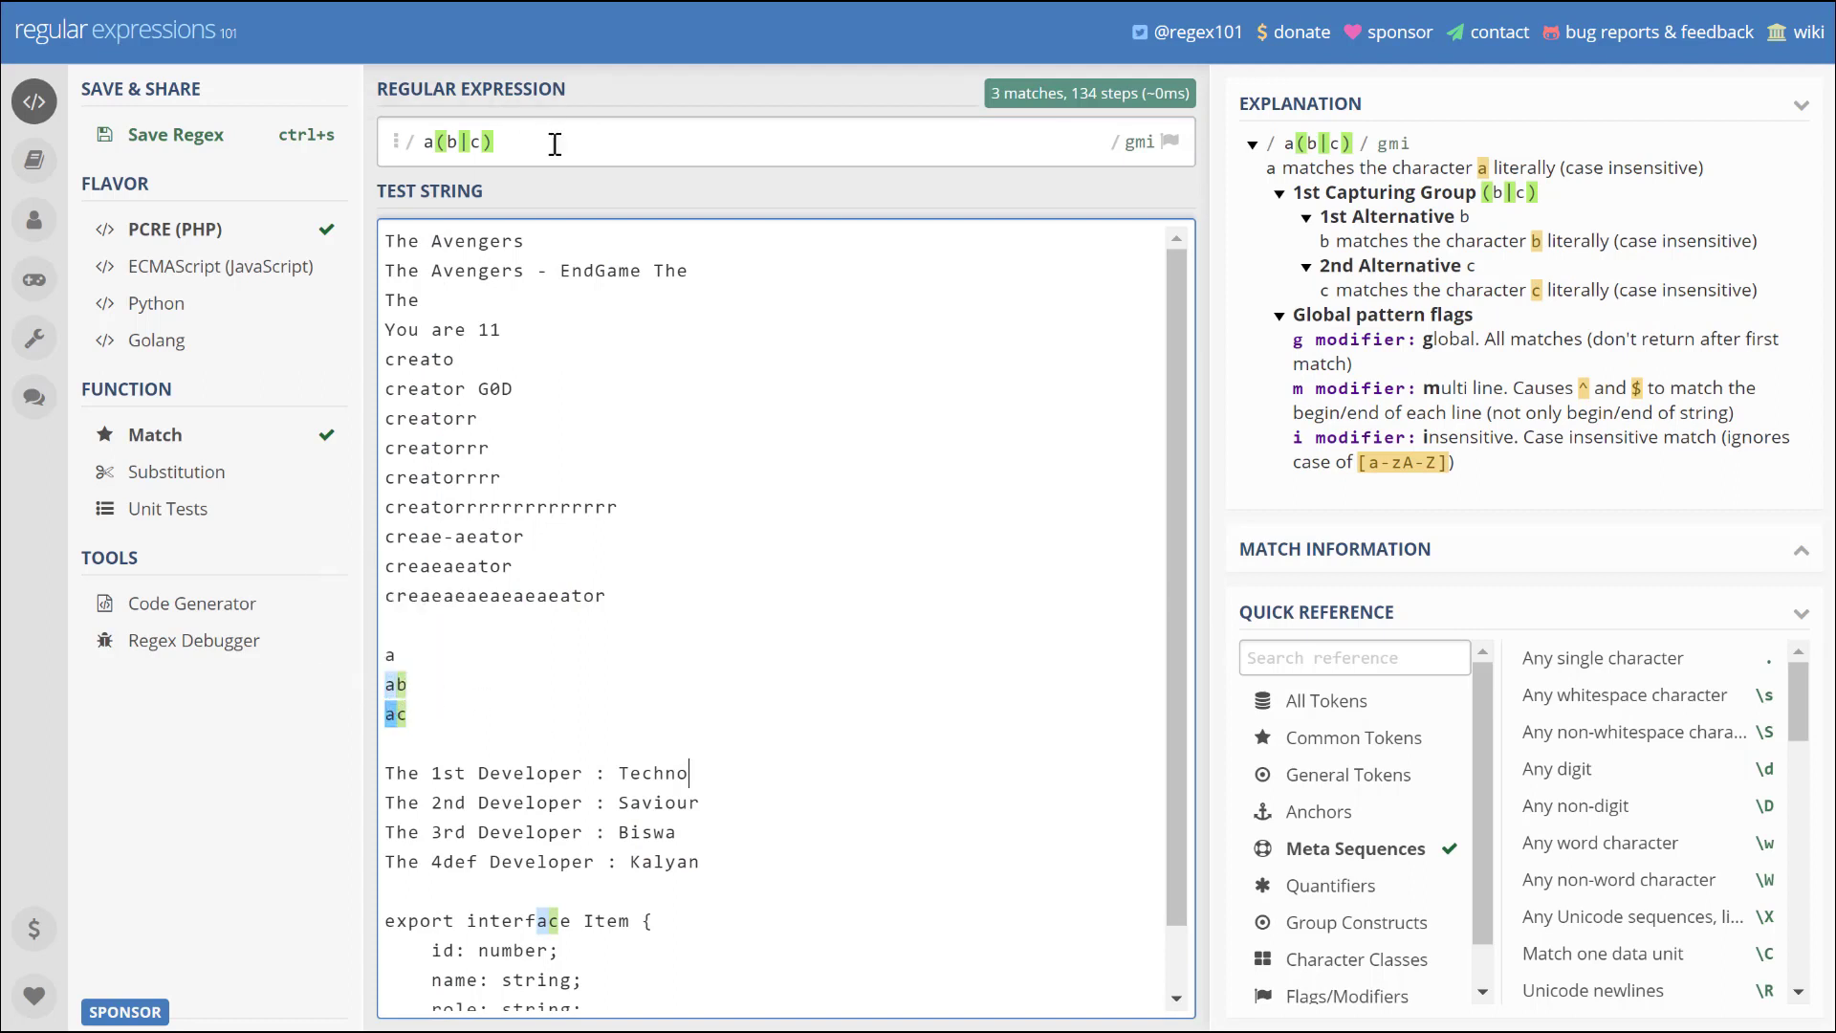
key(BackSpace)
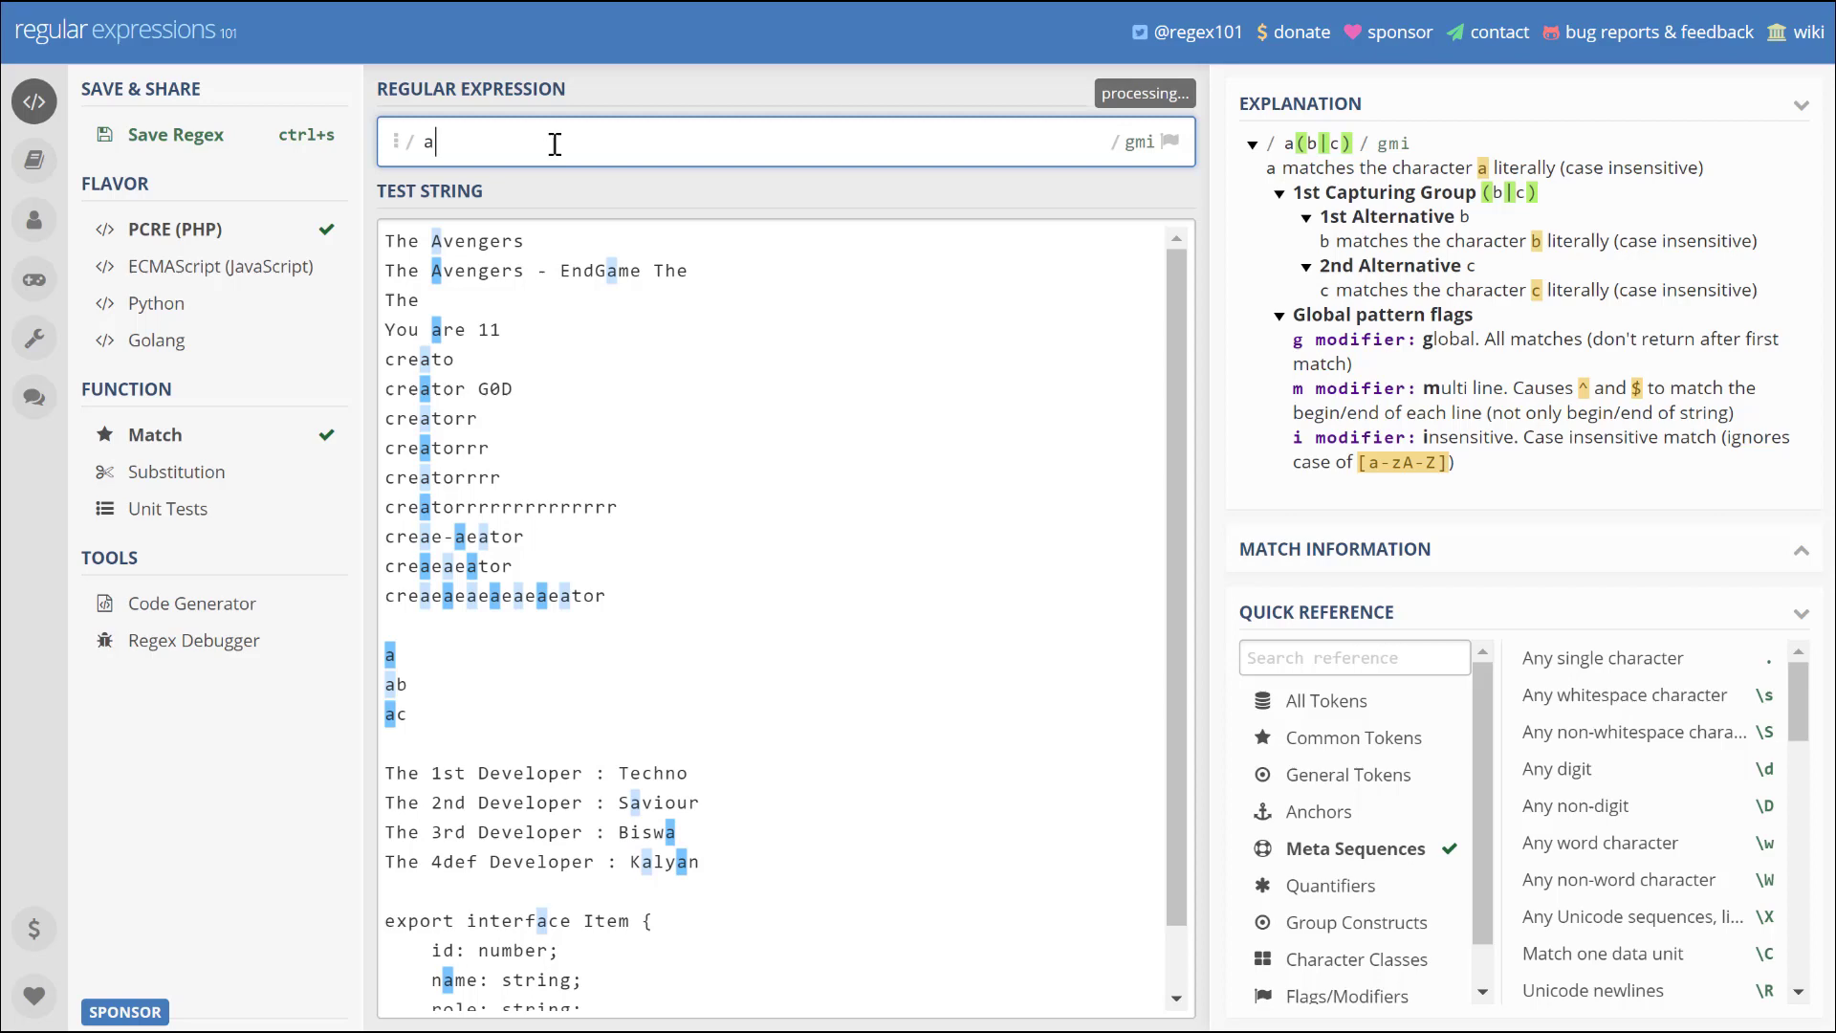
text([)
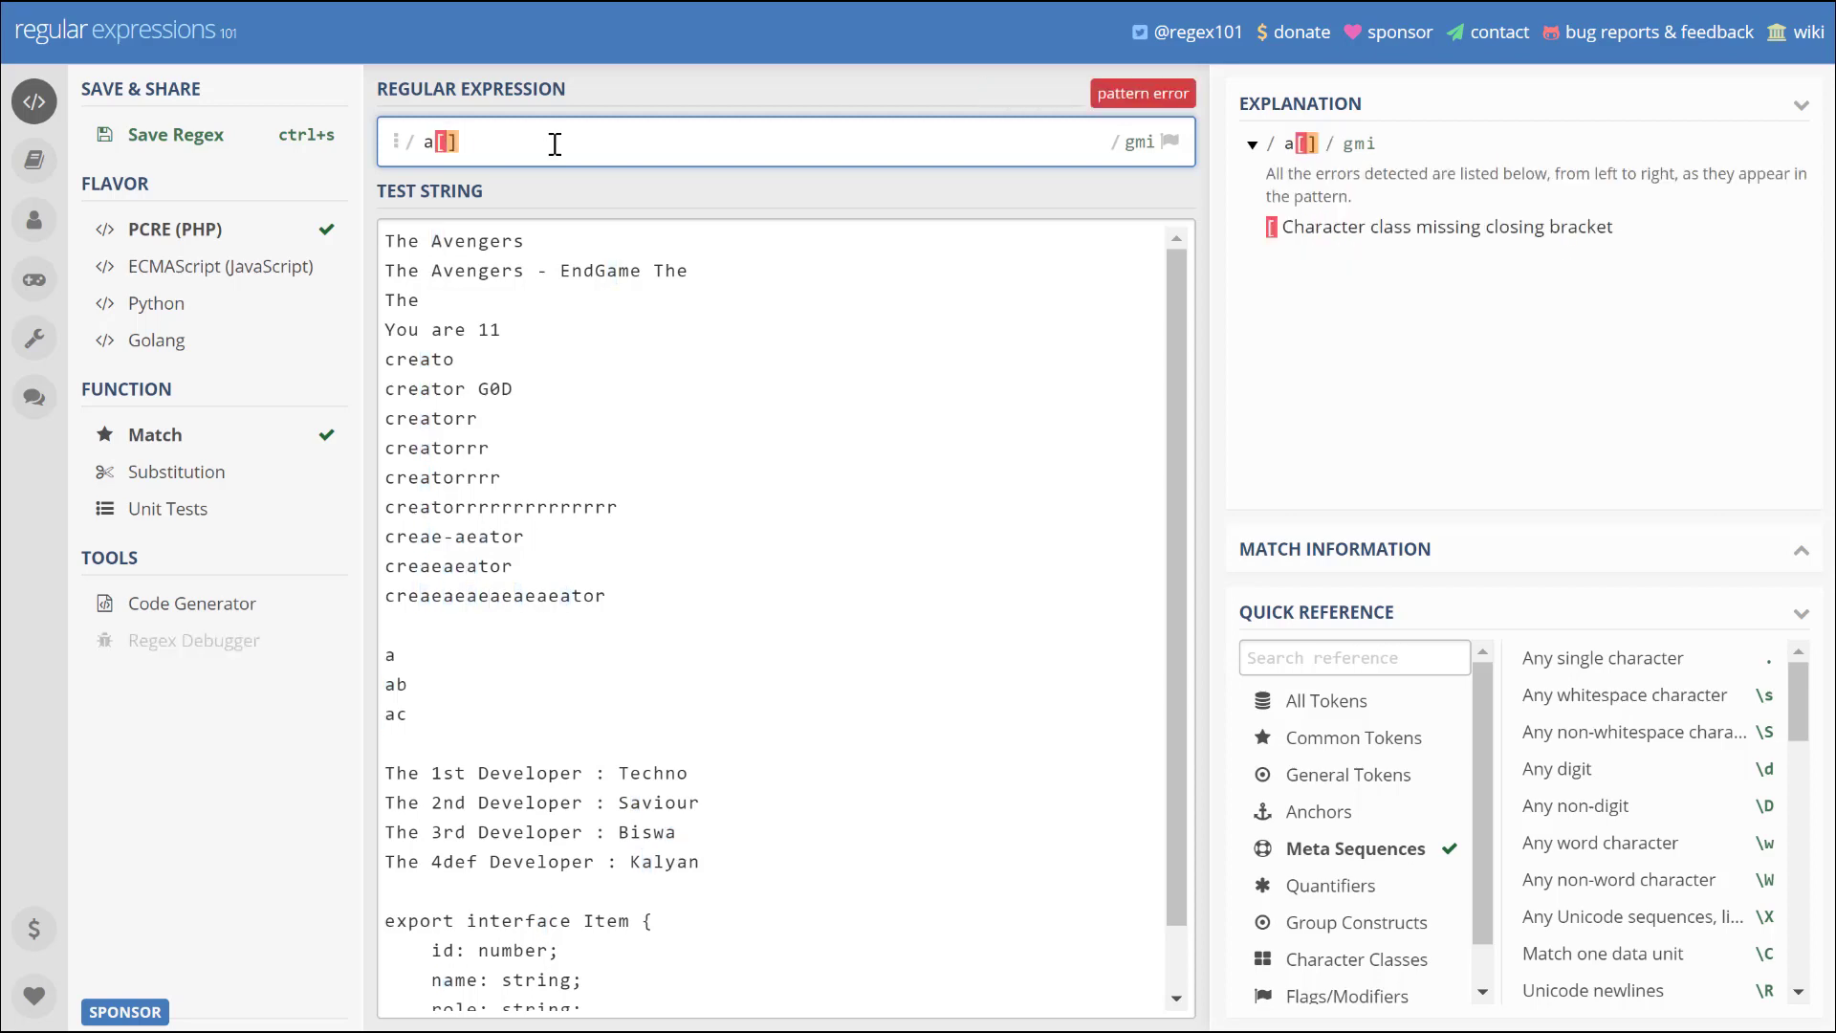
text(bc)
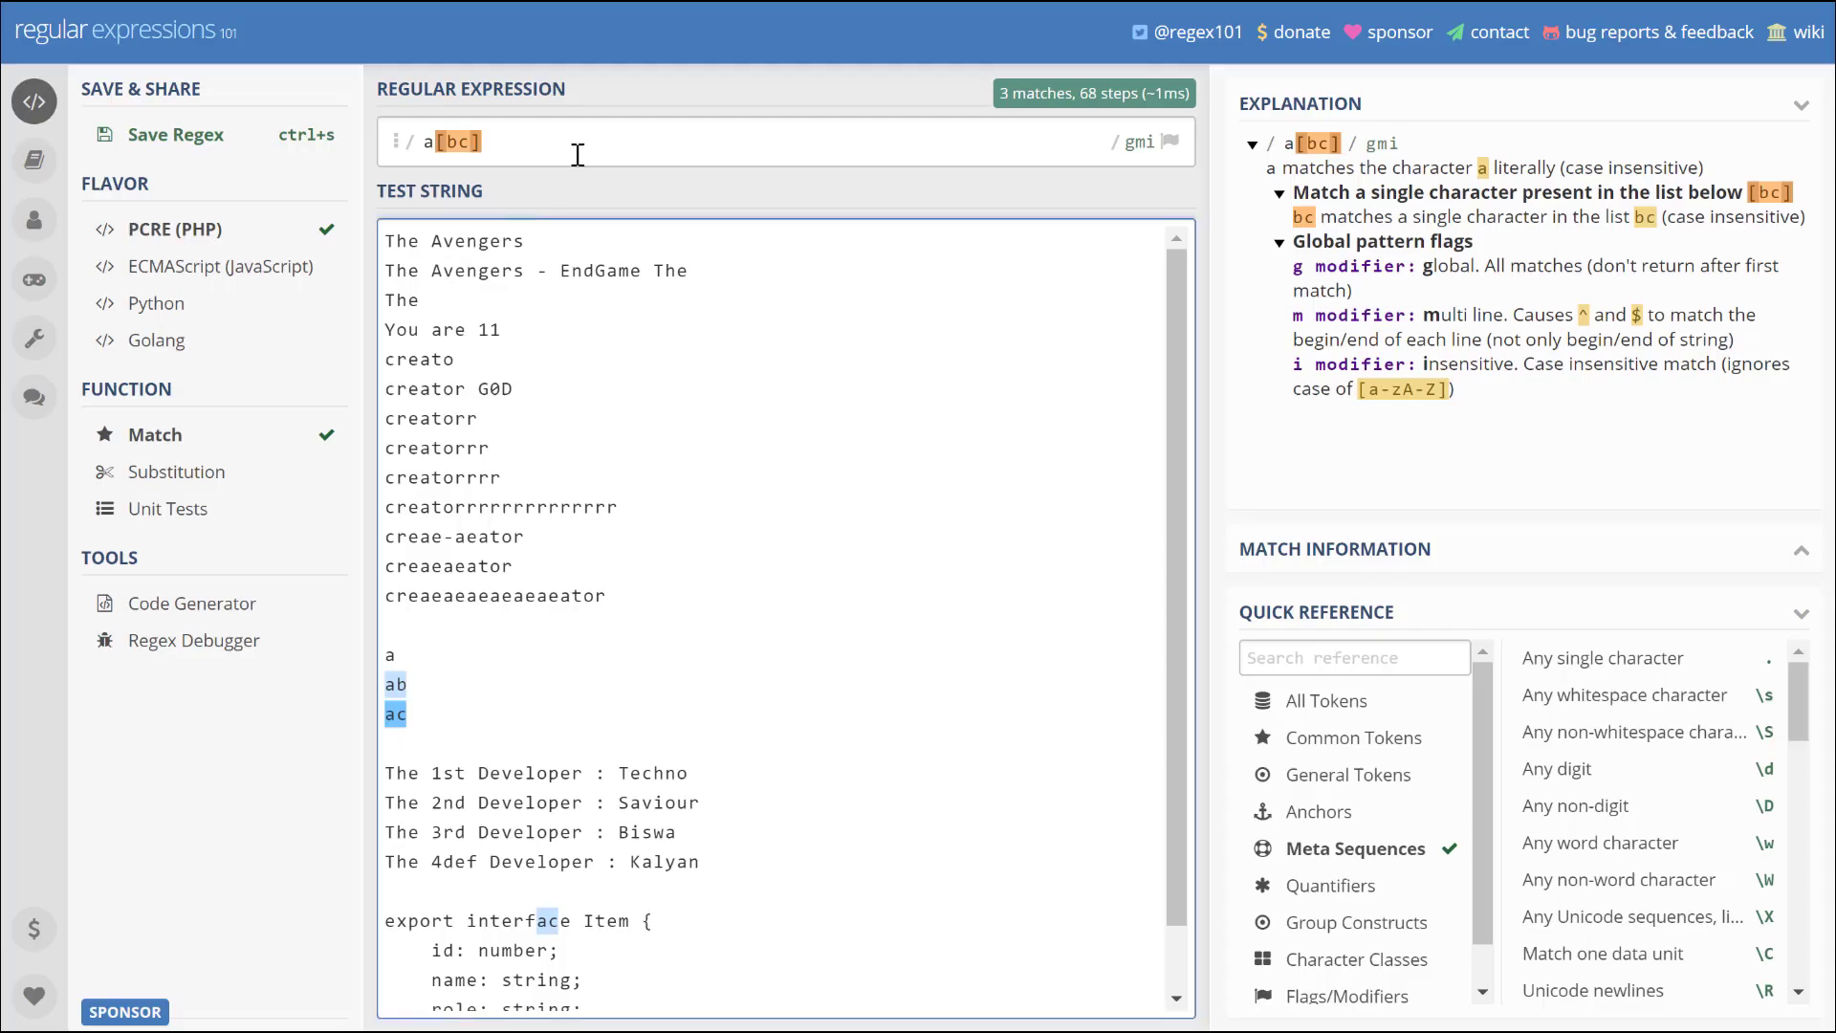
- Uncheck the insensitive flag, leaving global and multiline, and clear the 'a[bc]' pattern
click(1137, 141)
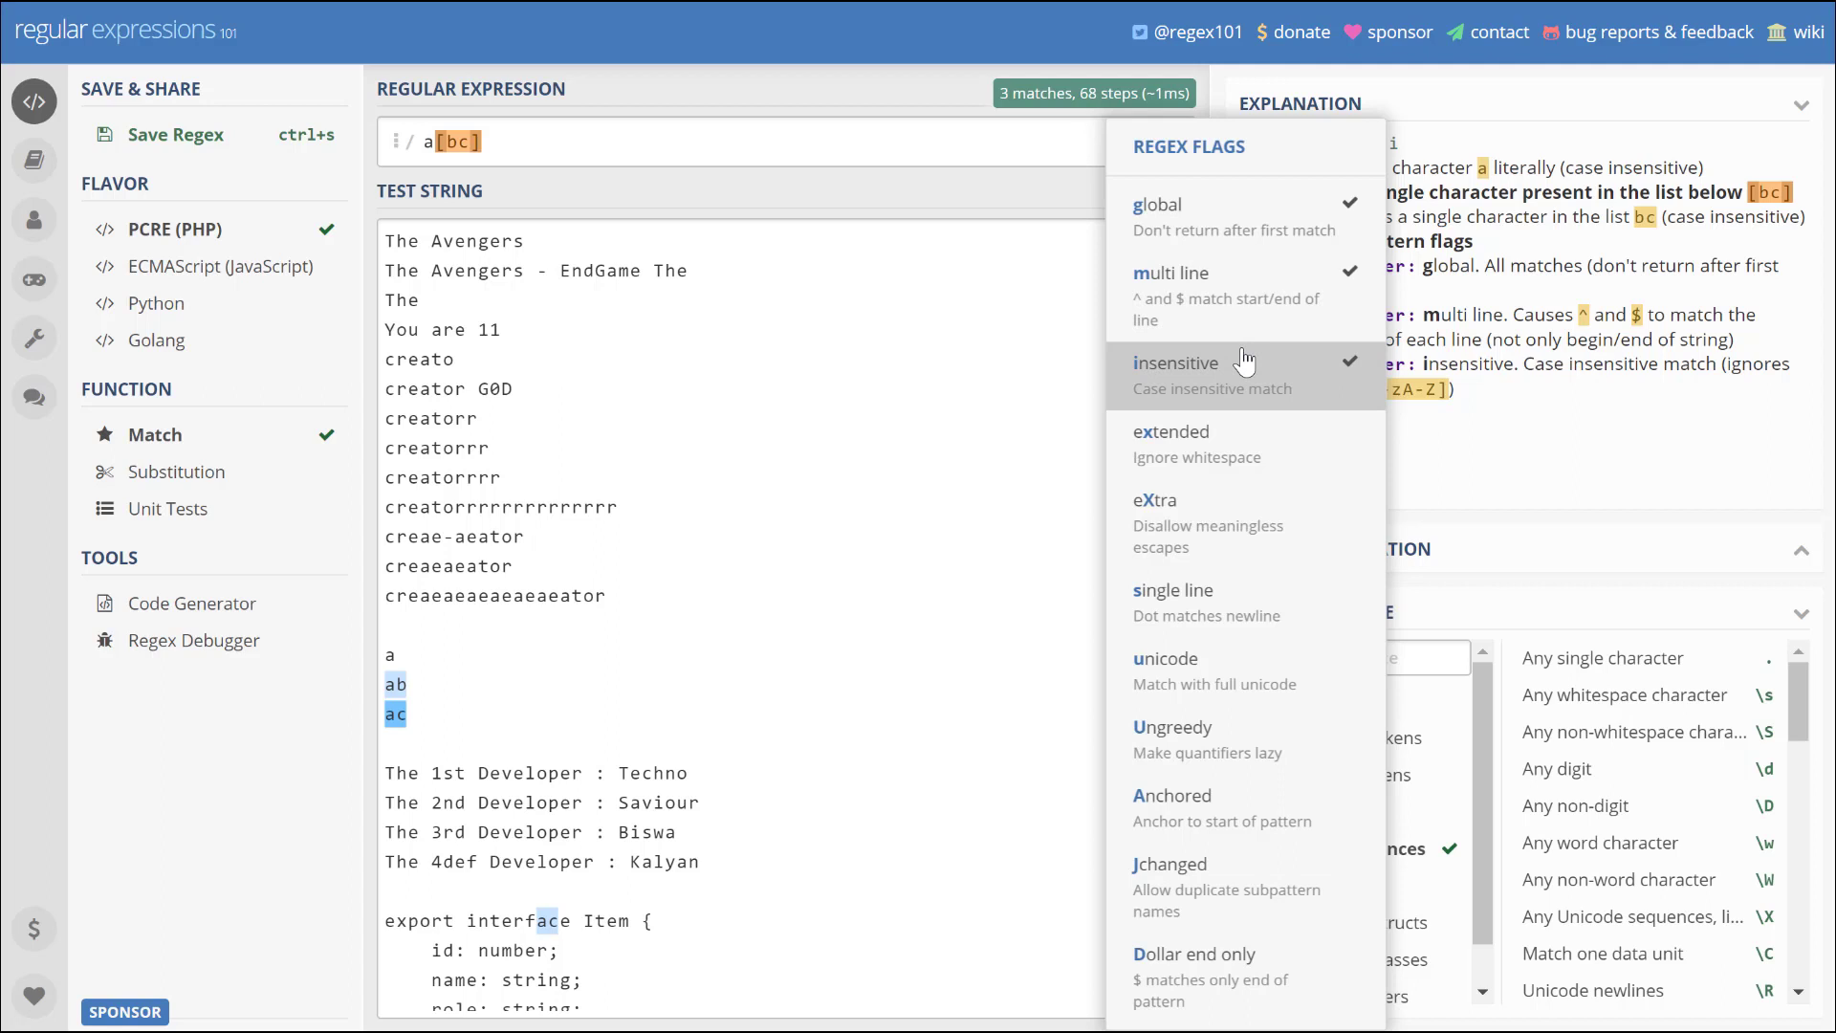
click(1177, 362)
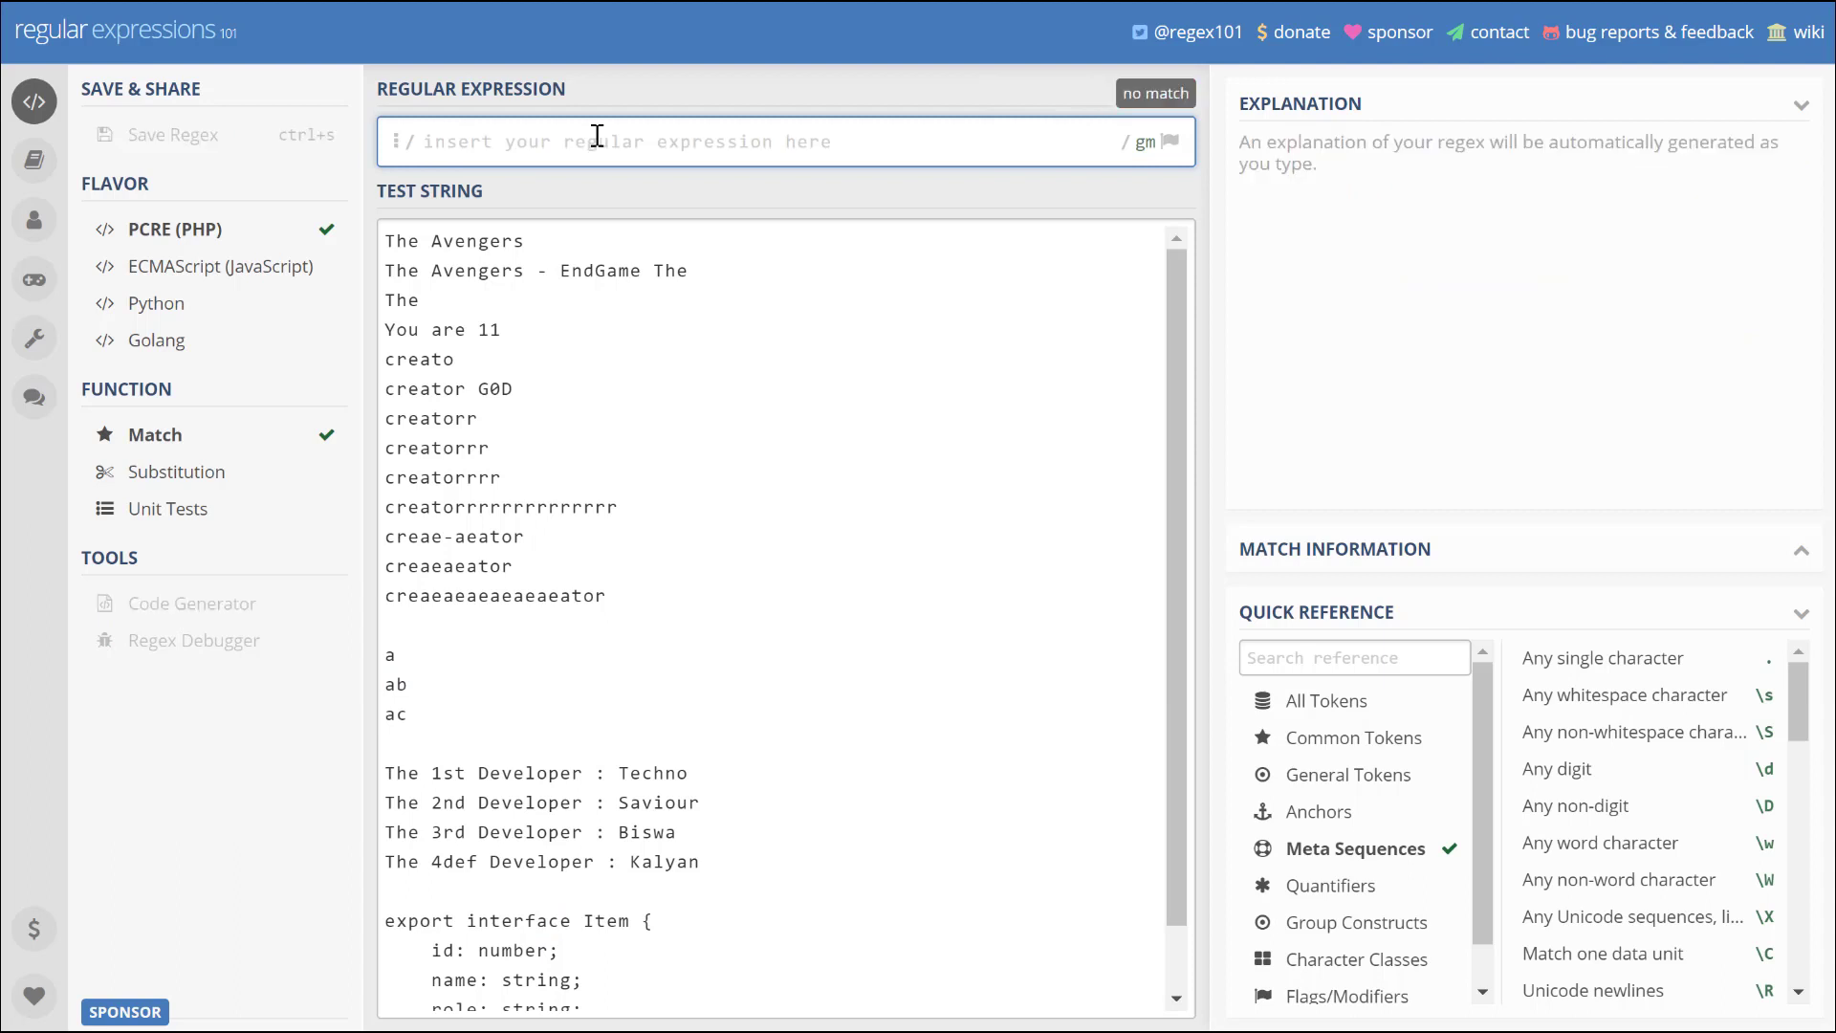
text([a-x)
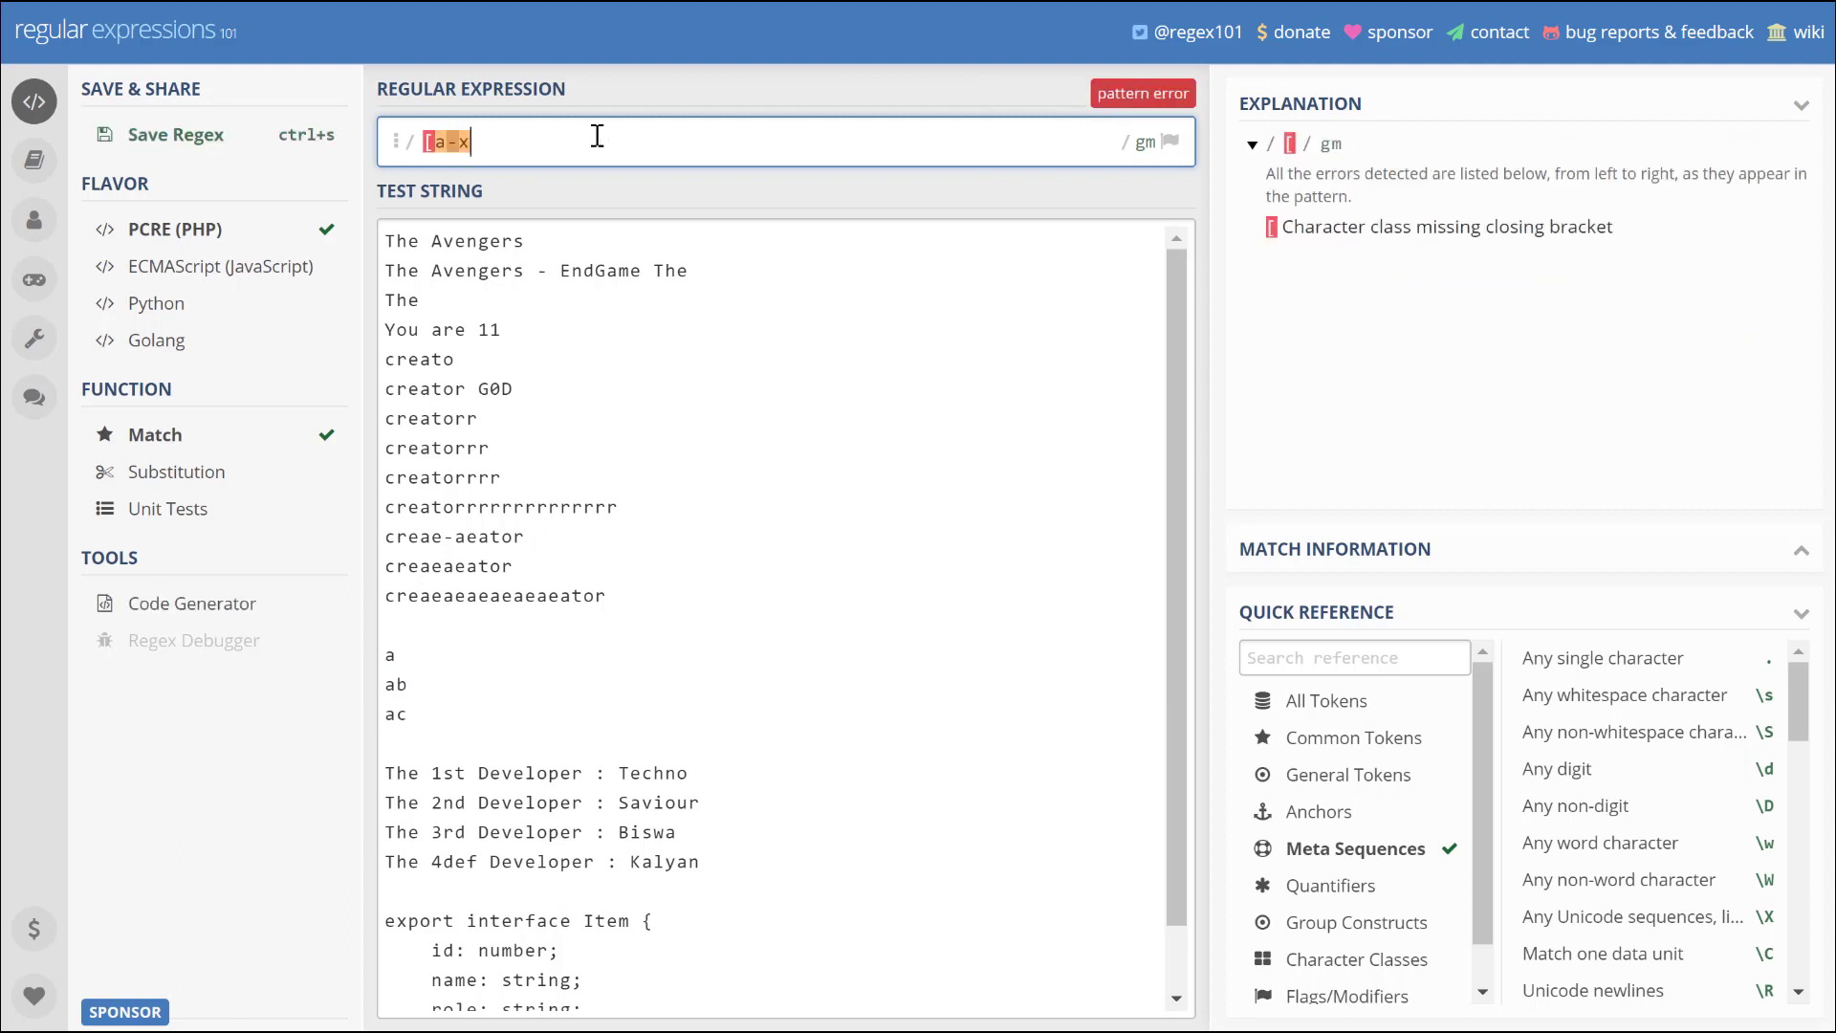
text(])
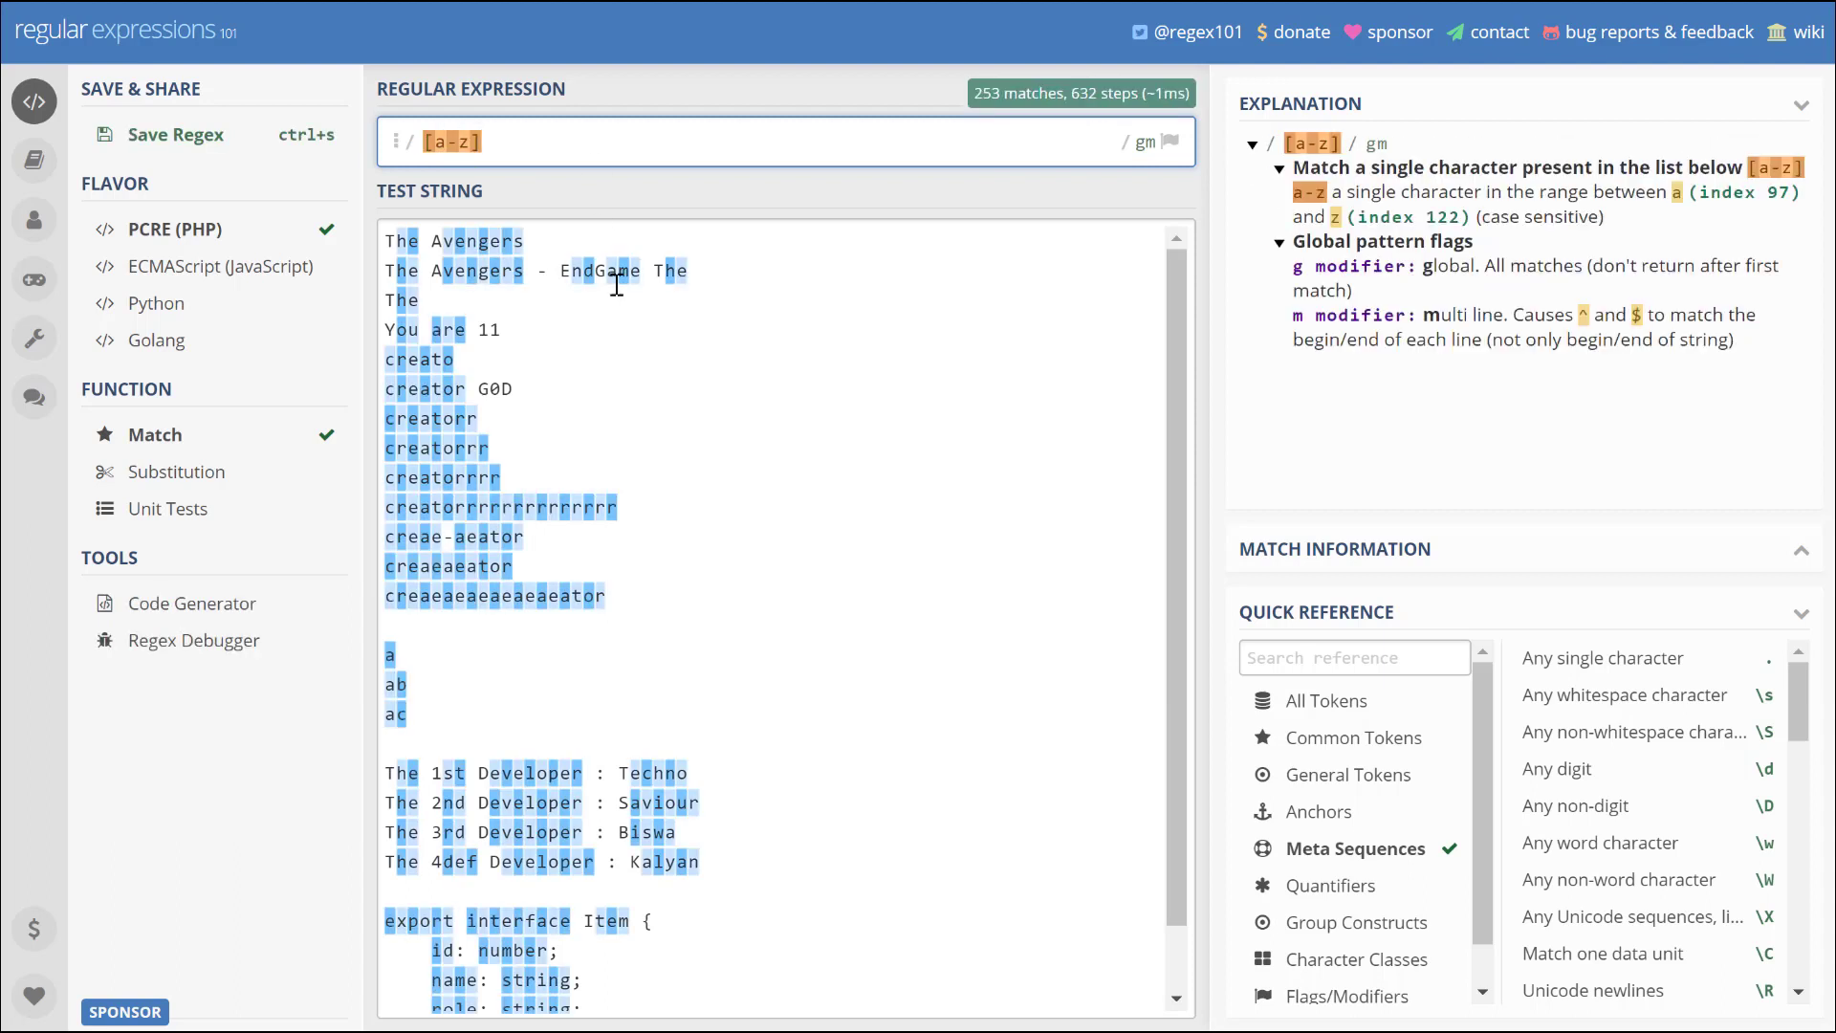
mouse_move(642, 324)
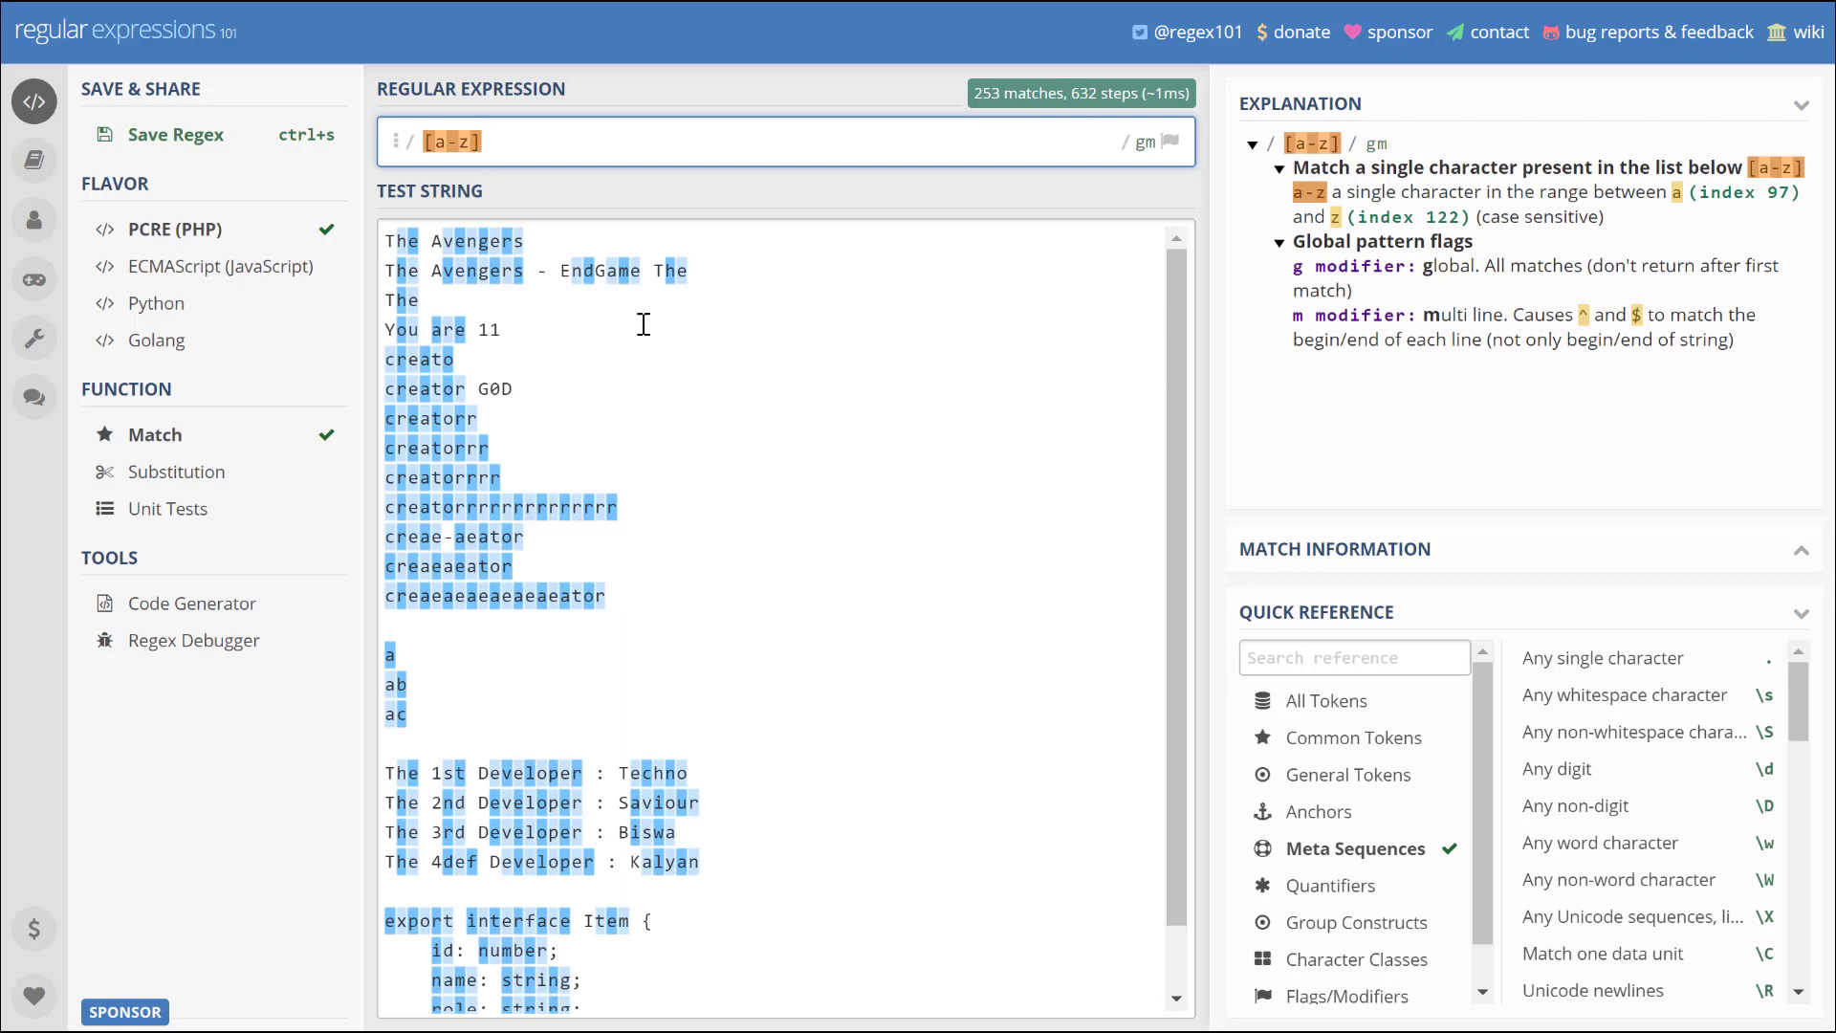
text(*)
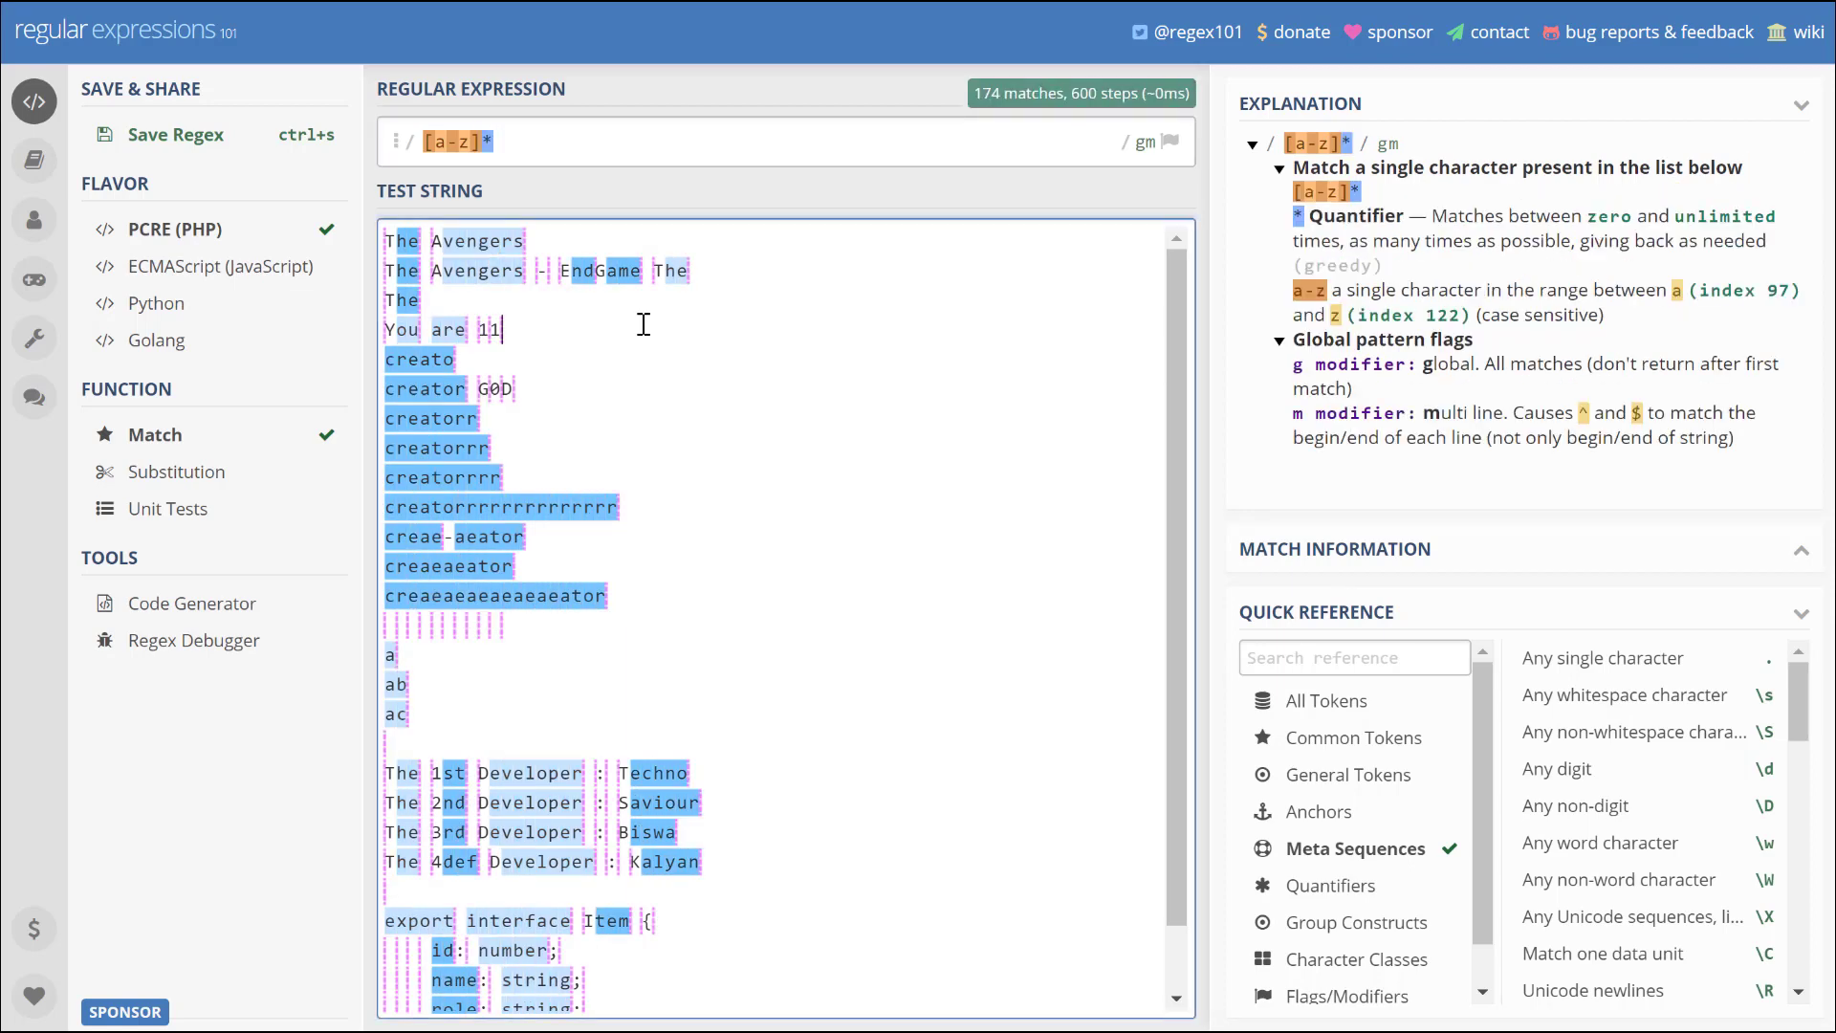
scroll(down, 3)
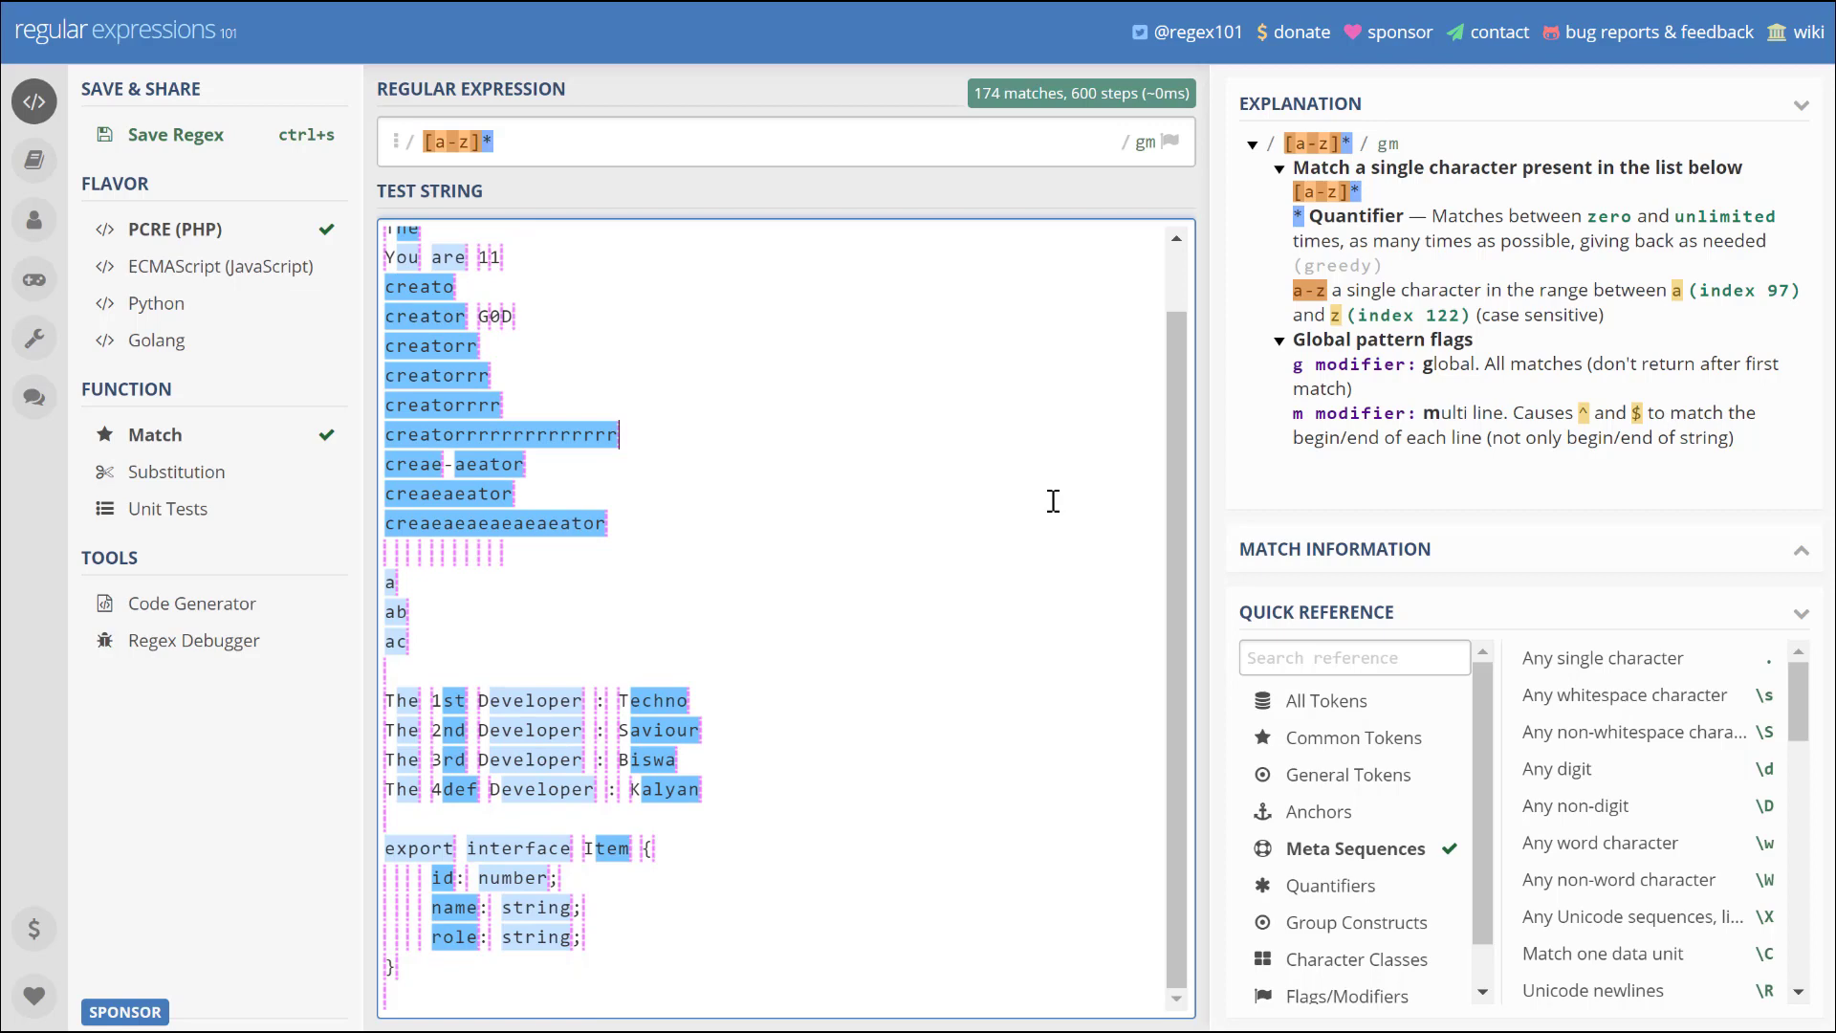
scroll(up, 3)
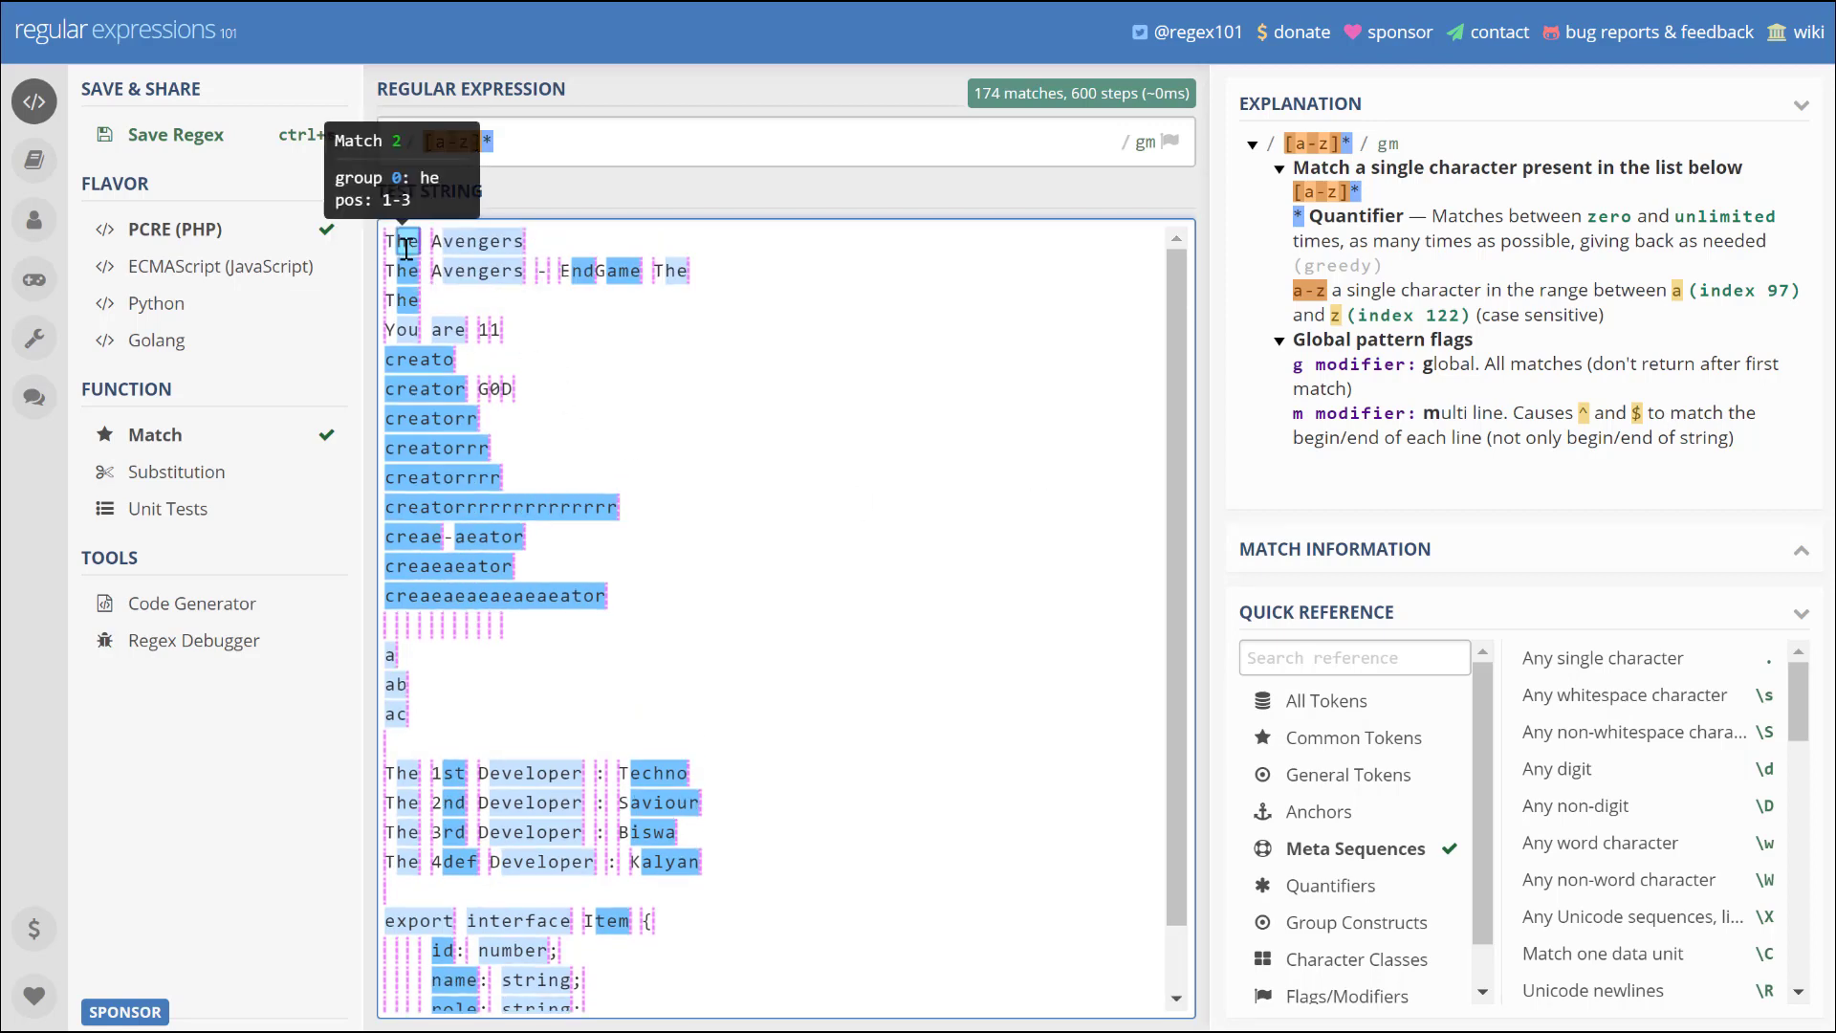
mouse_move(637, 189)
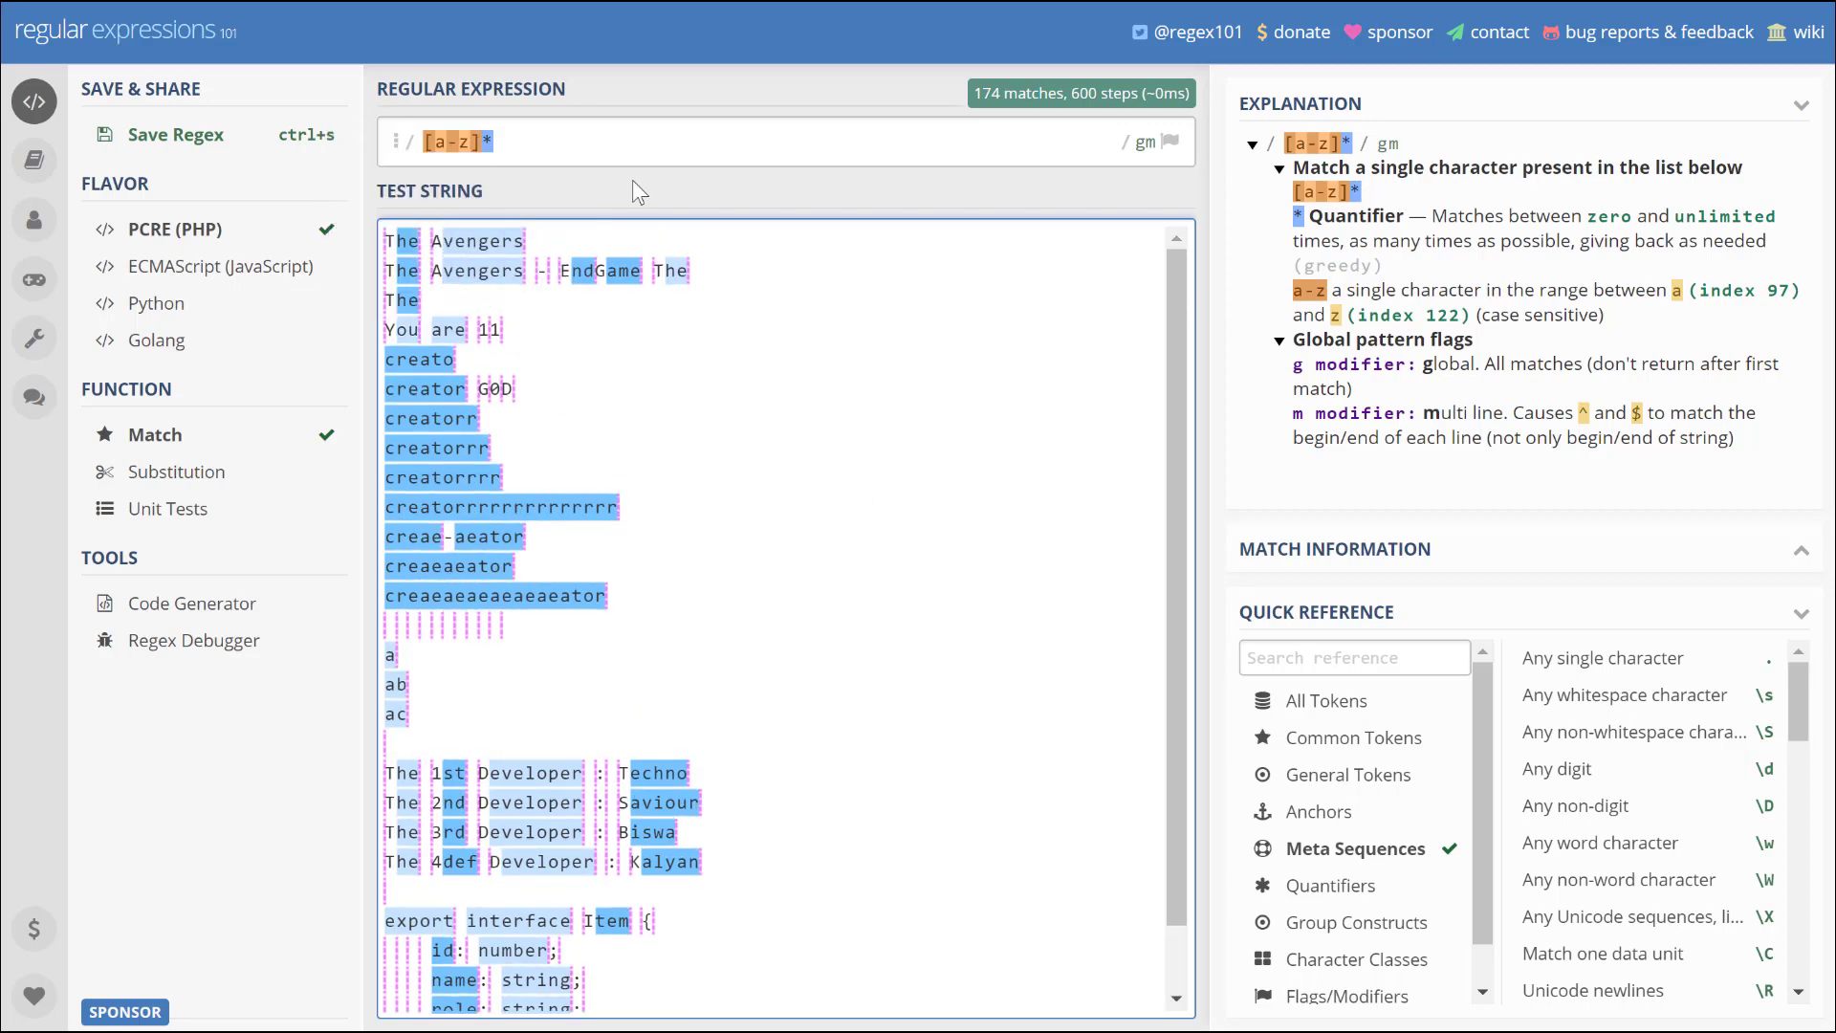
mouse_move(442, 141)
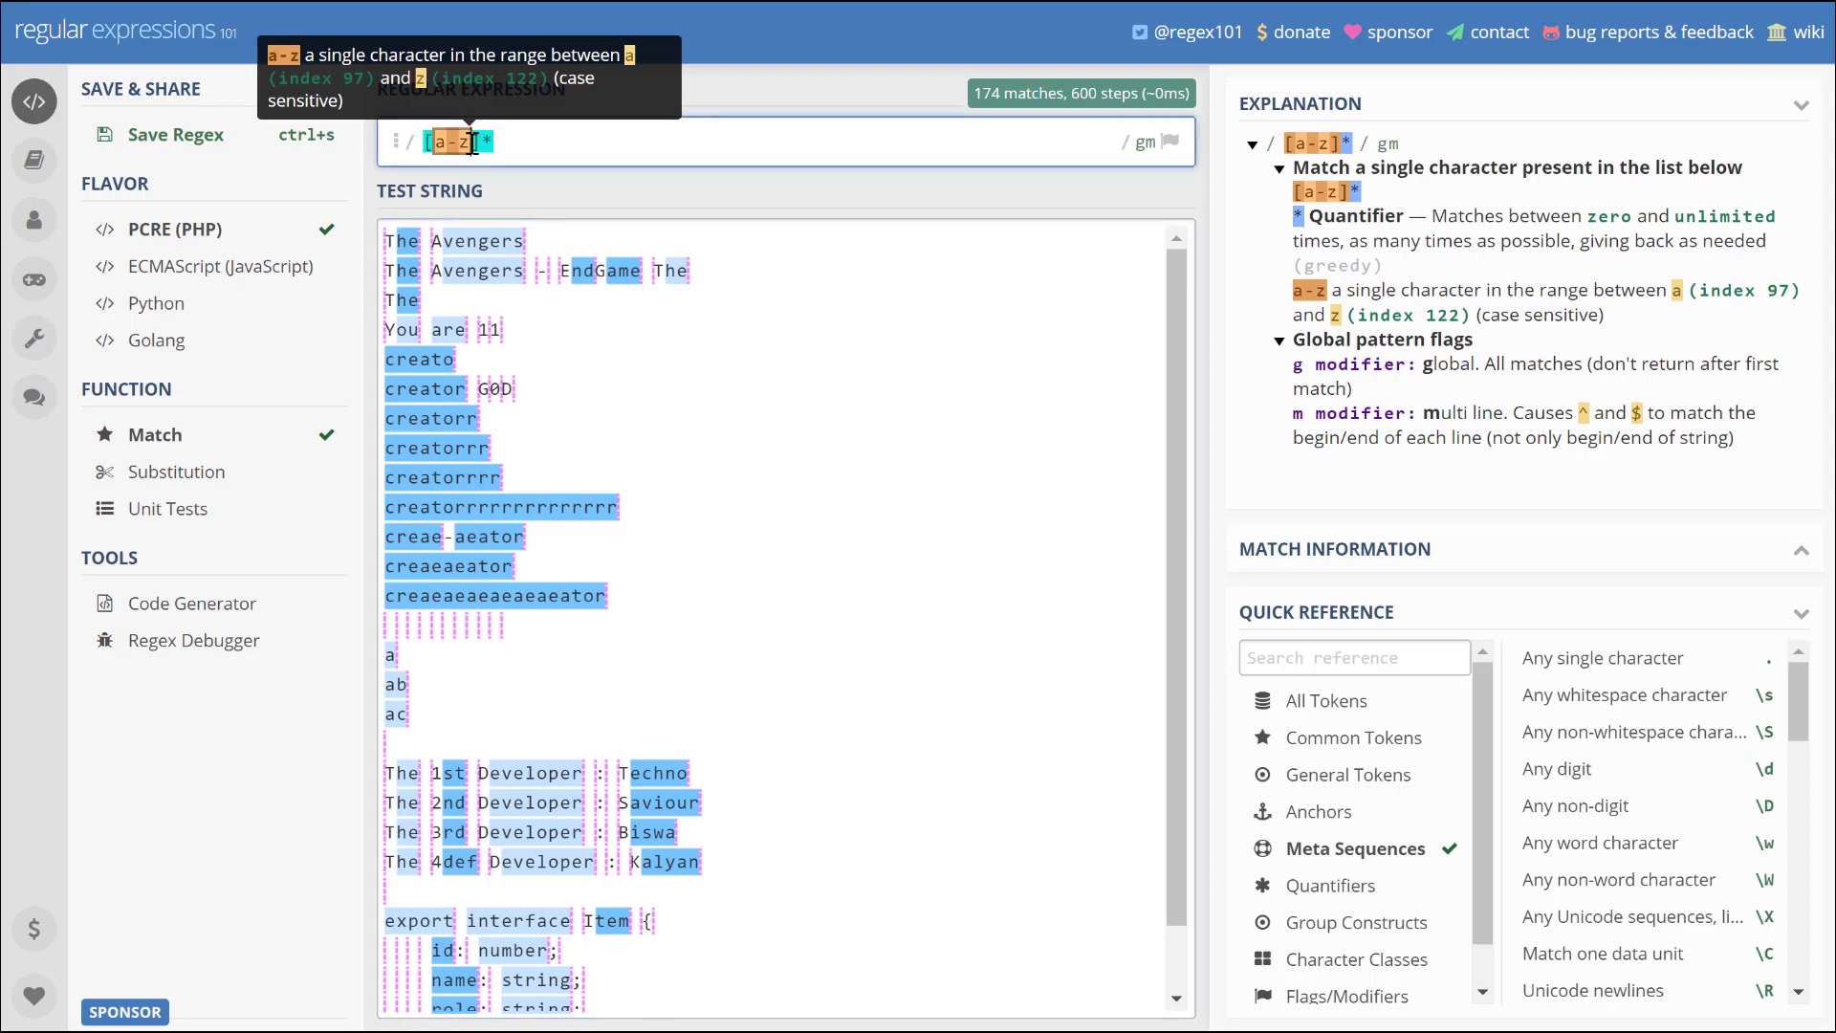
text(A)
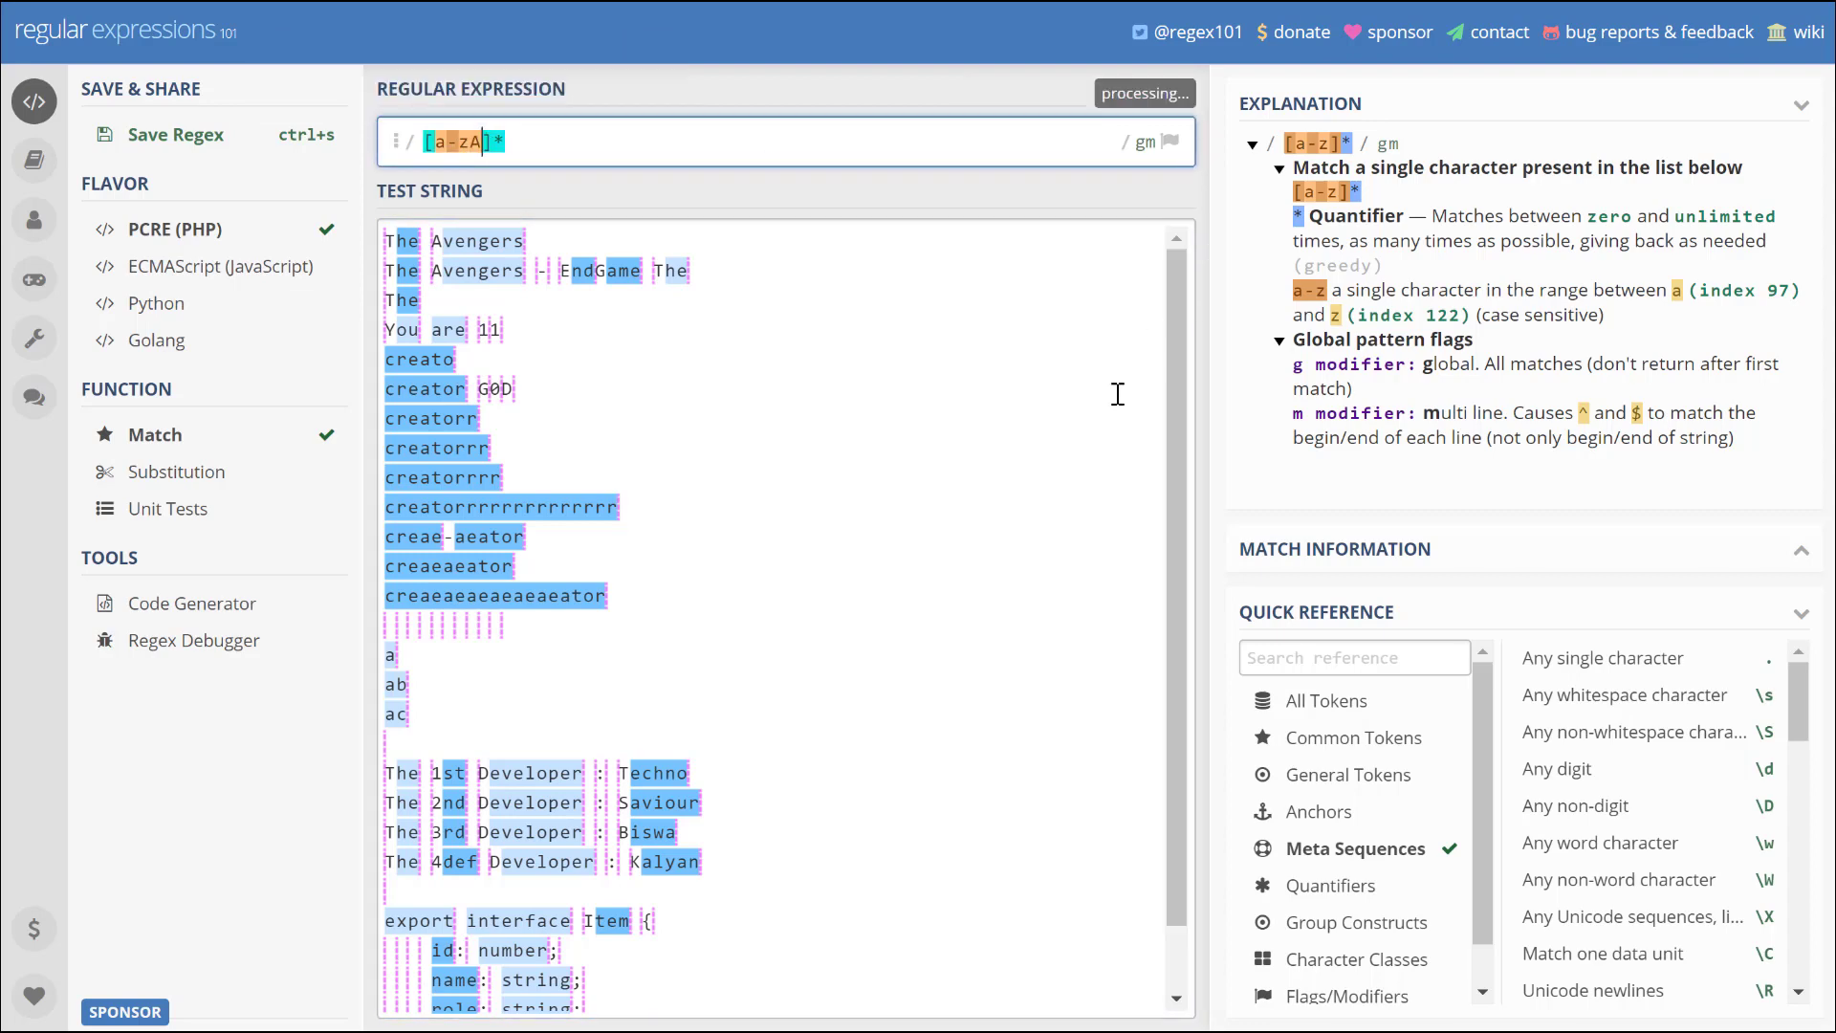
text(-z)
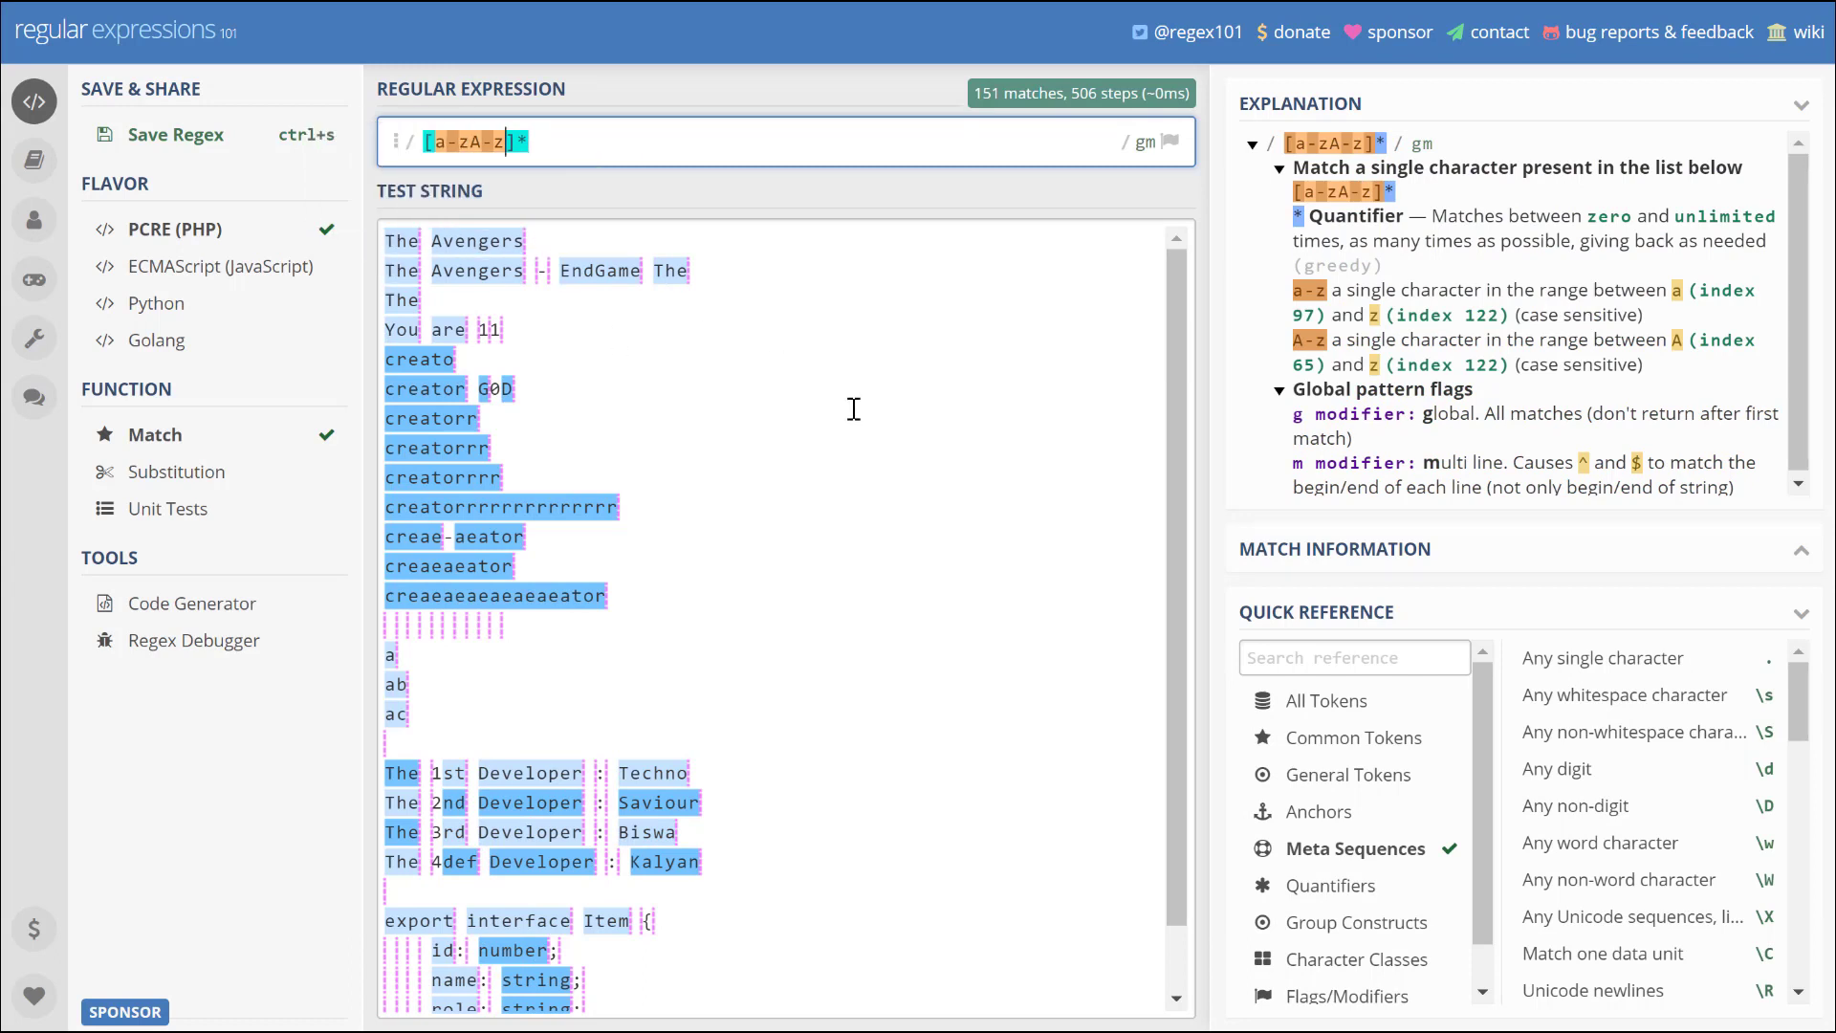
mouse_move(419, 359)
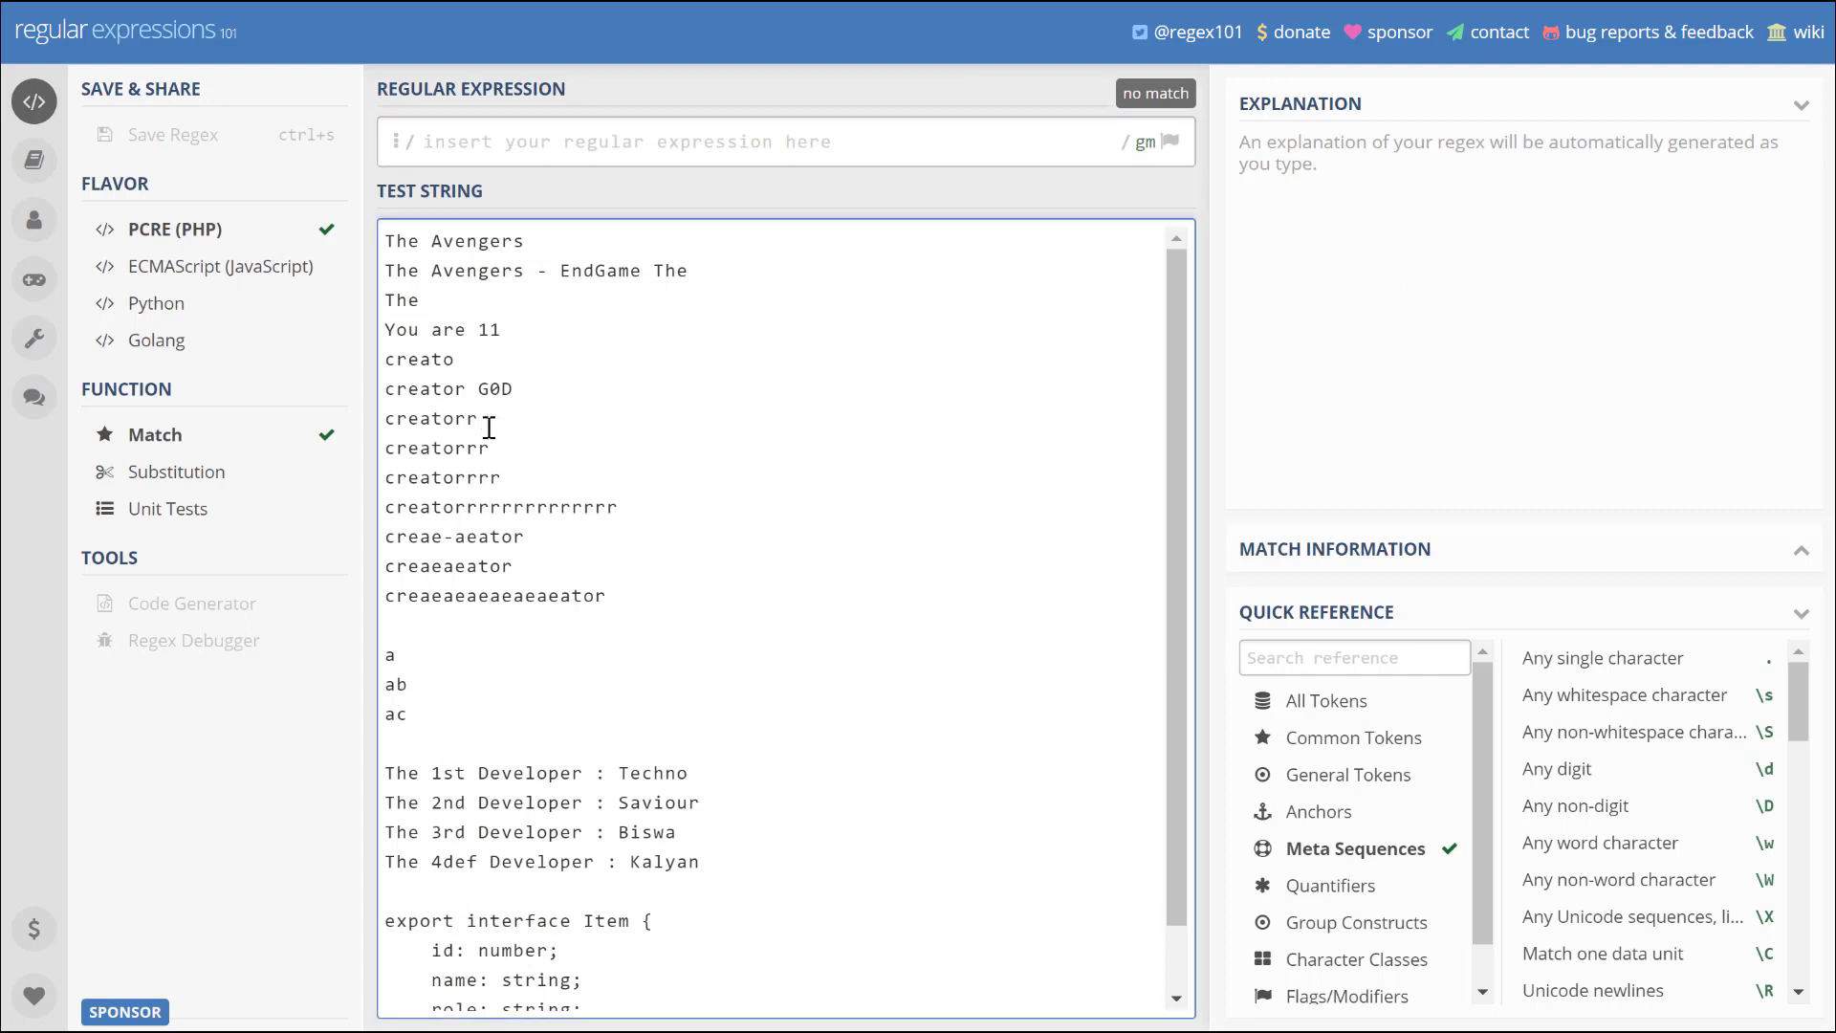
- Append 12234 to the creatorr line, try '[a-zA-Z0-9]*' (144 matches), then clear it
text(12234)
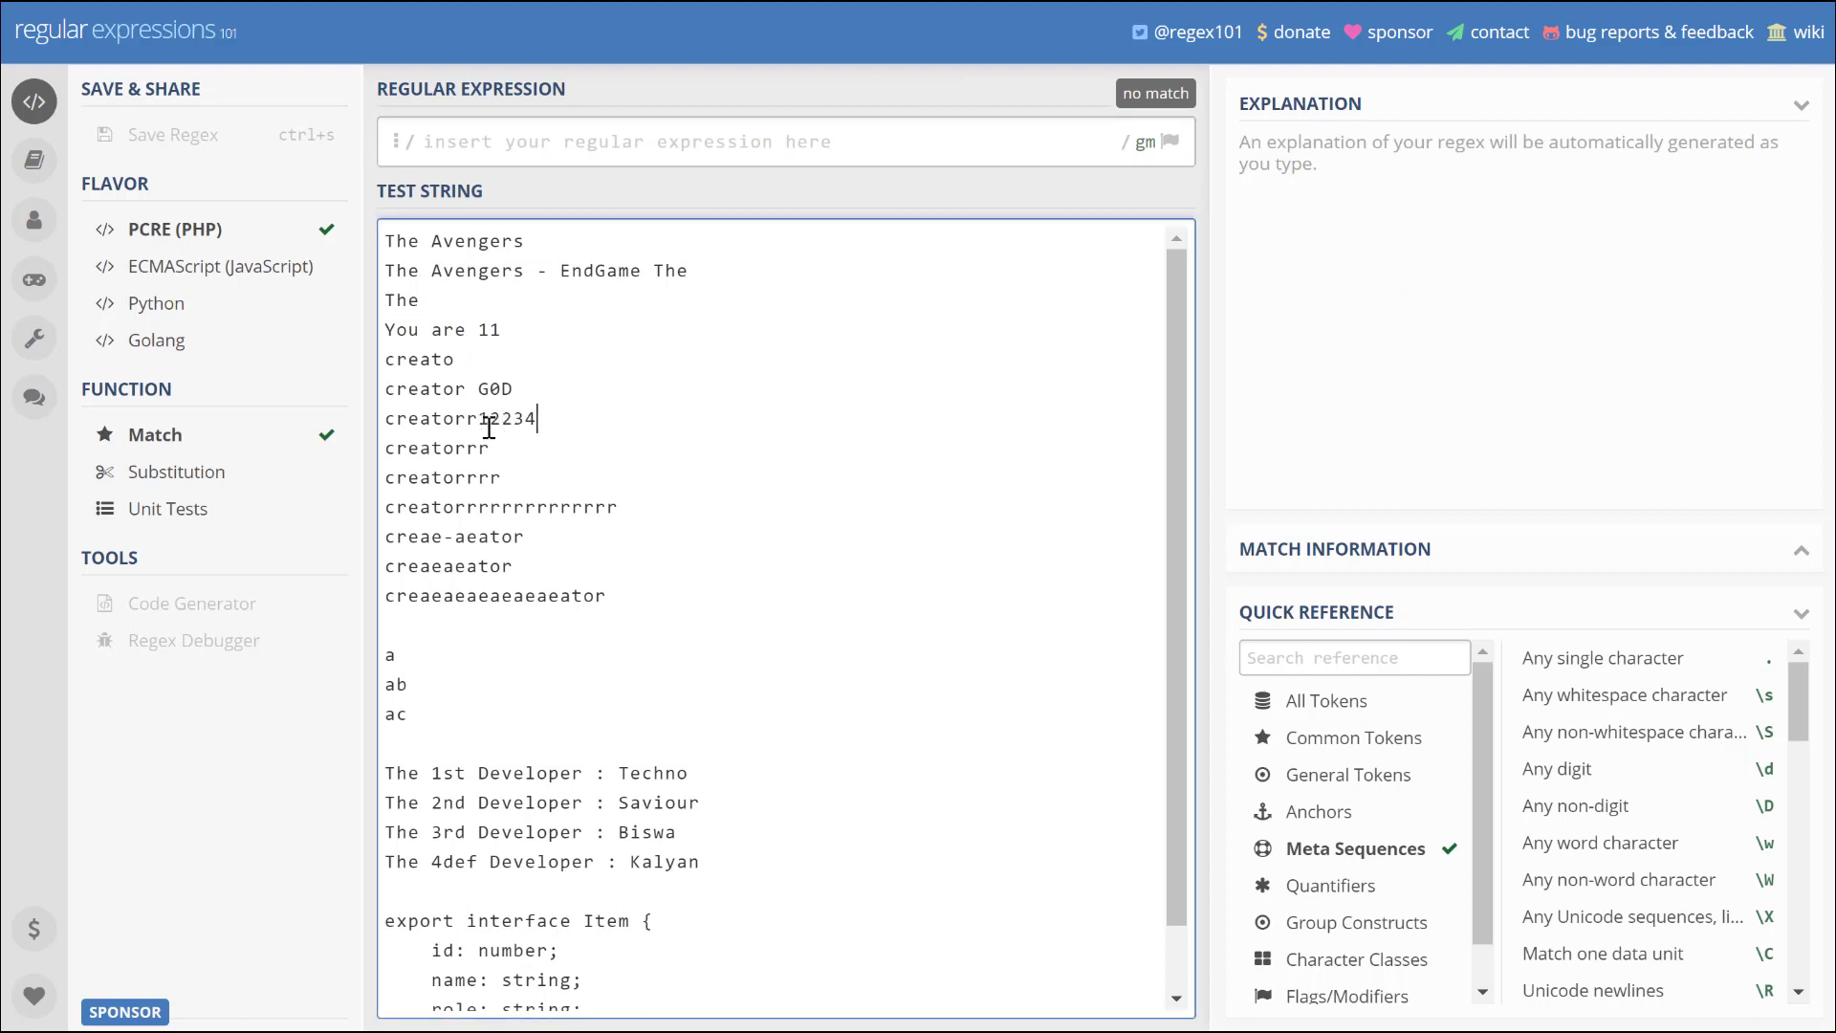
text([a-zA-z]*)
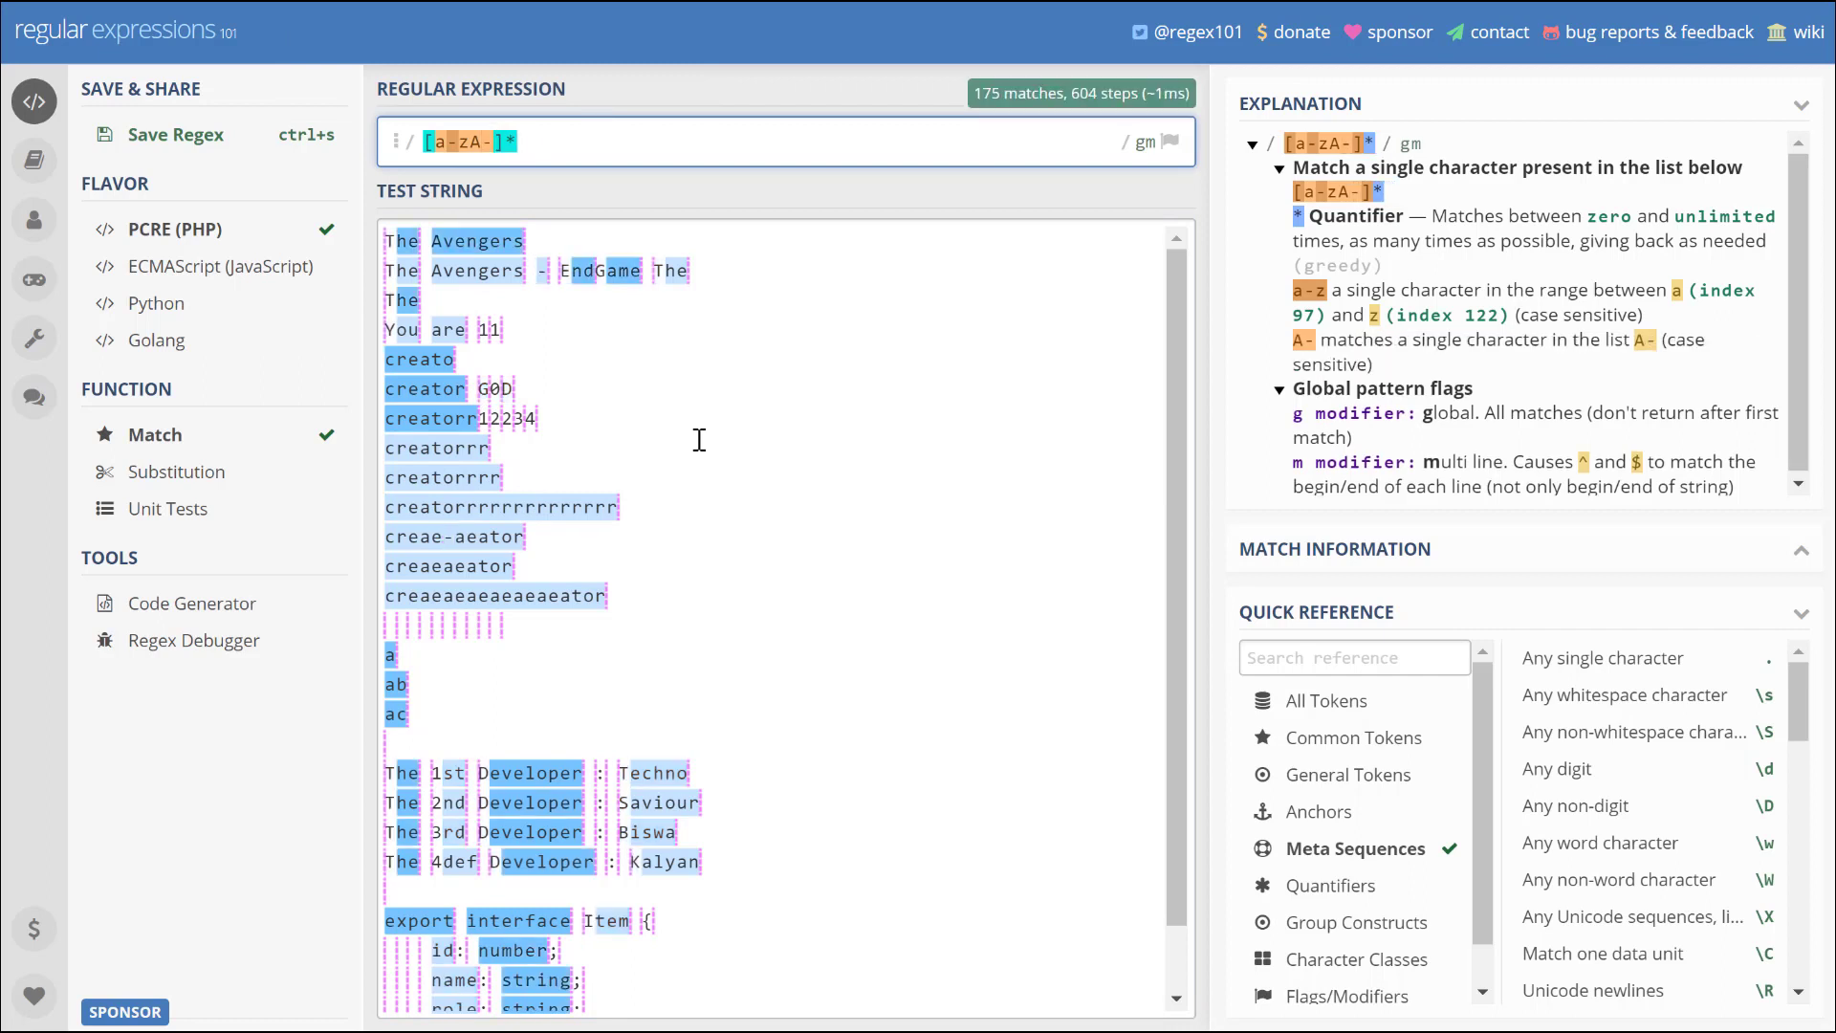
text(Z)
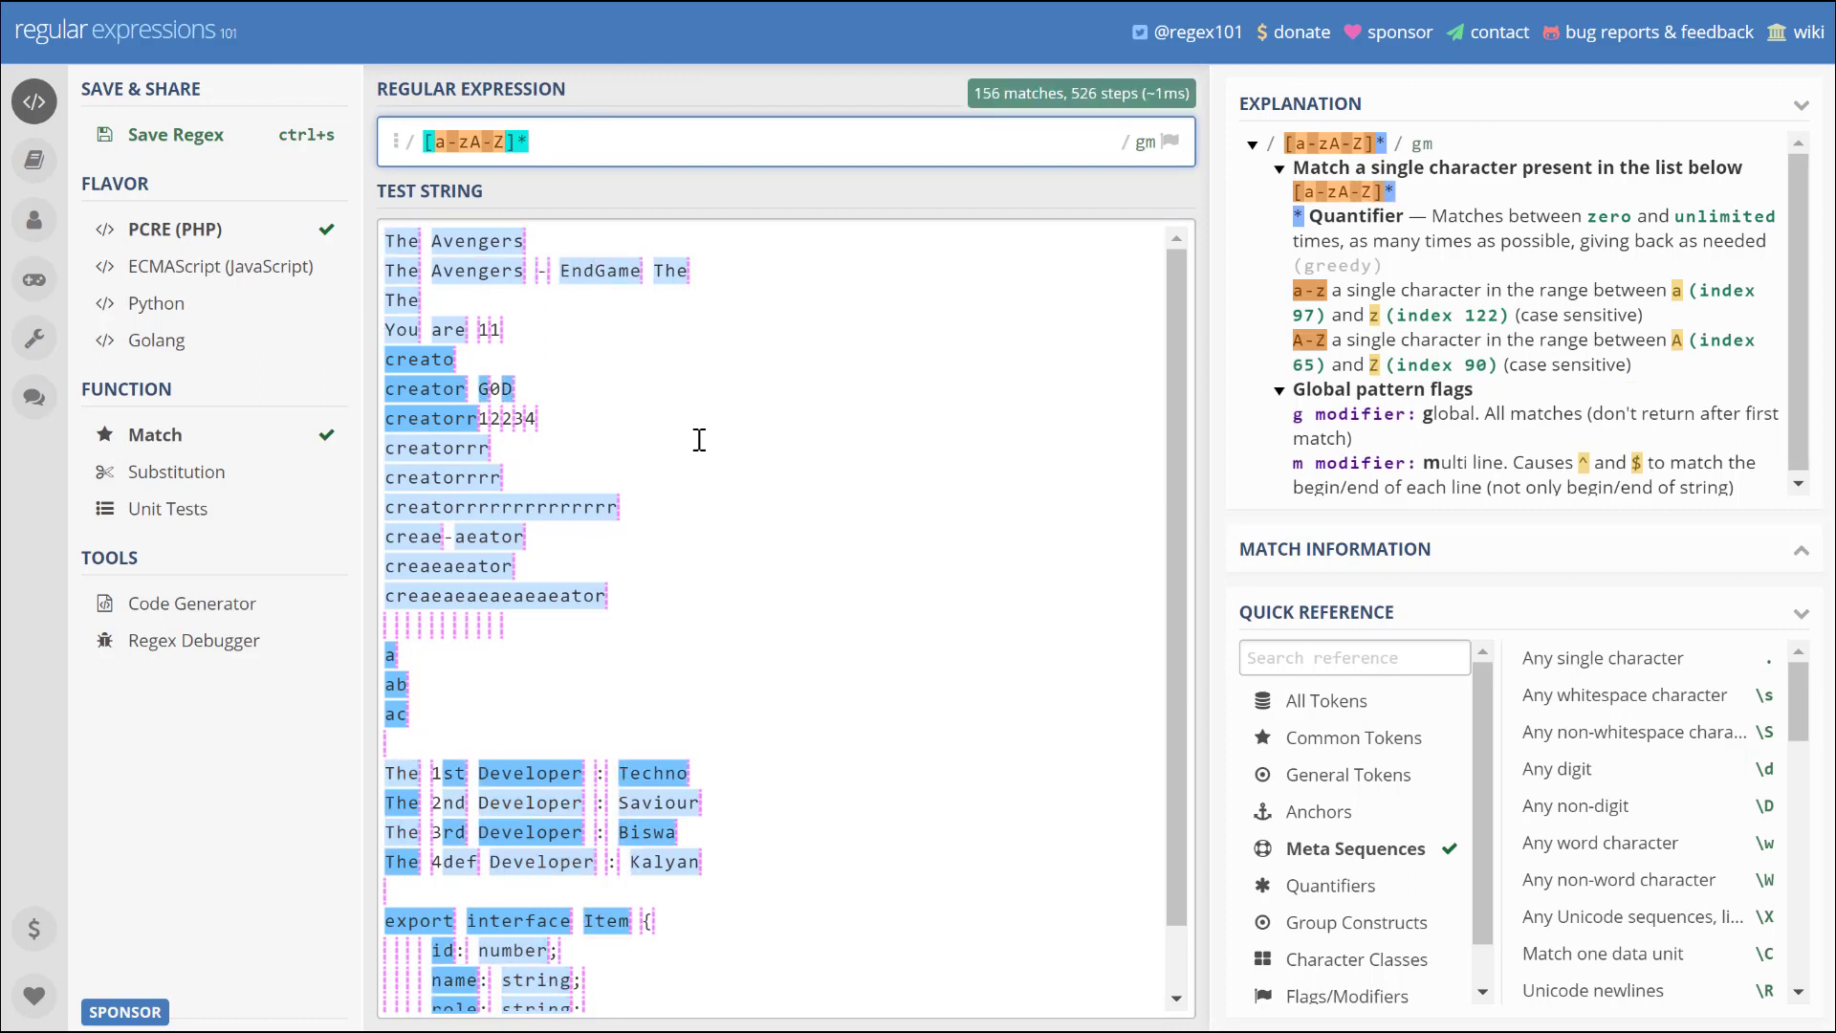
text(0-9)
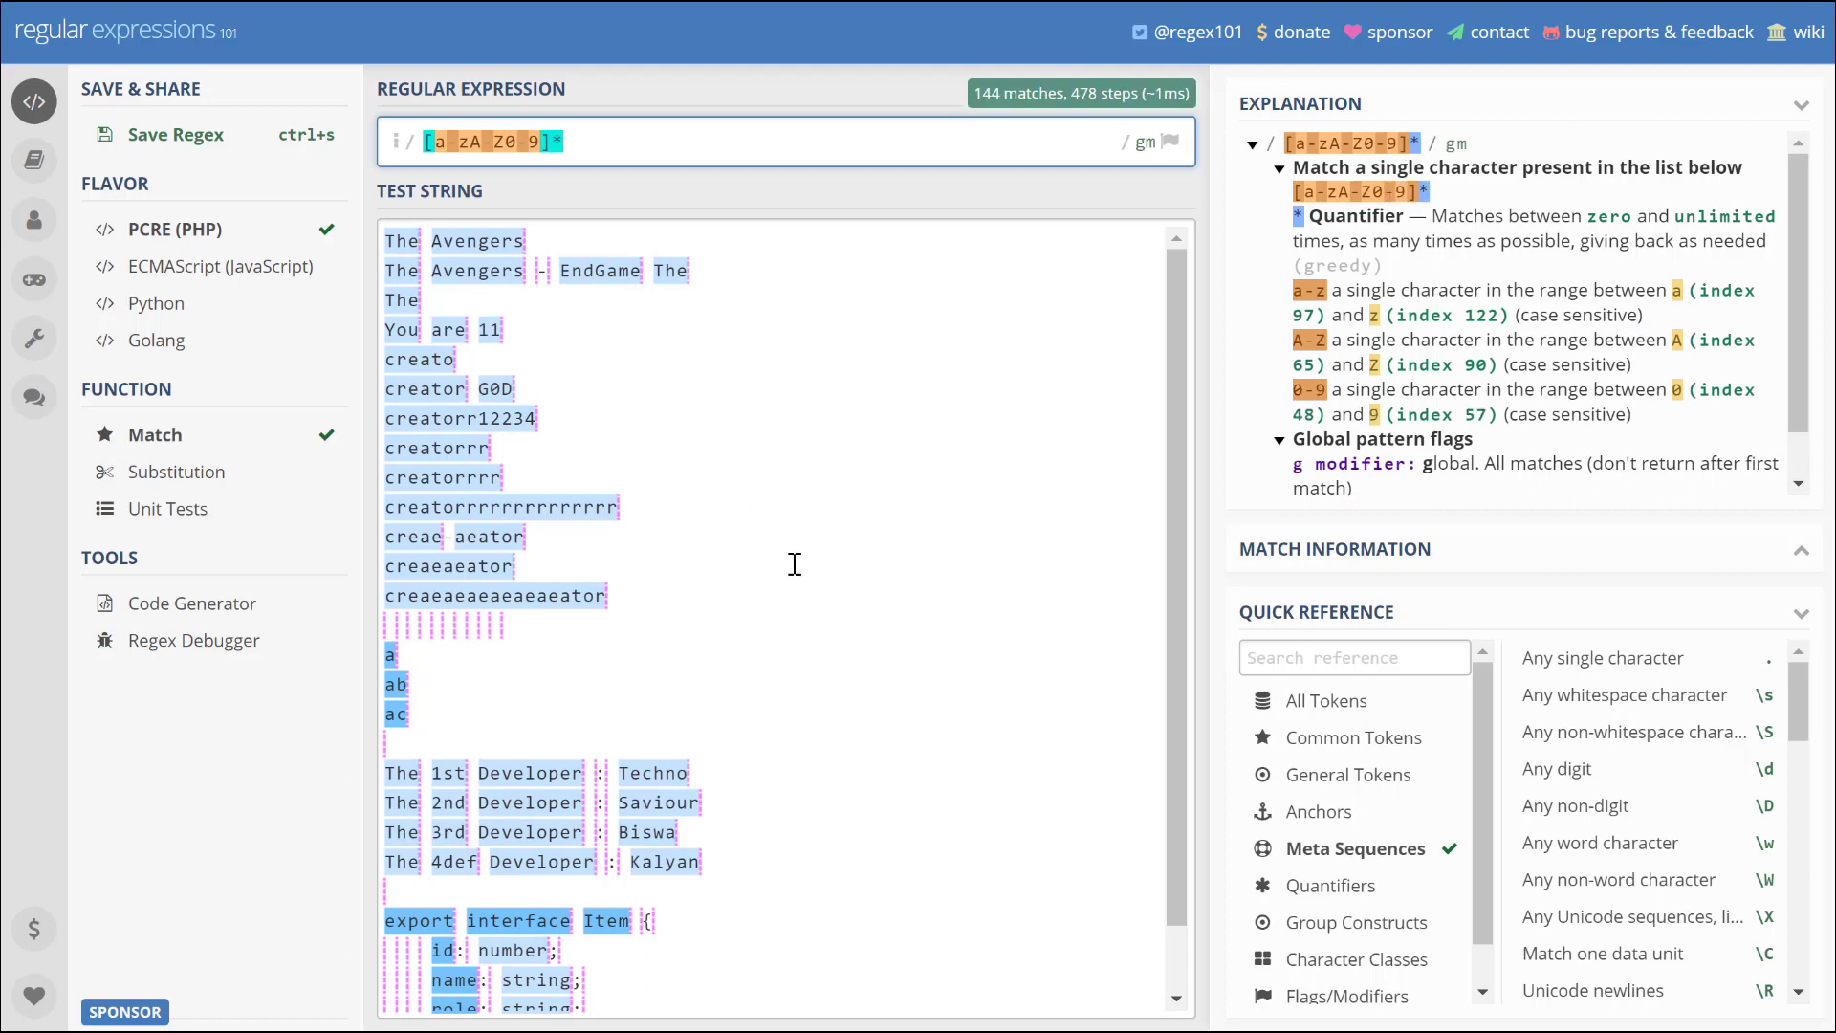
mouse_move(457, 418)
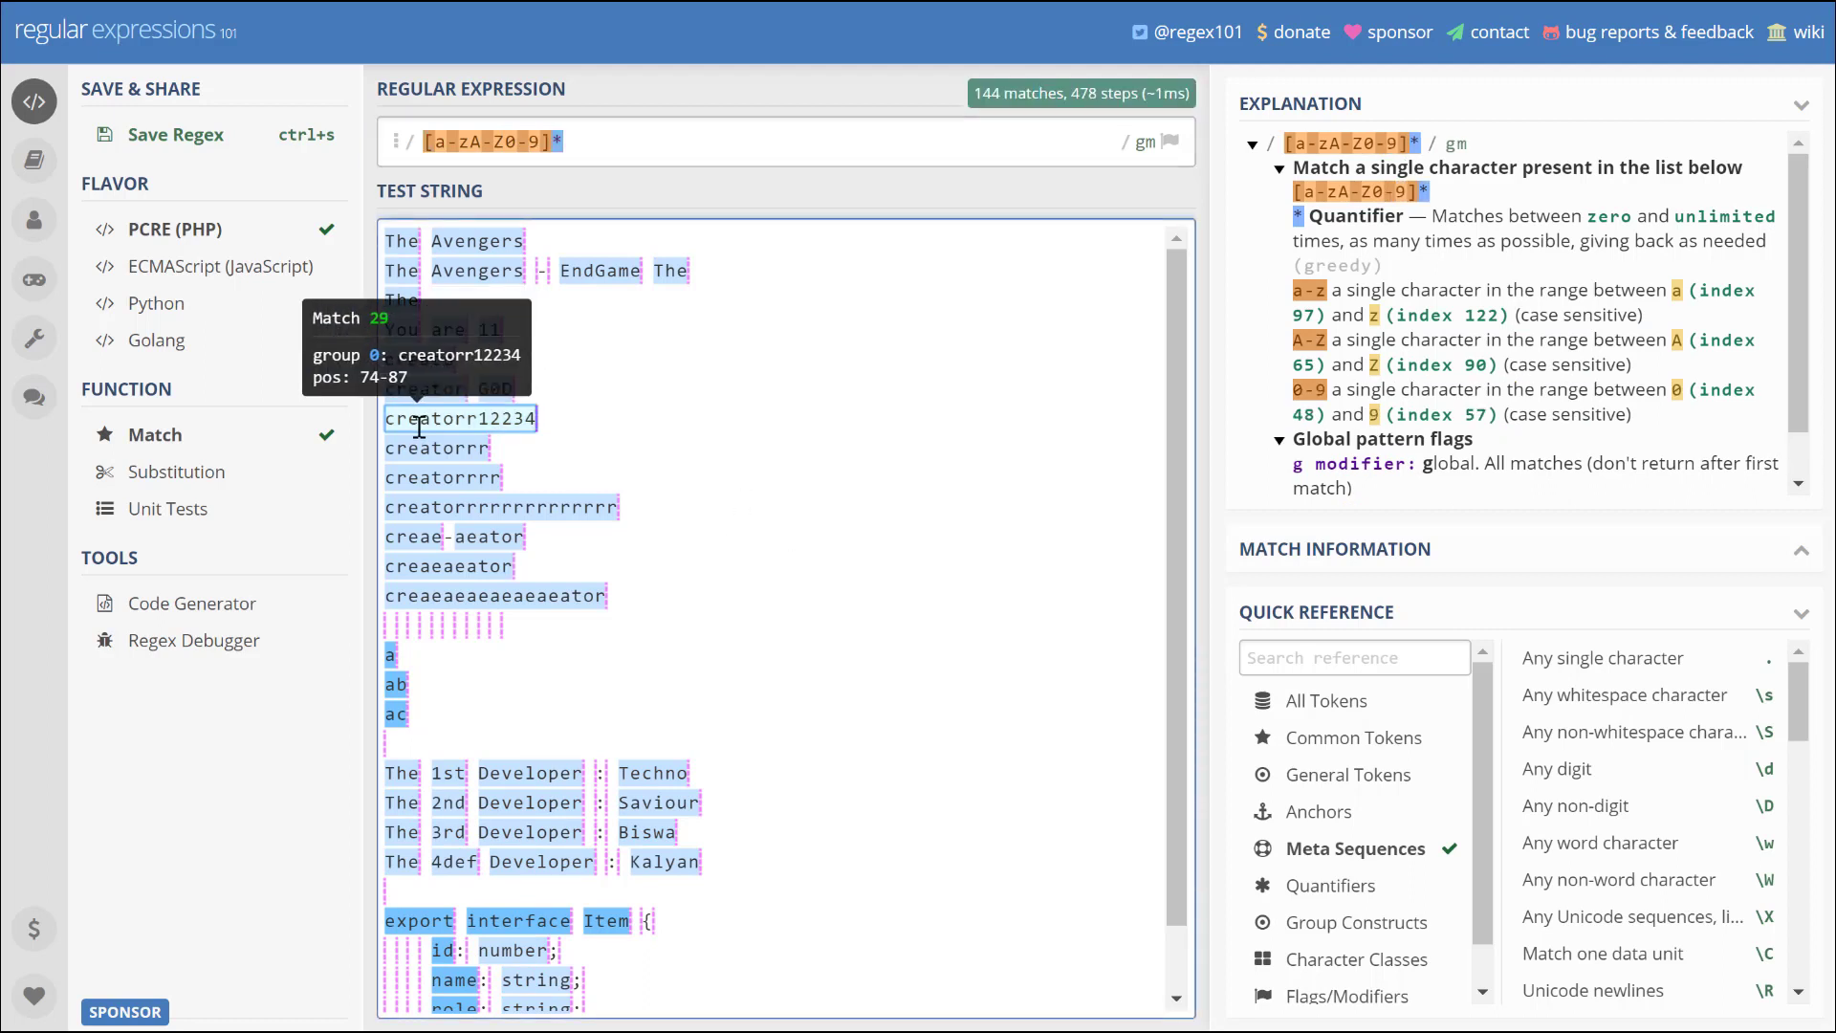
mouse_move(453, 506)
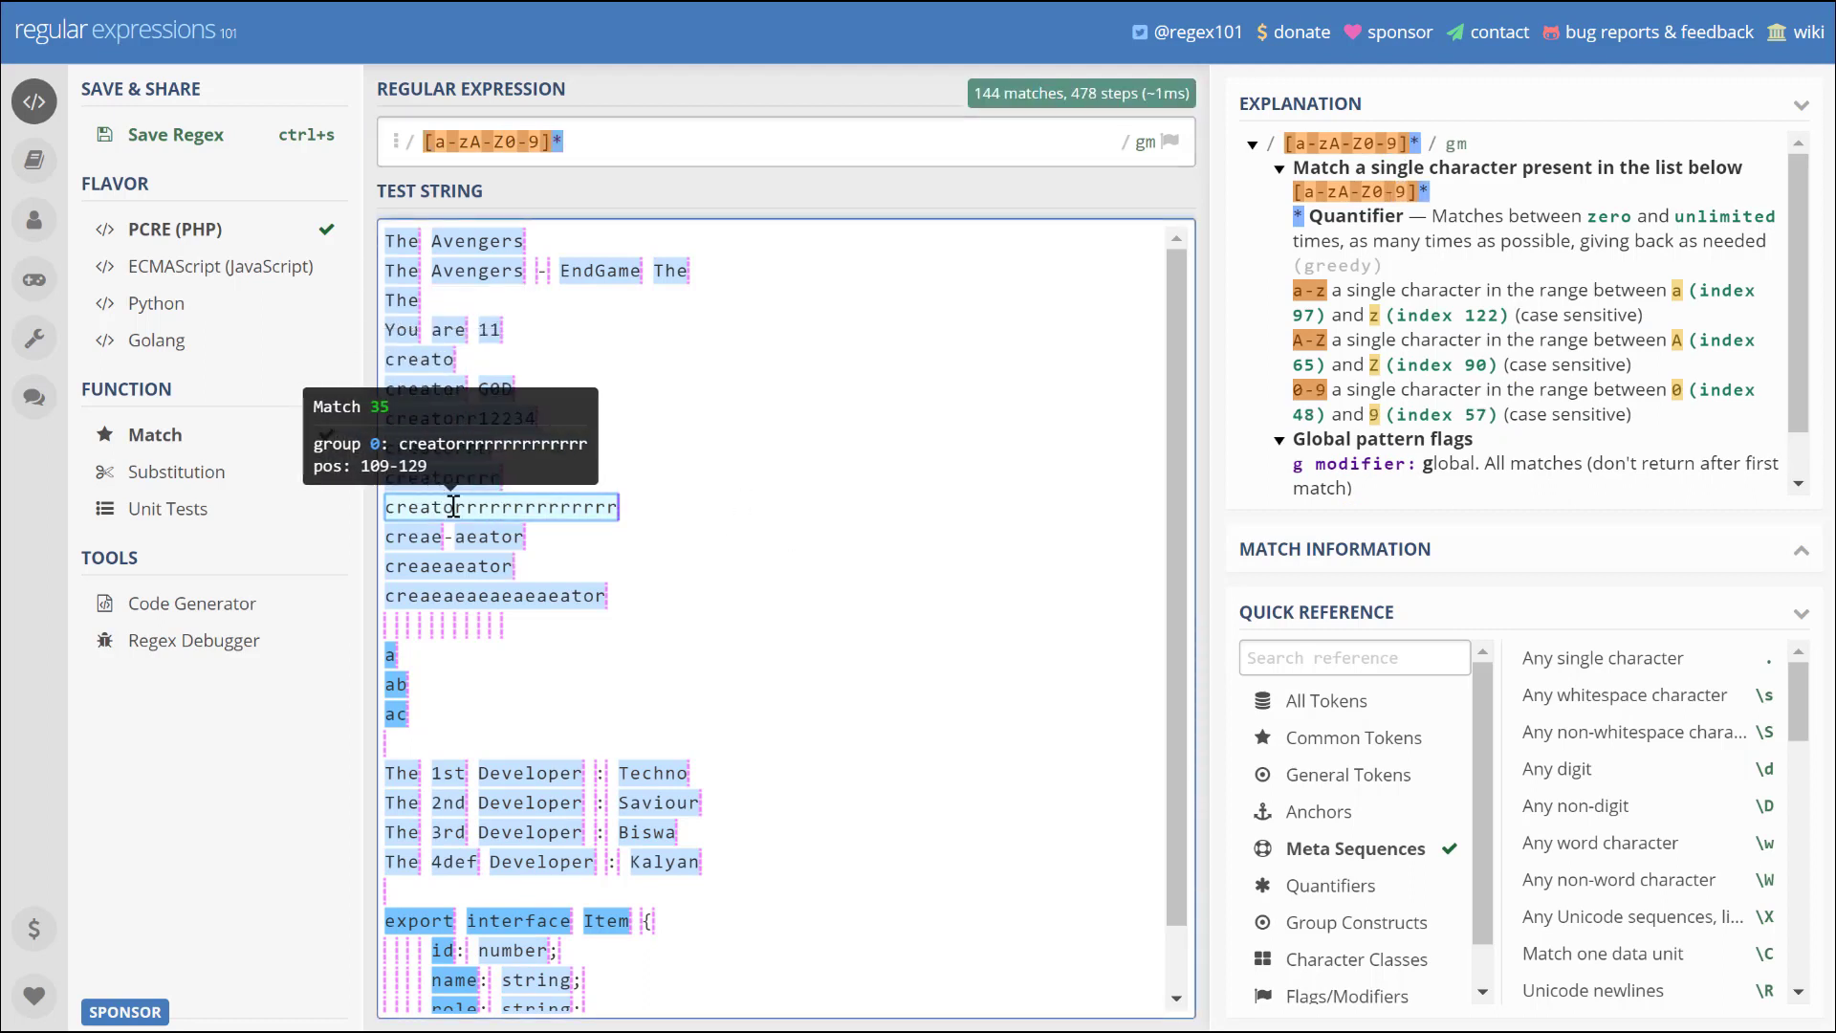
mouse_move(448, 566)
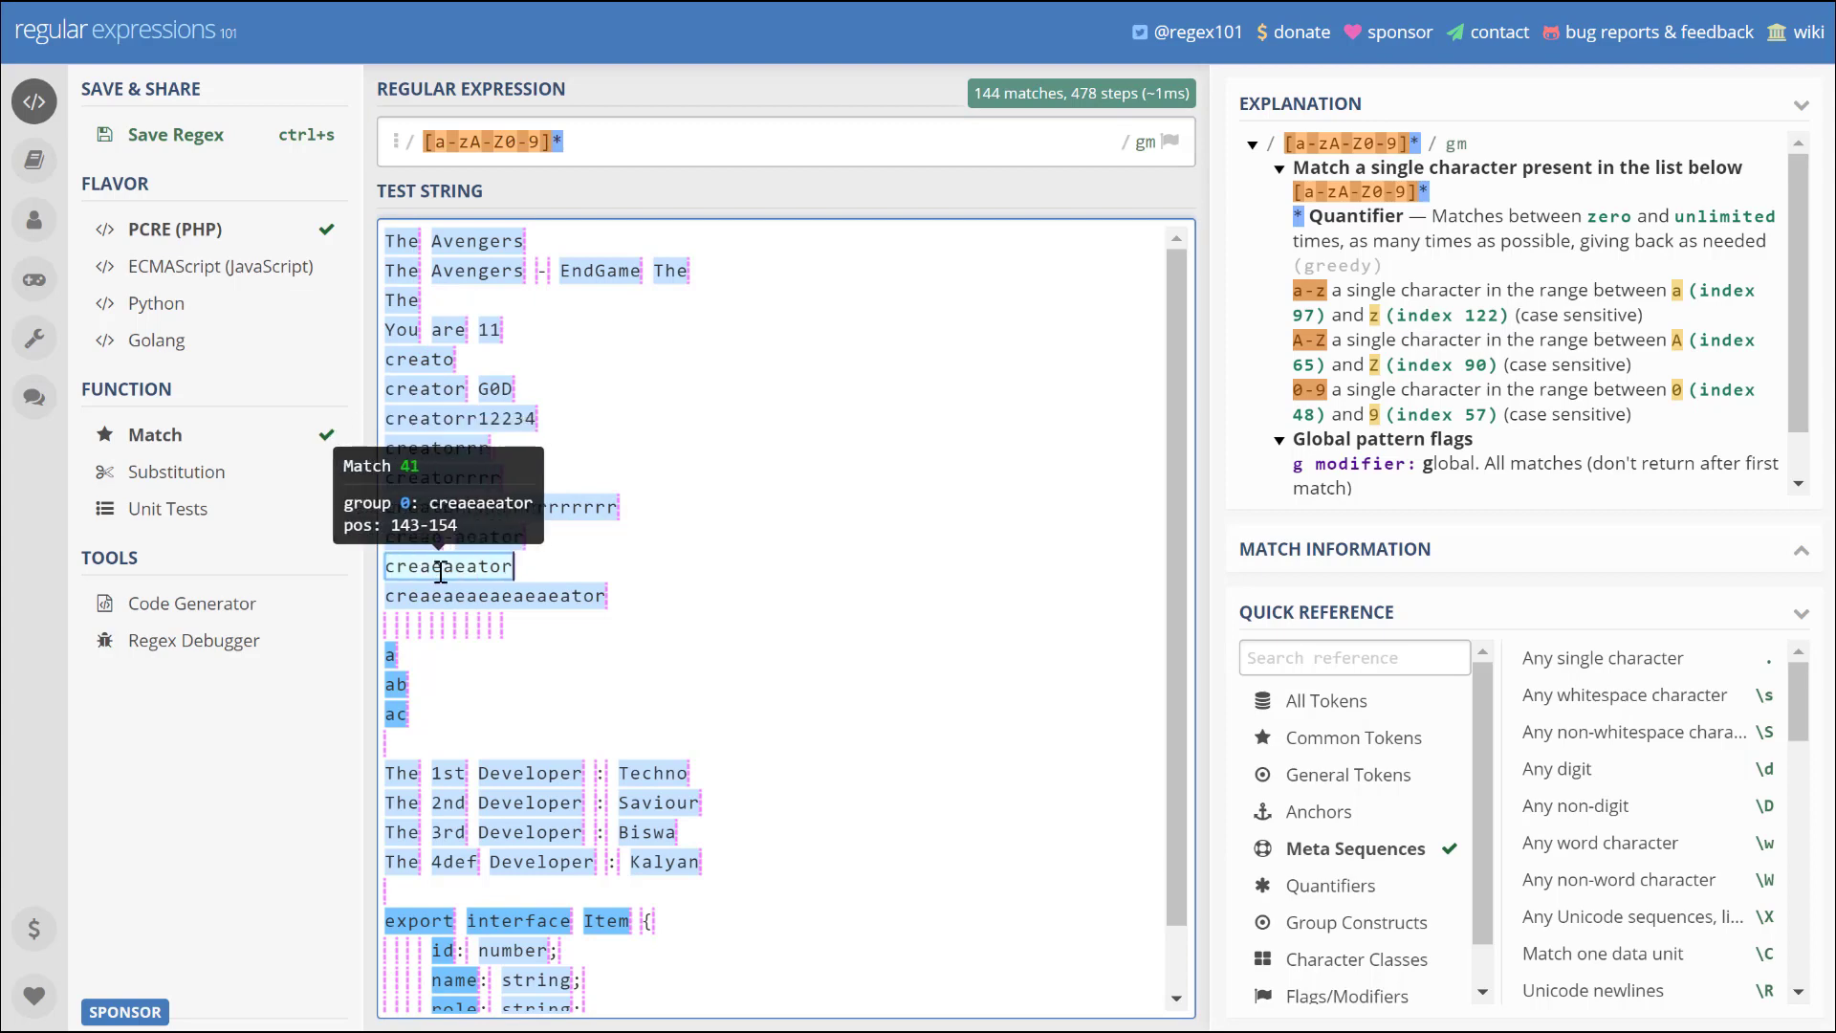
mouse_move(887, 789)
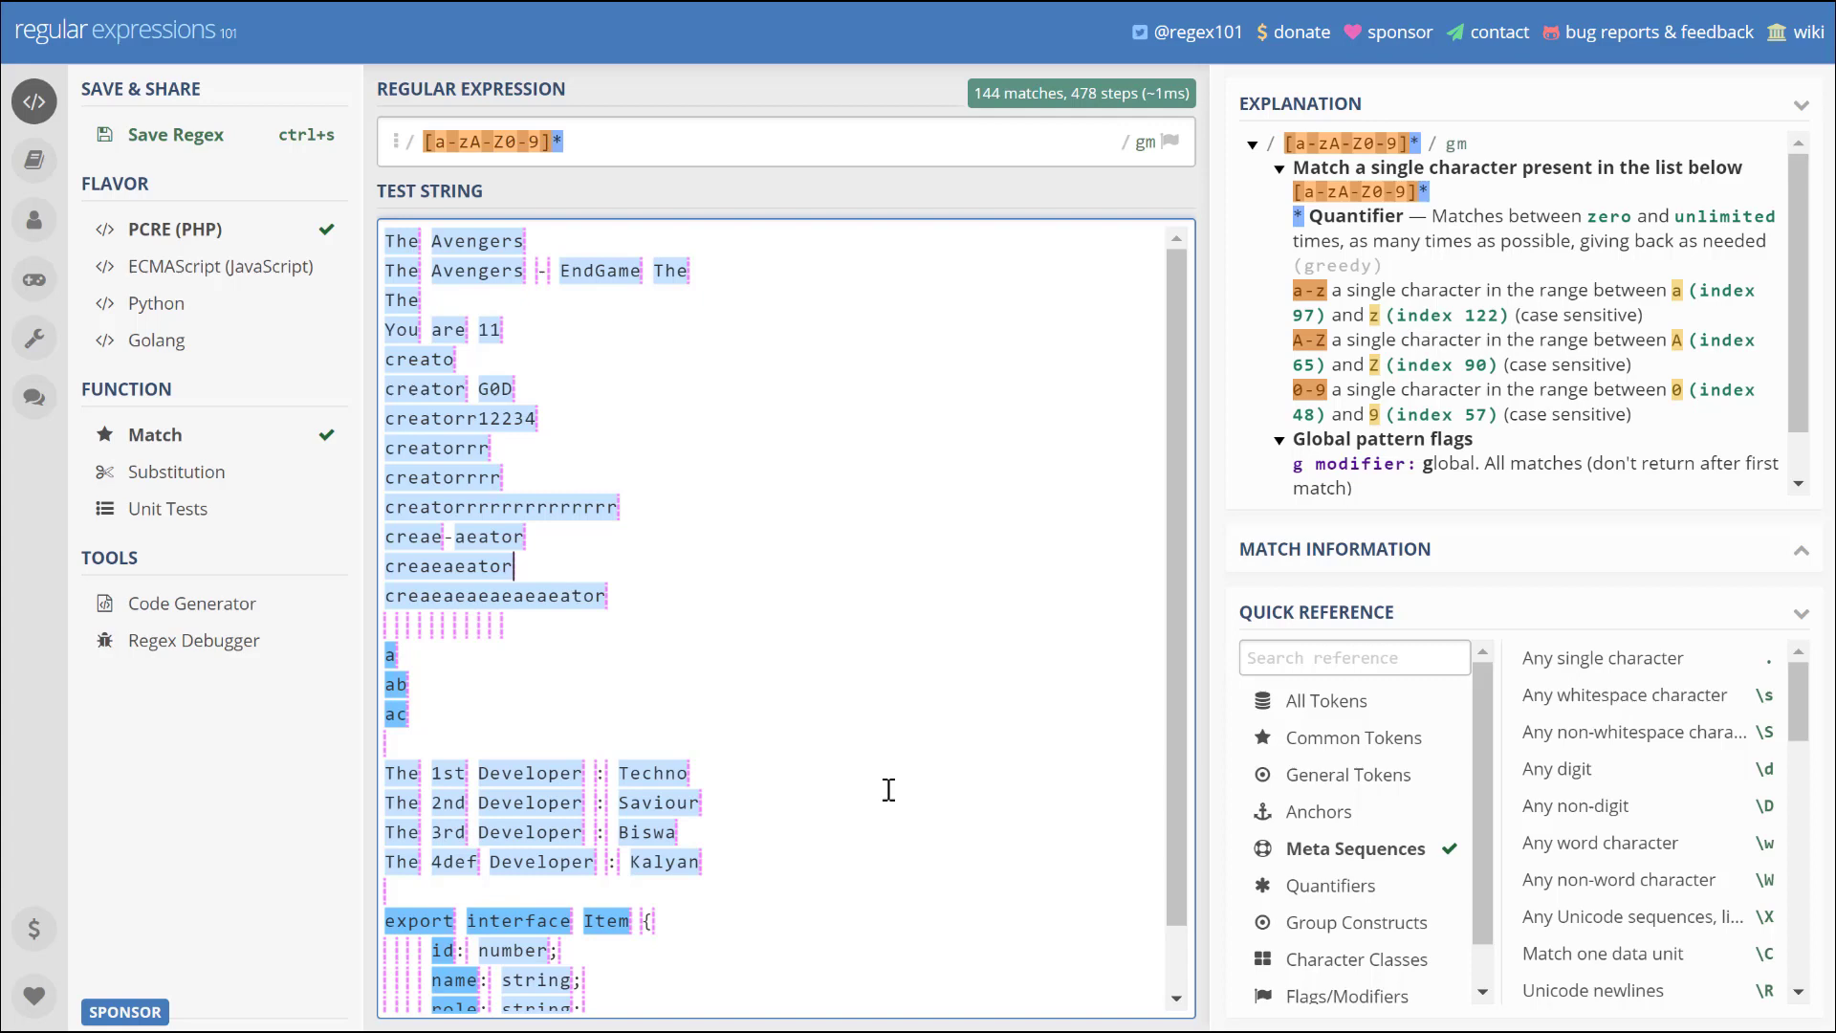
mouse_move(704, 469)
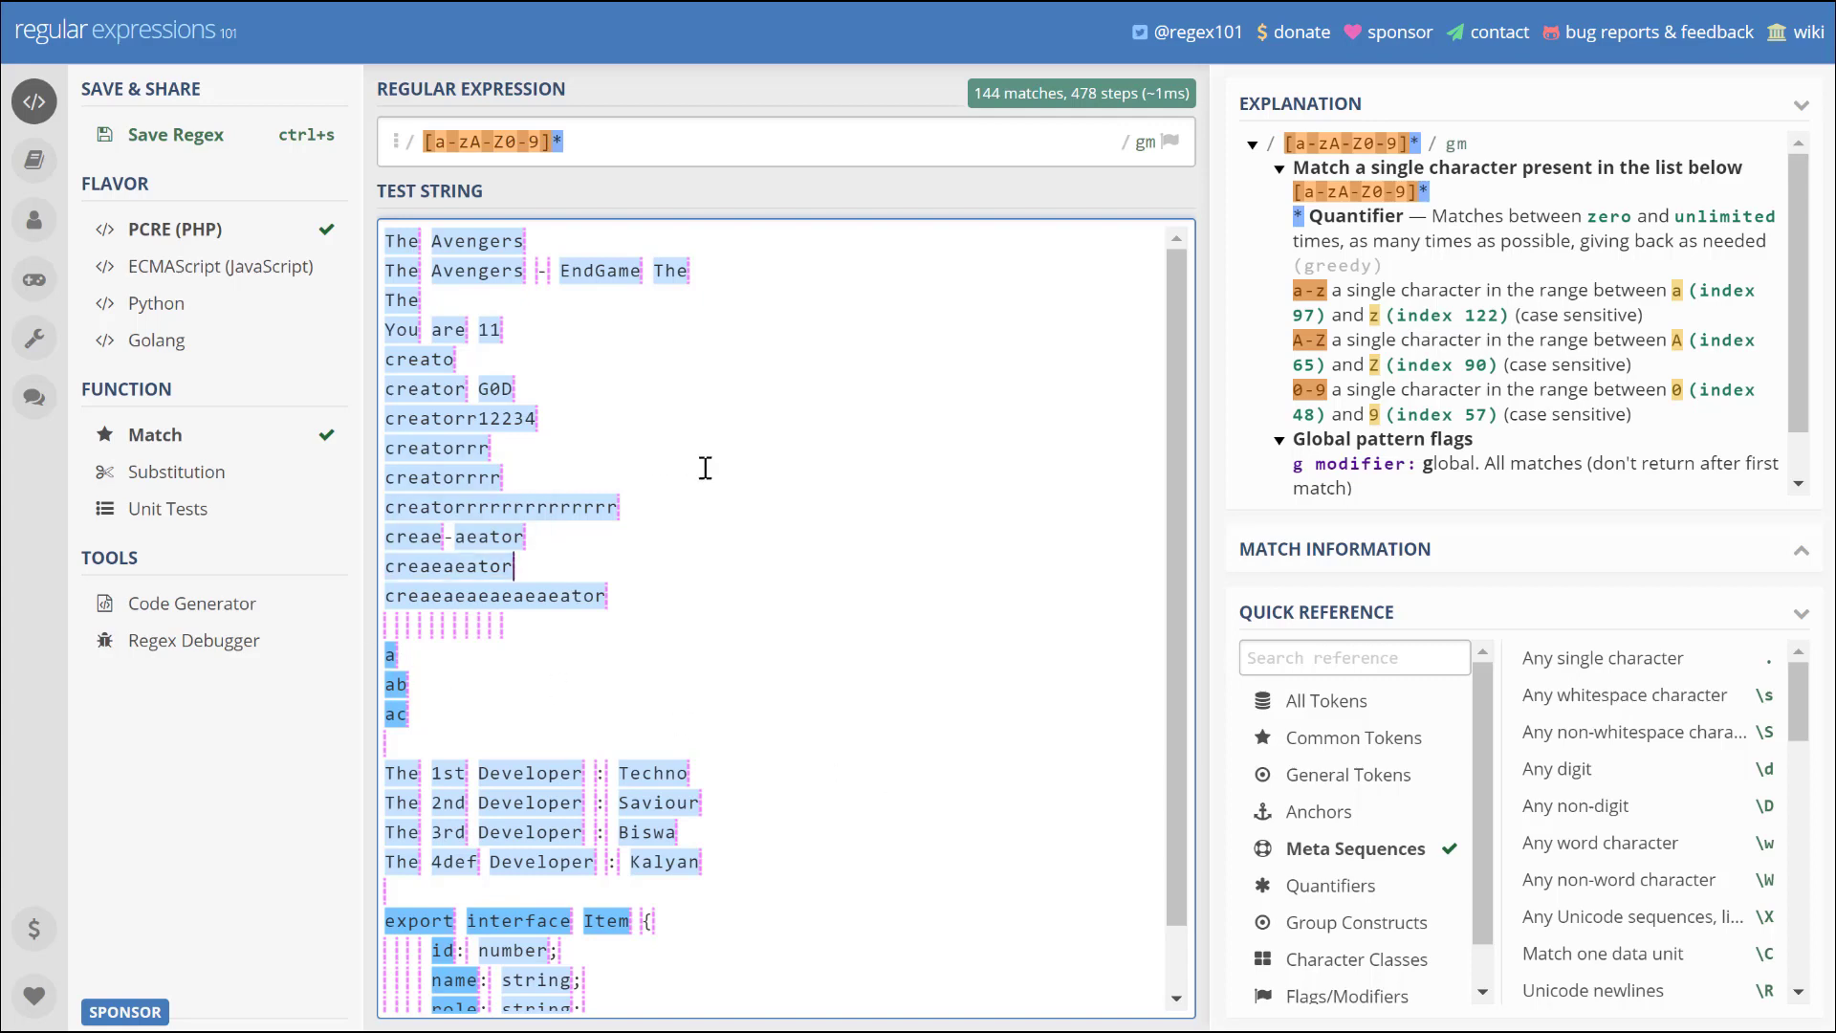
click(620, 142)
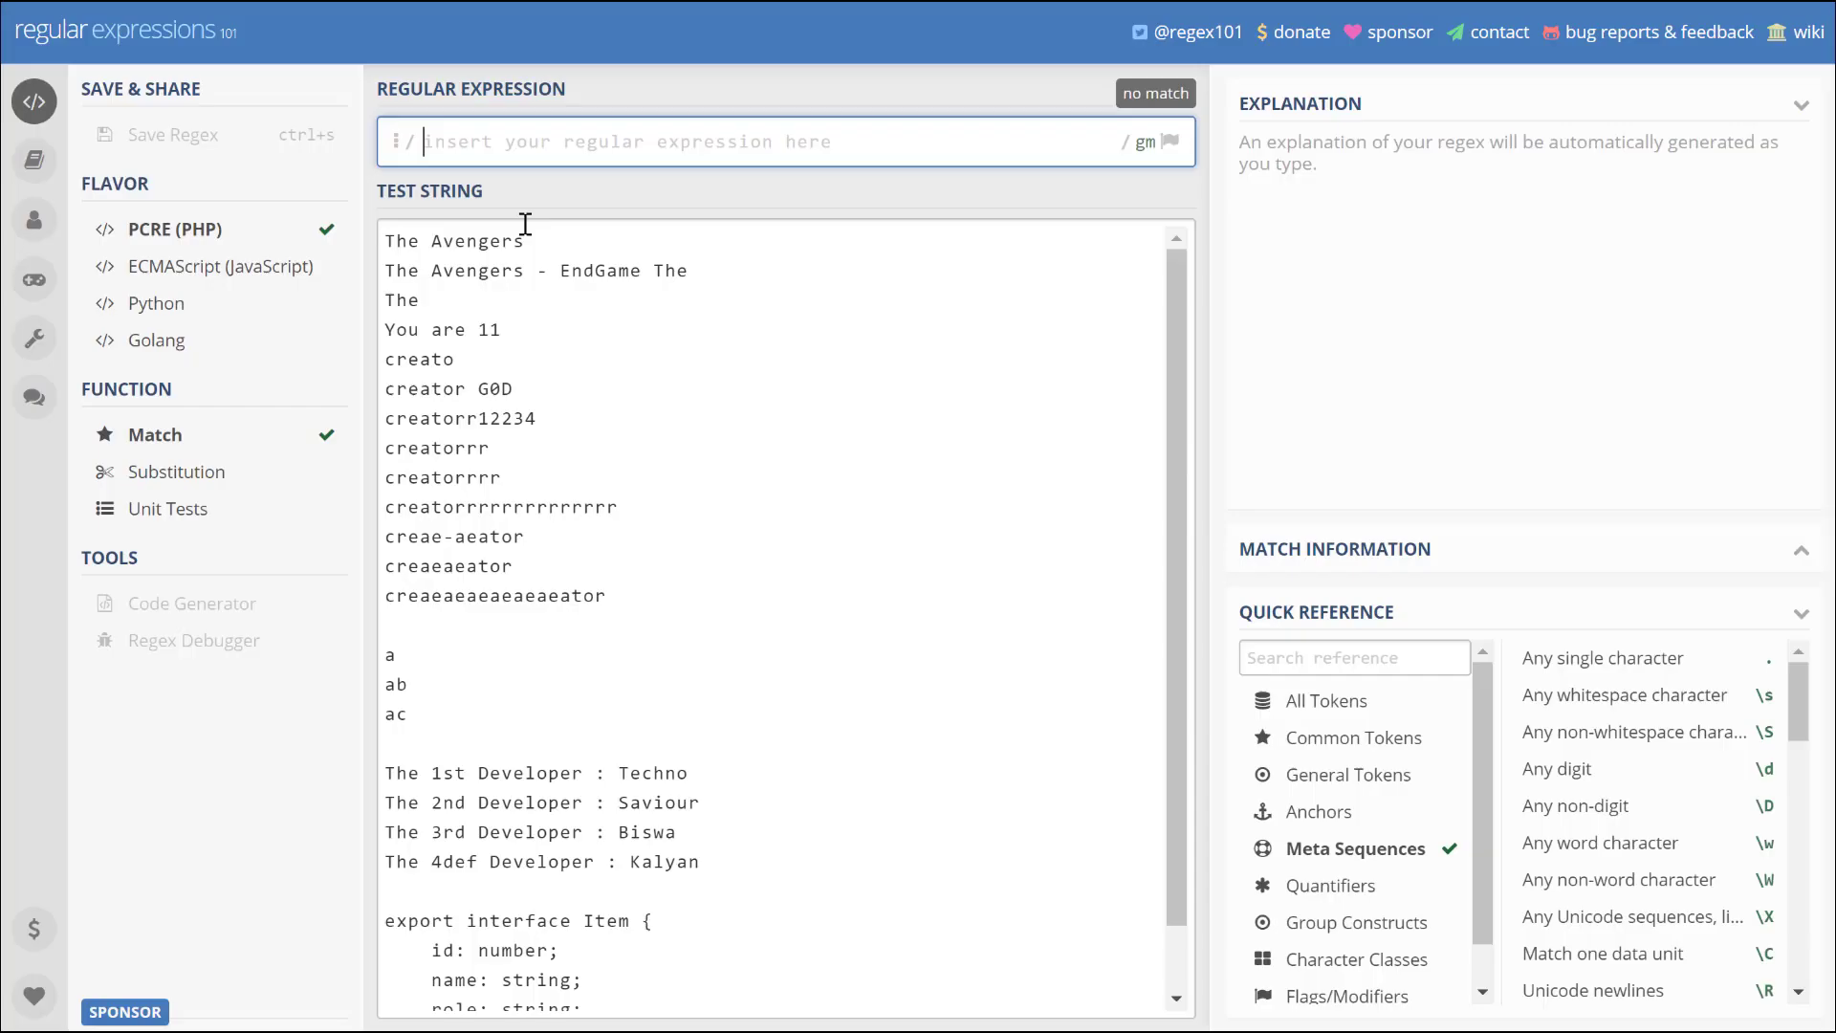
- Test (ae), then (ae){2,}, then (ae){2,2} to match exactly two consecutive 'ae' groups
text(()
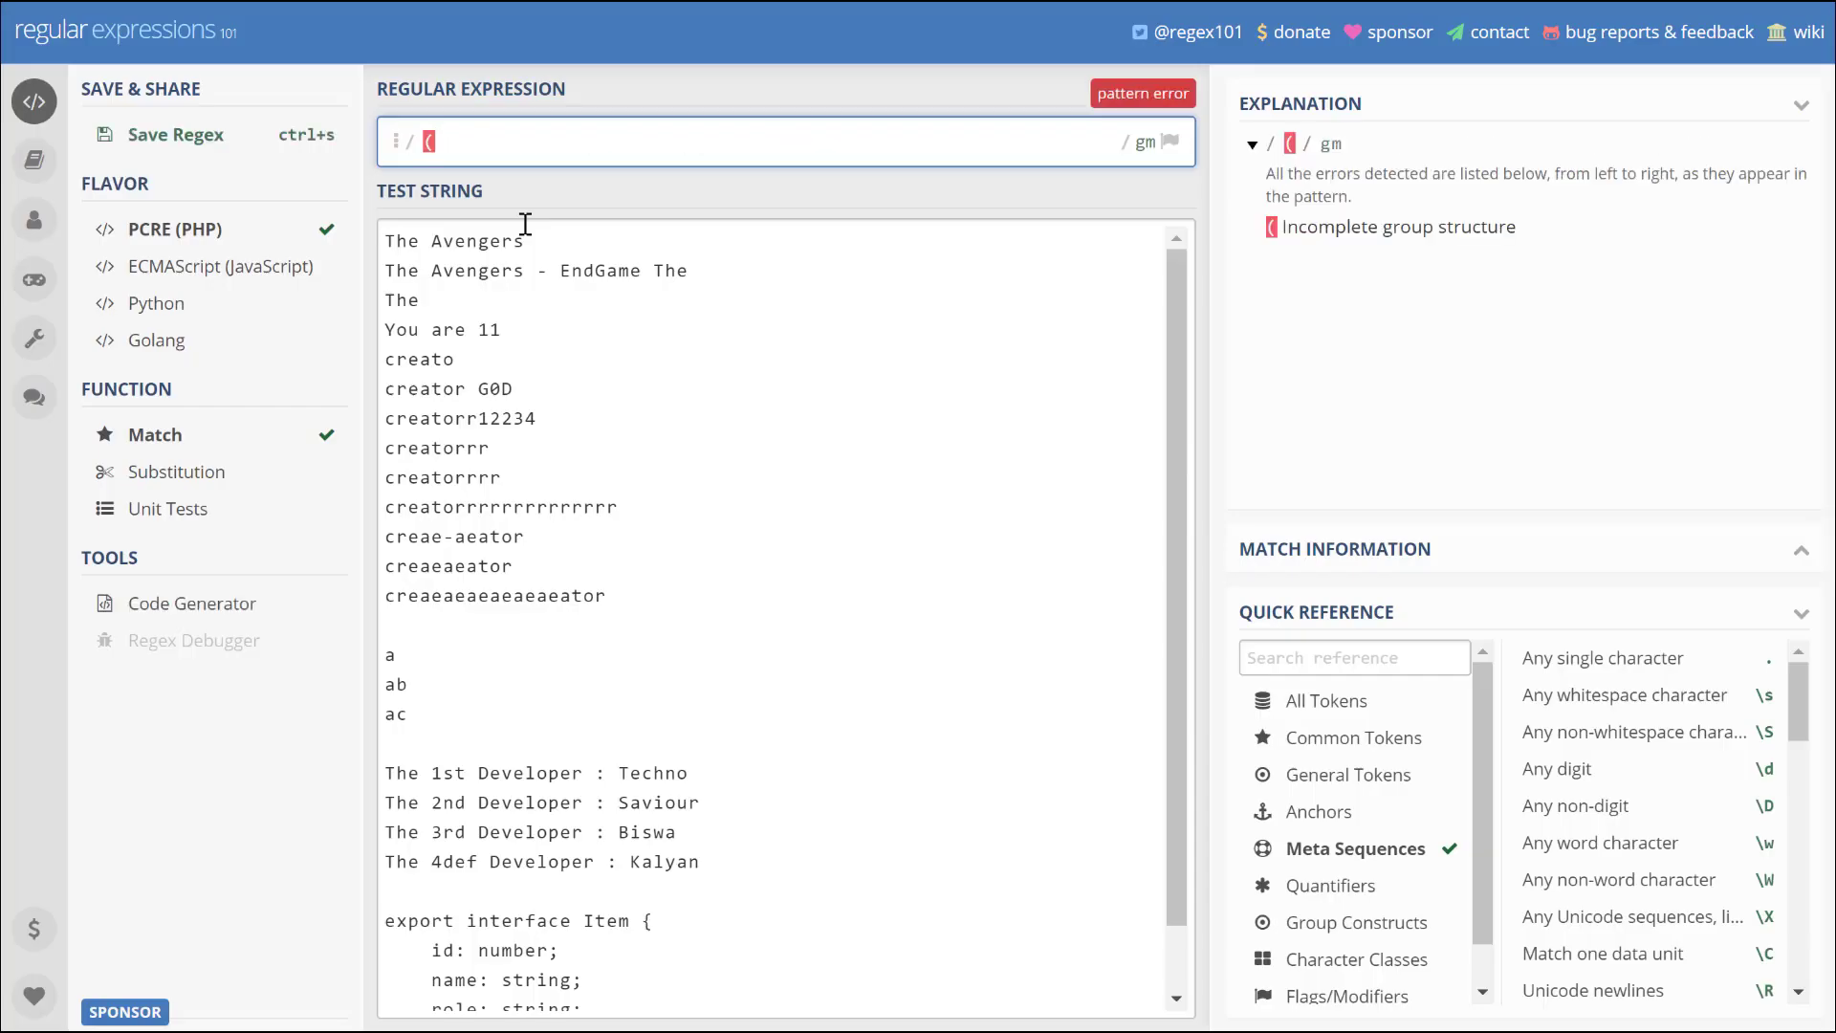
text(ae)
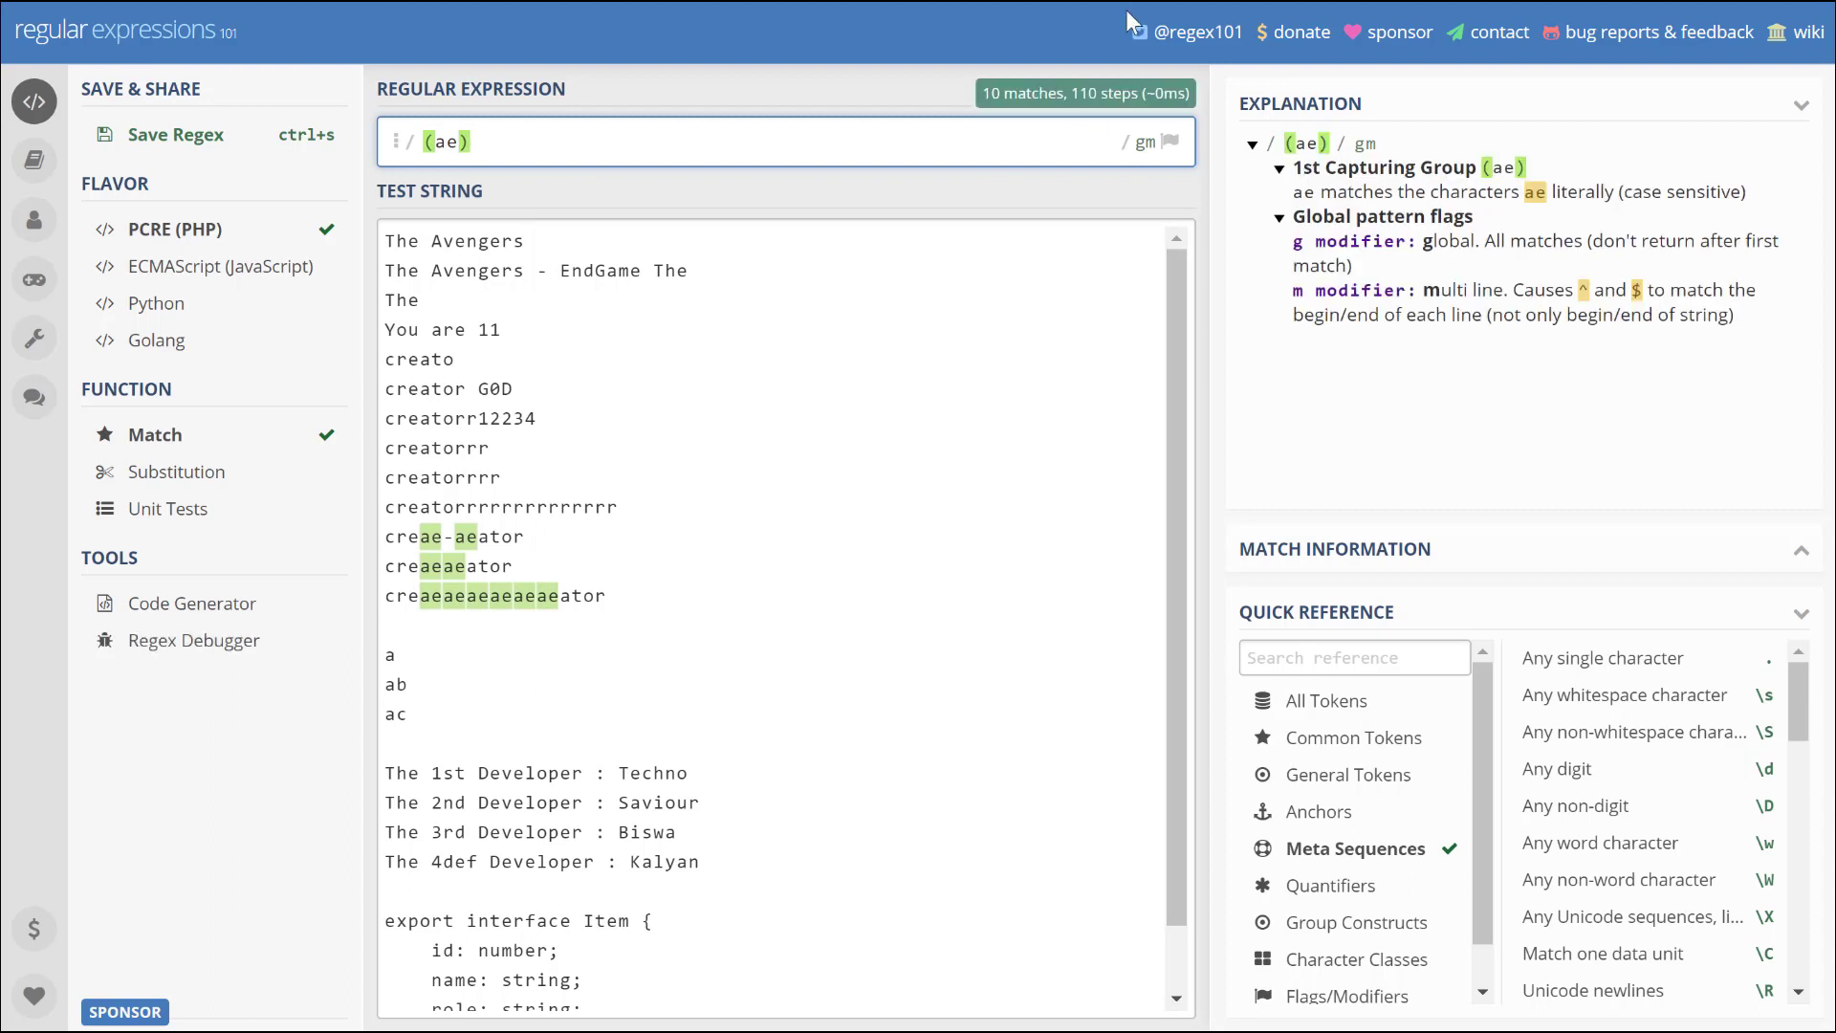
mouse_move(1053, 214)
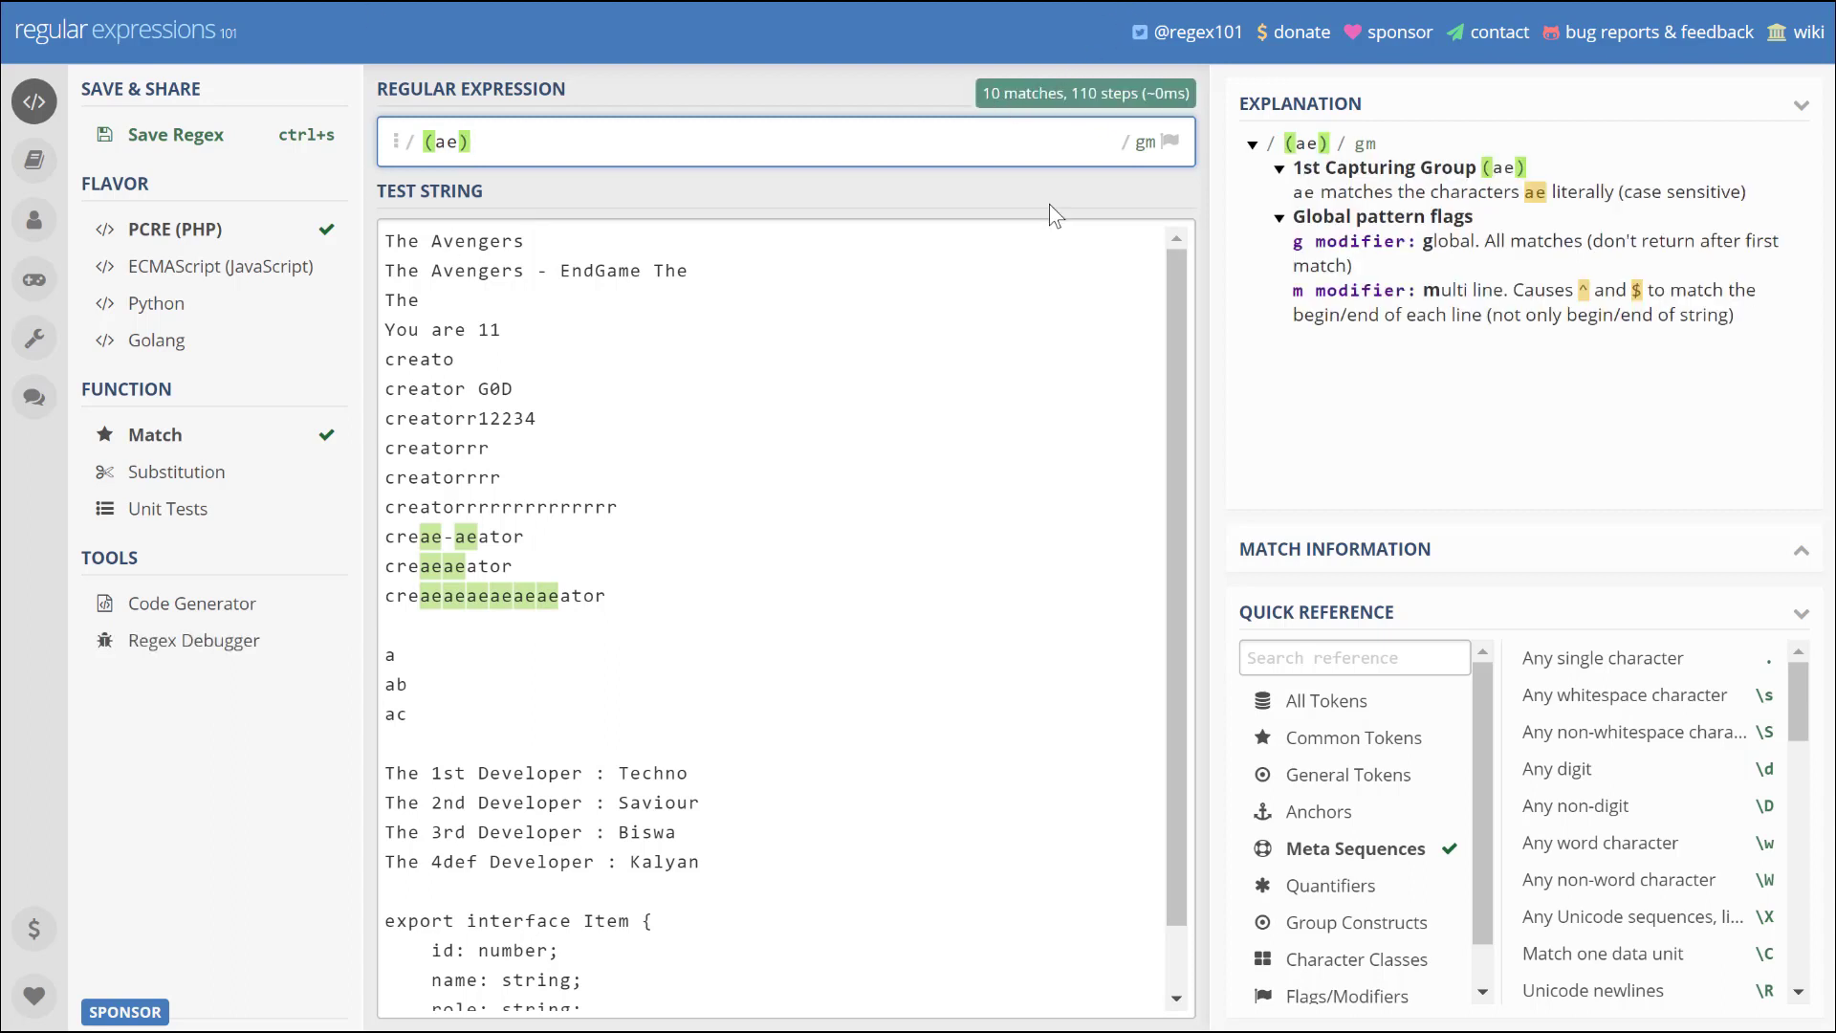
text({)
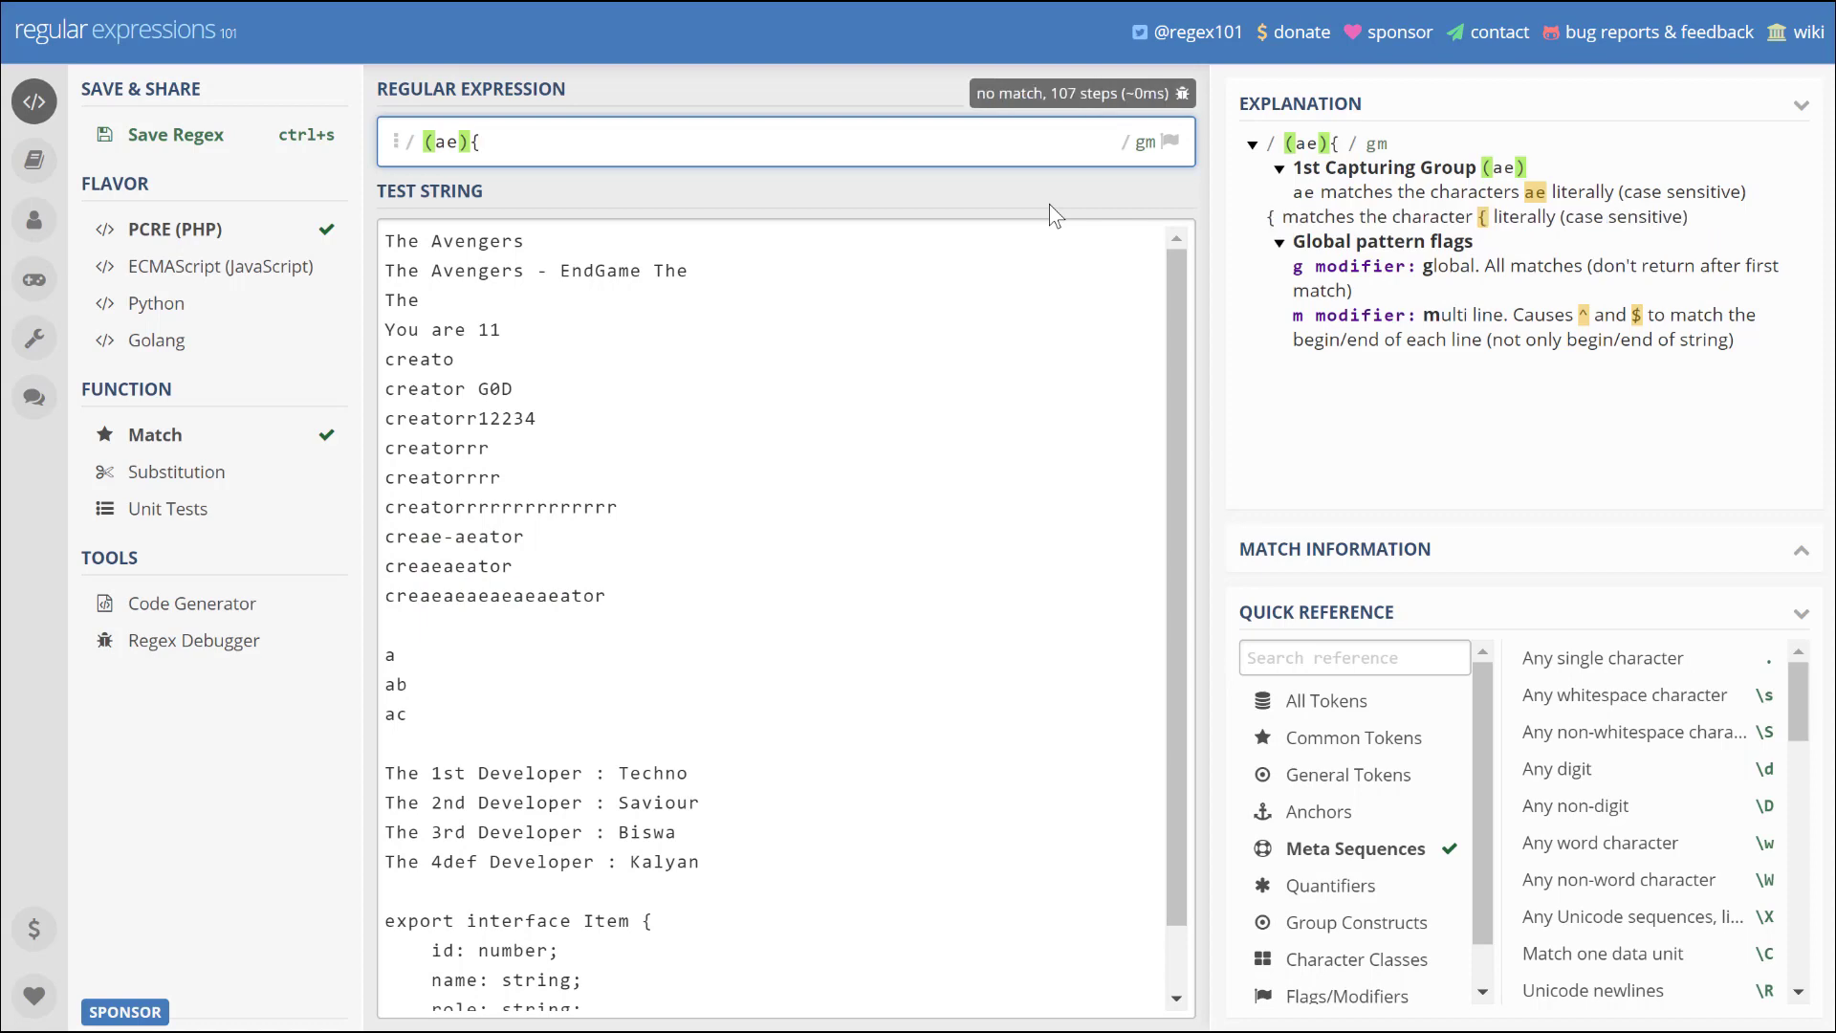
text(2)
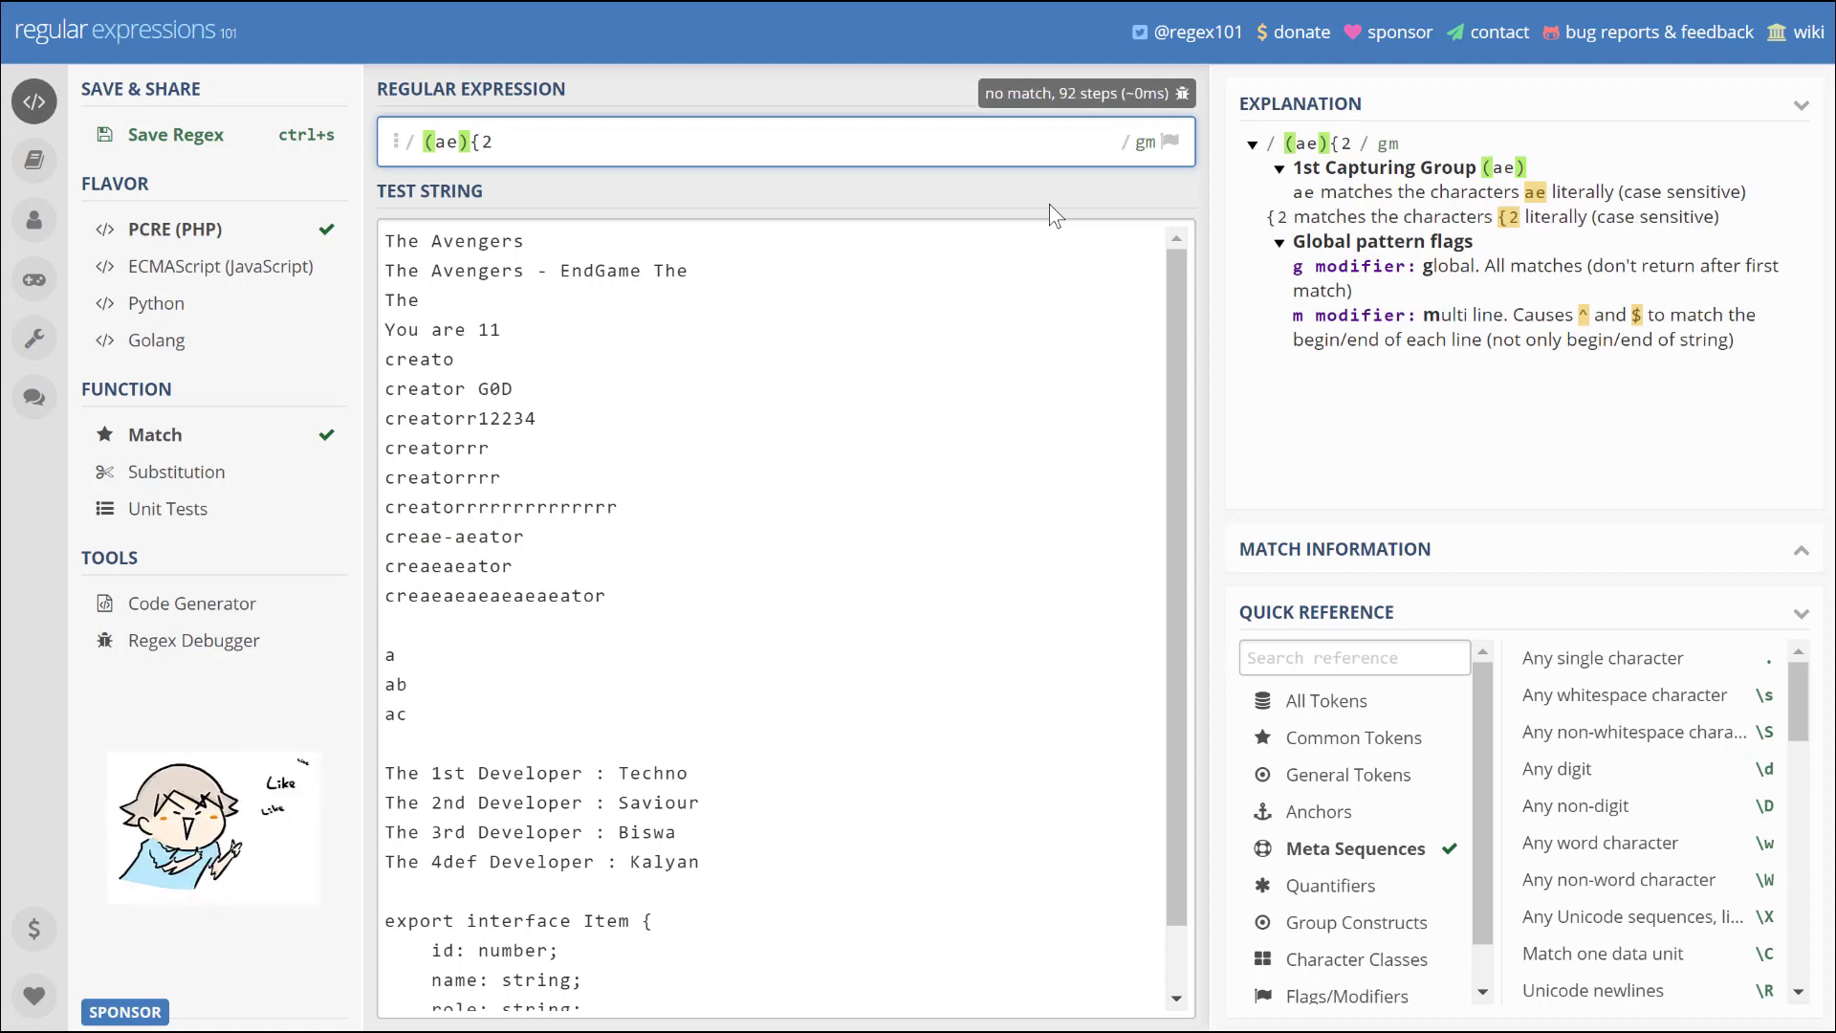
text(,})
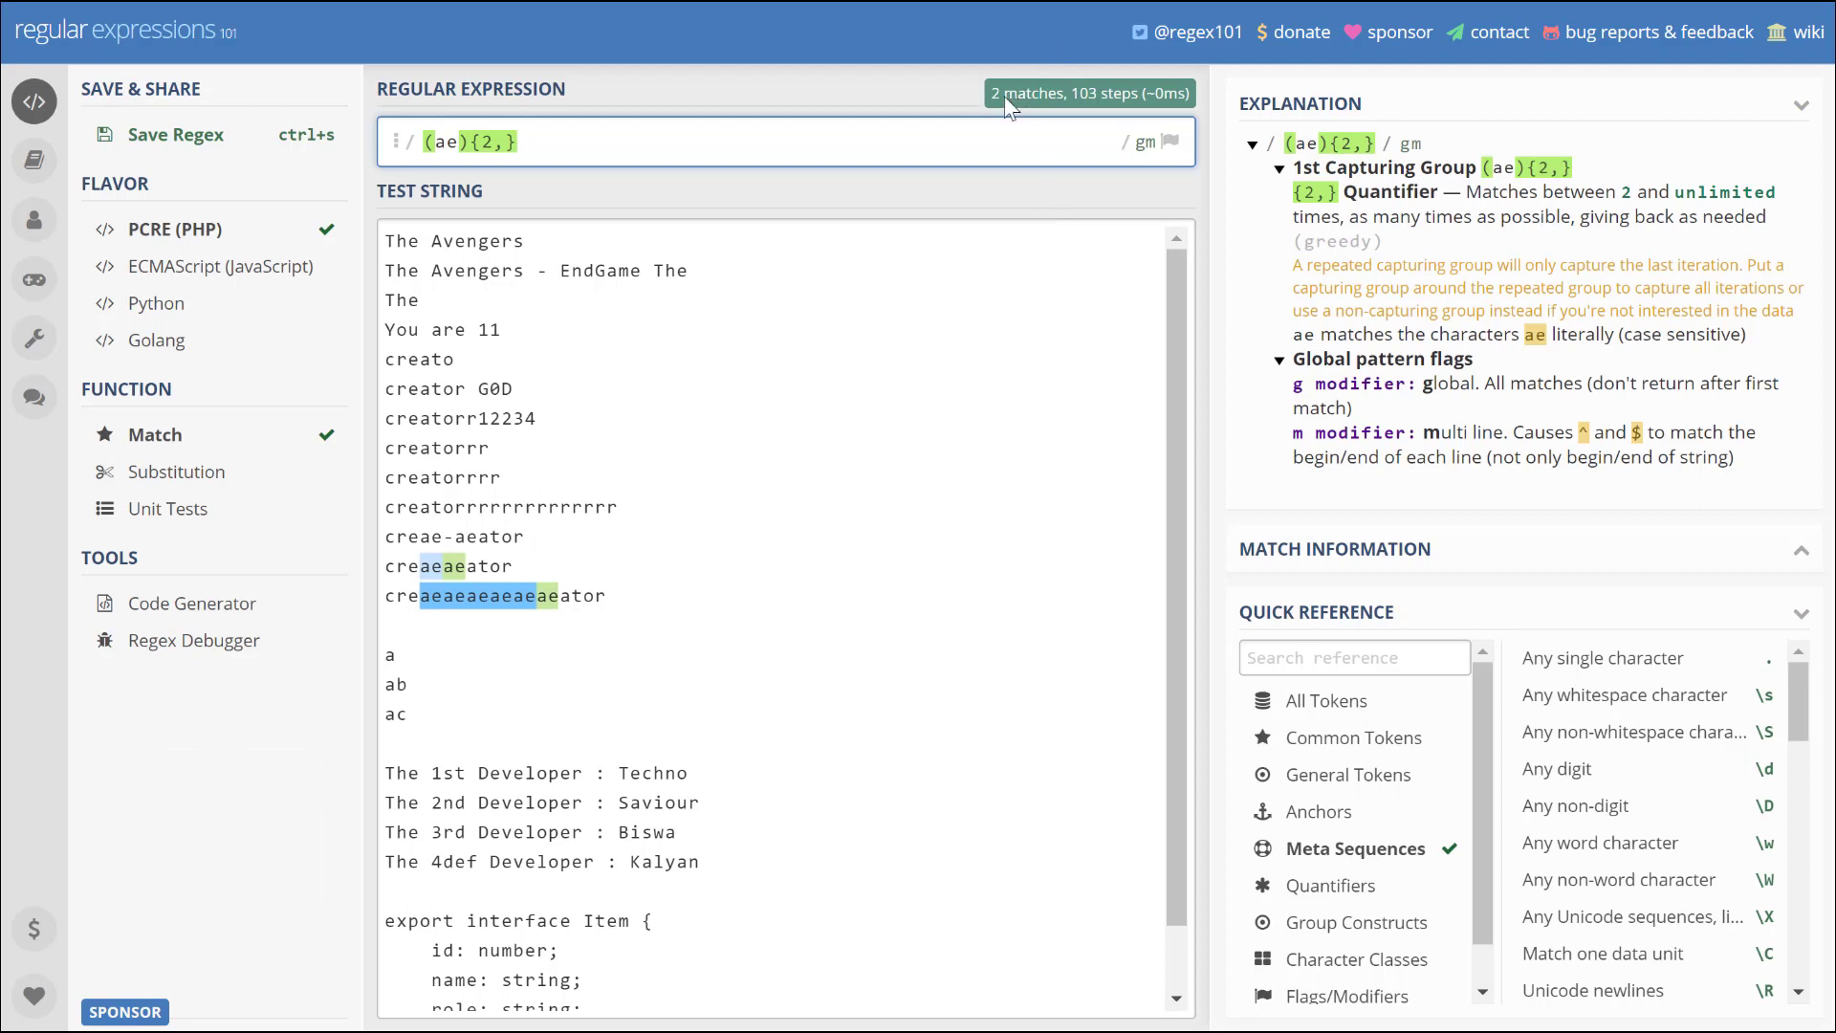
mouse_move(490, 141)
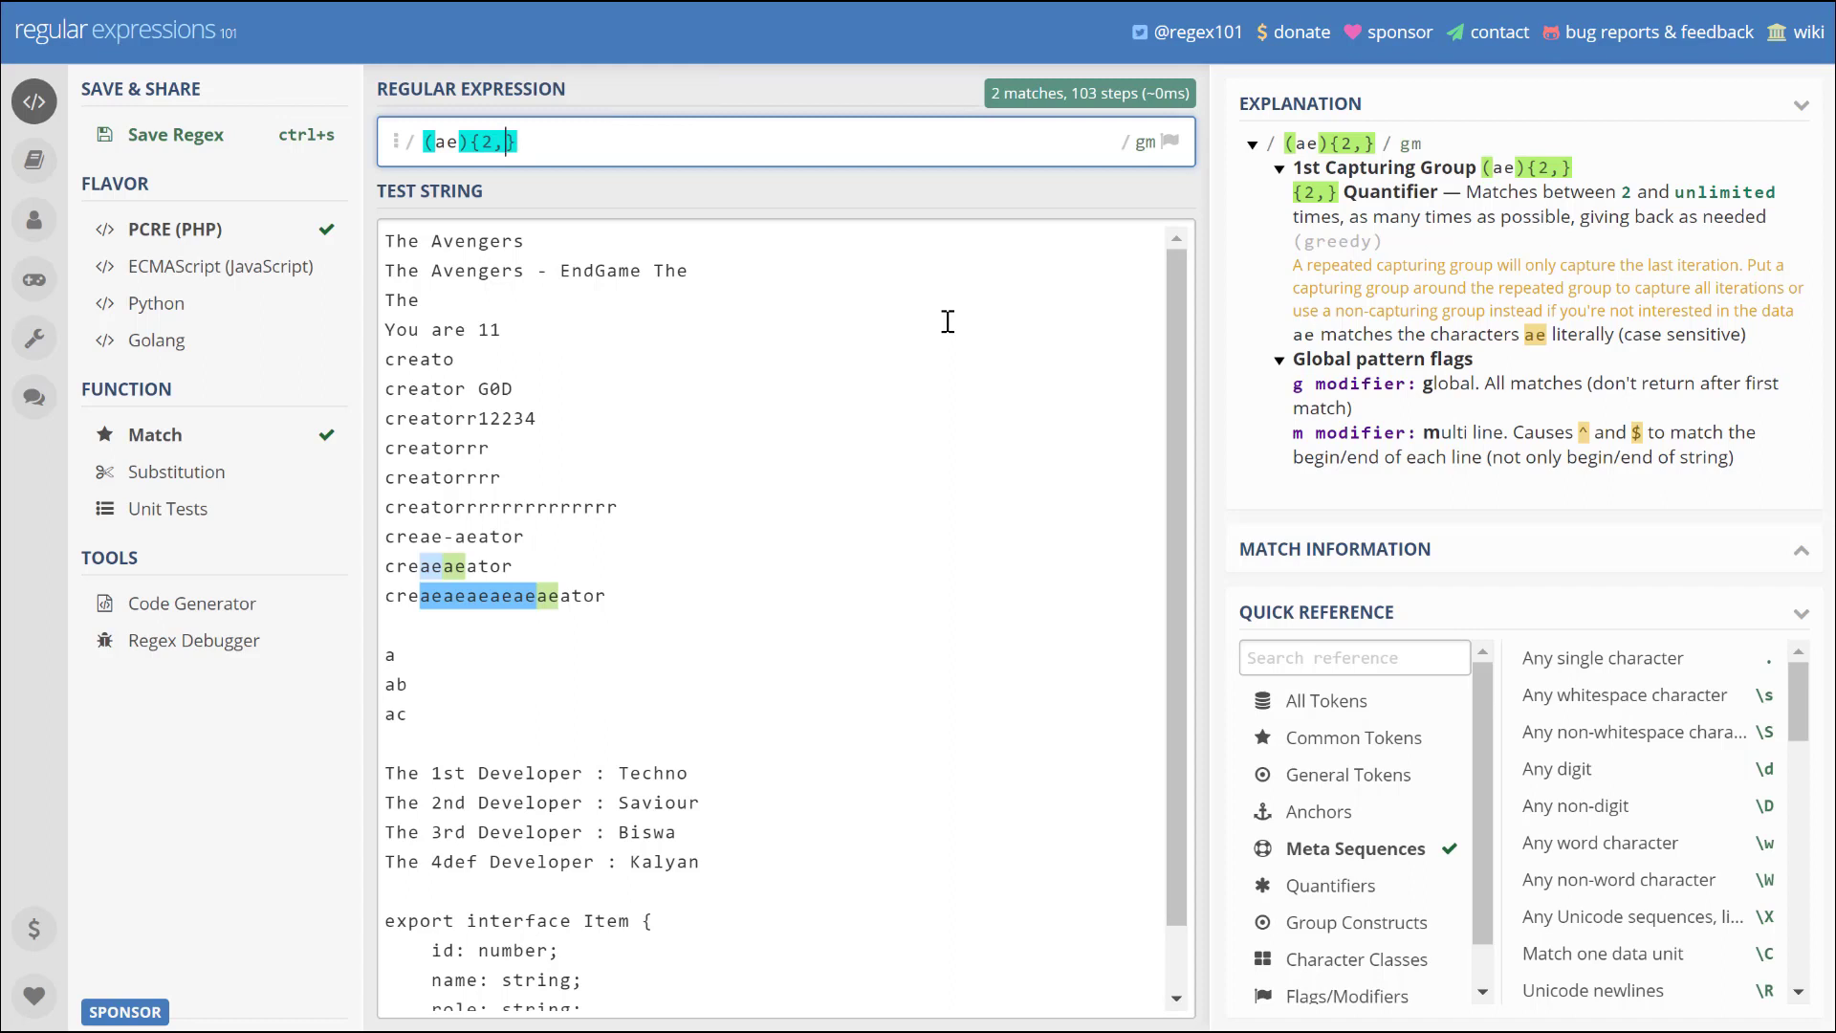
text(2)
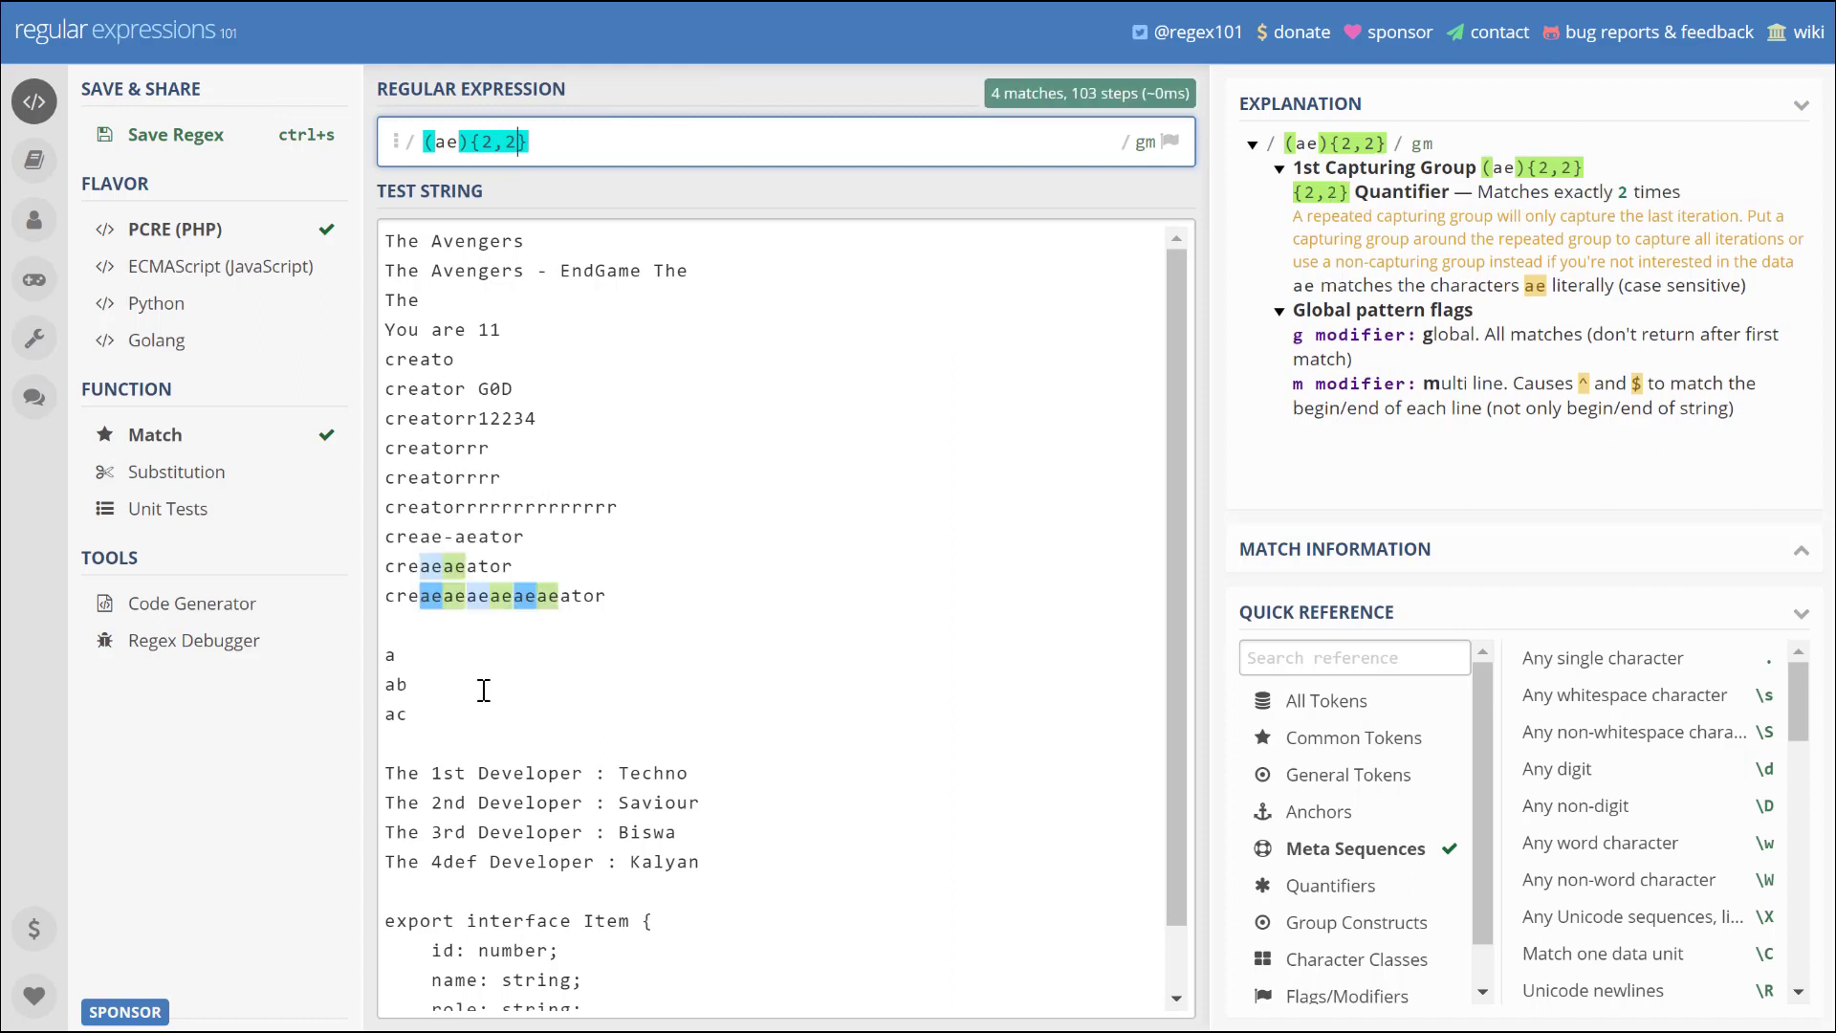
mouse_move(425, 547)
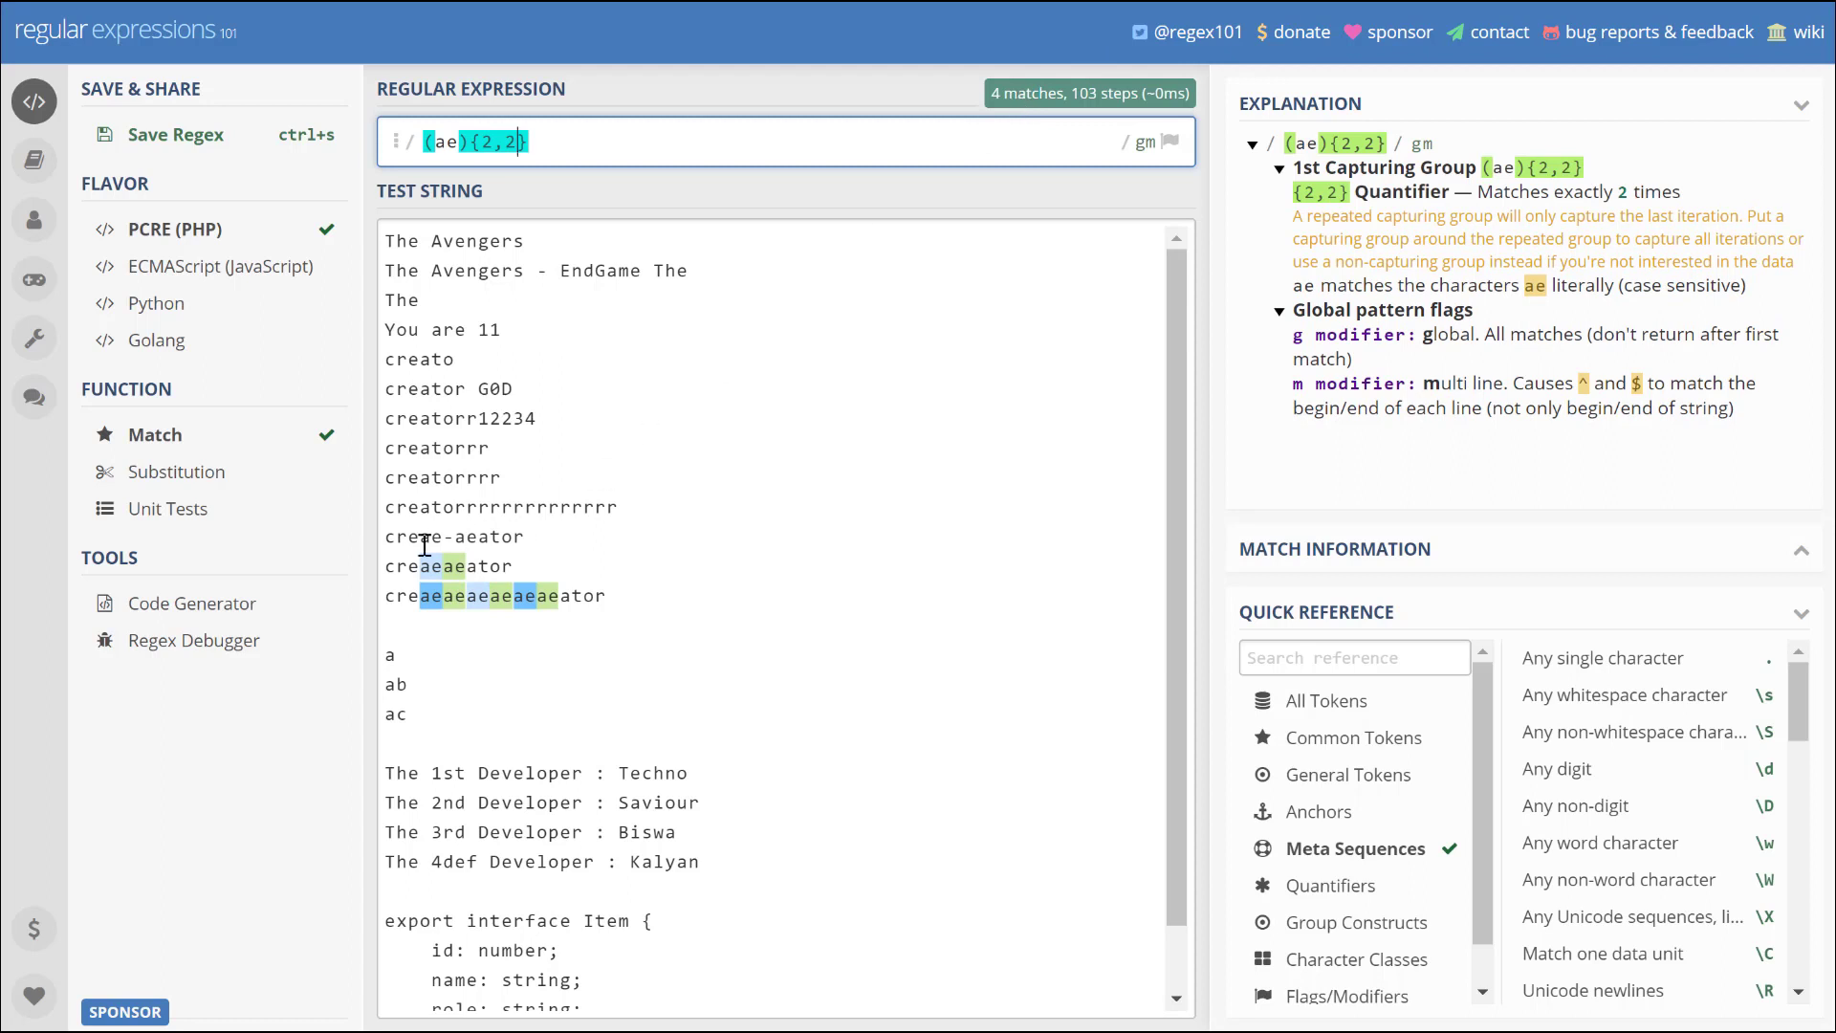
mouse_move(458, 566)
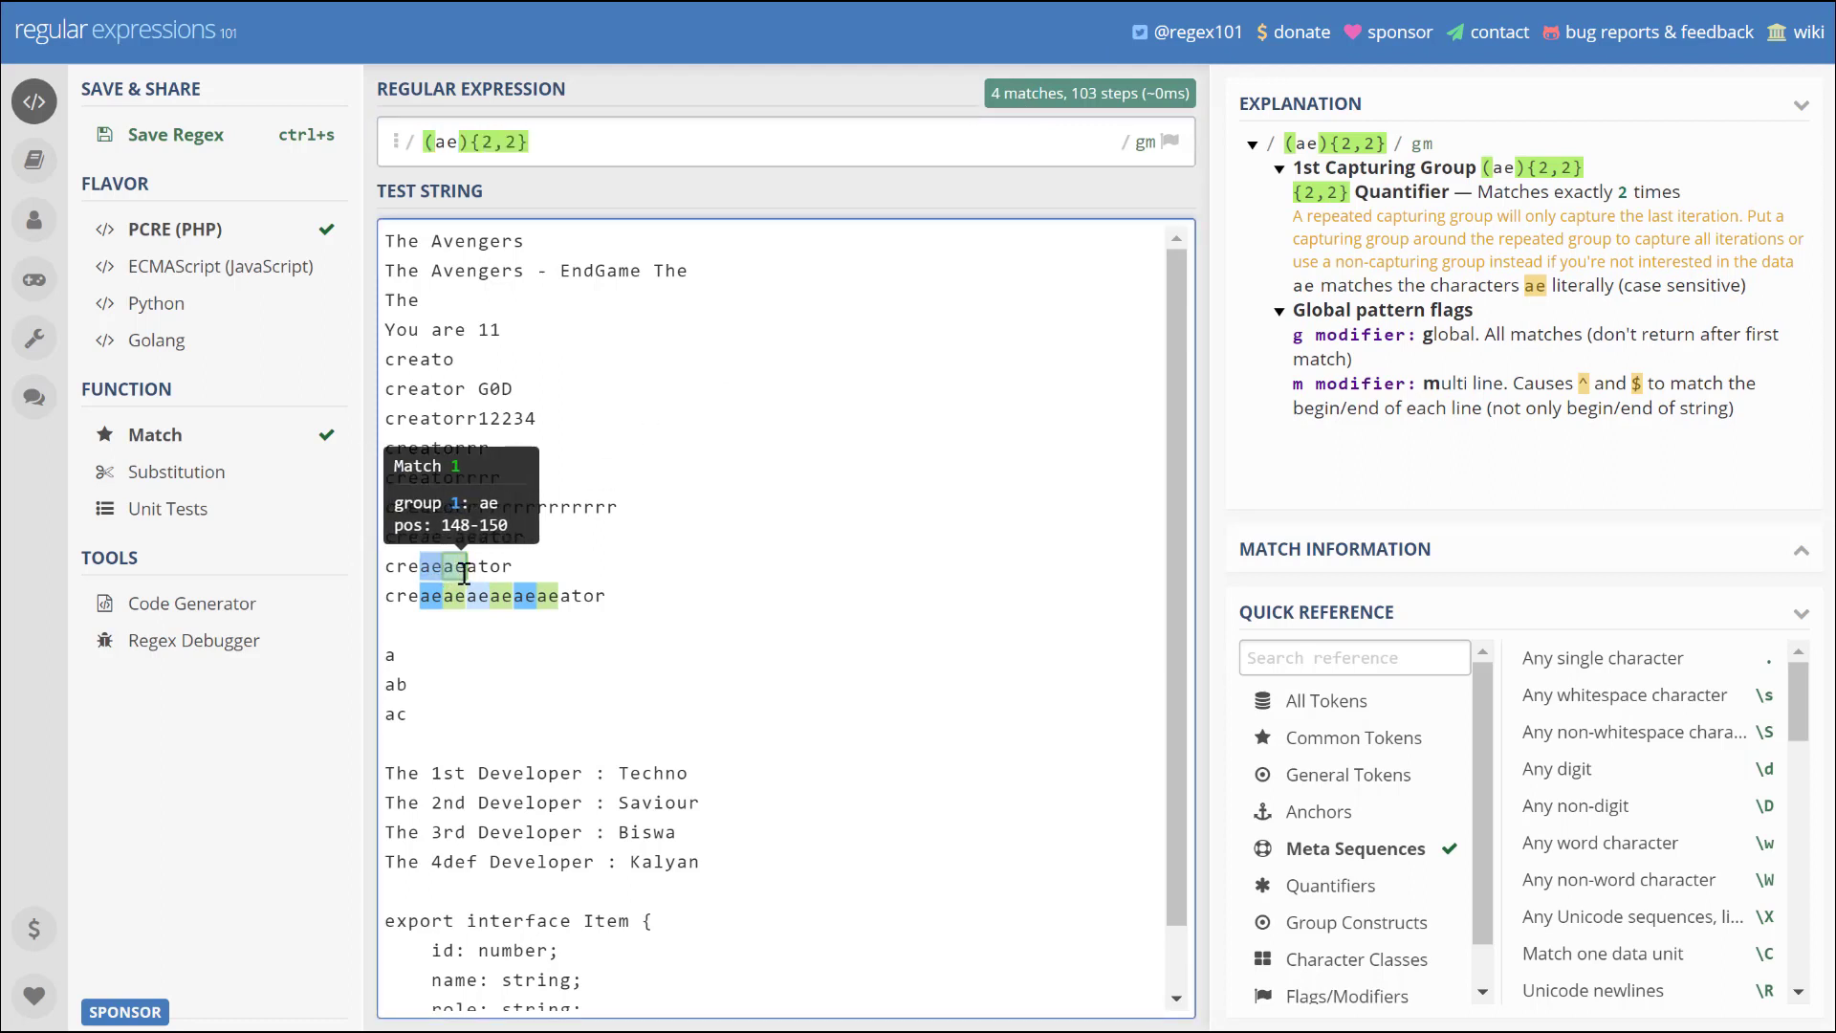
mouse_move(465, 597)
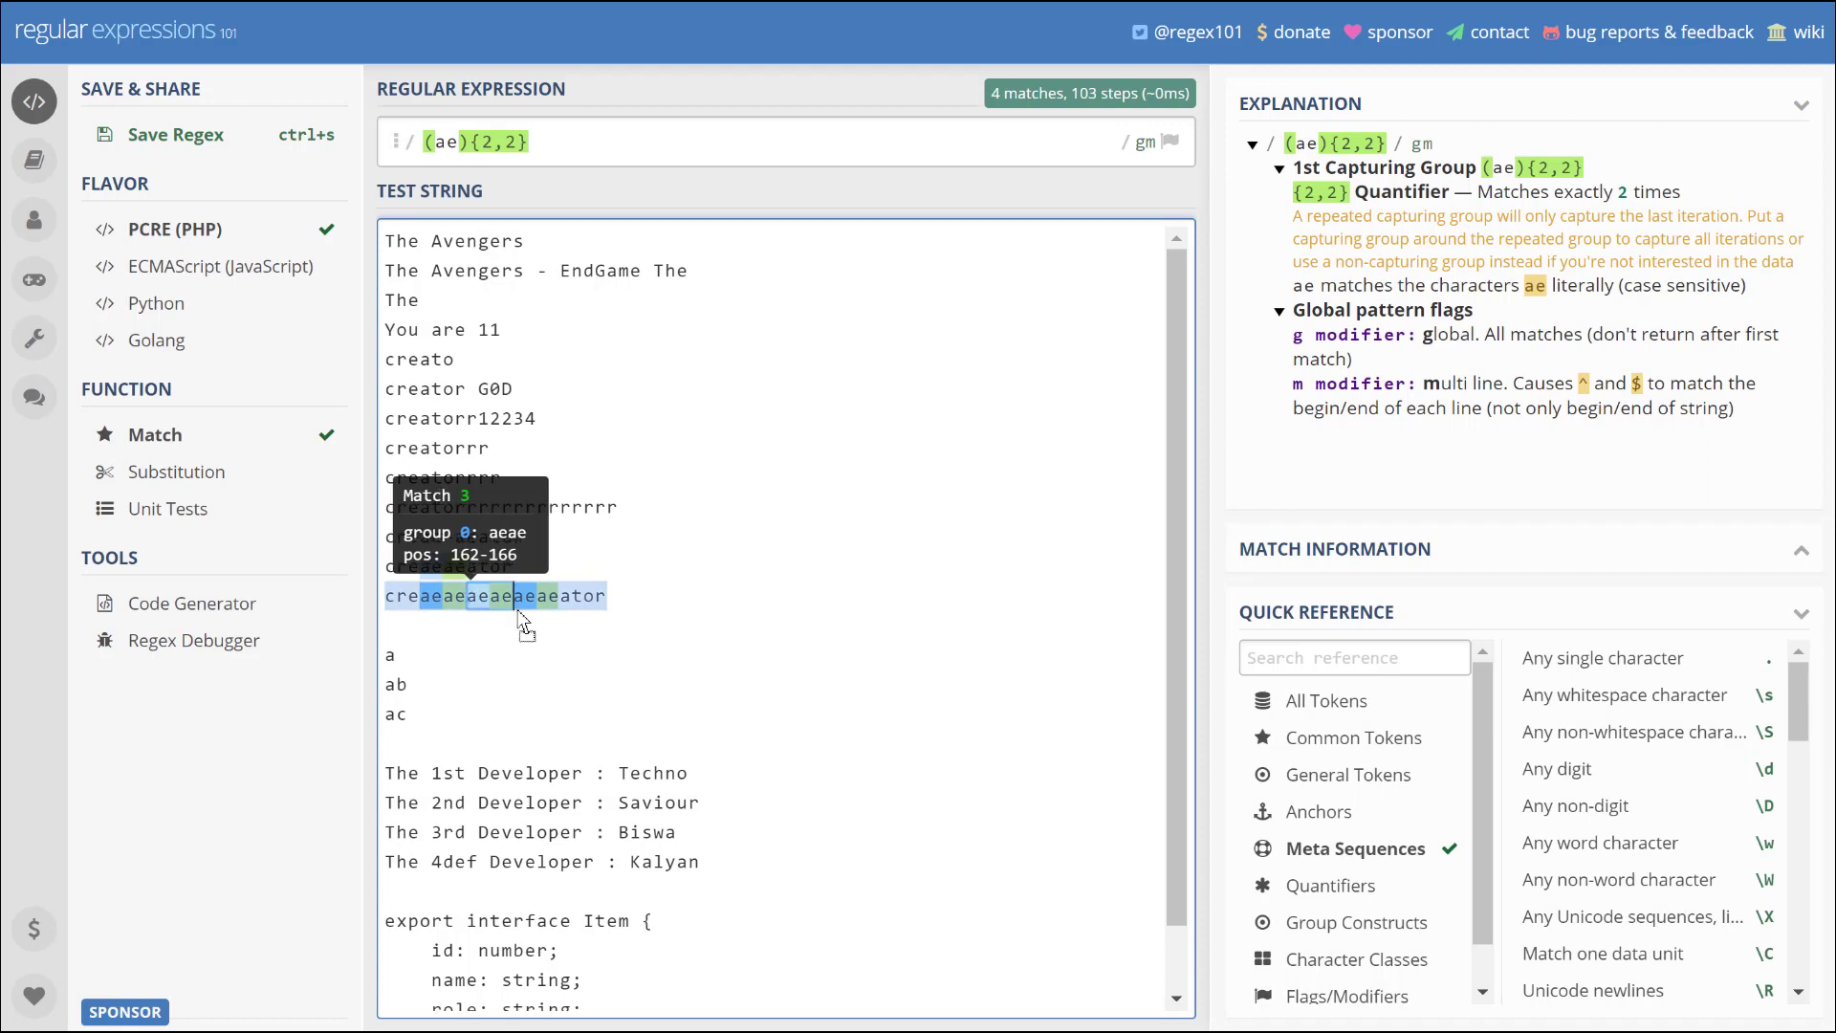
mouse_move(469, 621)
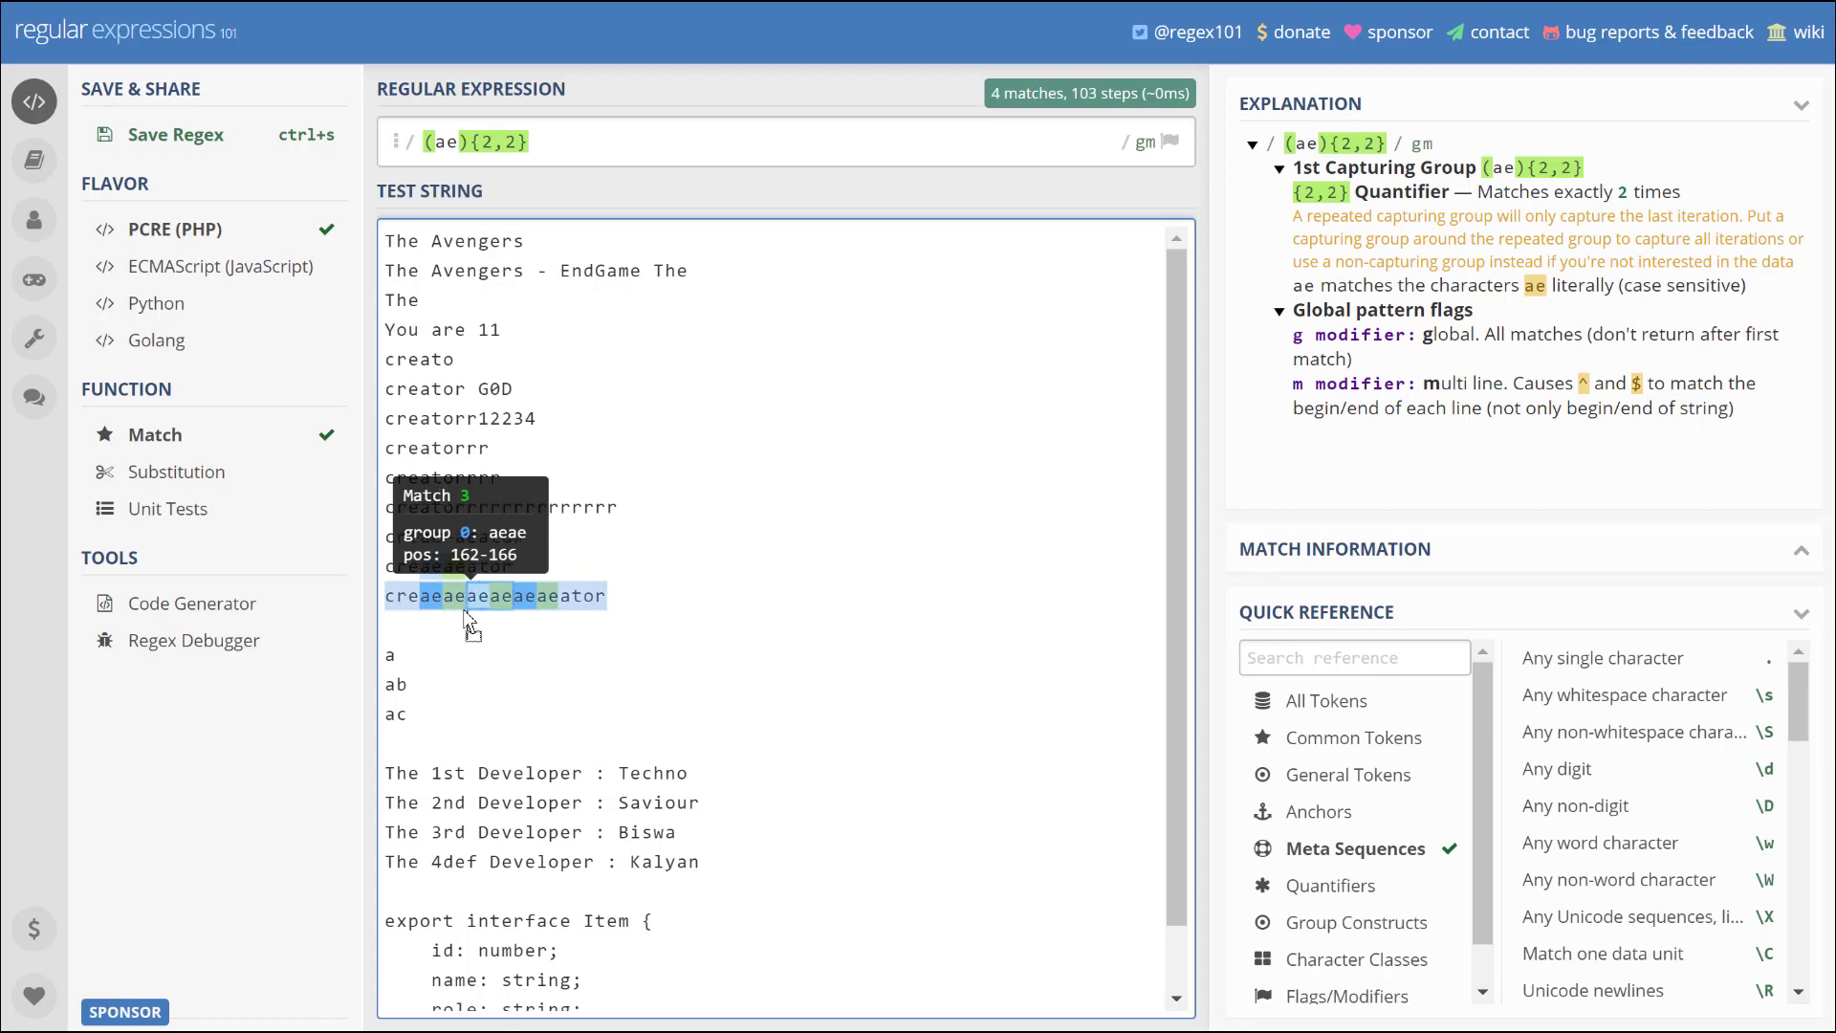
mouse_move(504, 140)
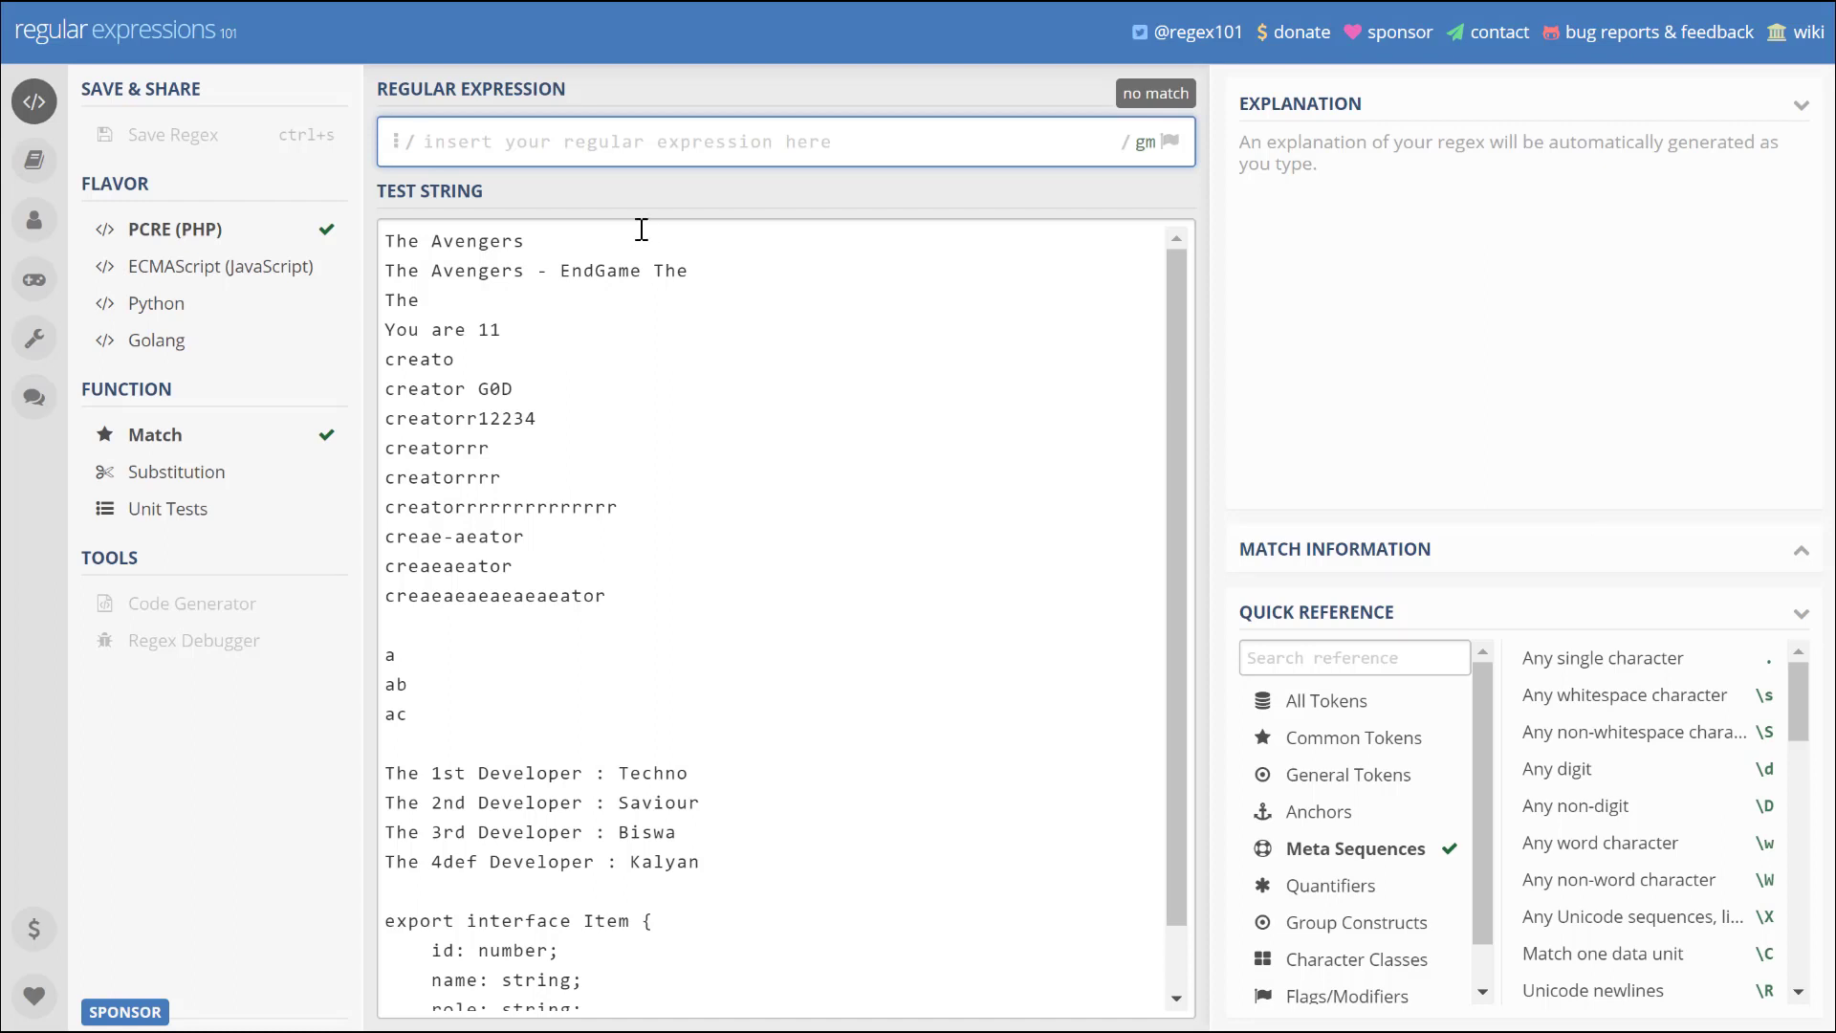
- Match single characters with \w, then extend it to \w* for 144 word runs
text(\)
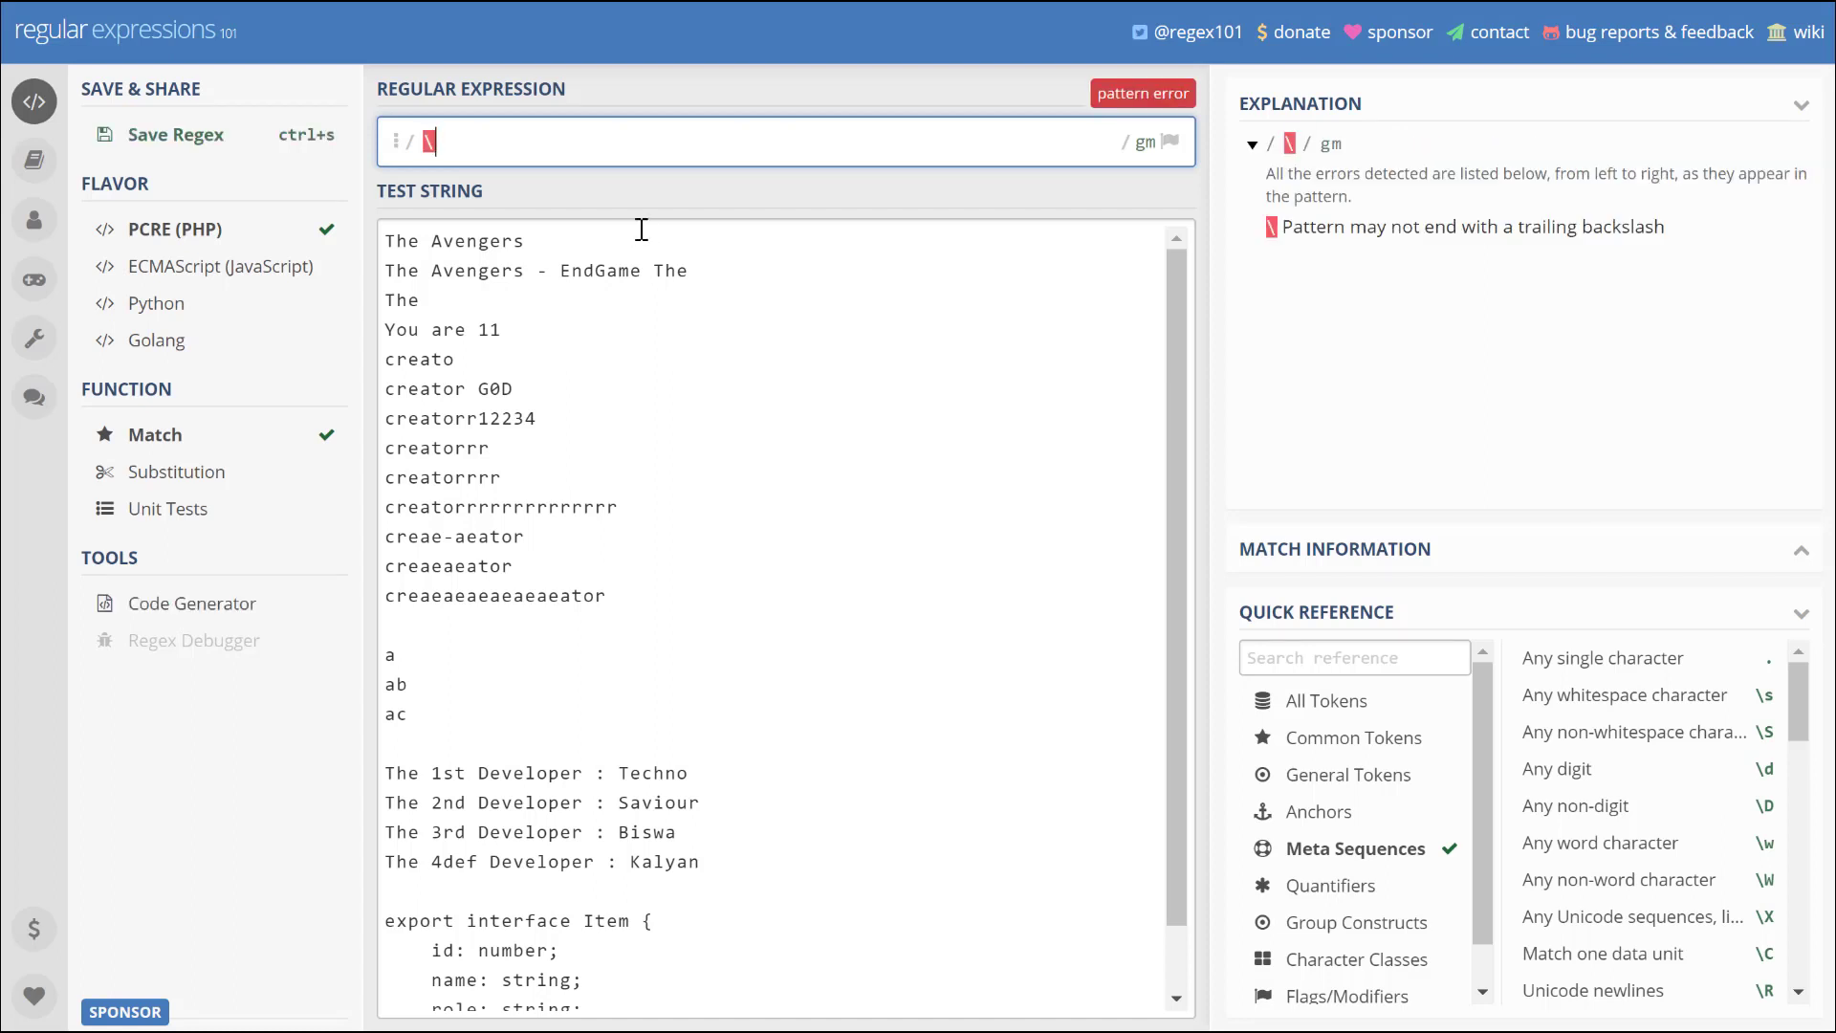
text(w)
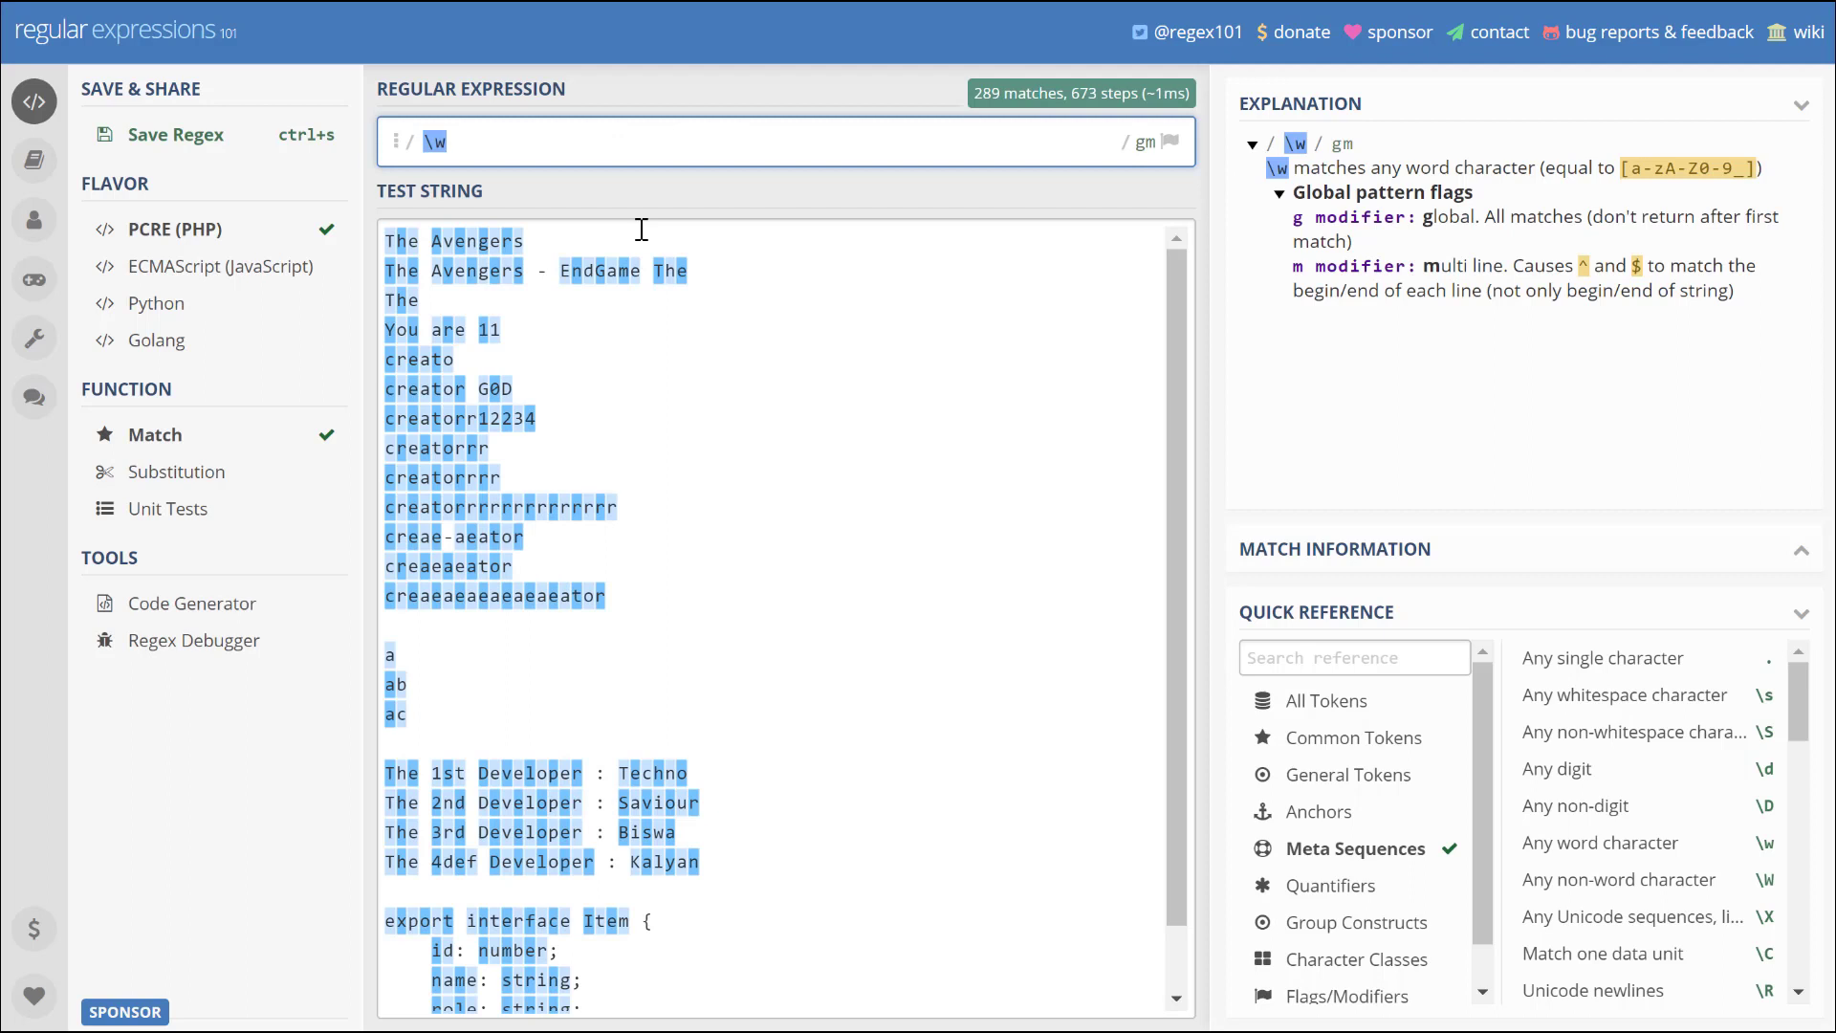
mouse_move(1316, 179)
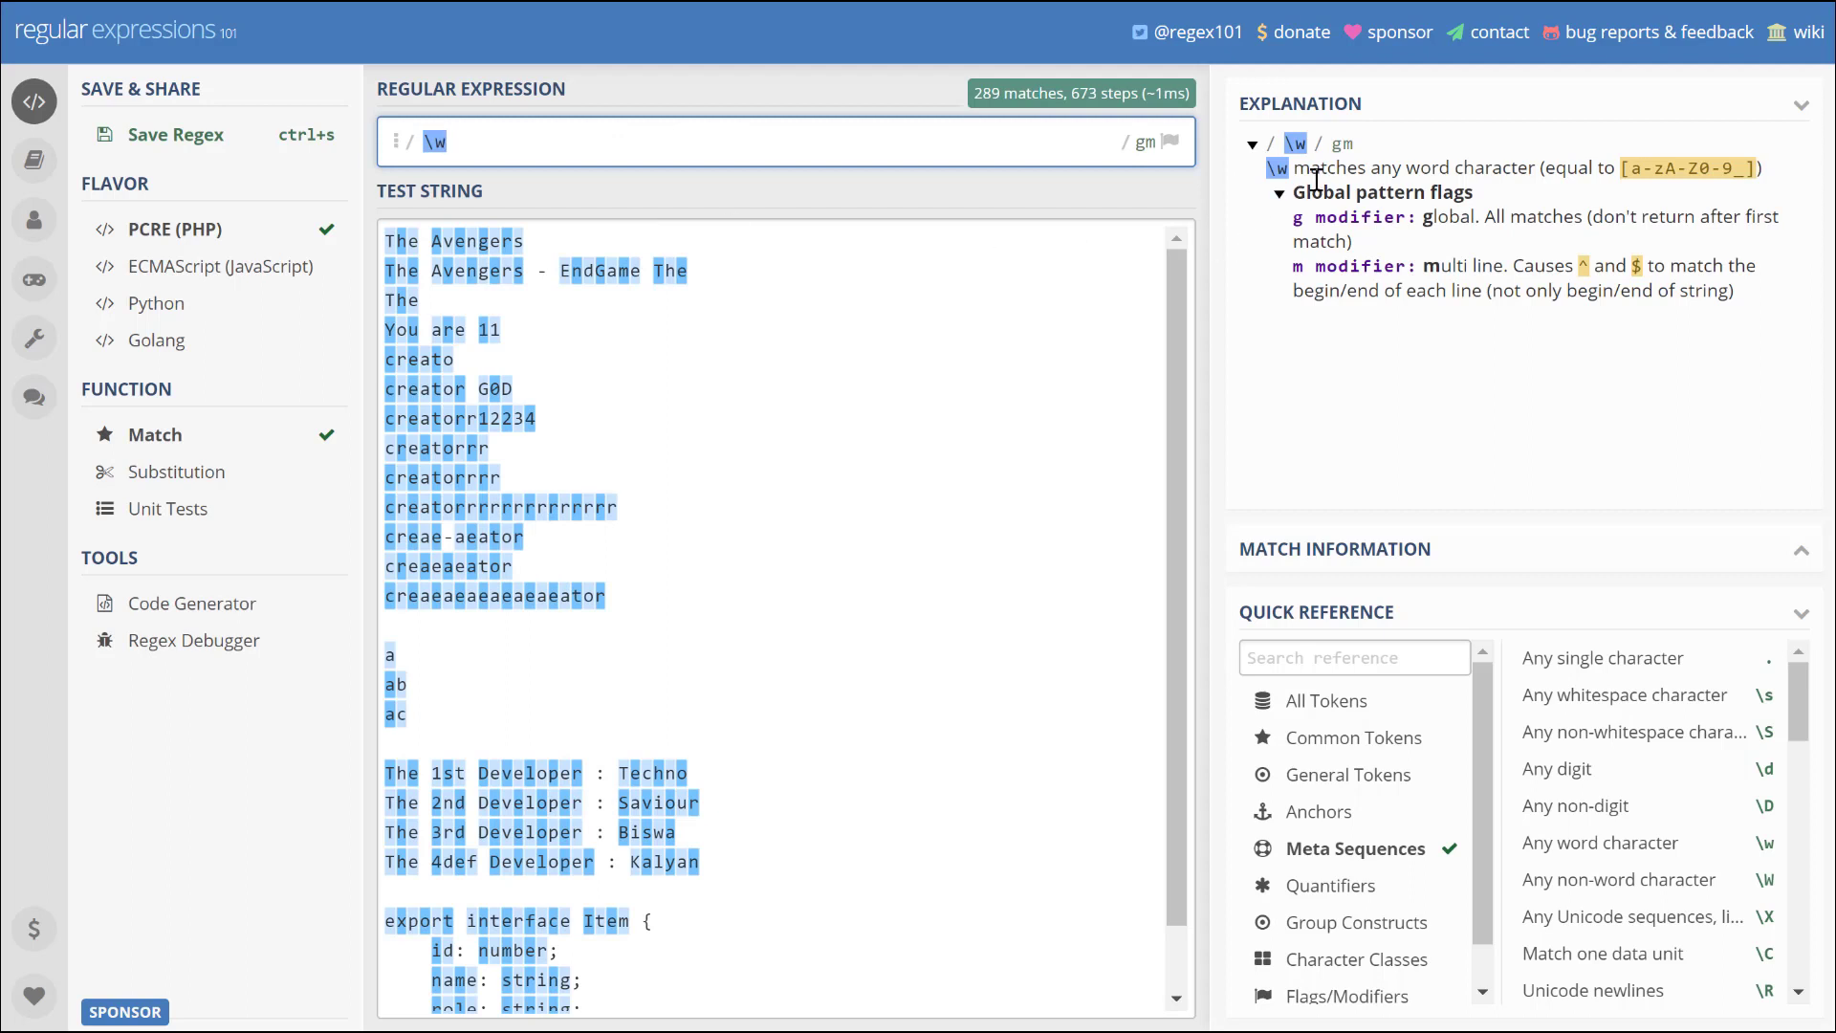
mouse_move(1487, 167)
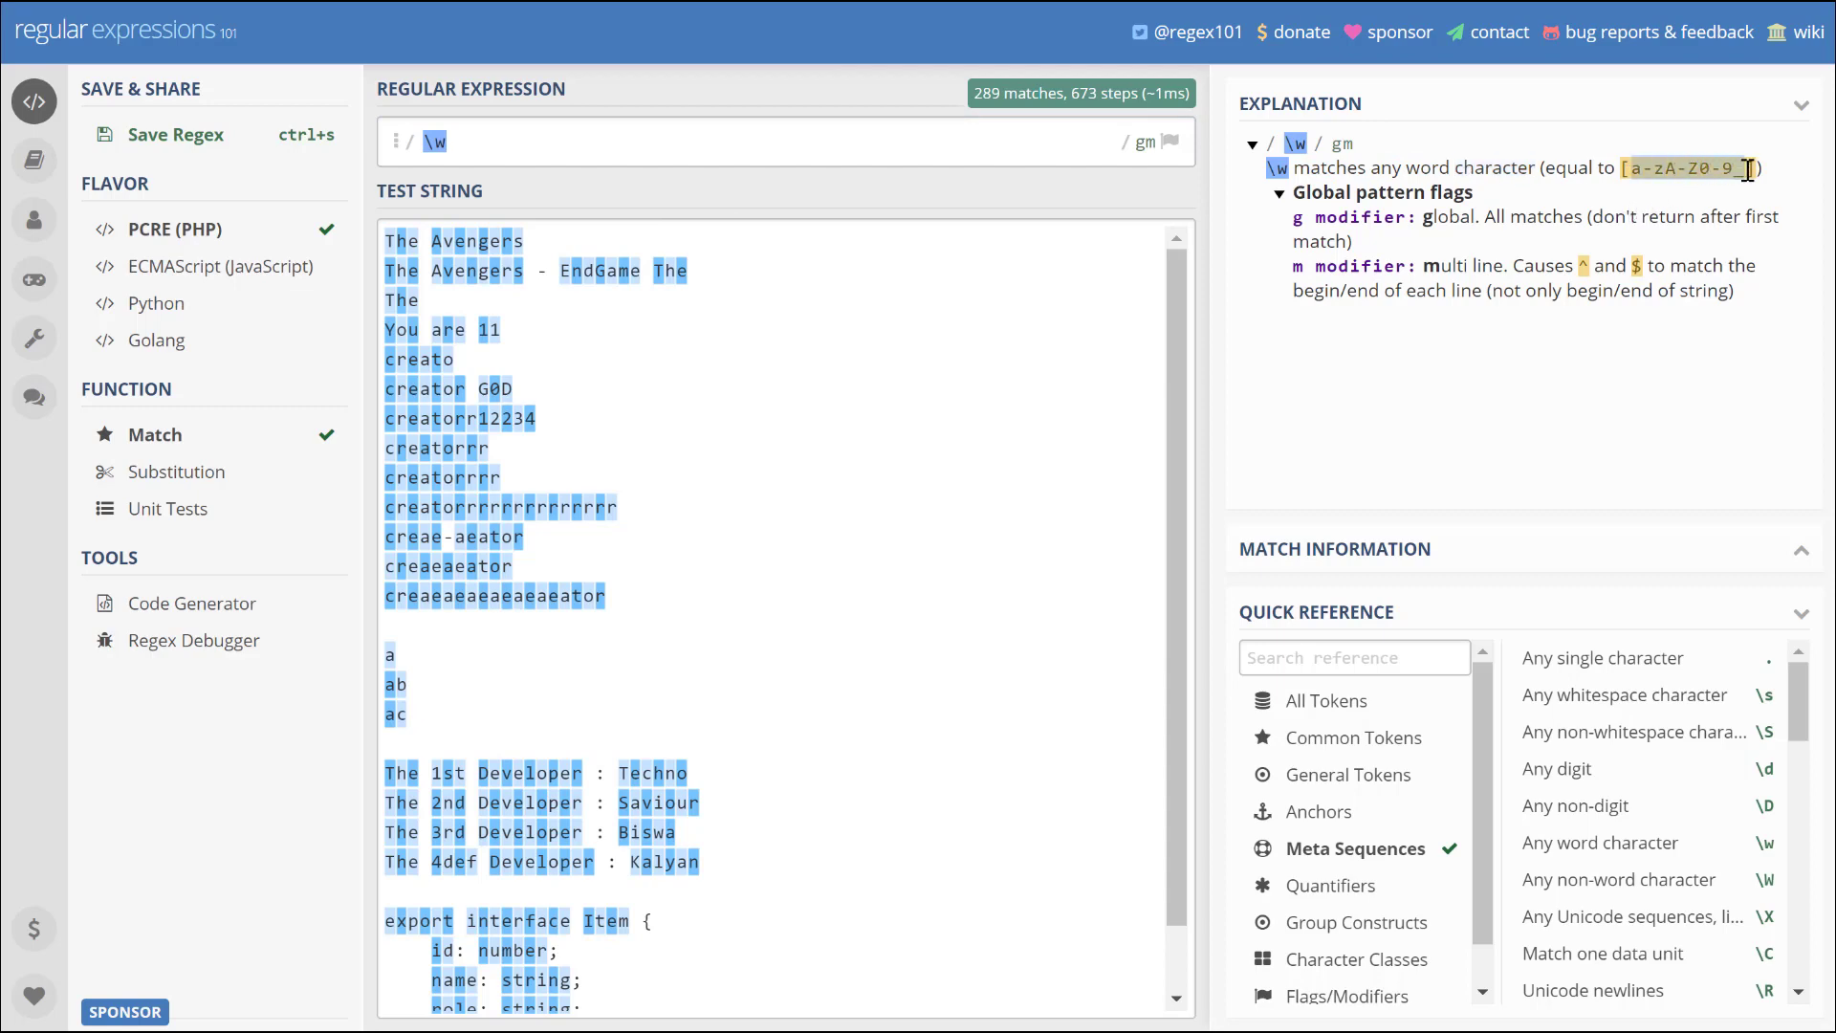
click(922, 142)
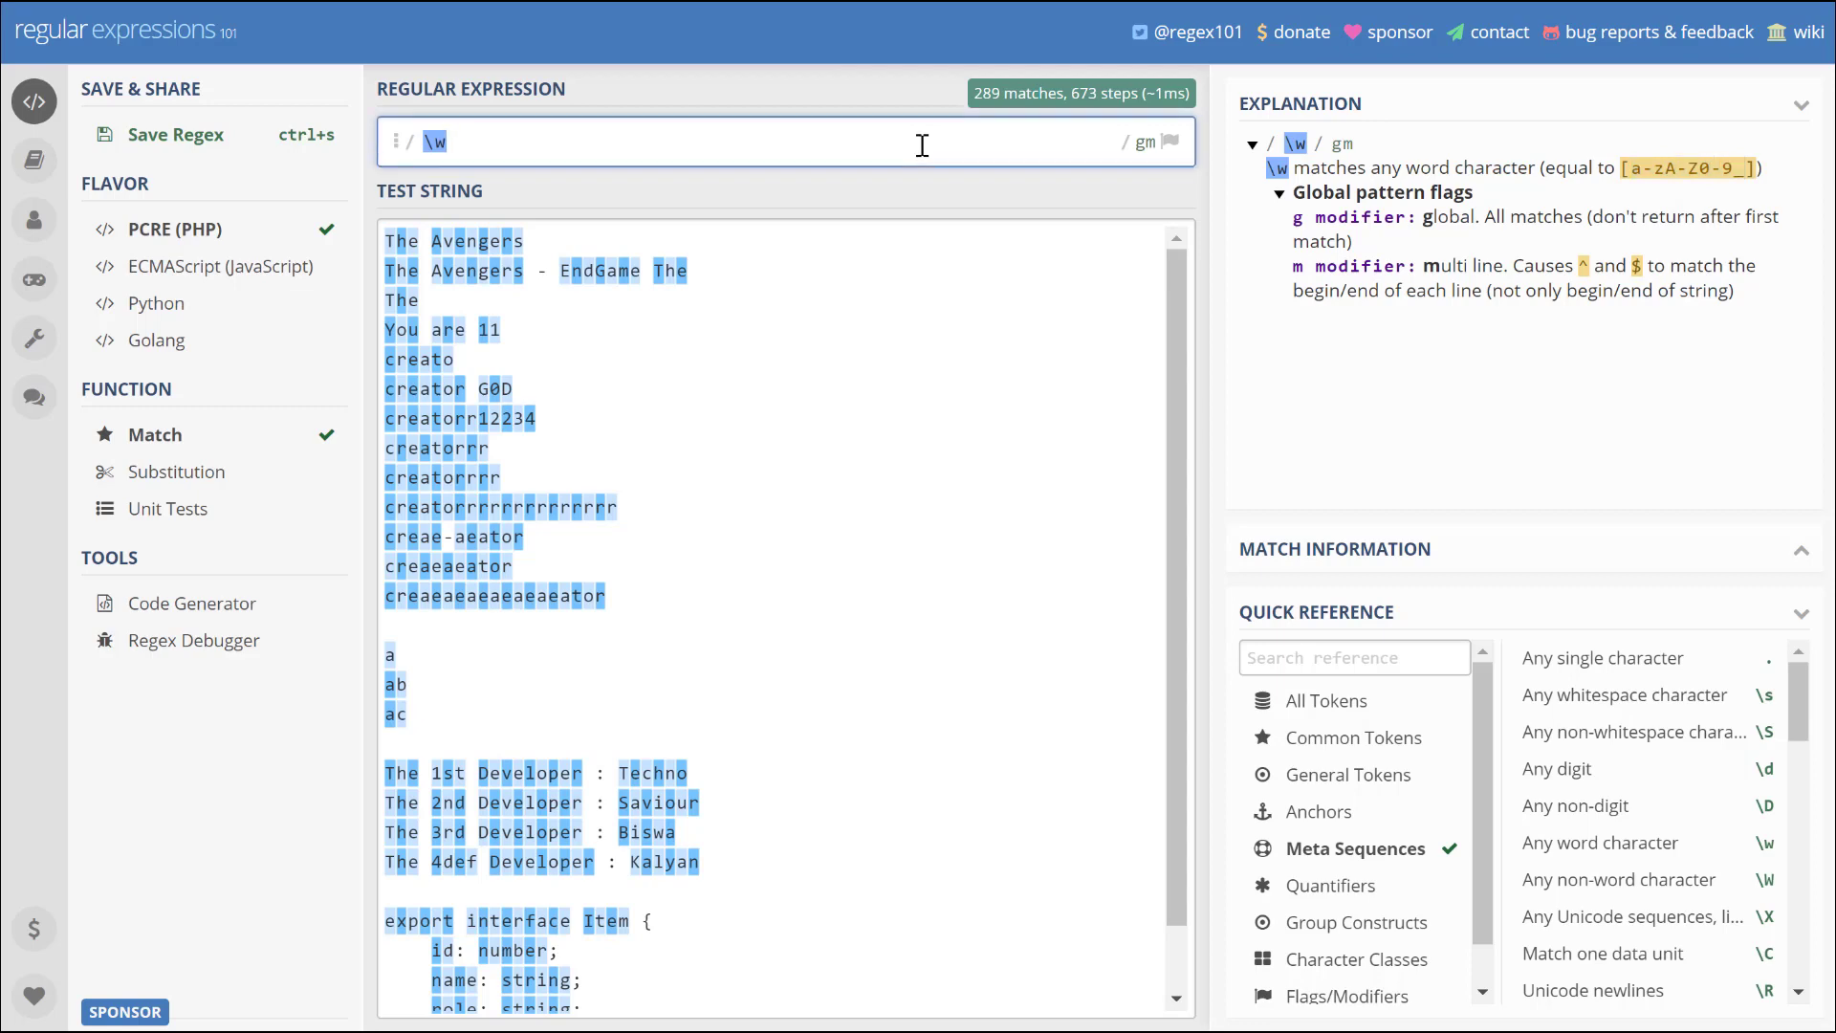
text(*)
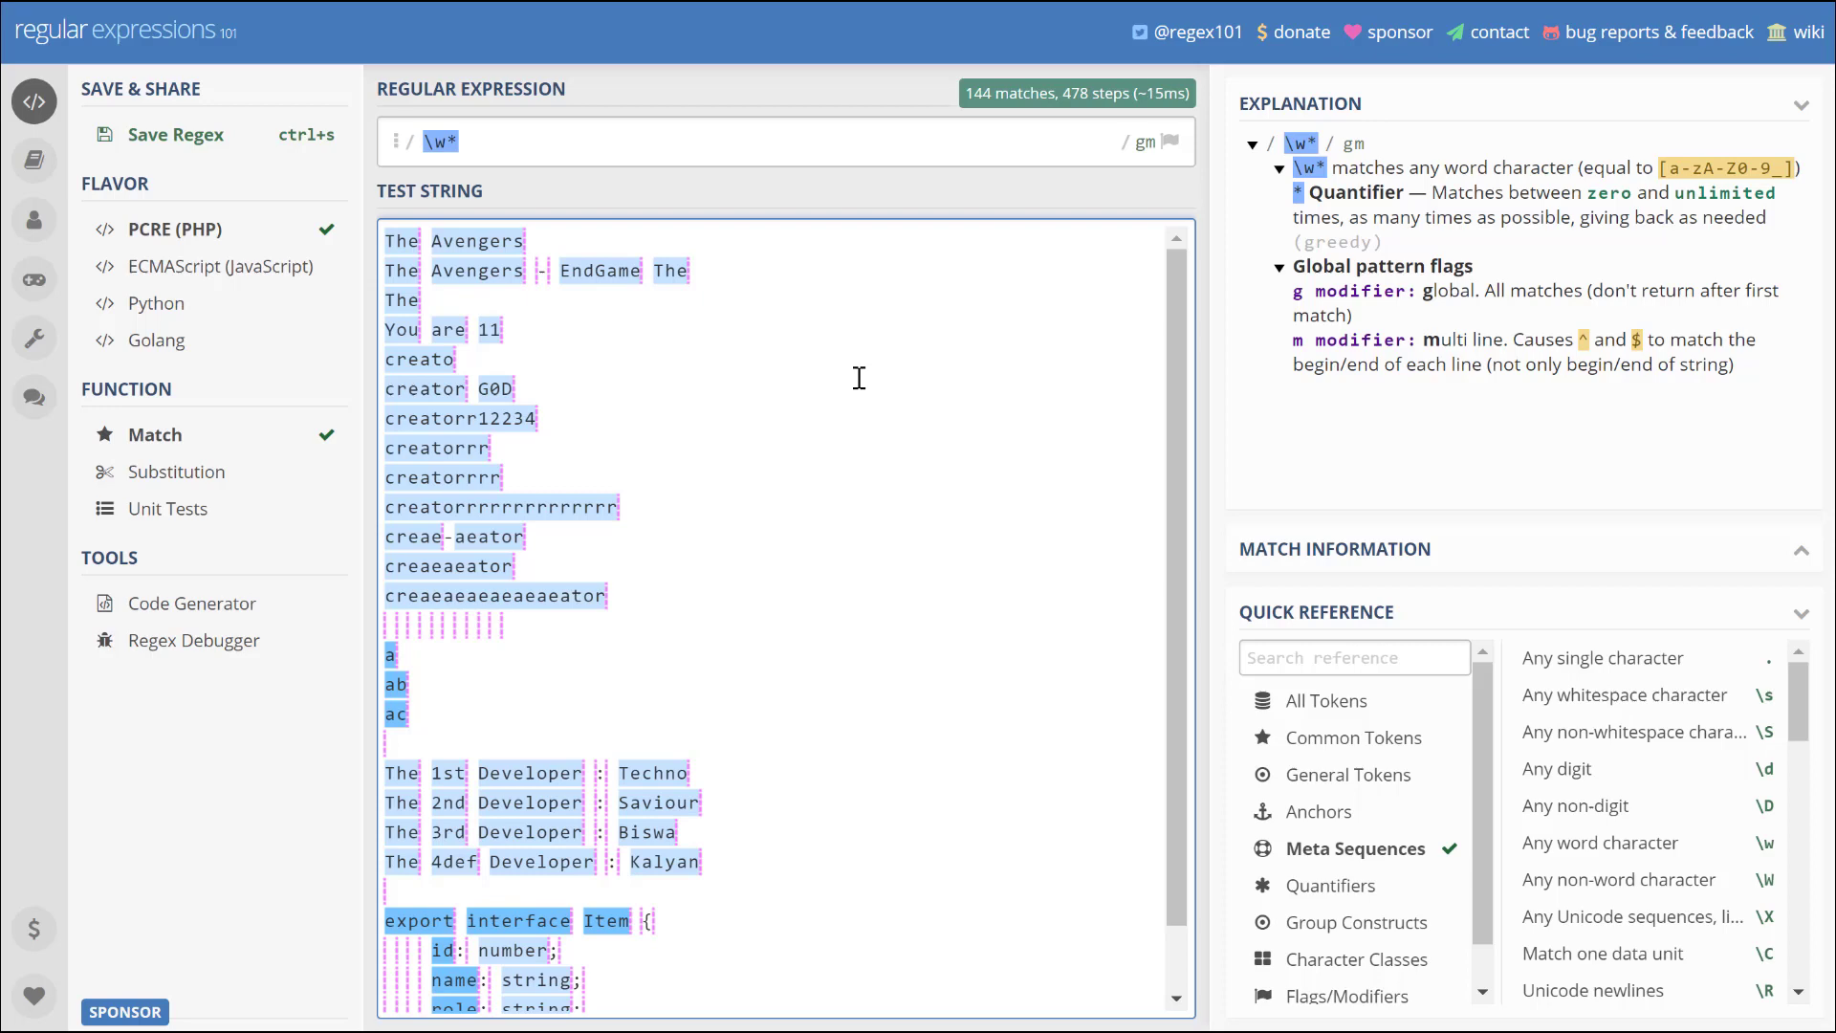
mouse_move(510, 302)
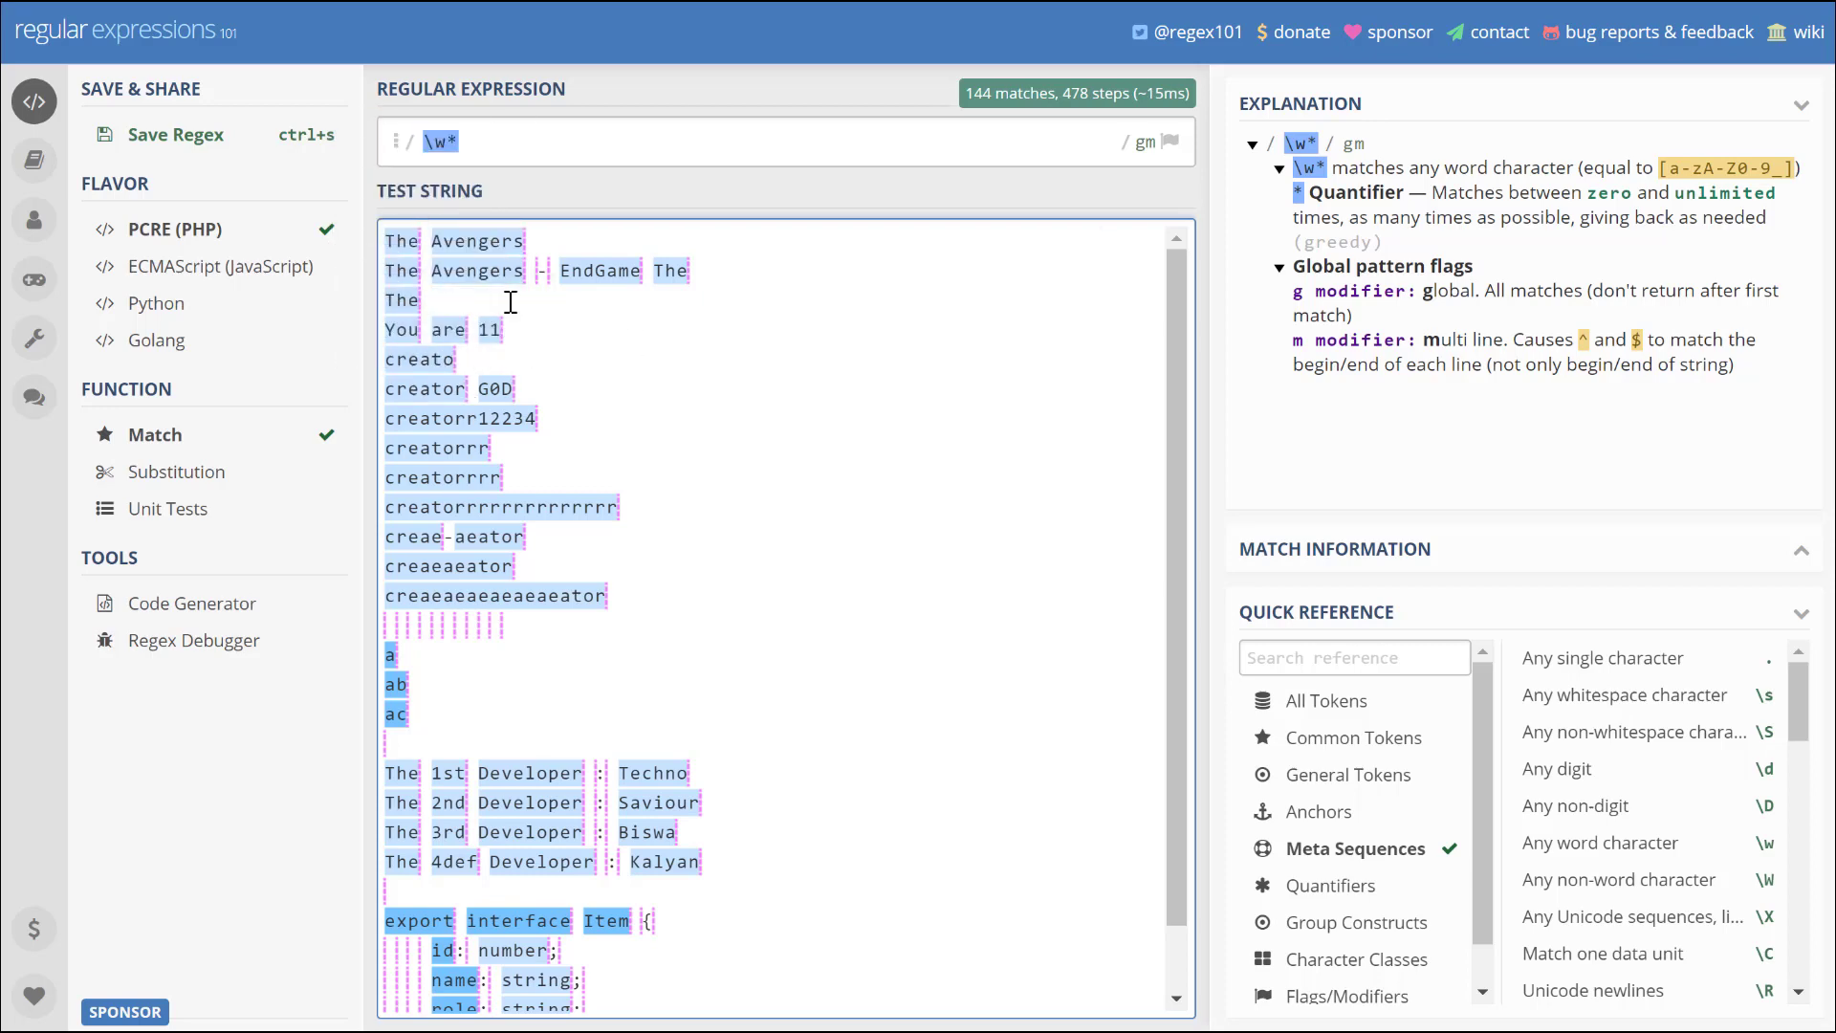
mouse_move(441, 476)
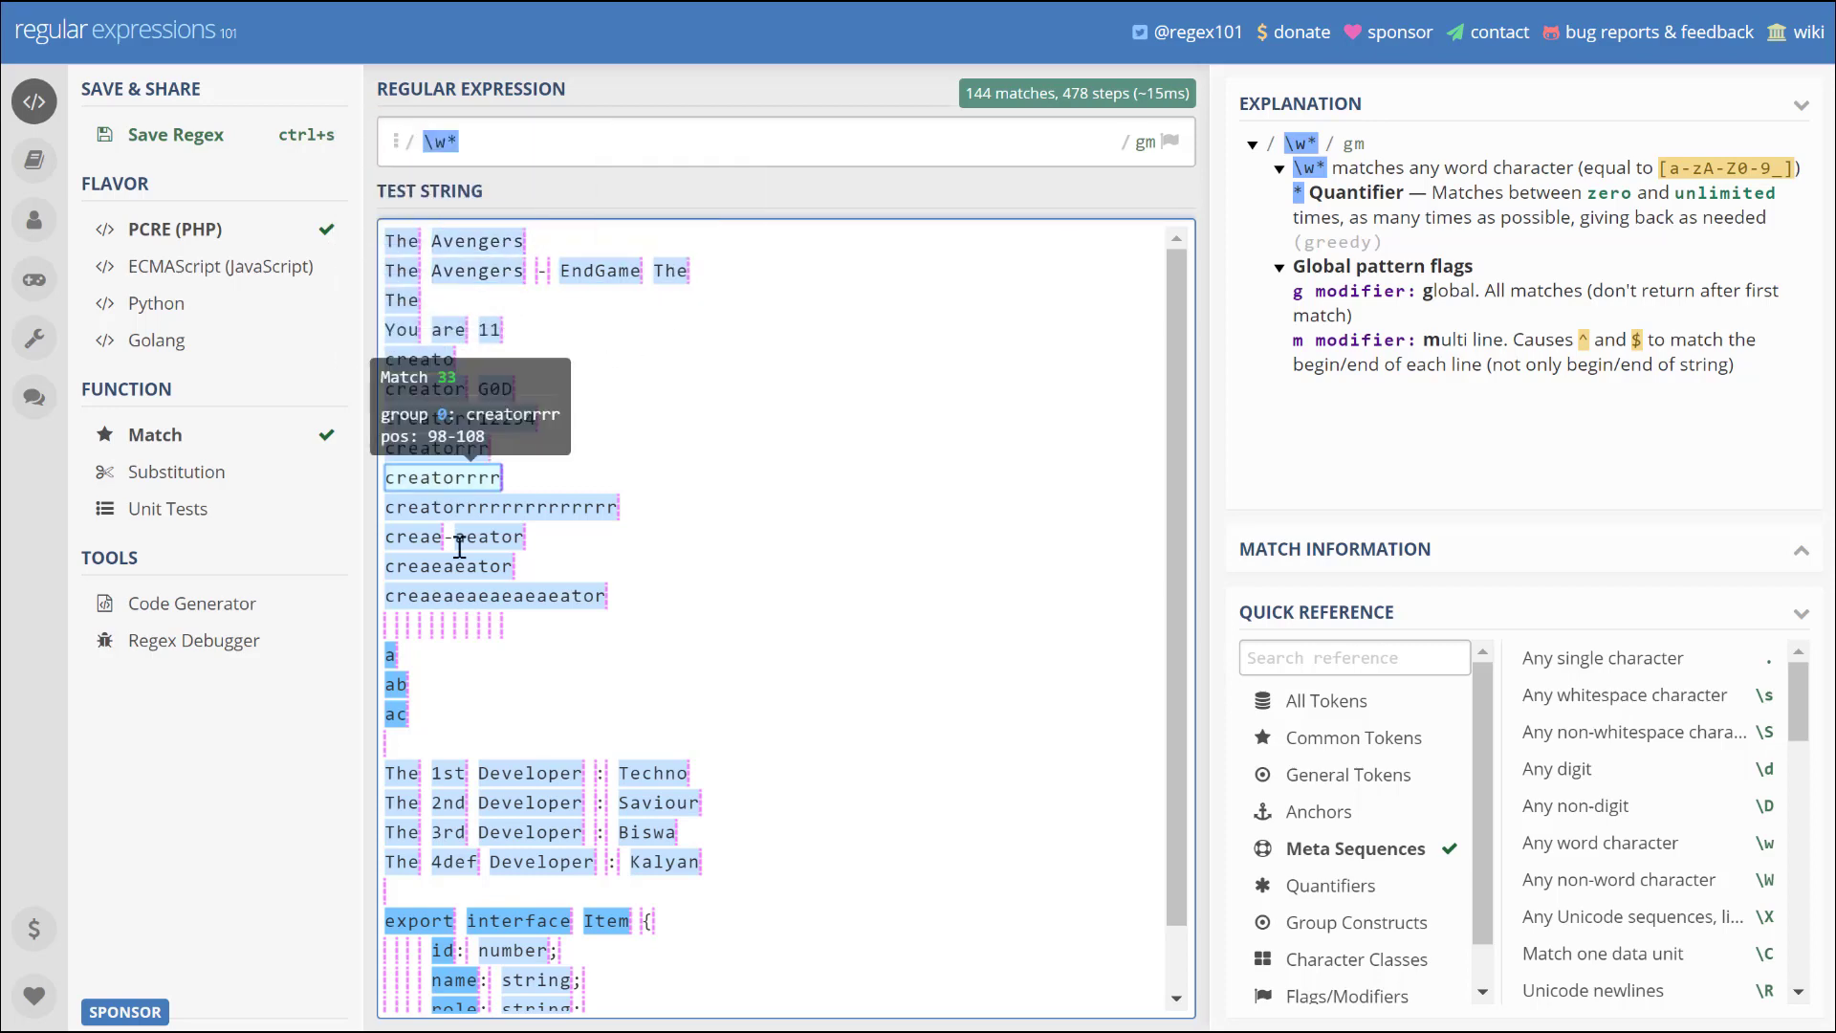
mouse_move(478, 191)
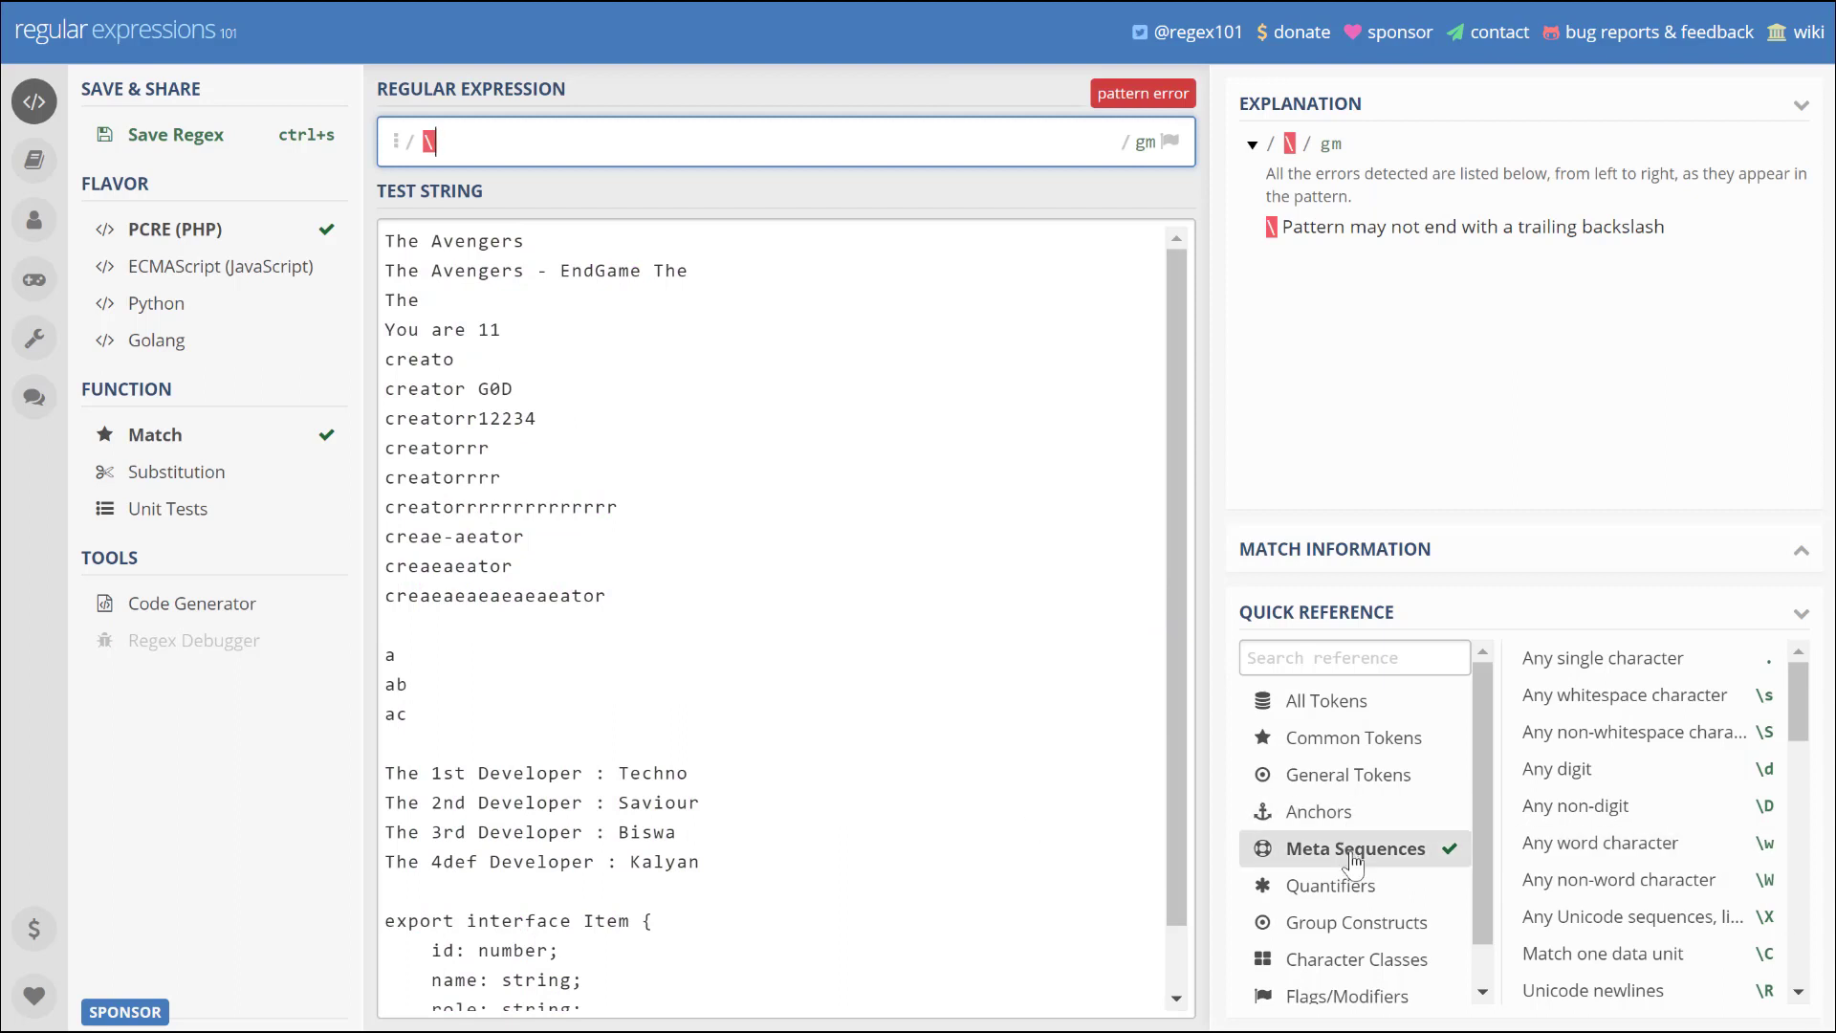
mouse_move(1624, 694)
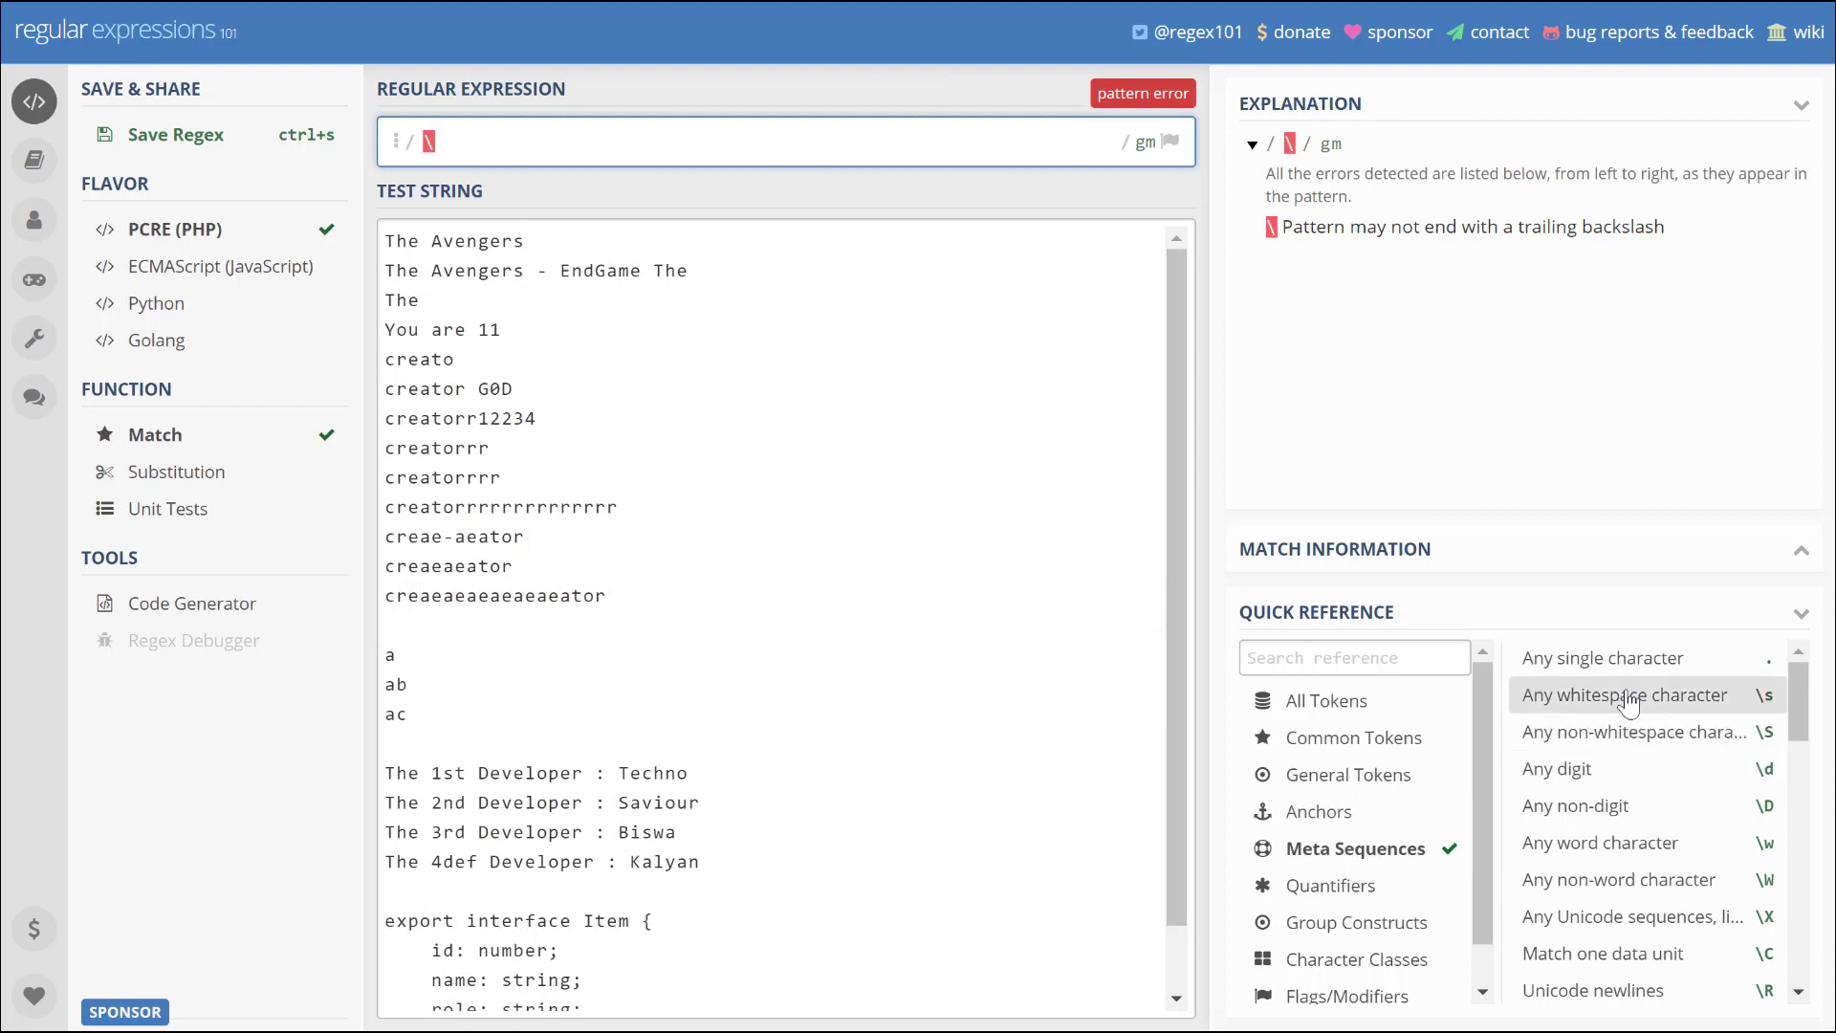
mouse_move(1636, 953)
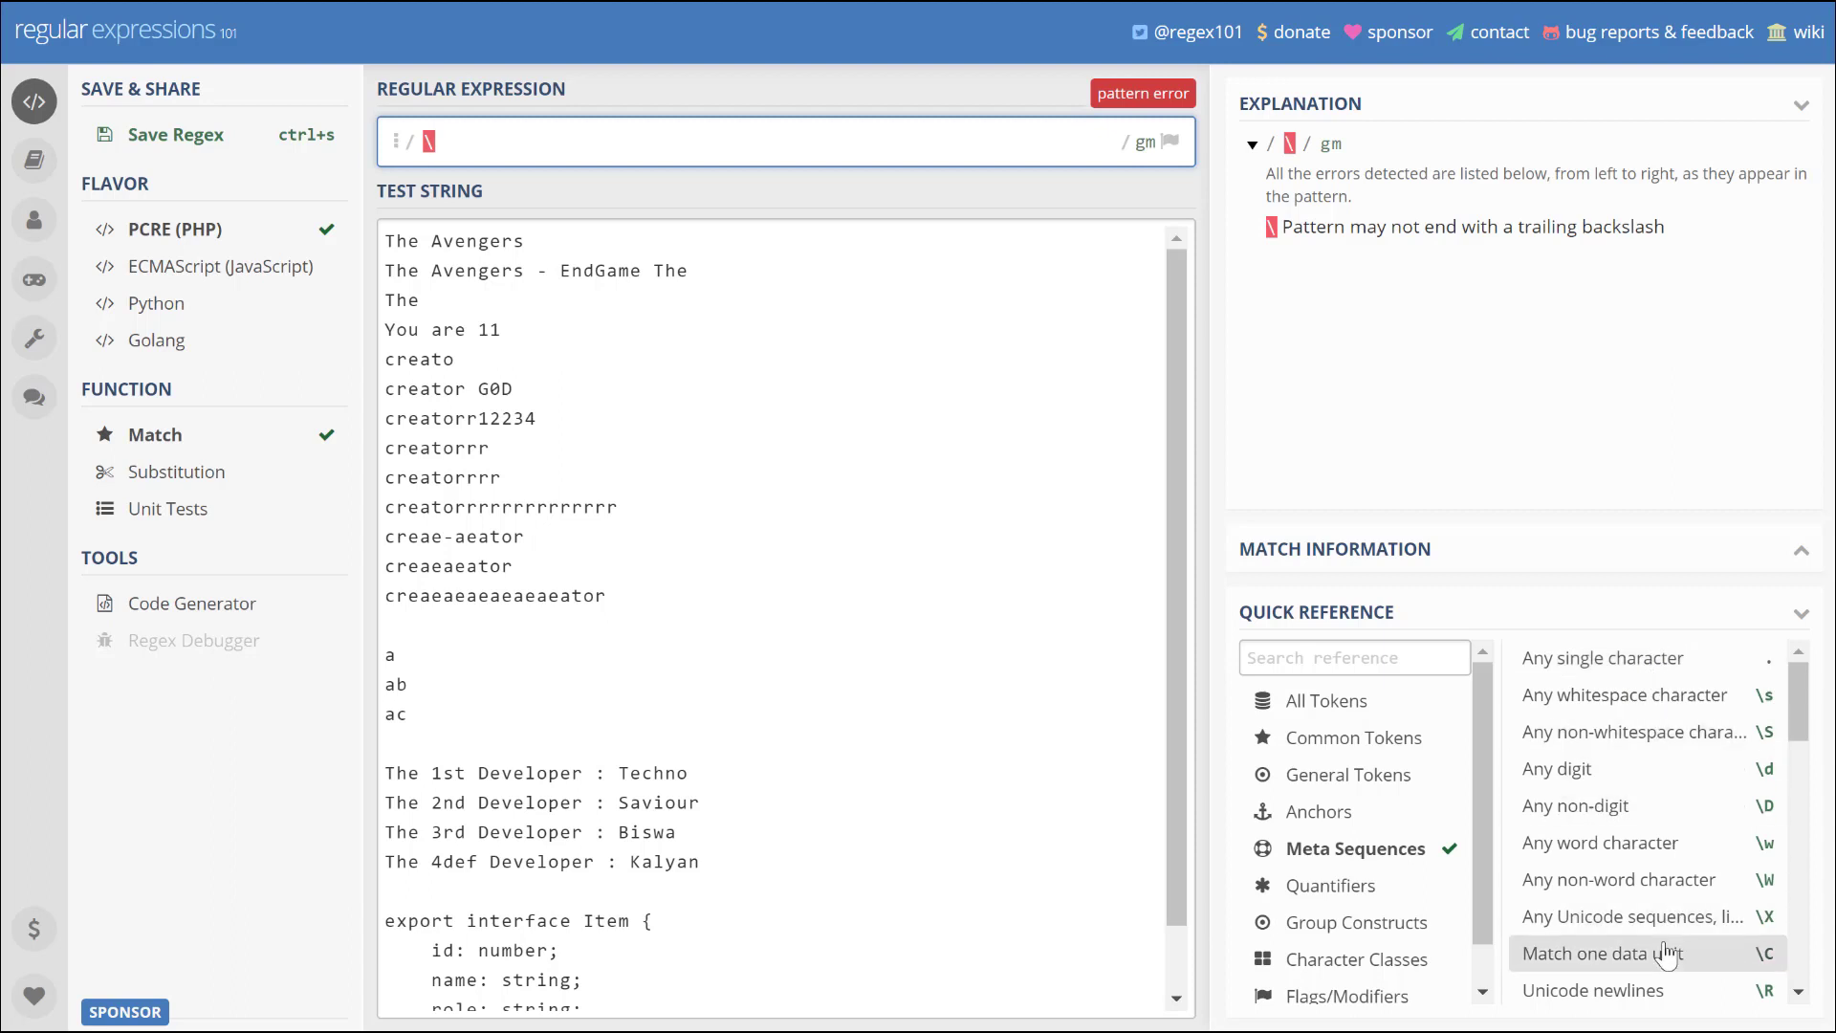
- Enter \s to match 80 whitespace characters and open its 'Any whitespace character' entry
scroll(down, 3)
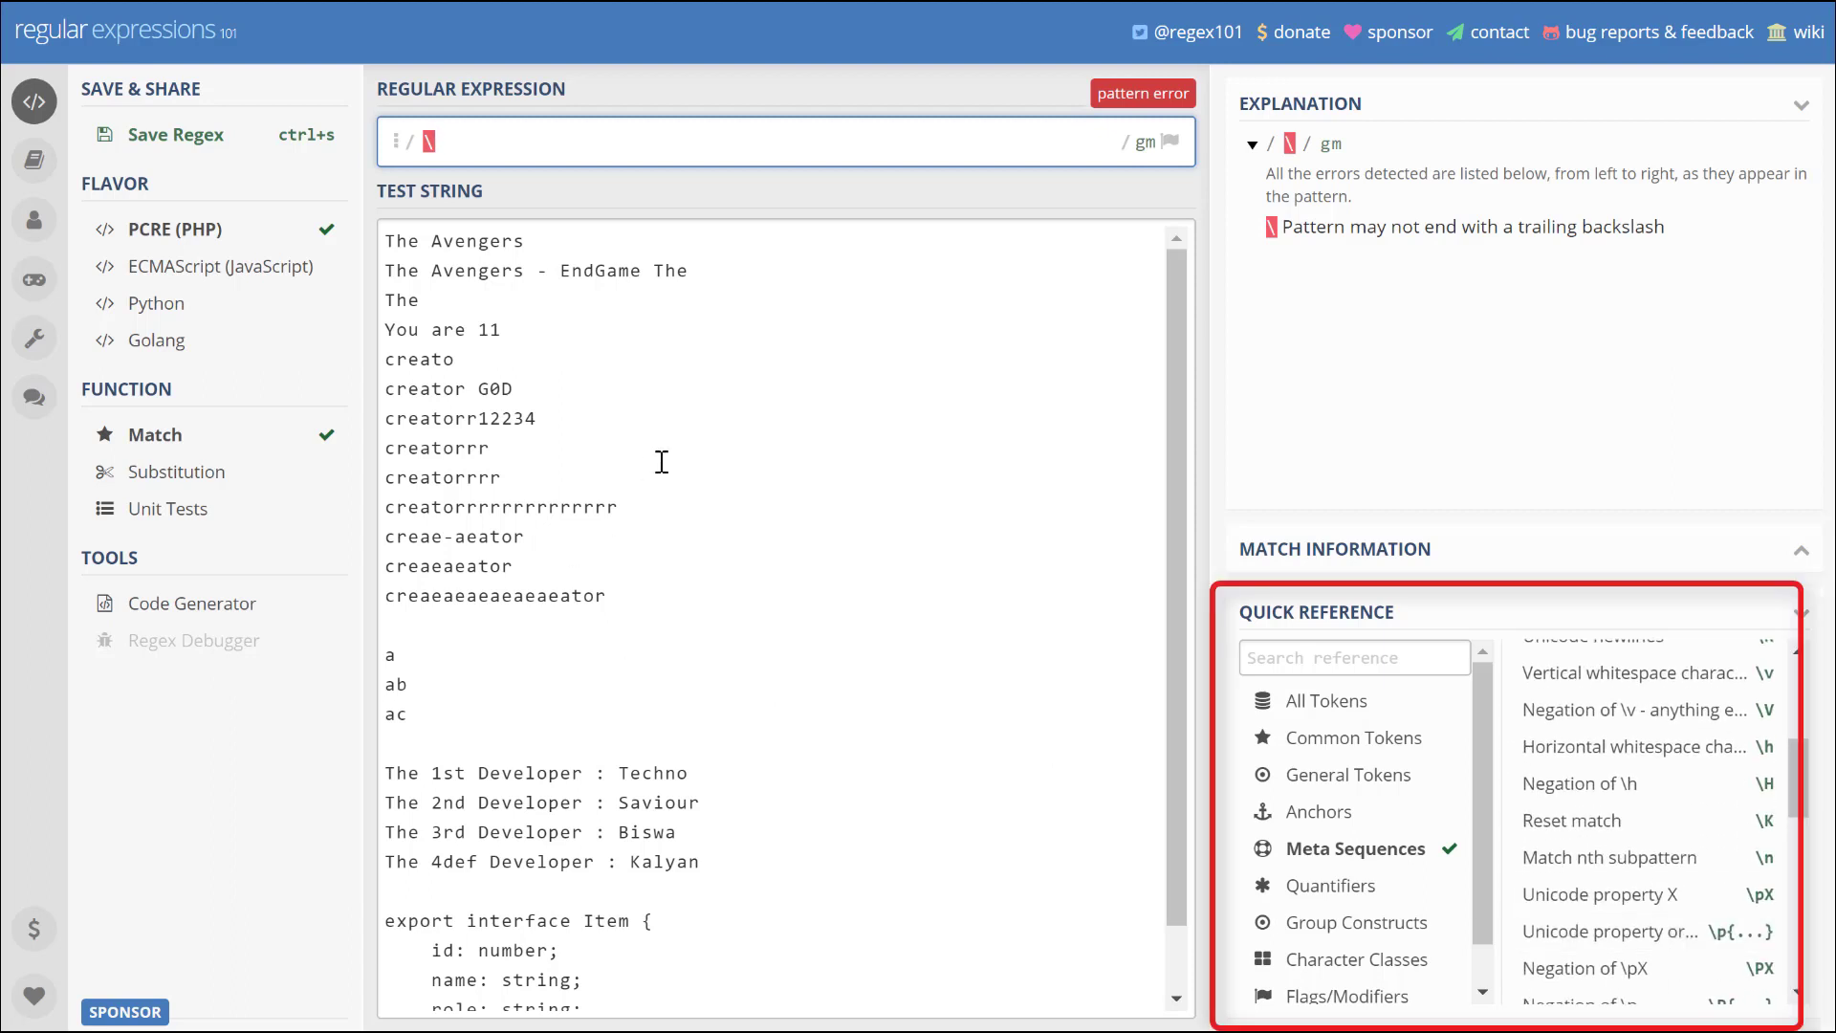
text(s)
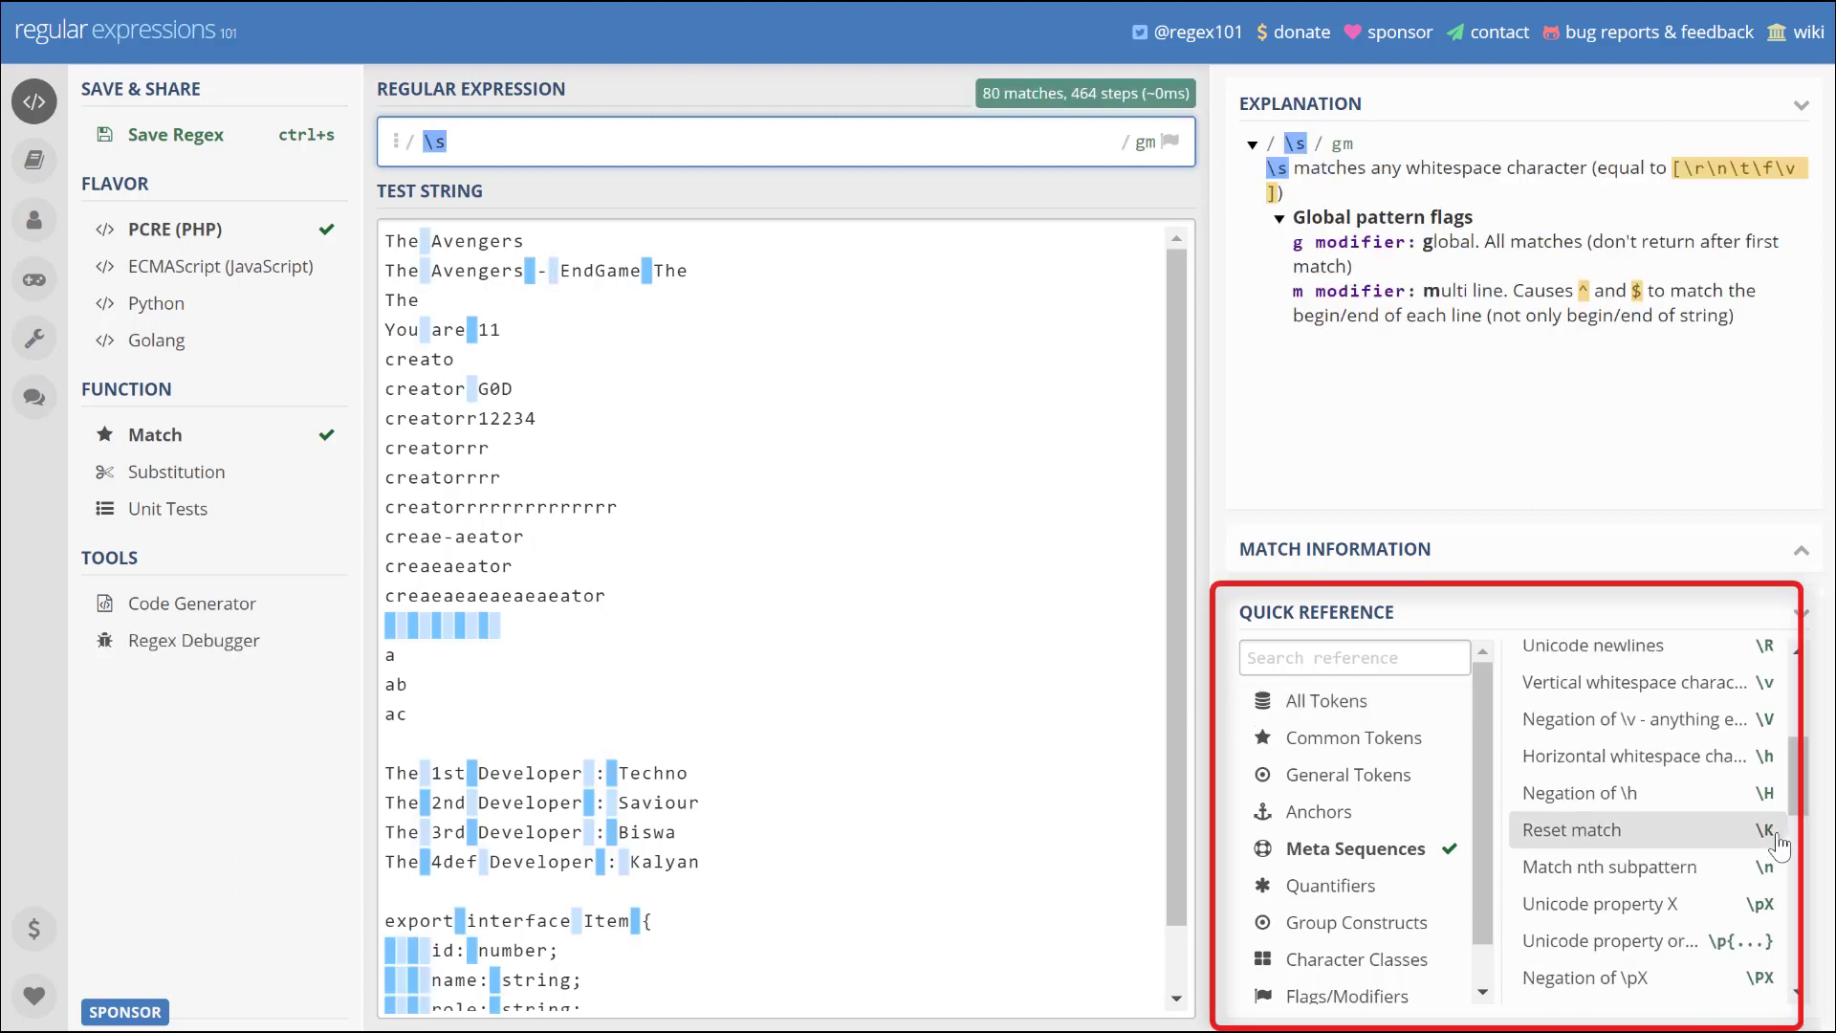
click(1347, 773)
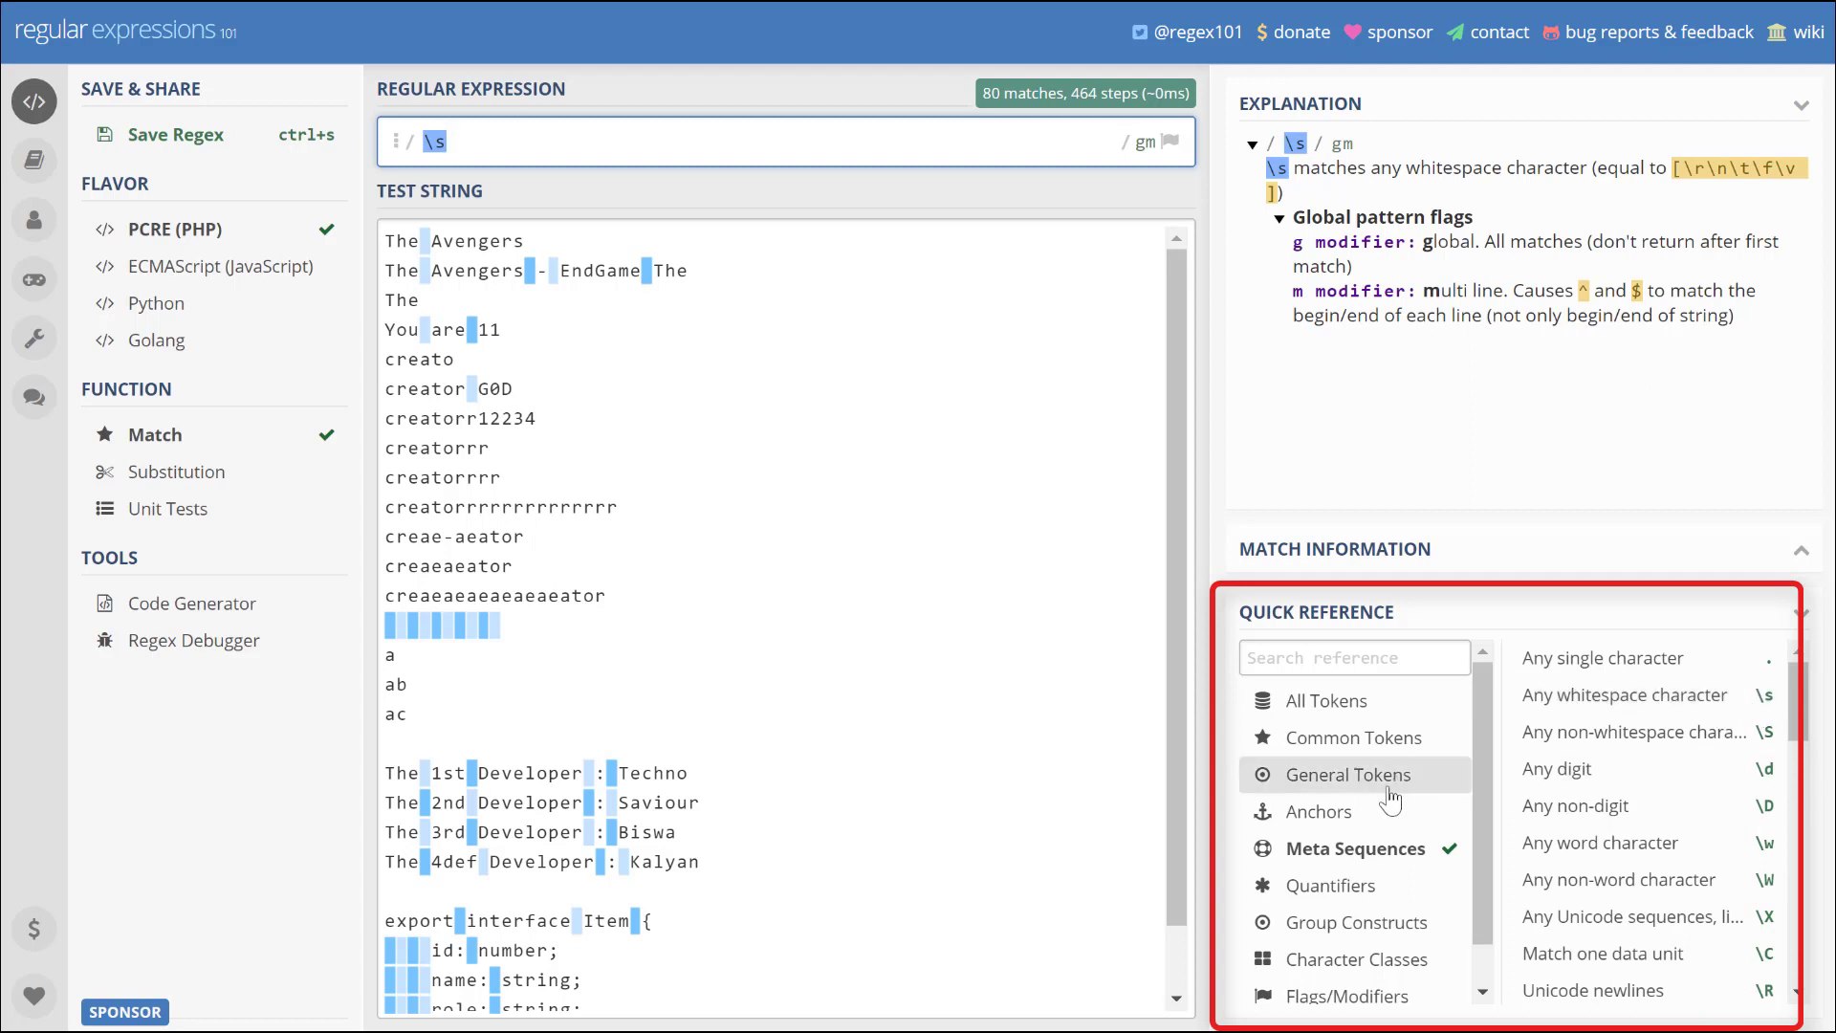
mouse_move(1591, 648)
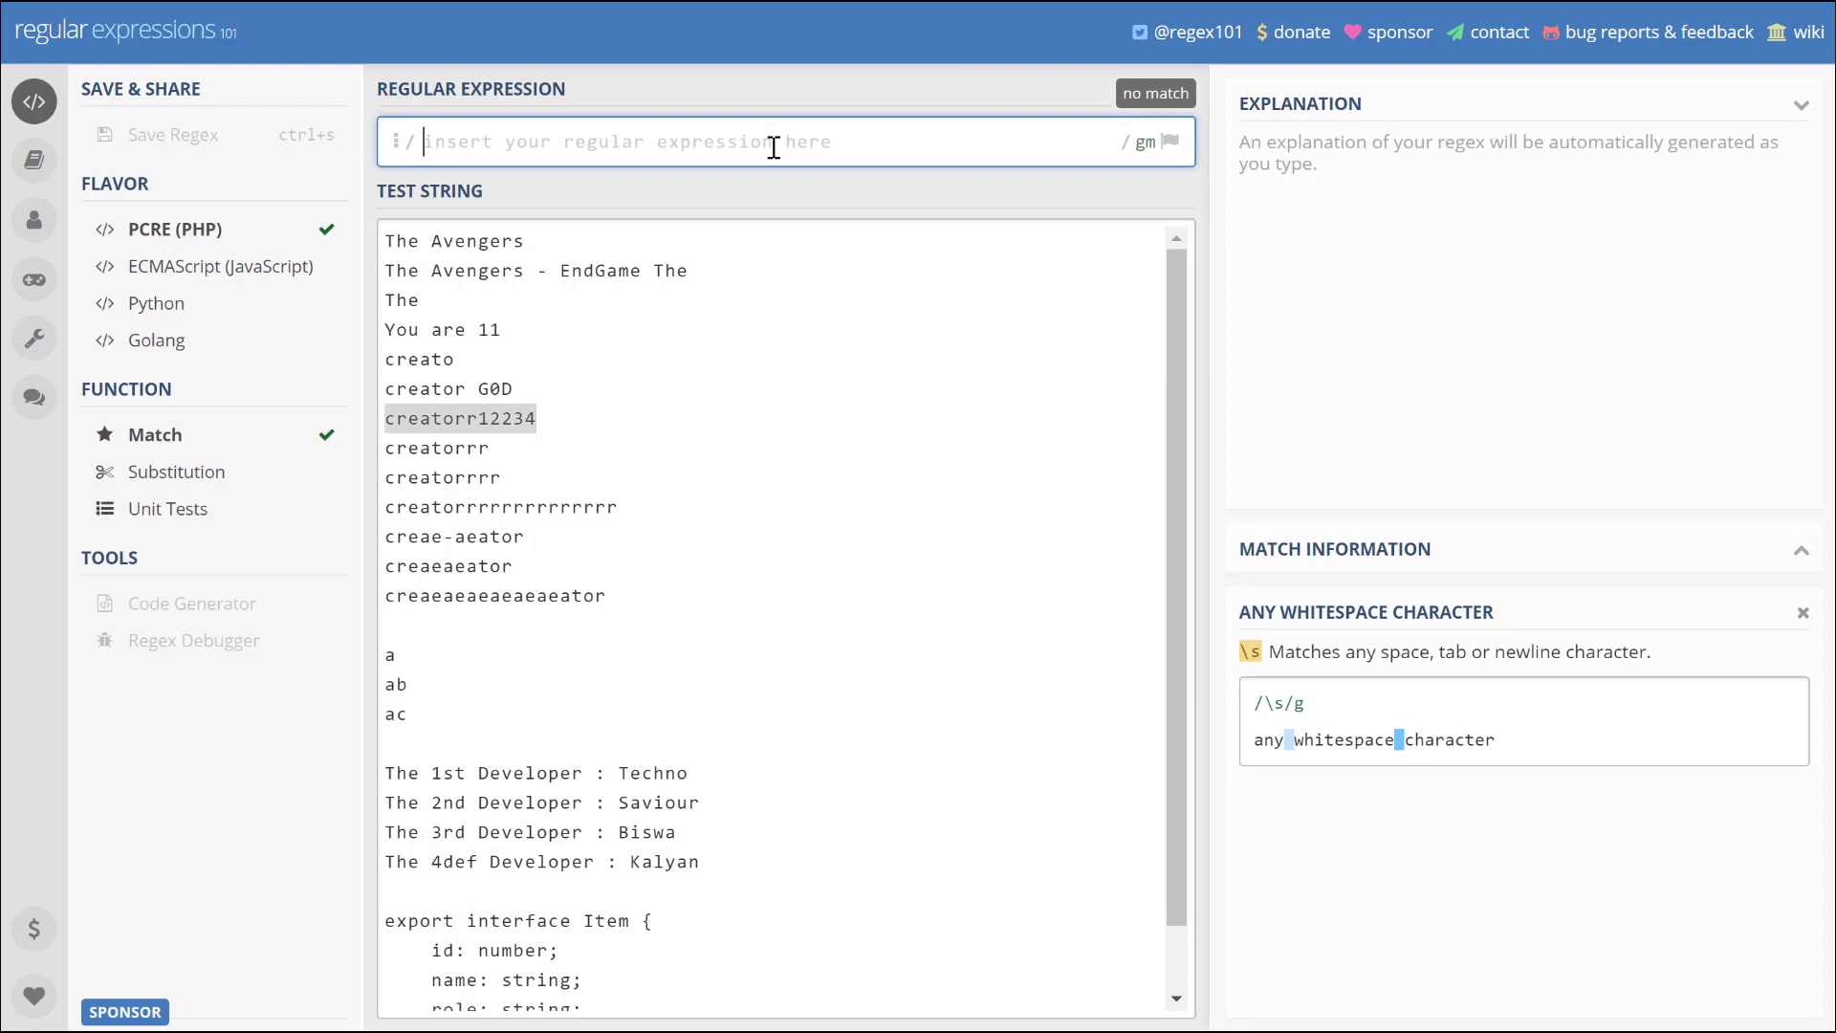
- Try \d (12 matches) and \d*, then remove the quantifier and select the pattern
text(\d)
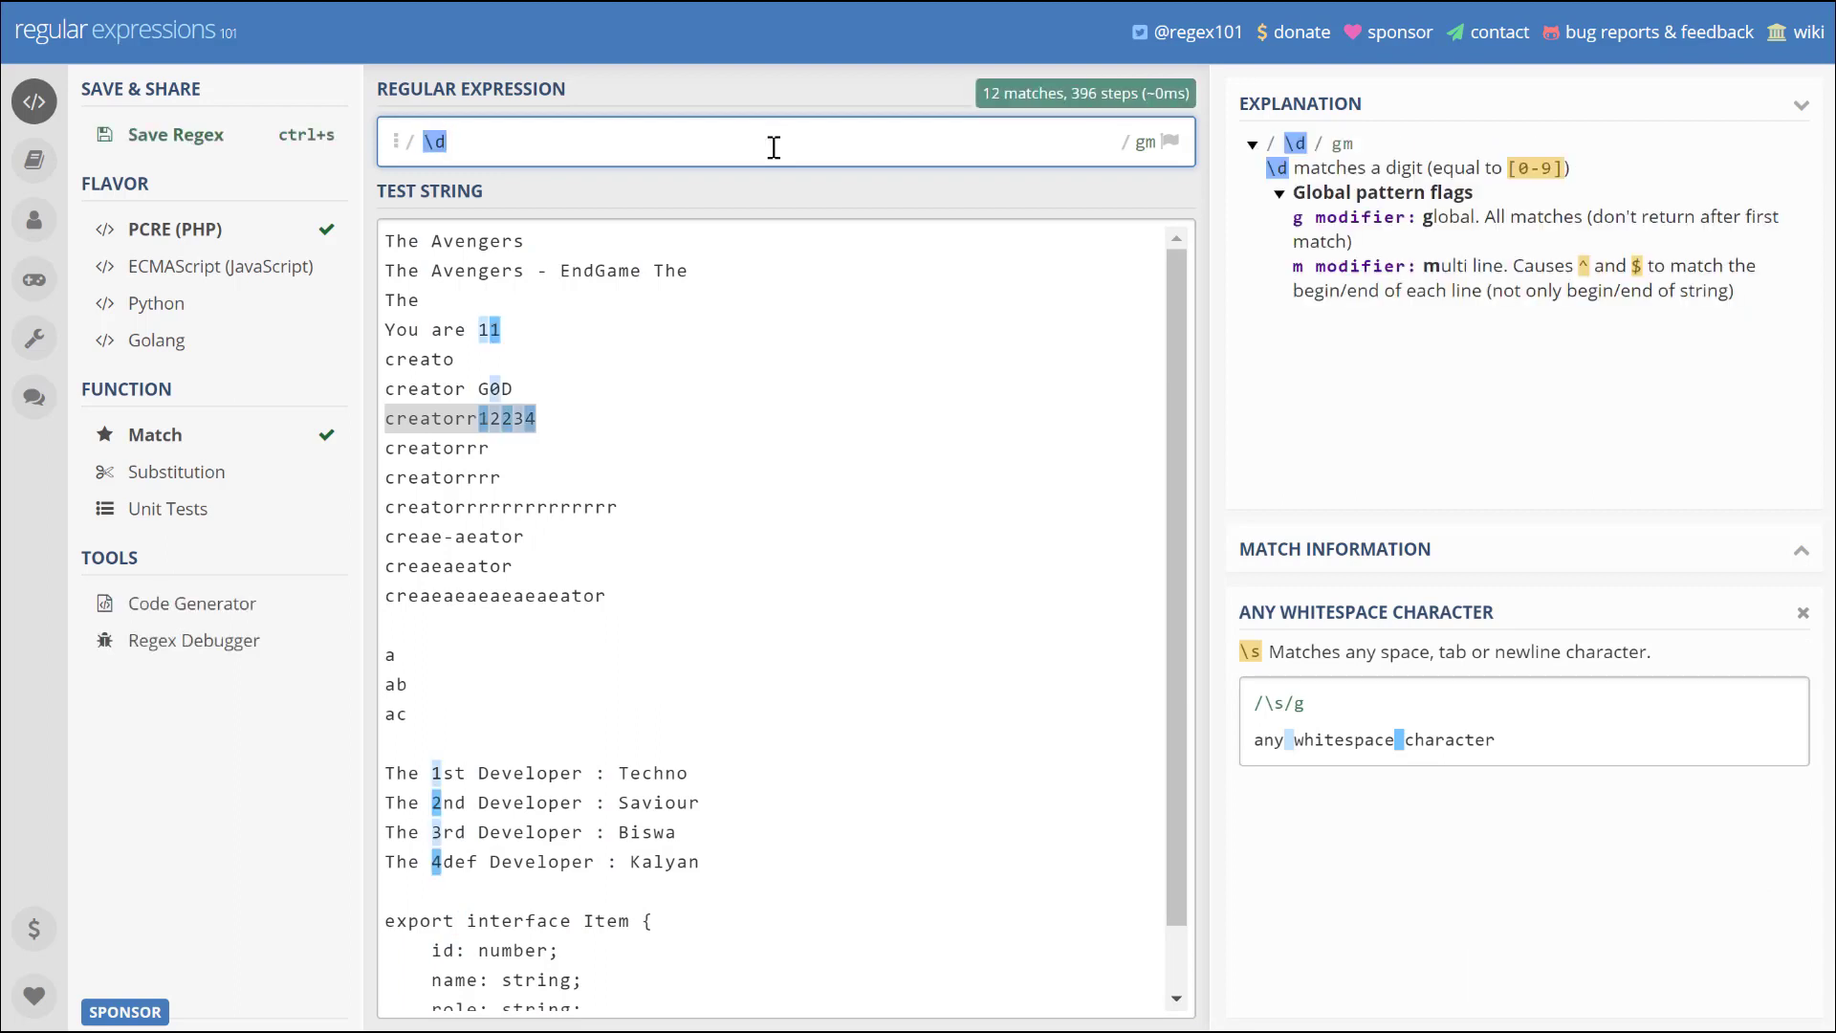
text(*)
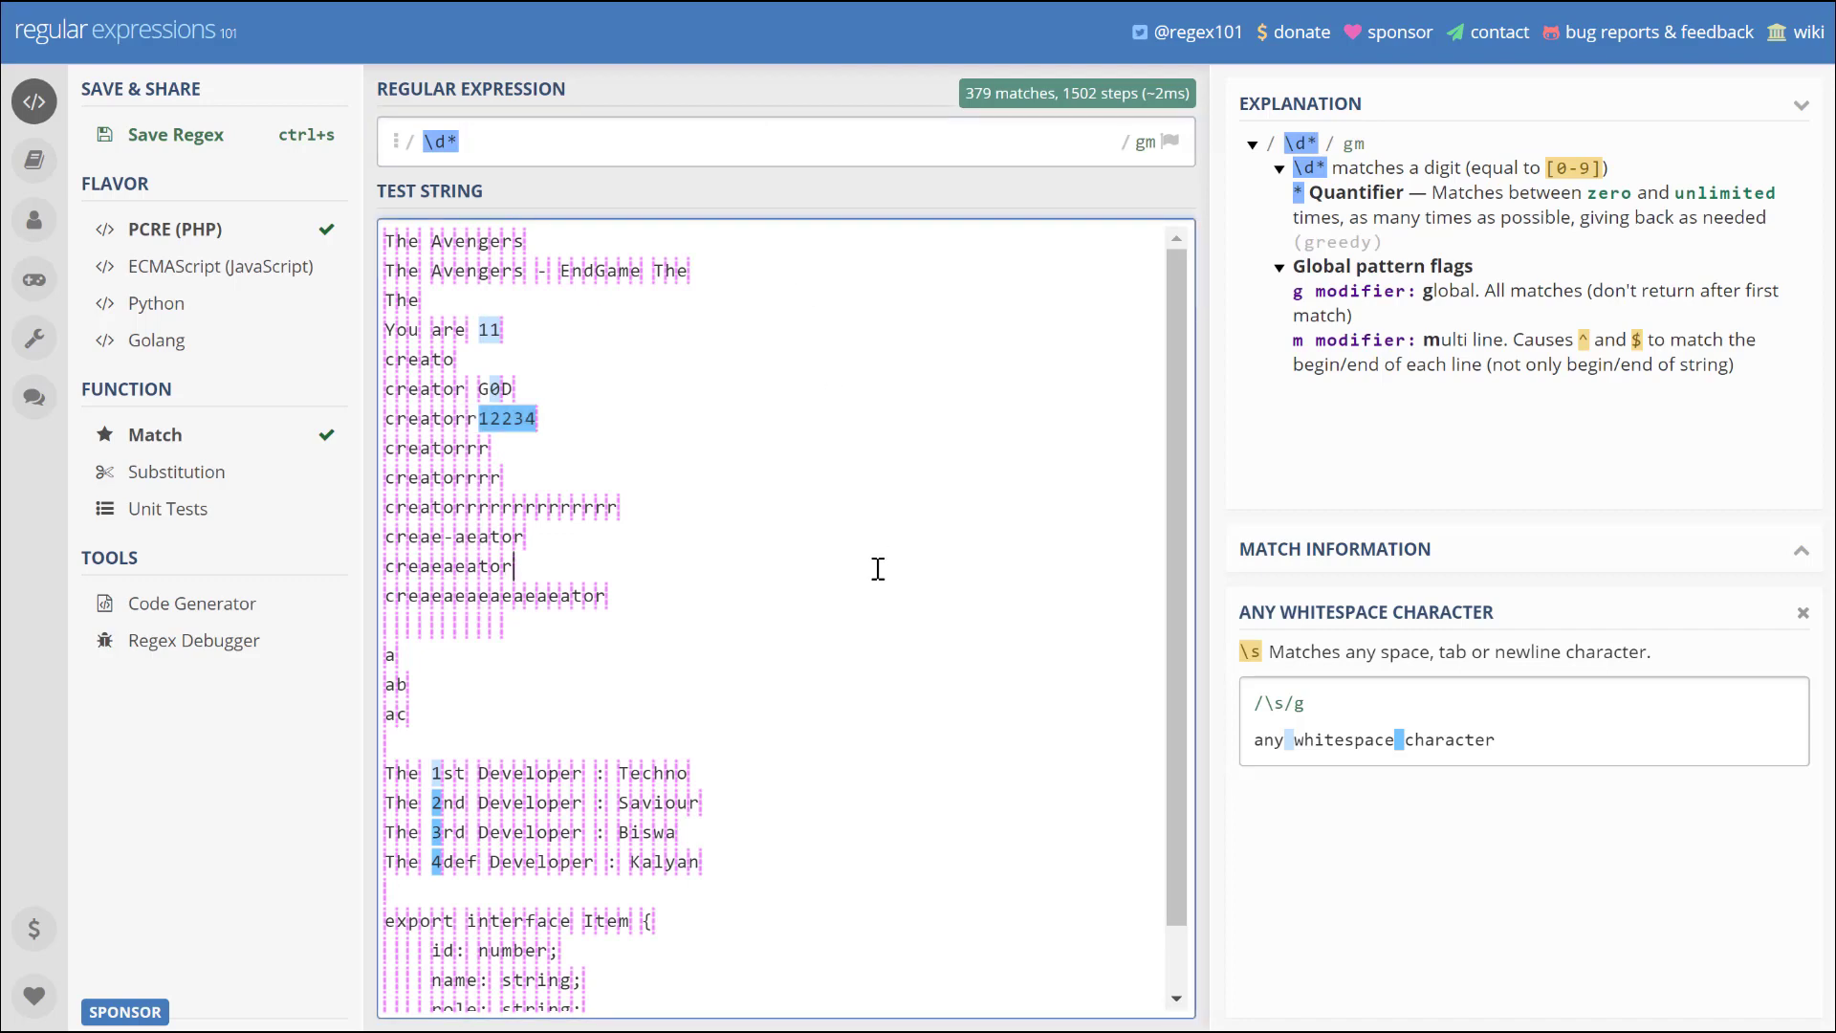
key(Backspace)
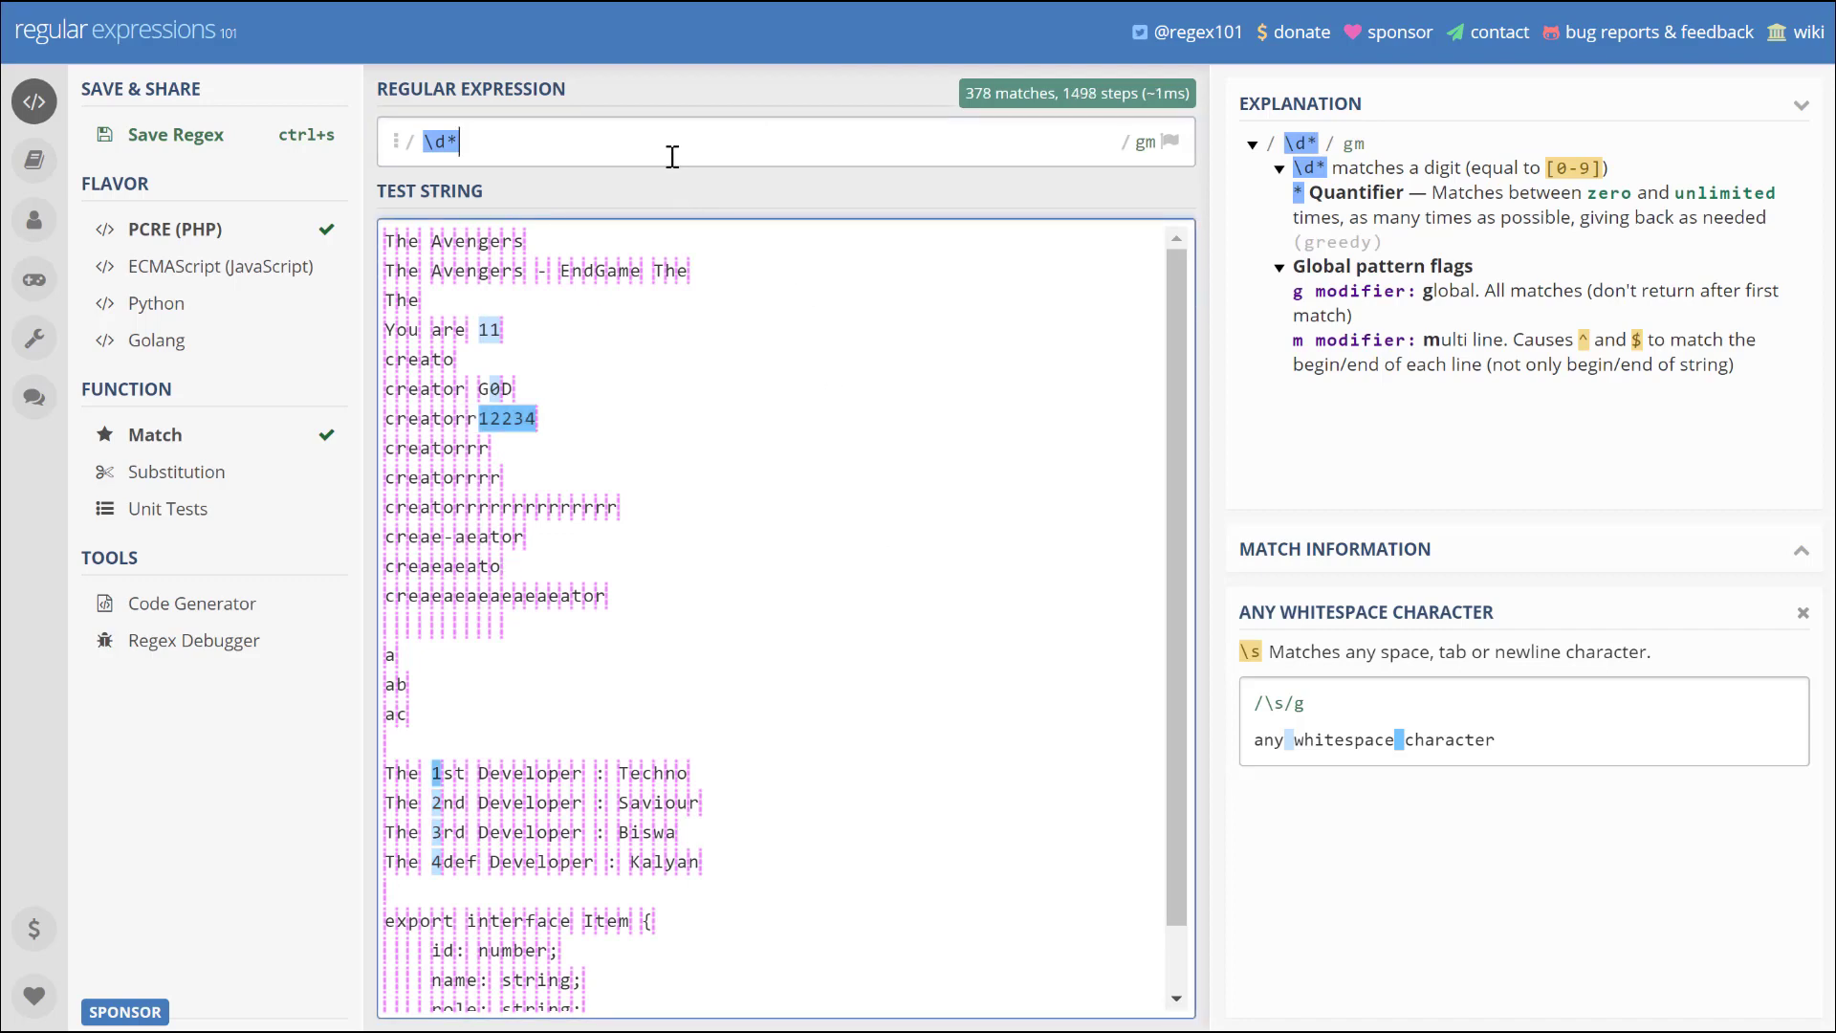
key(Backspace)
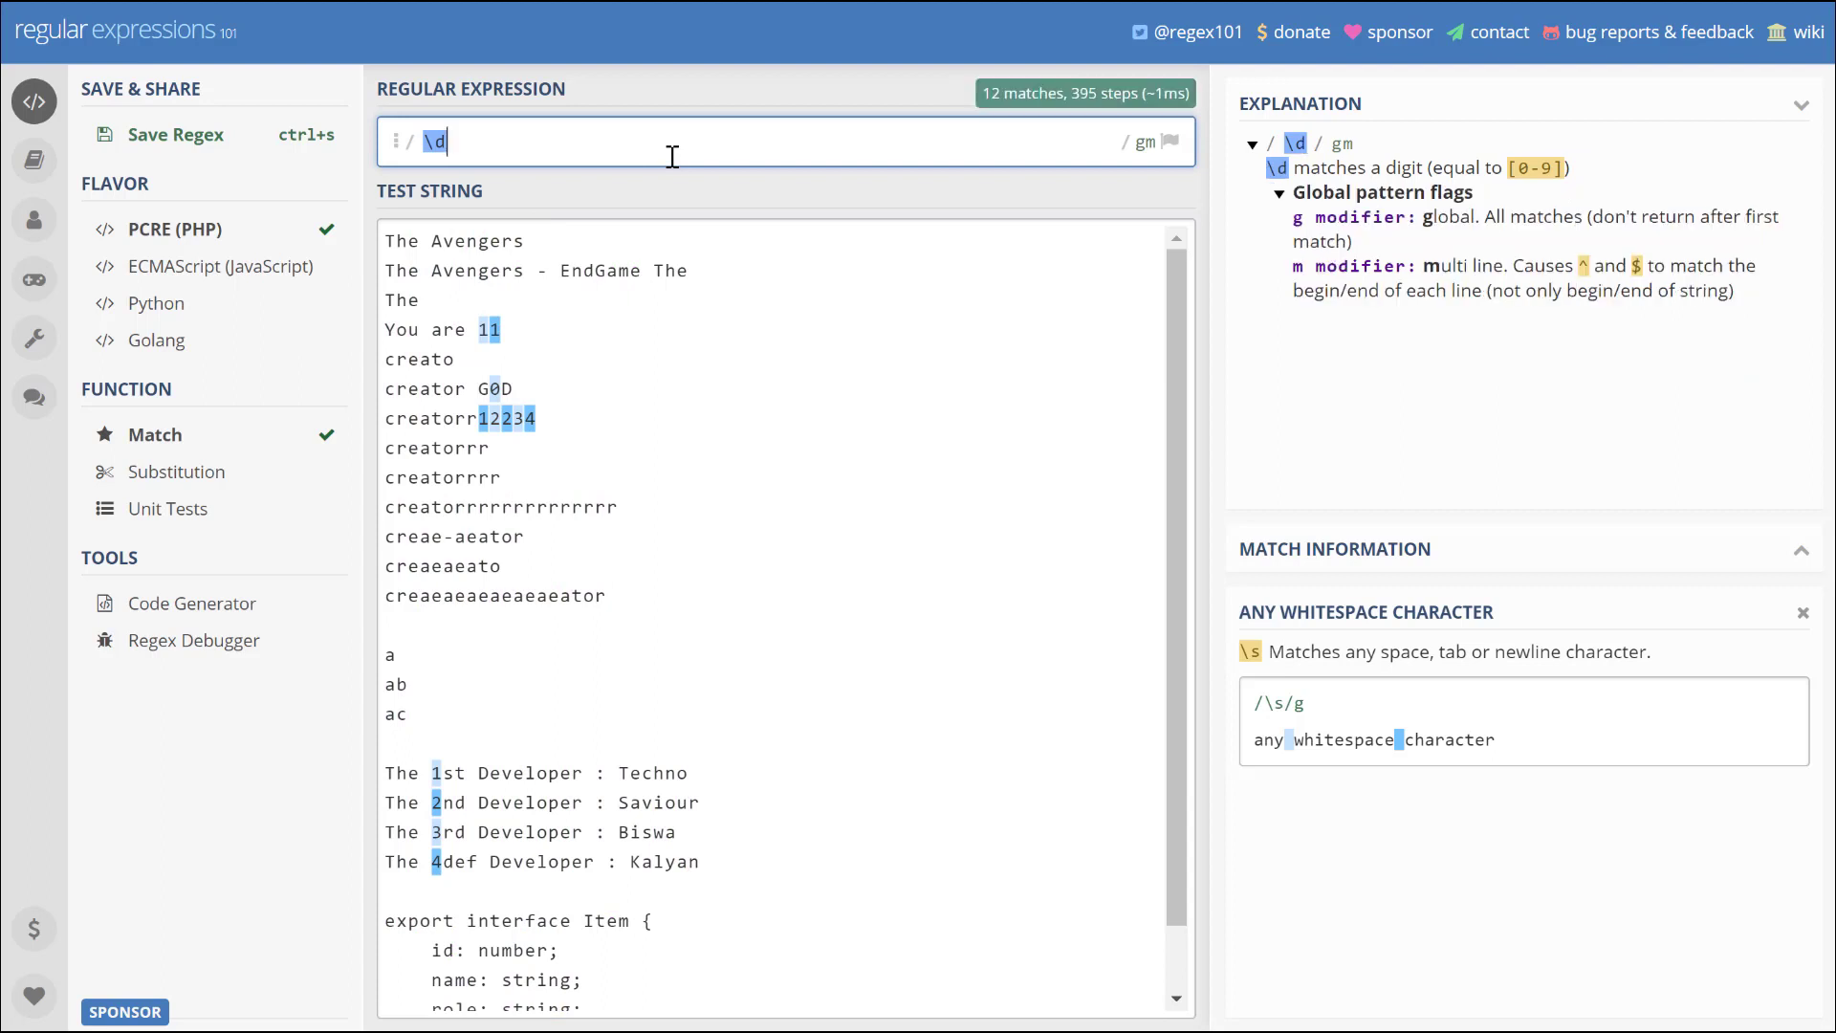
key(ctrl+a)
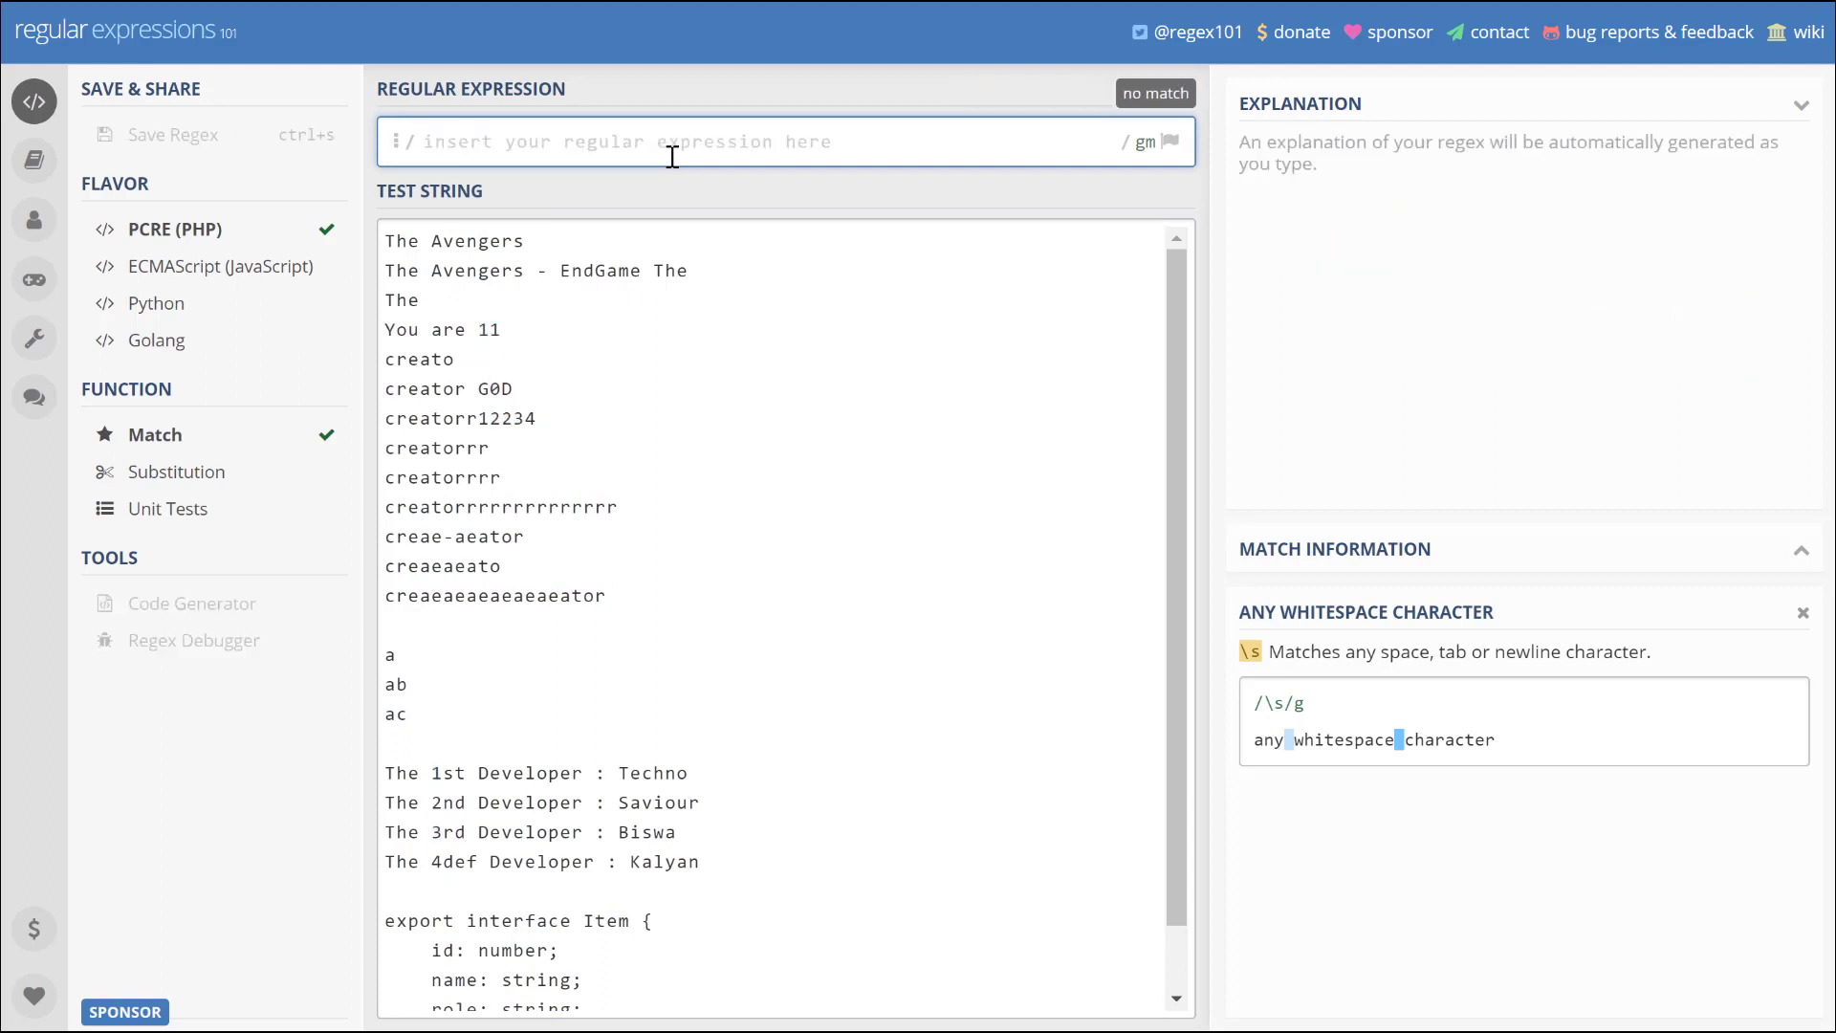
- Select 'creatorr12234' in the test text and try \w\d, giving 5 matches
double_click(459, 418)
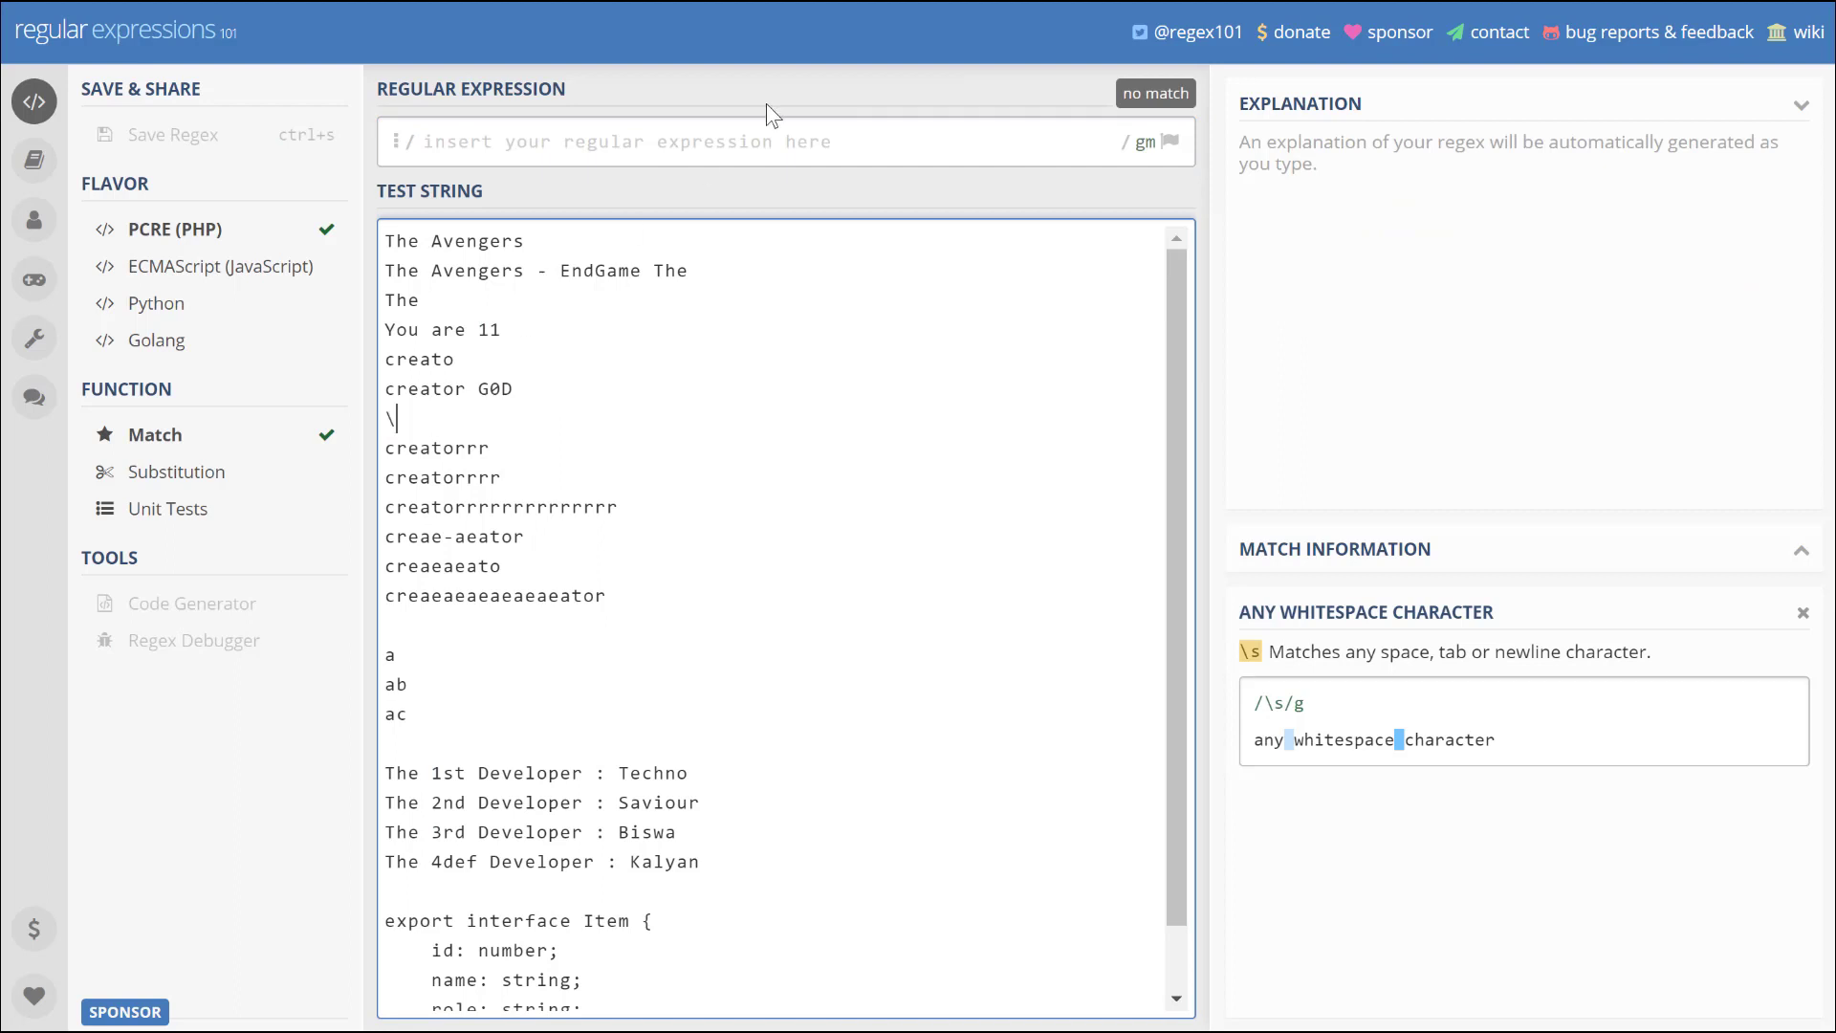
text(\w\d)
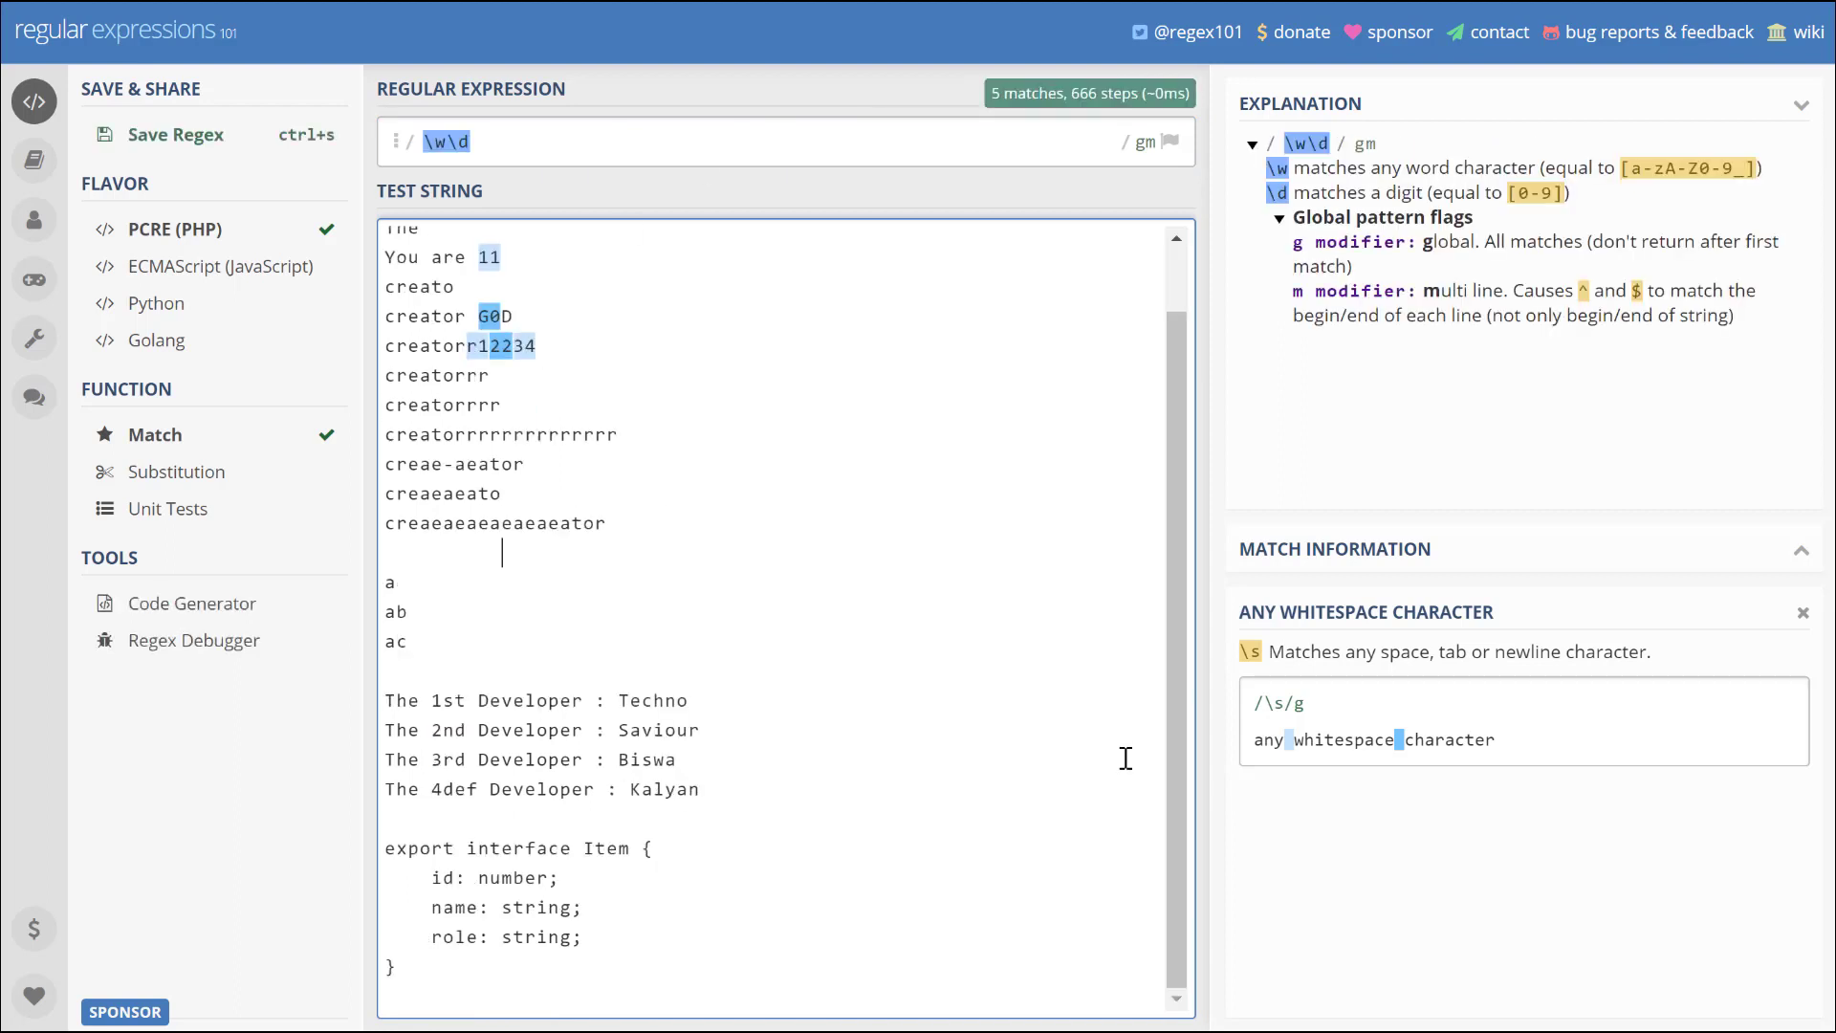
scroll(up, 3)
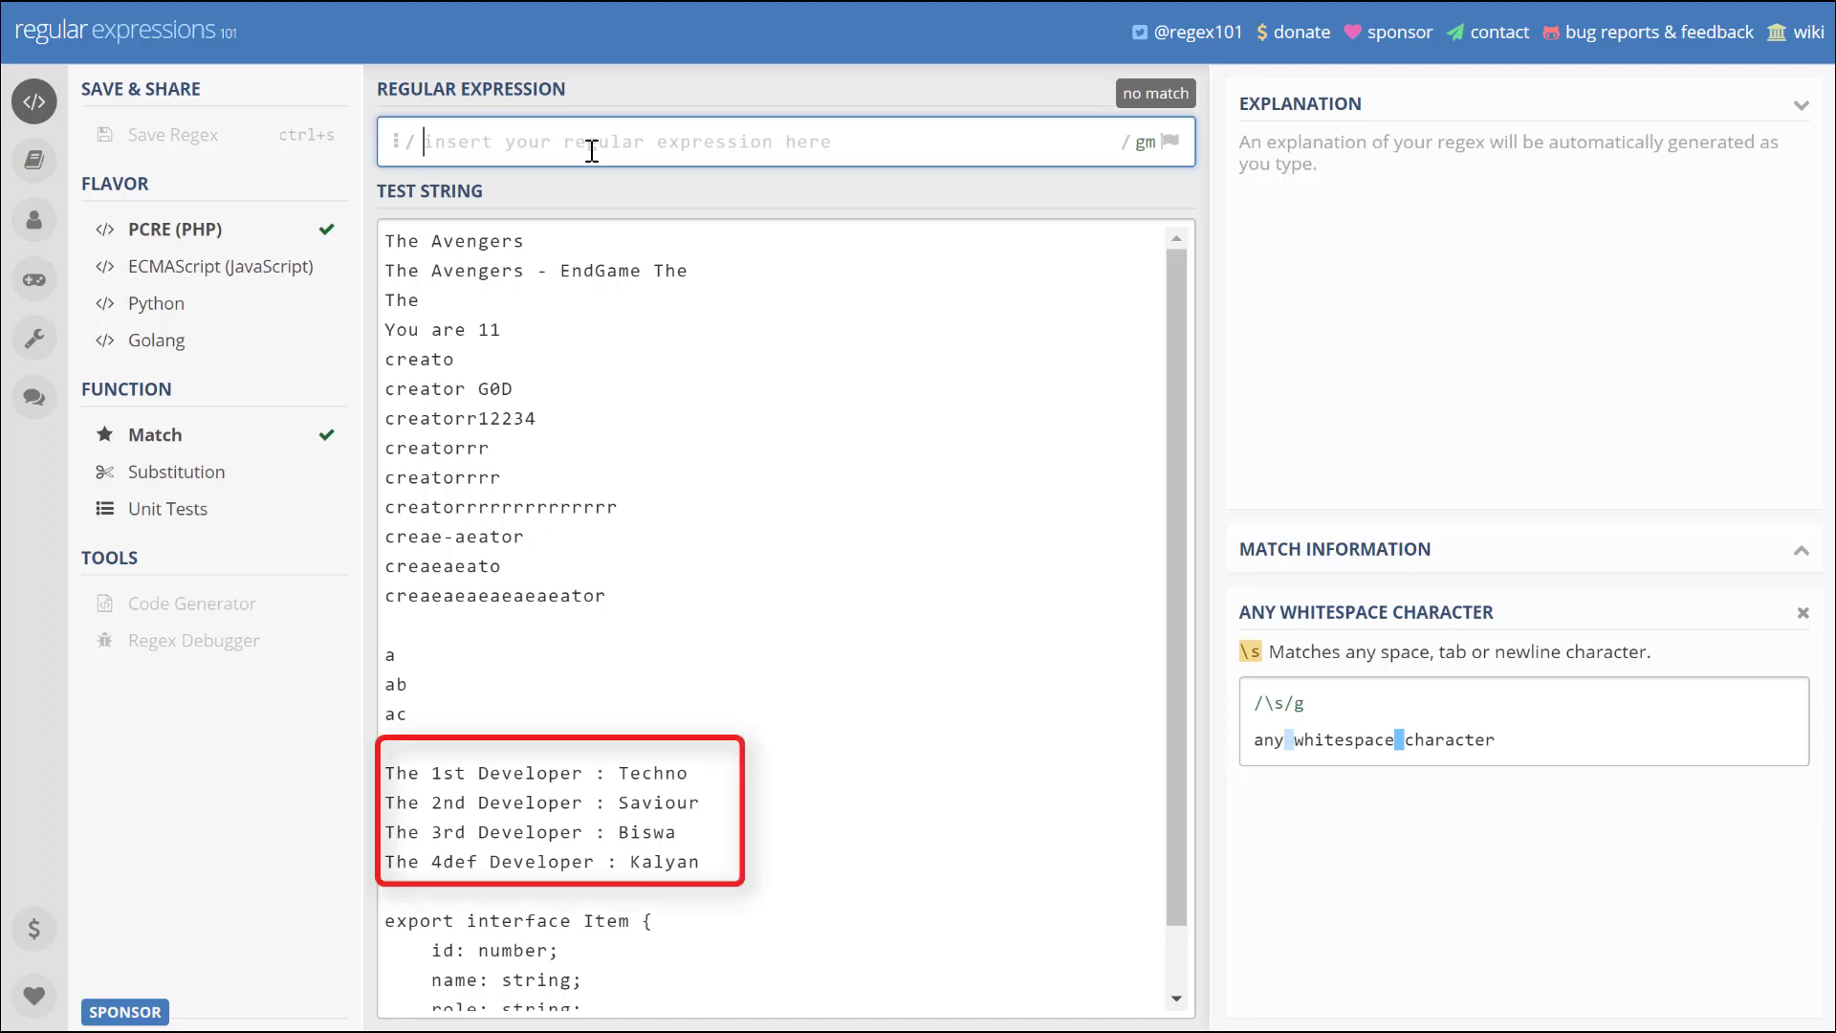
- Enter 'The \w* Developer' to match the four 'The … Developer' lines
text(The)
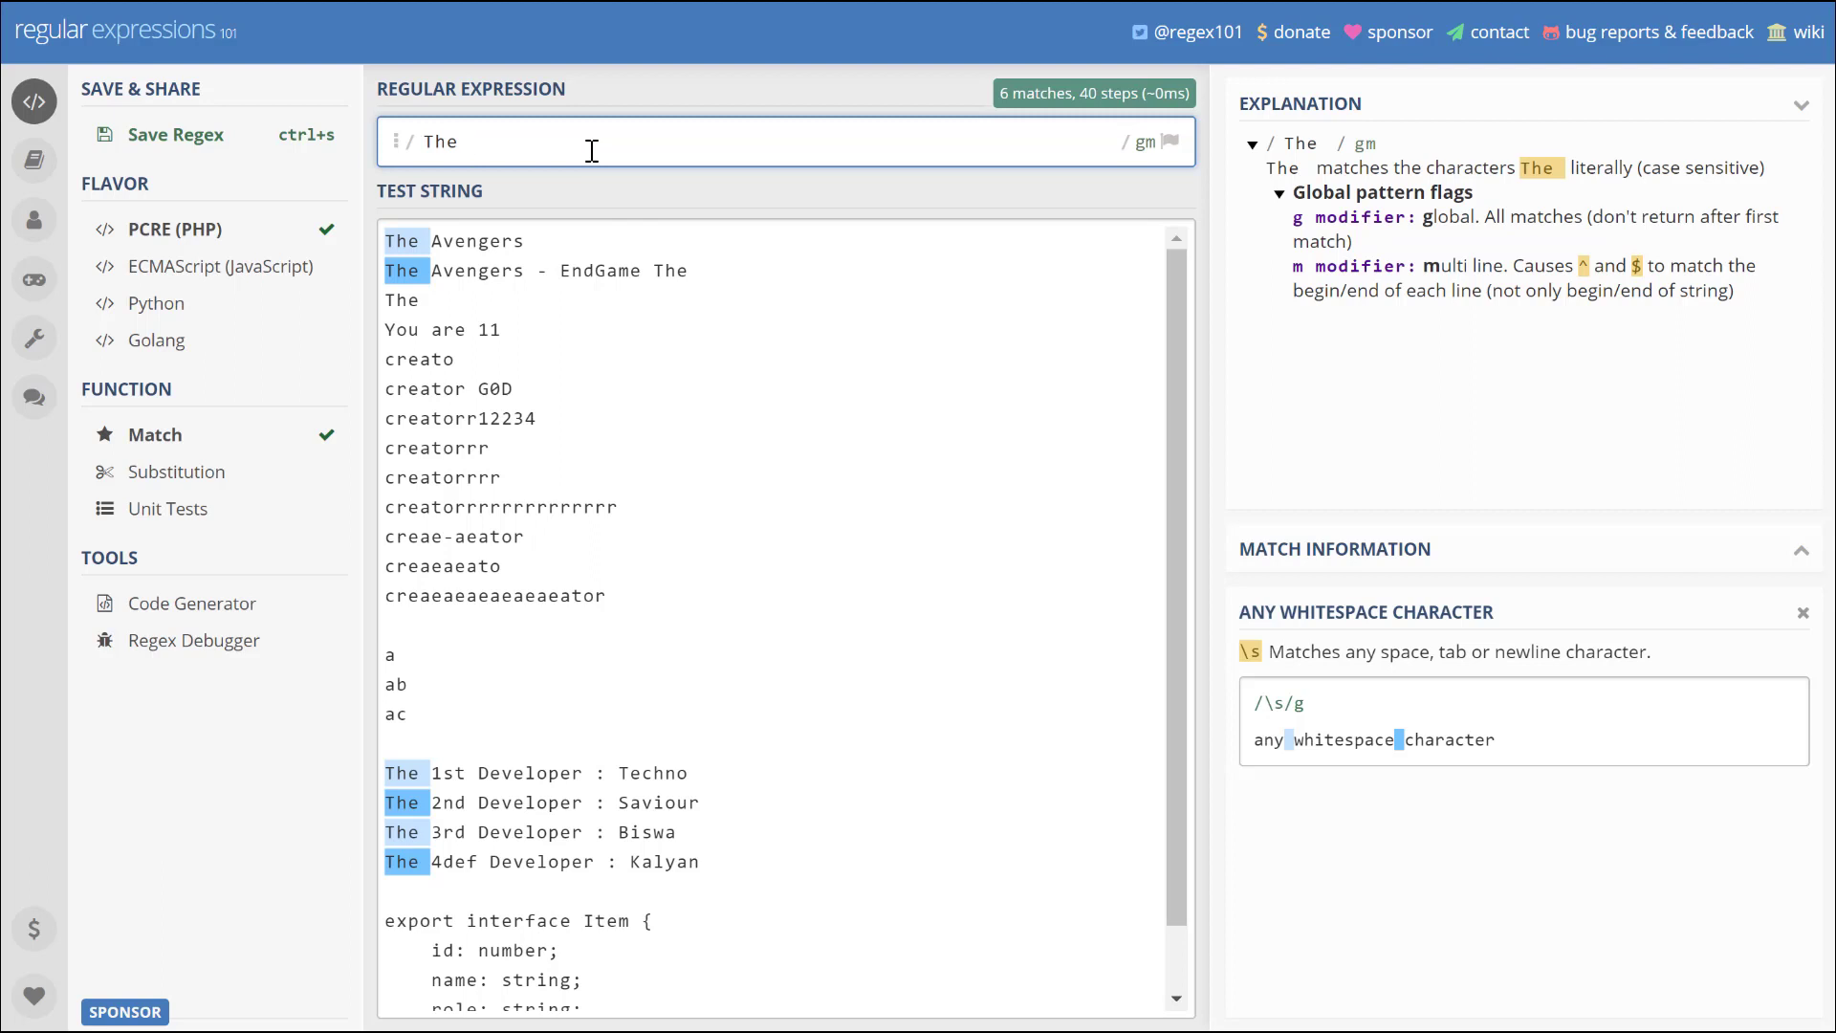
text(\w)
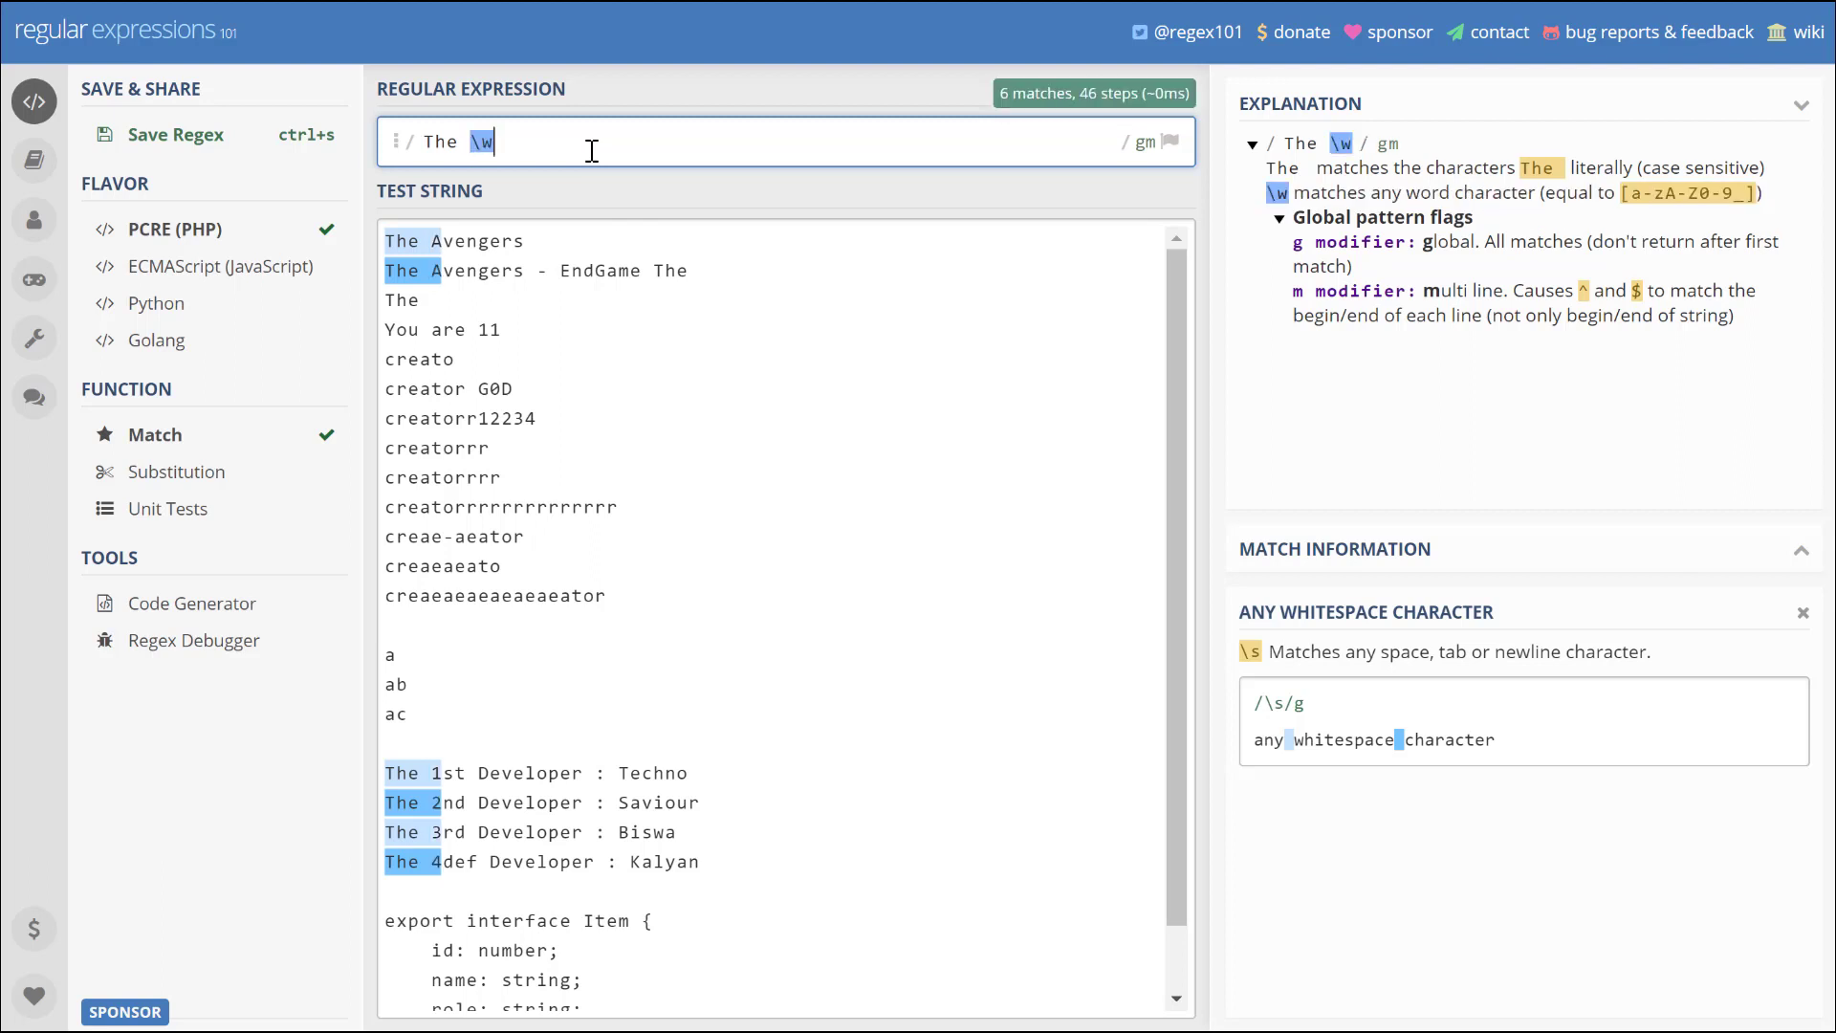
text(*)
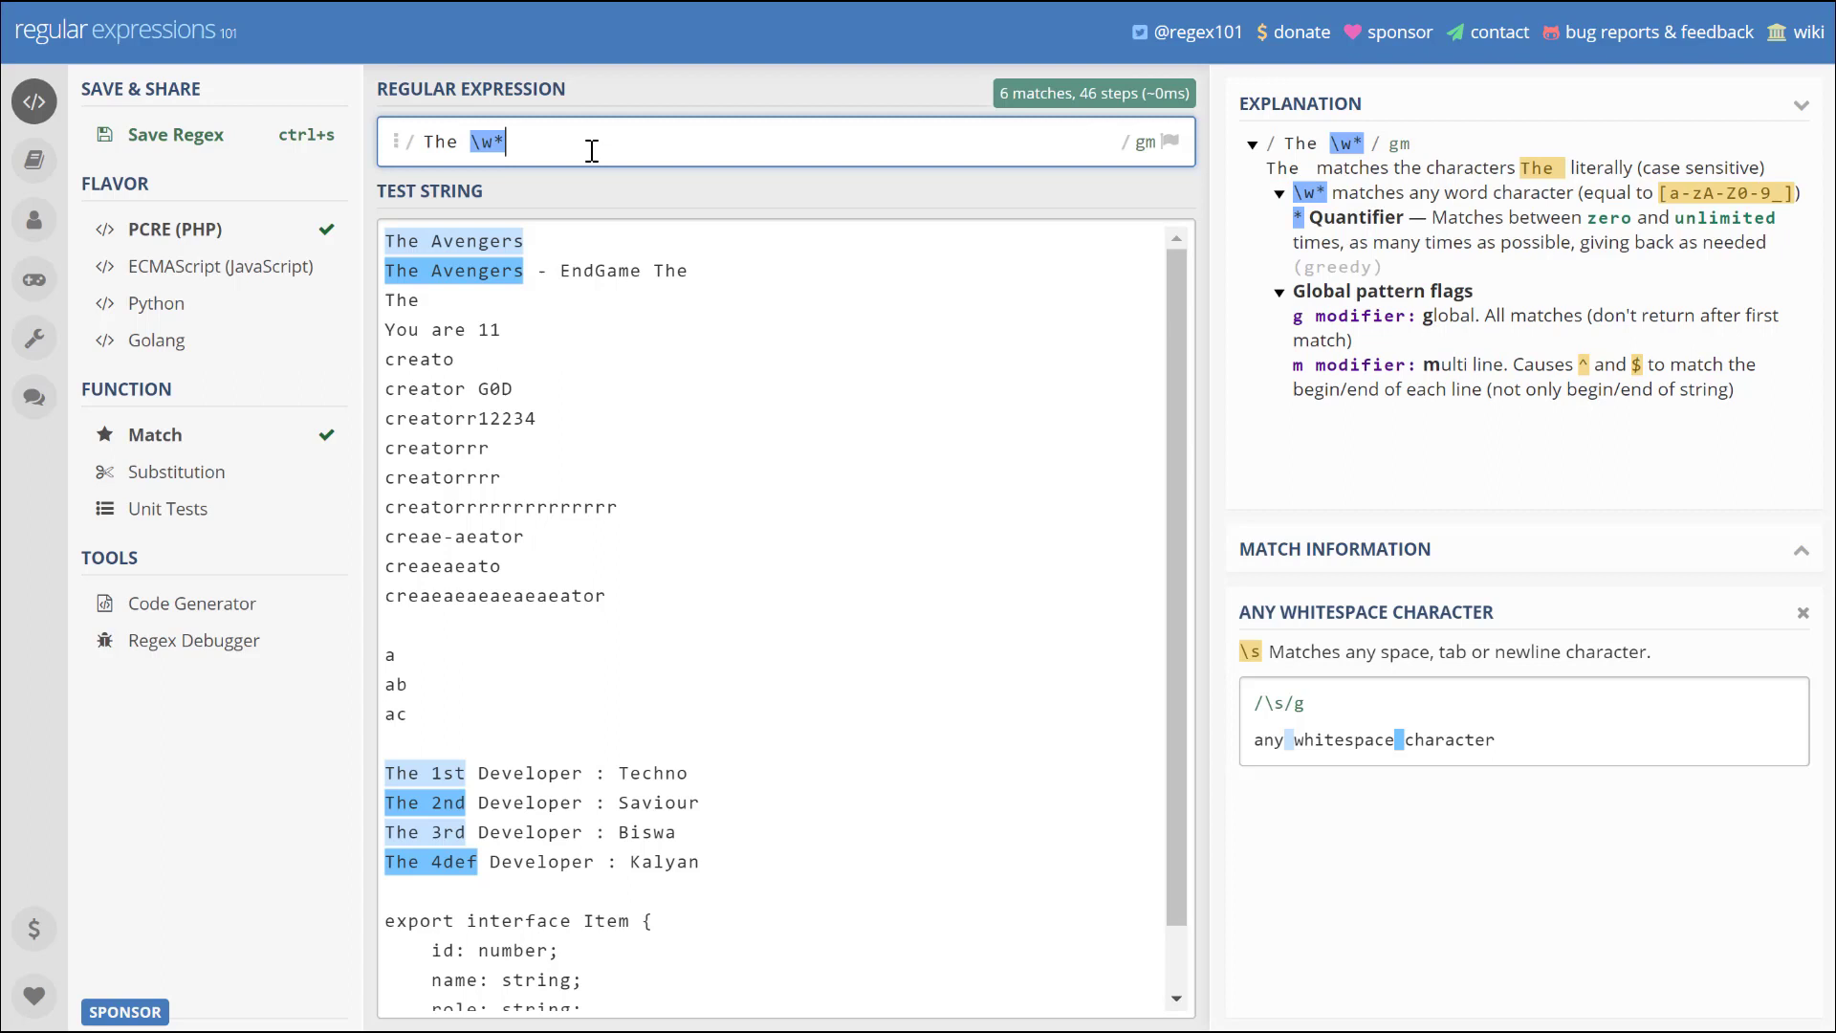
text(Deve)
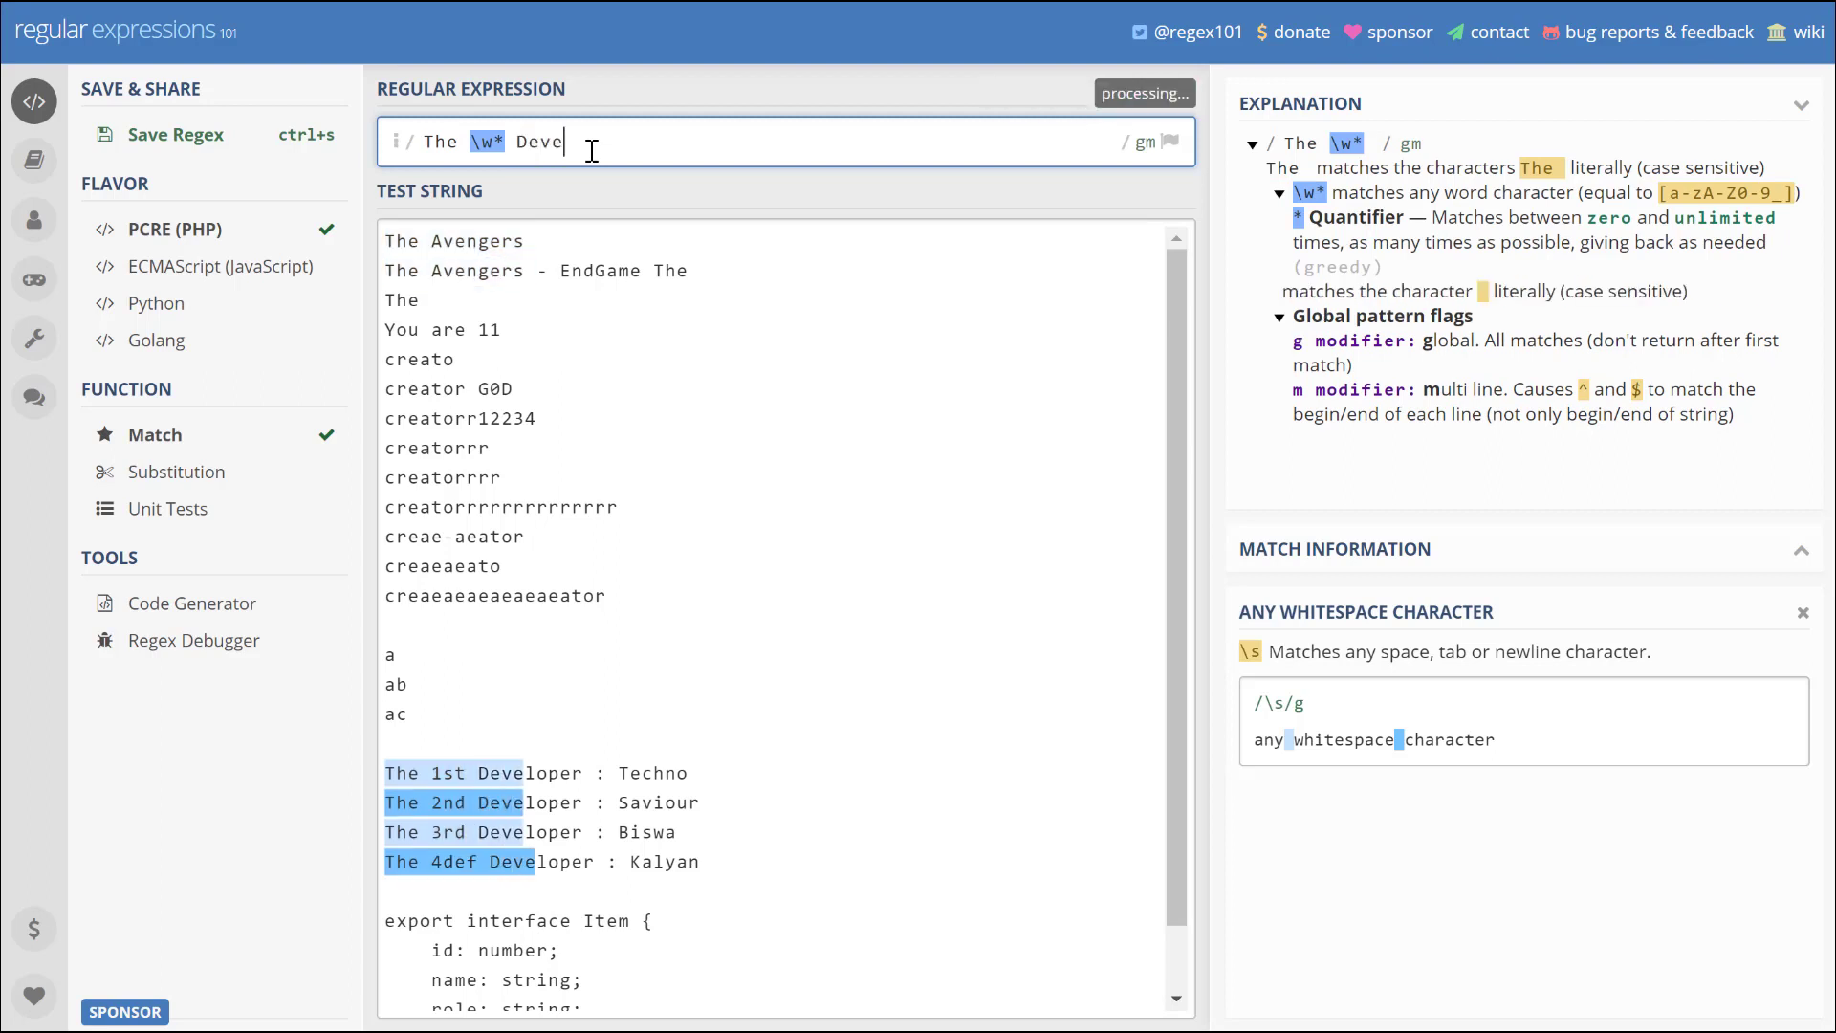
text(loper)
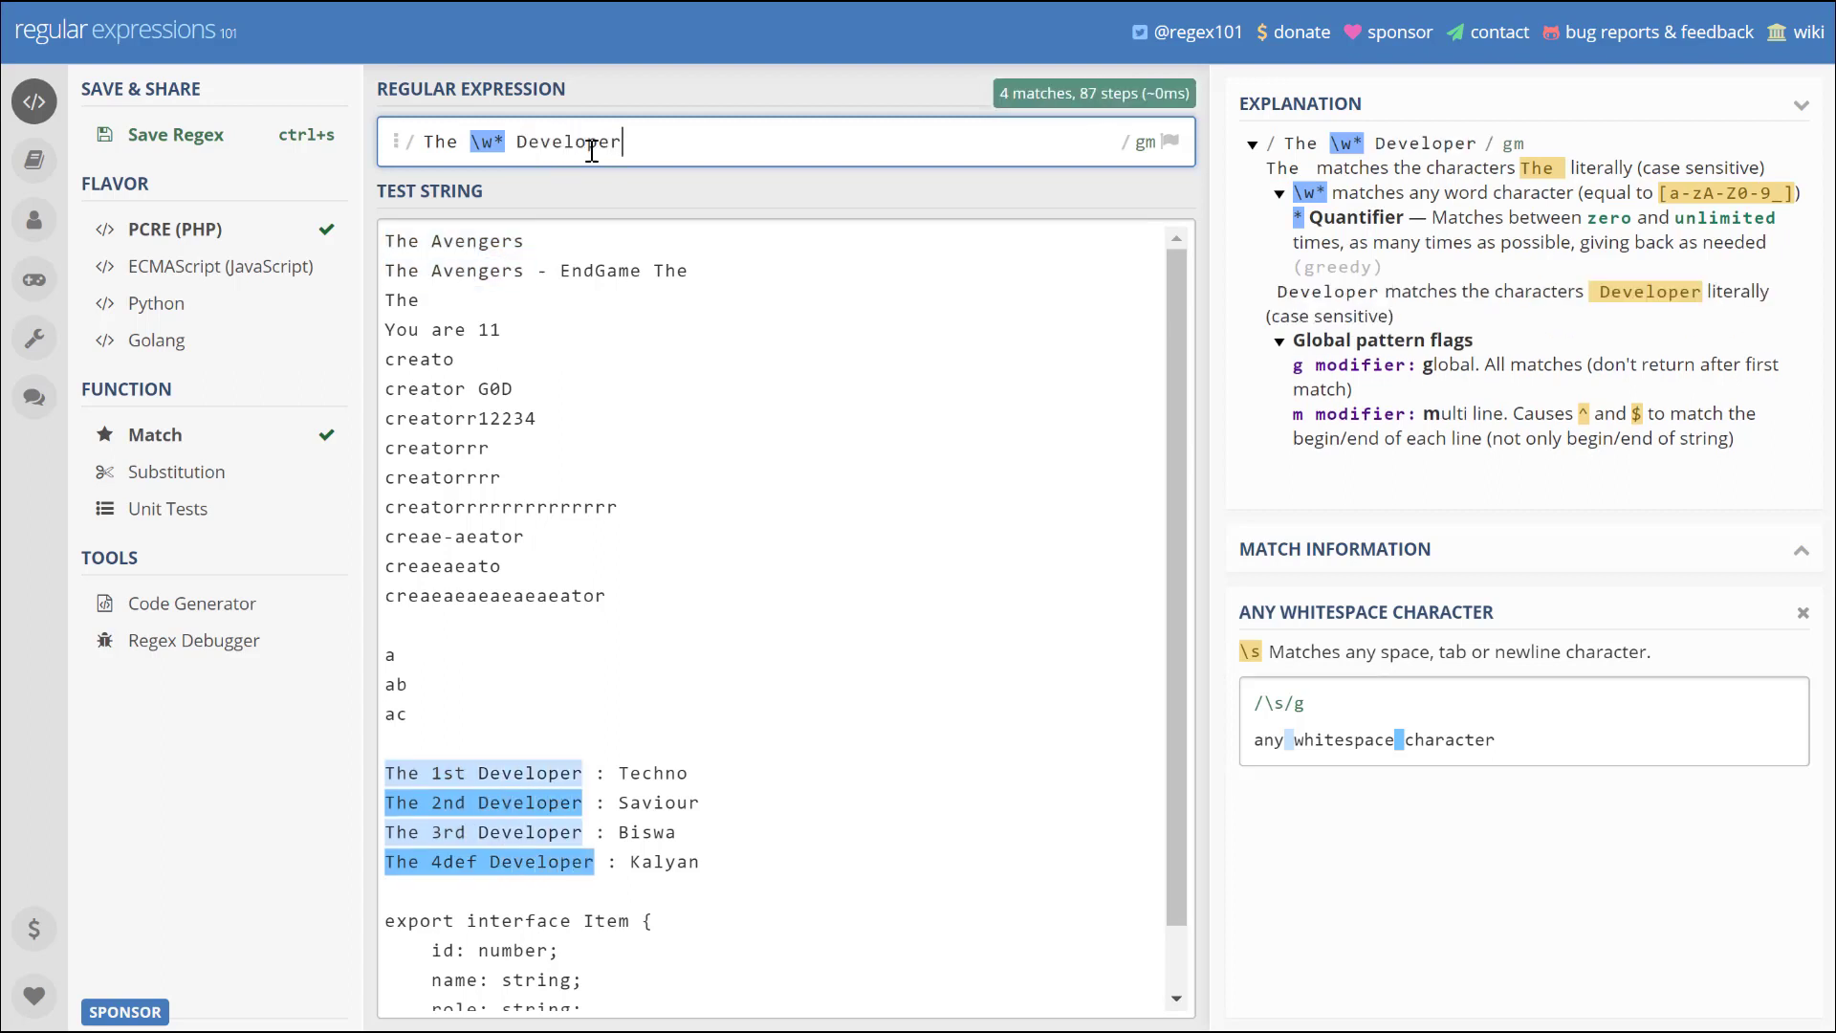
mouse_move(831, 255)
text(Lookbehi)
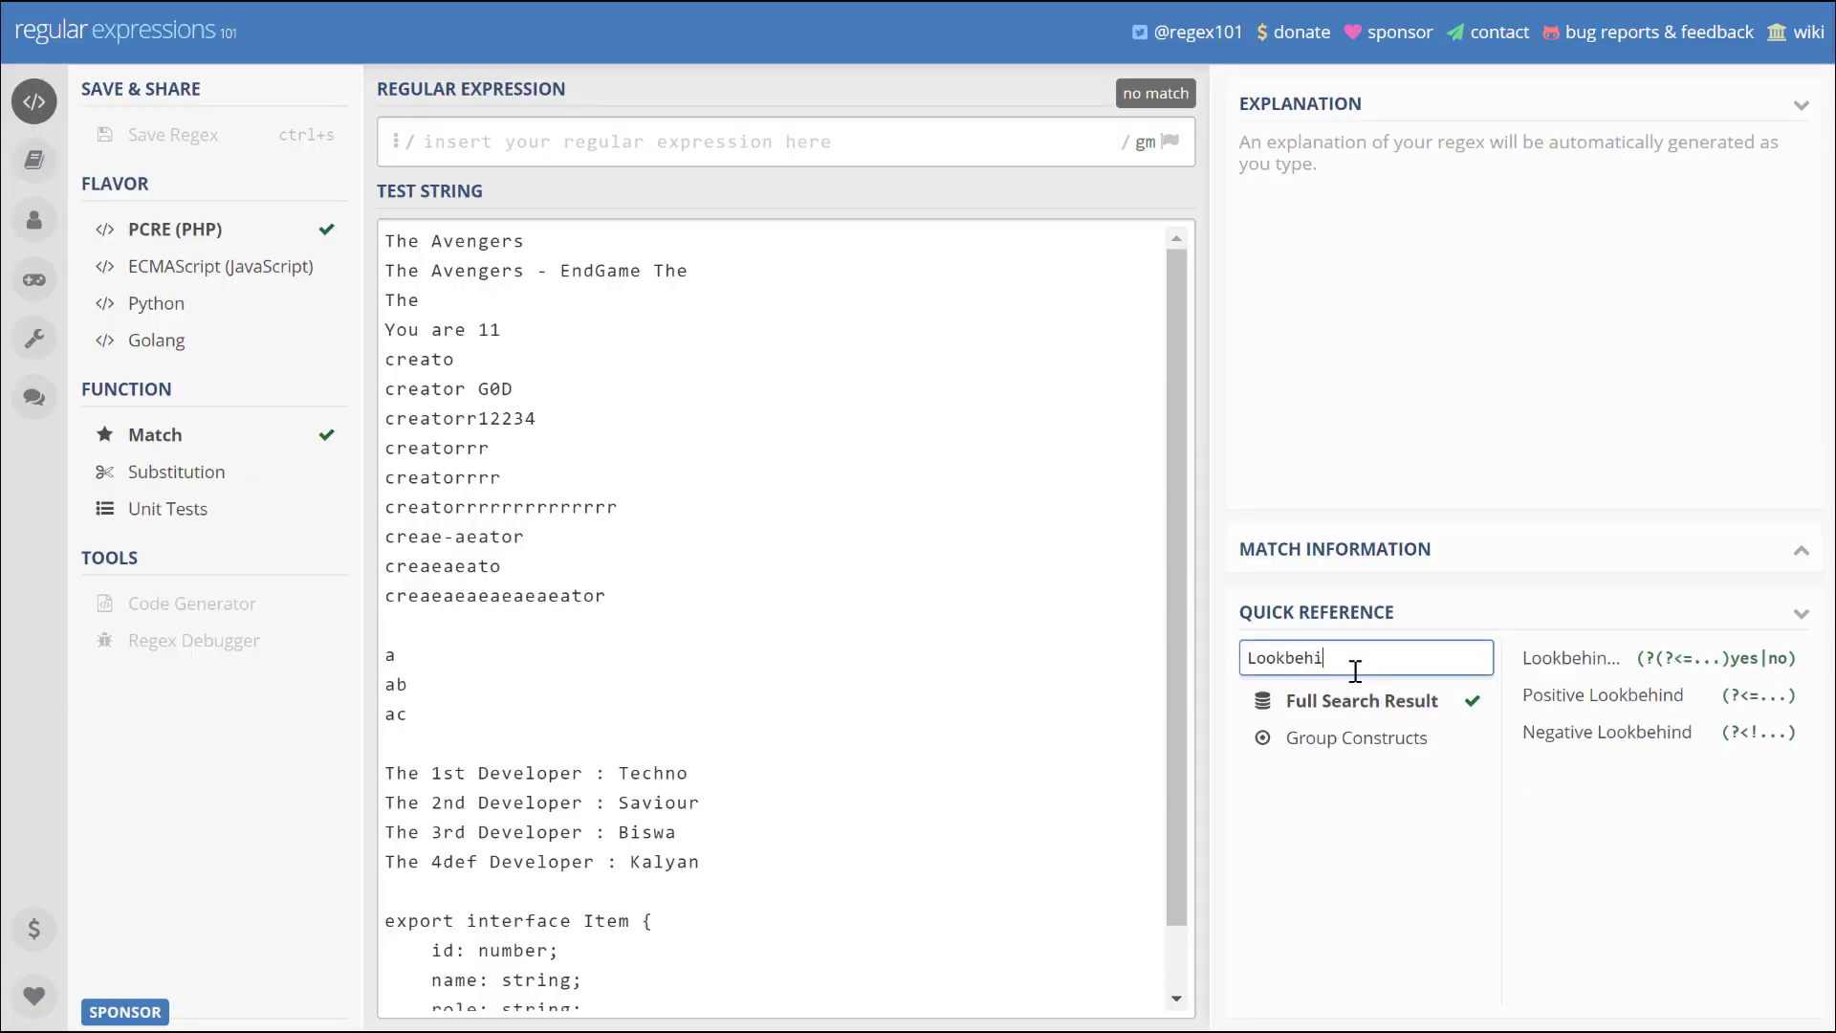
- Open the Positive Lookbehind reference entry, then focus the empty regex field
click(1603, 694)
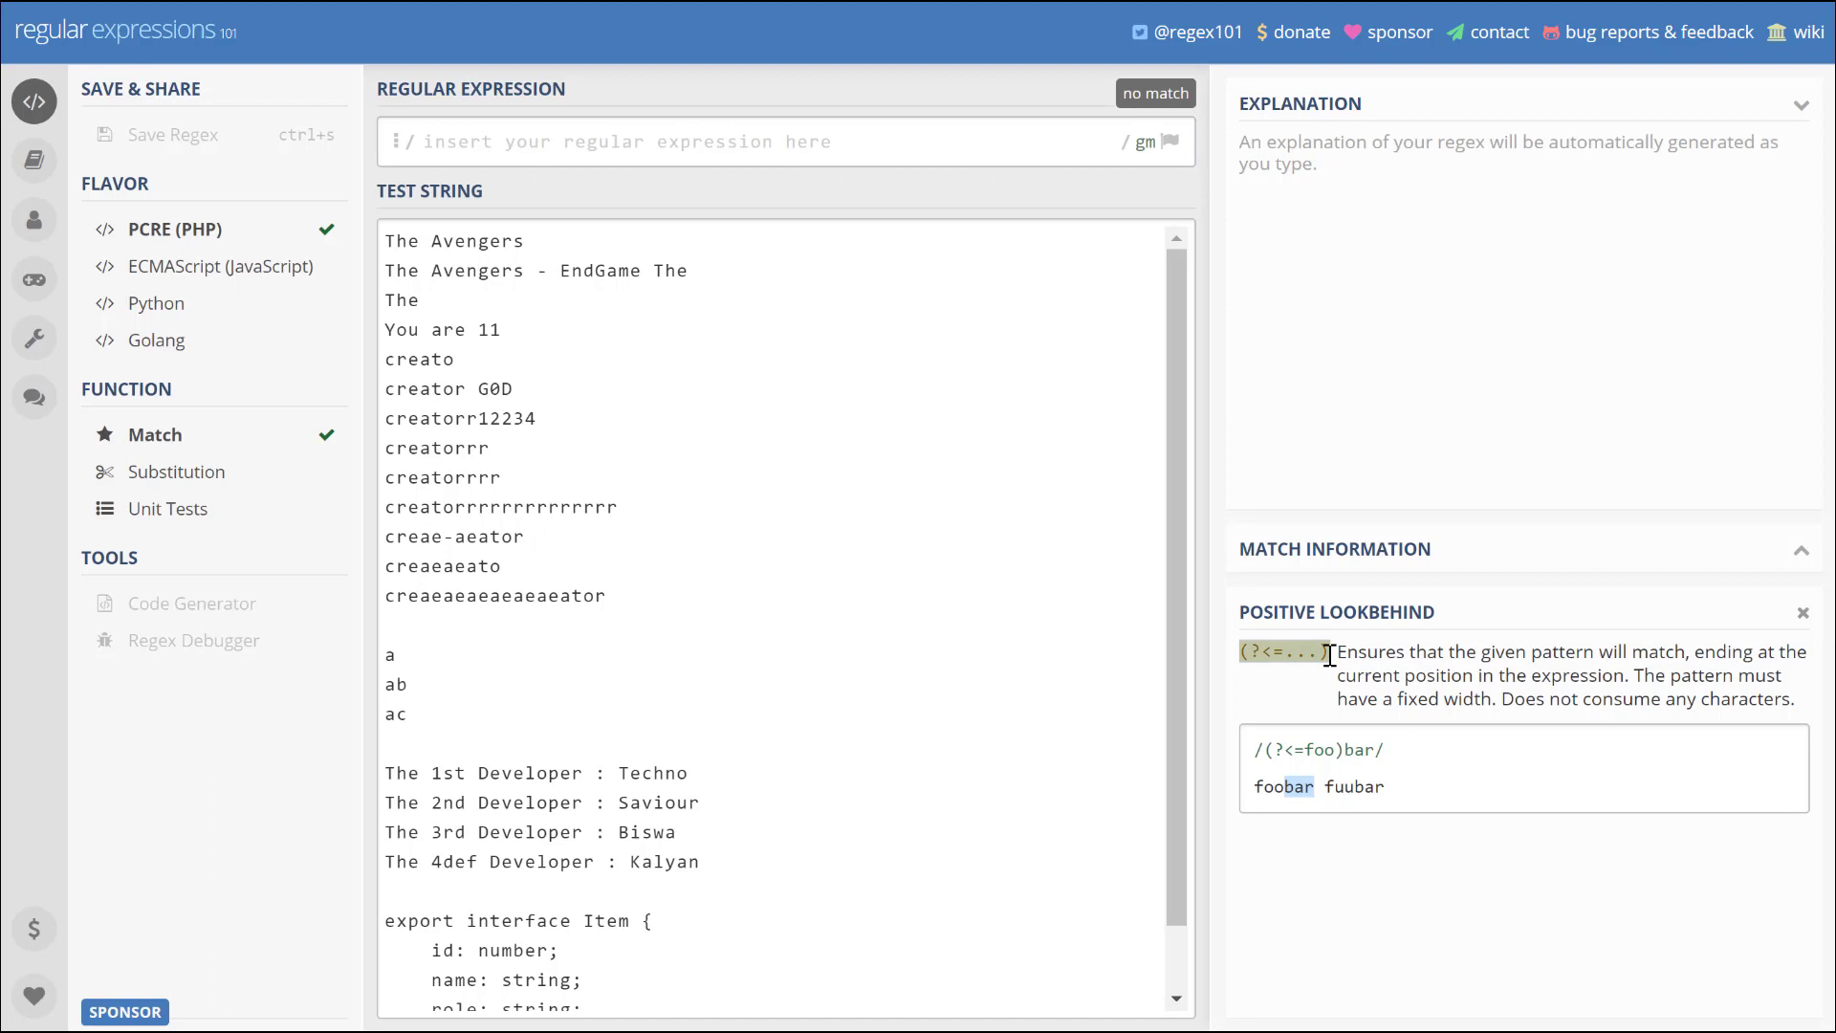
click(750, 142)
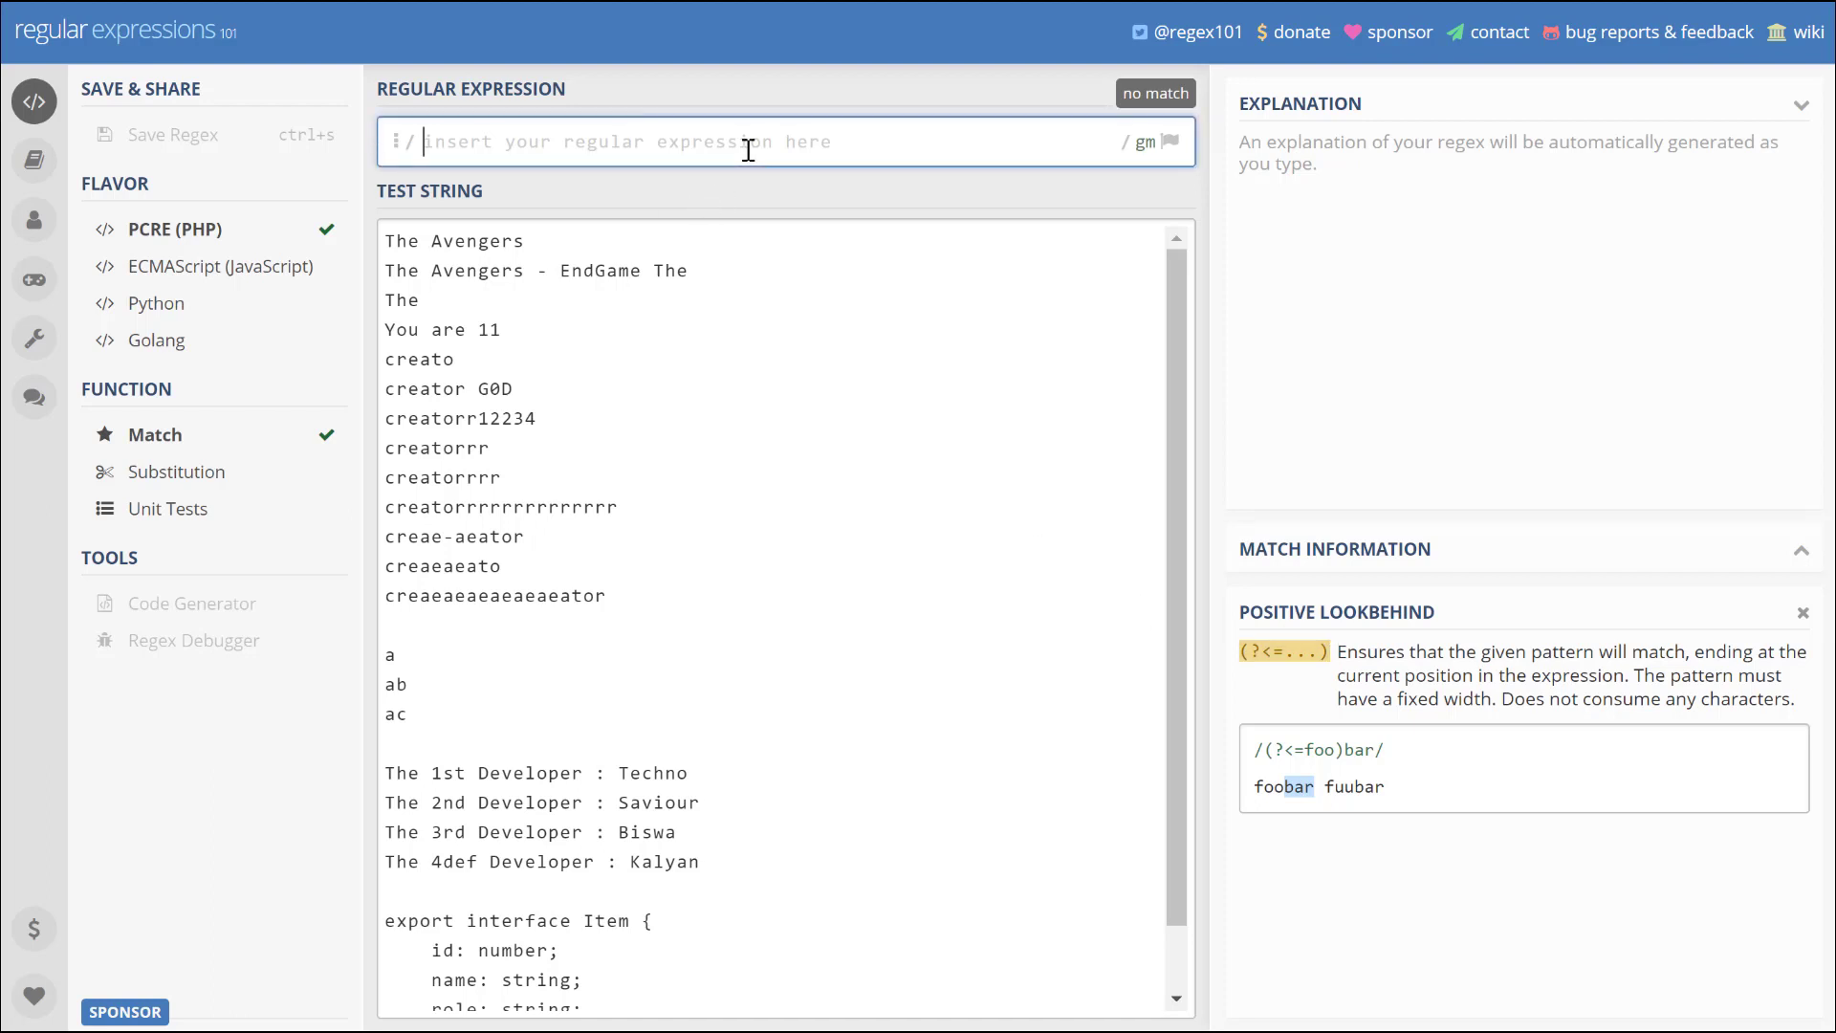
- Enter the lookbehind (?<=Developer : )\w* to capture names after 'Developer : '
text((?<=...))
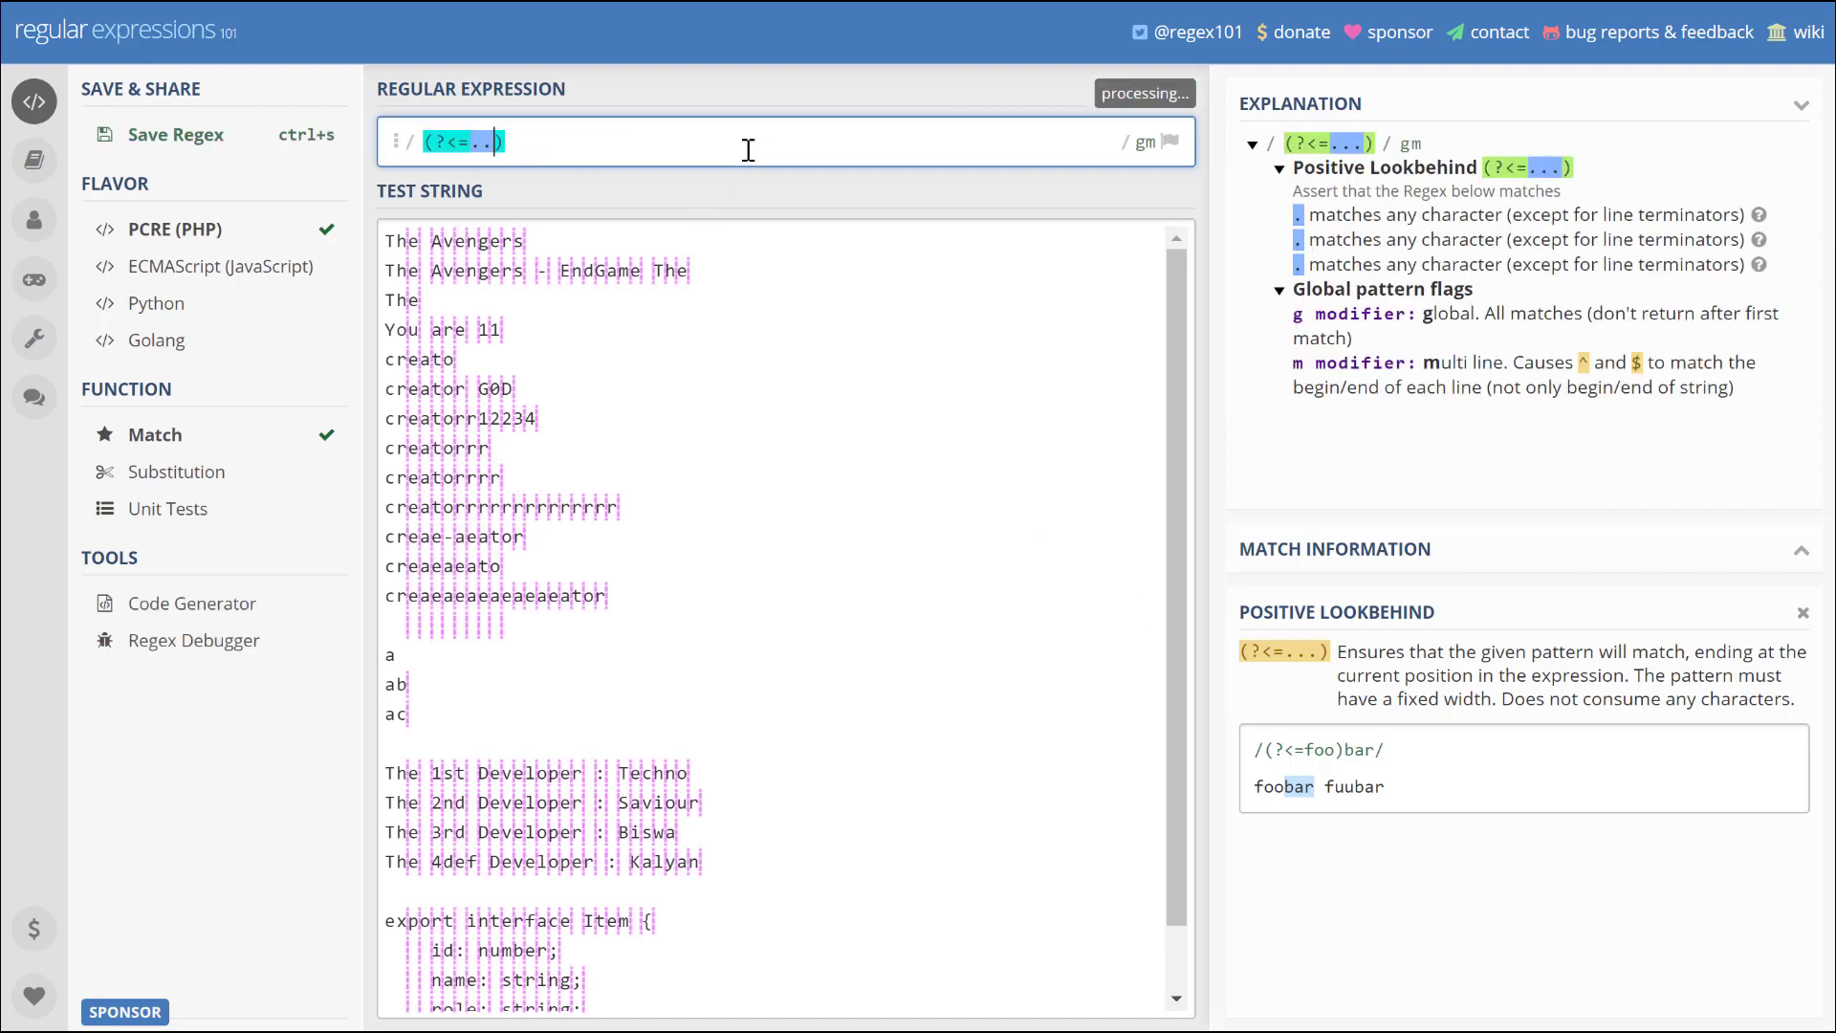
text(D)
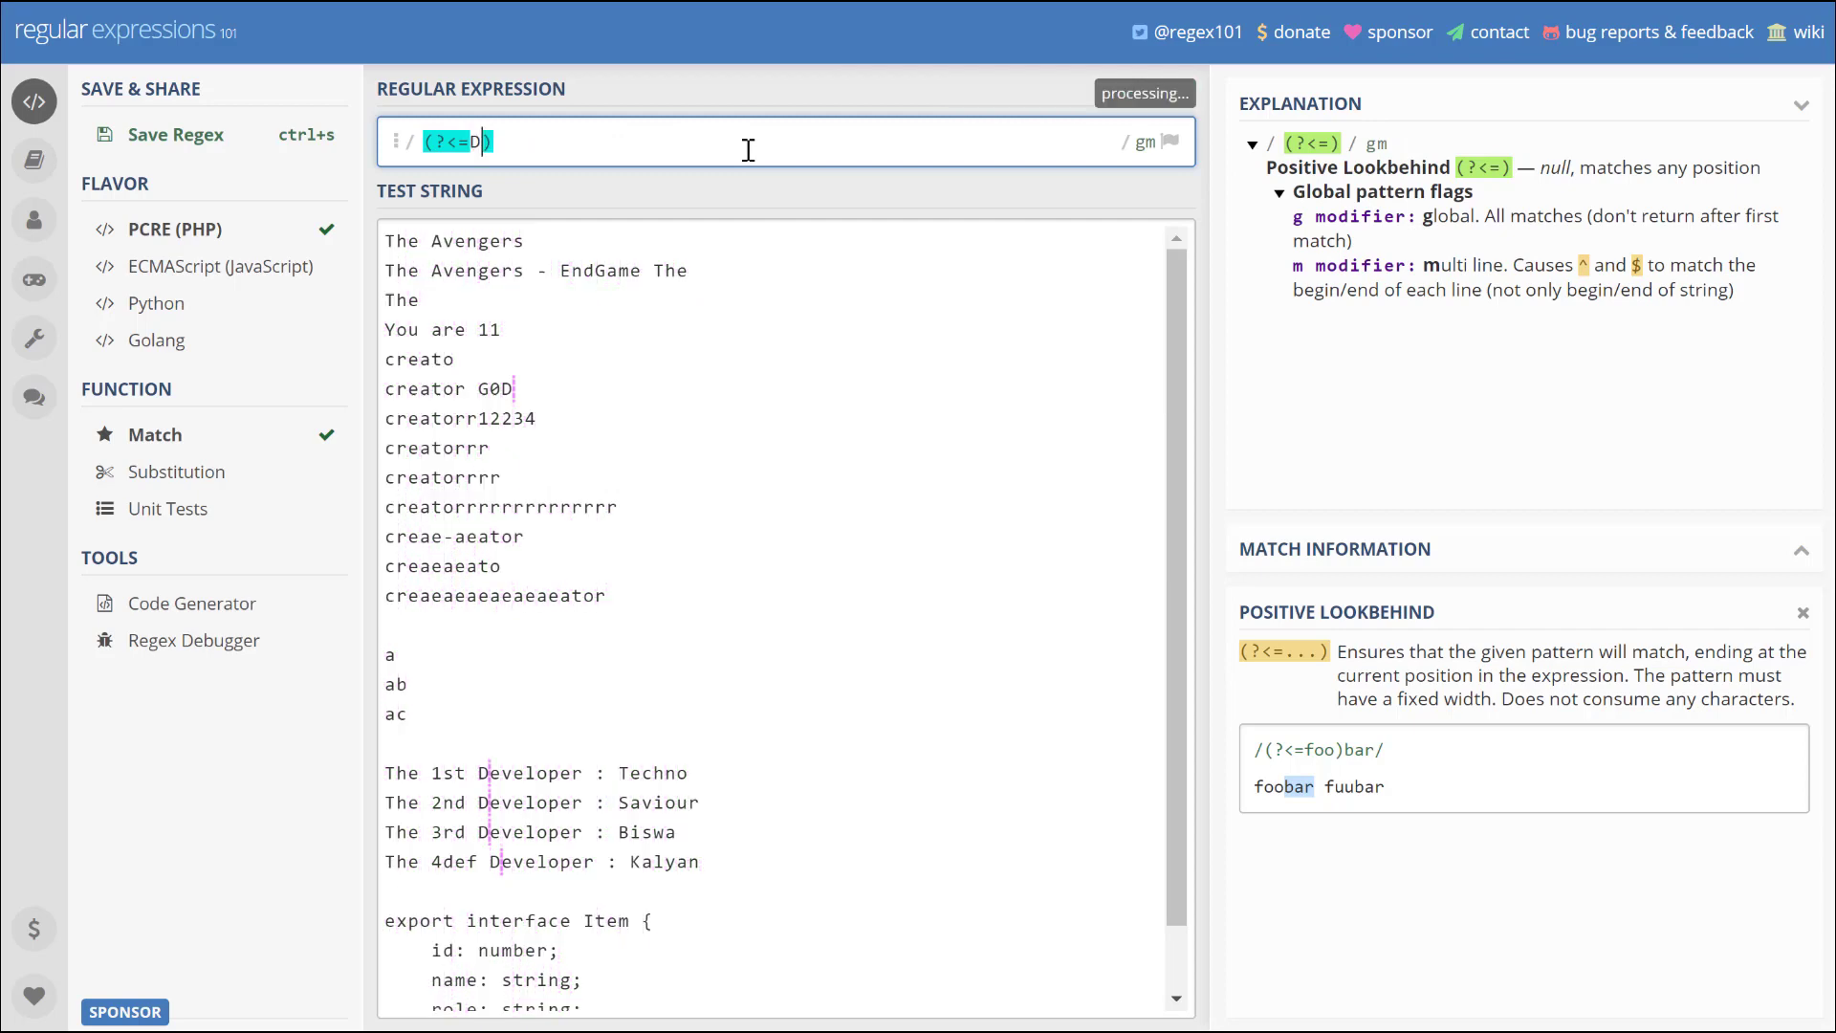
text(evelop)
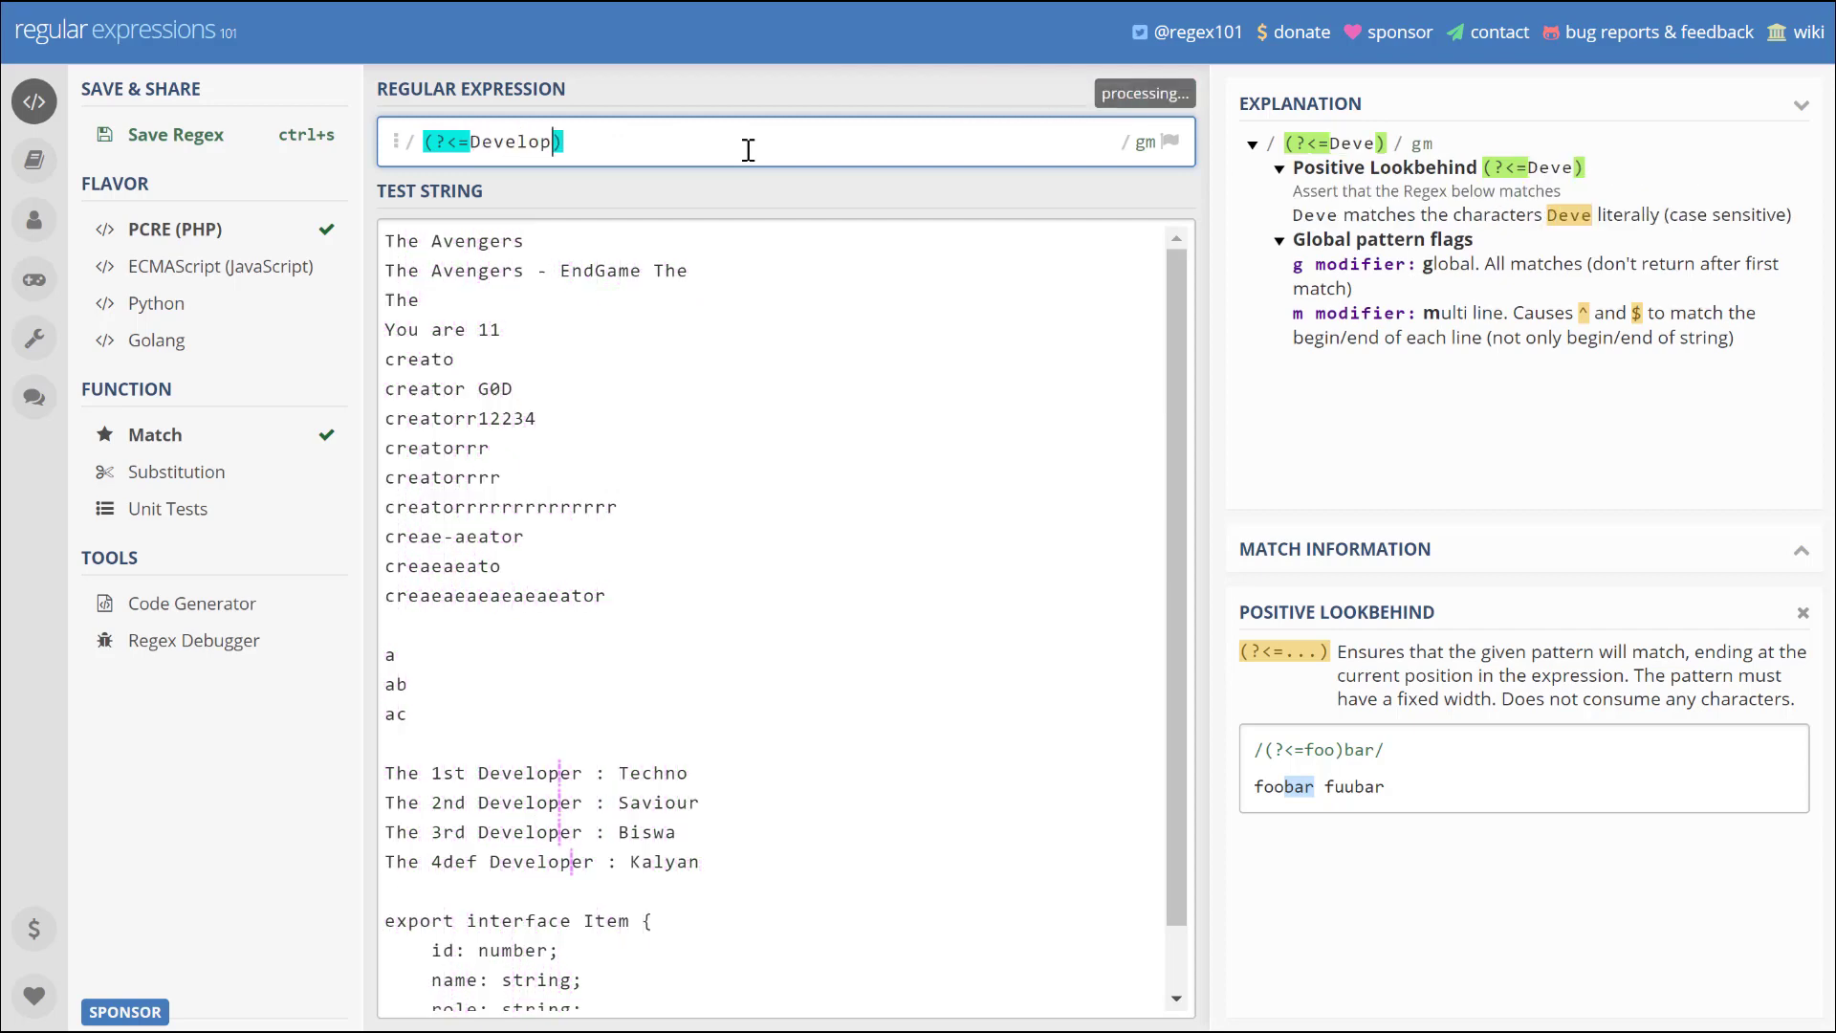
text(er)
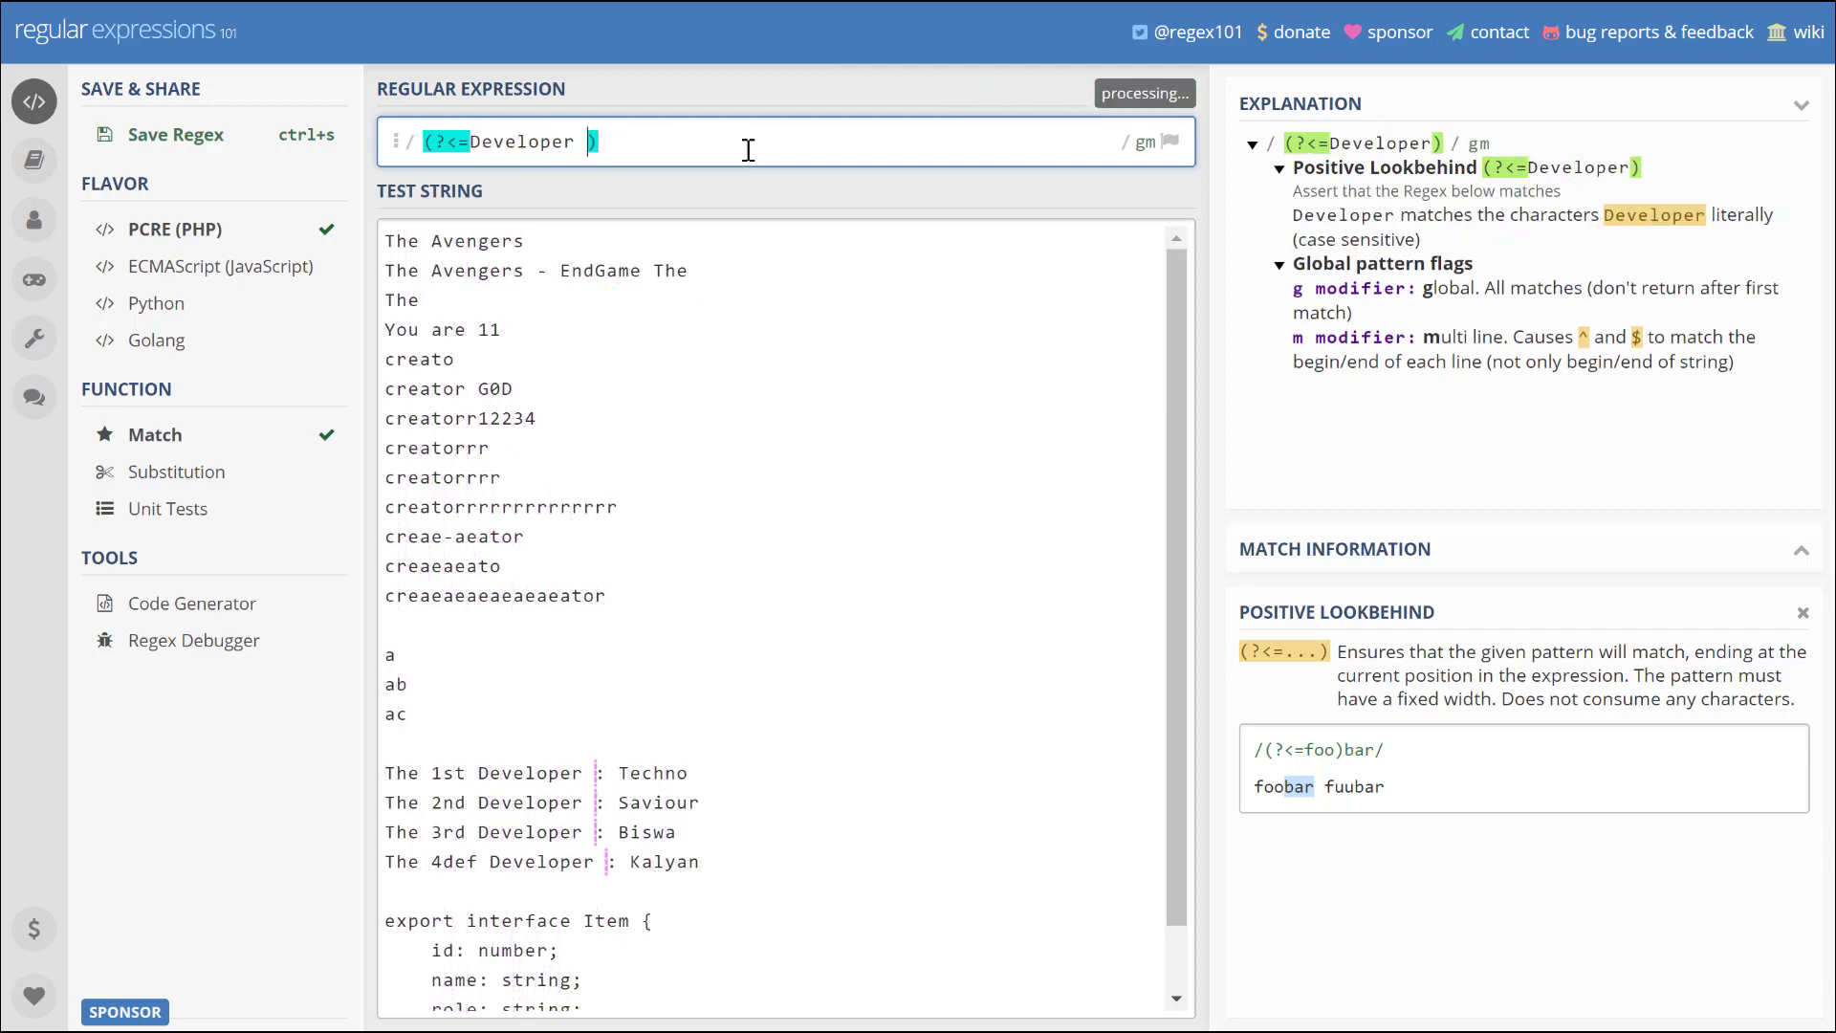
text(: )\w)
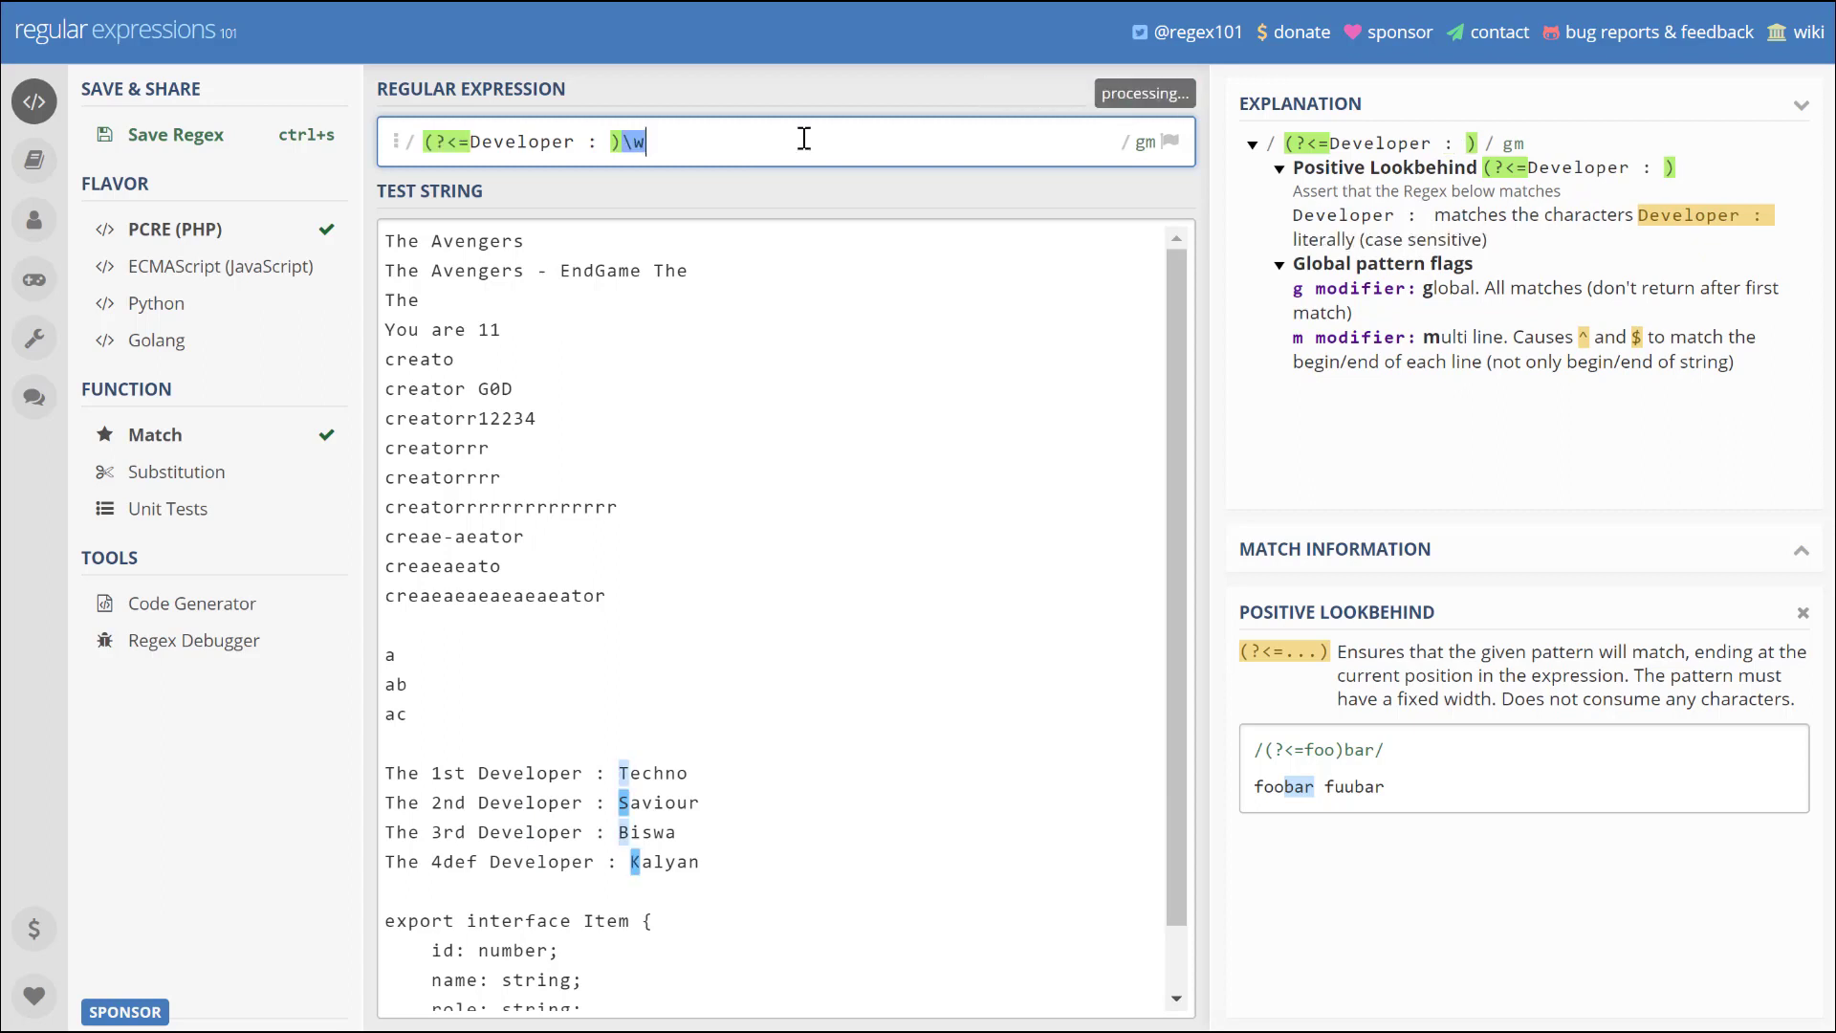
text(*)
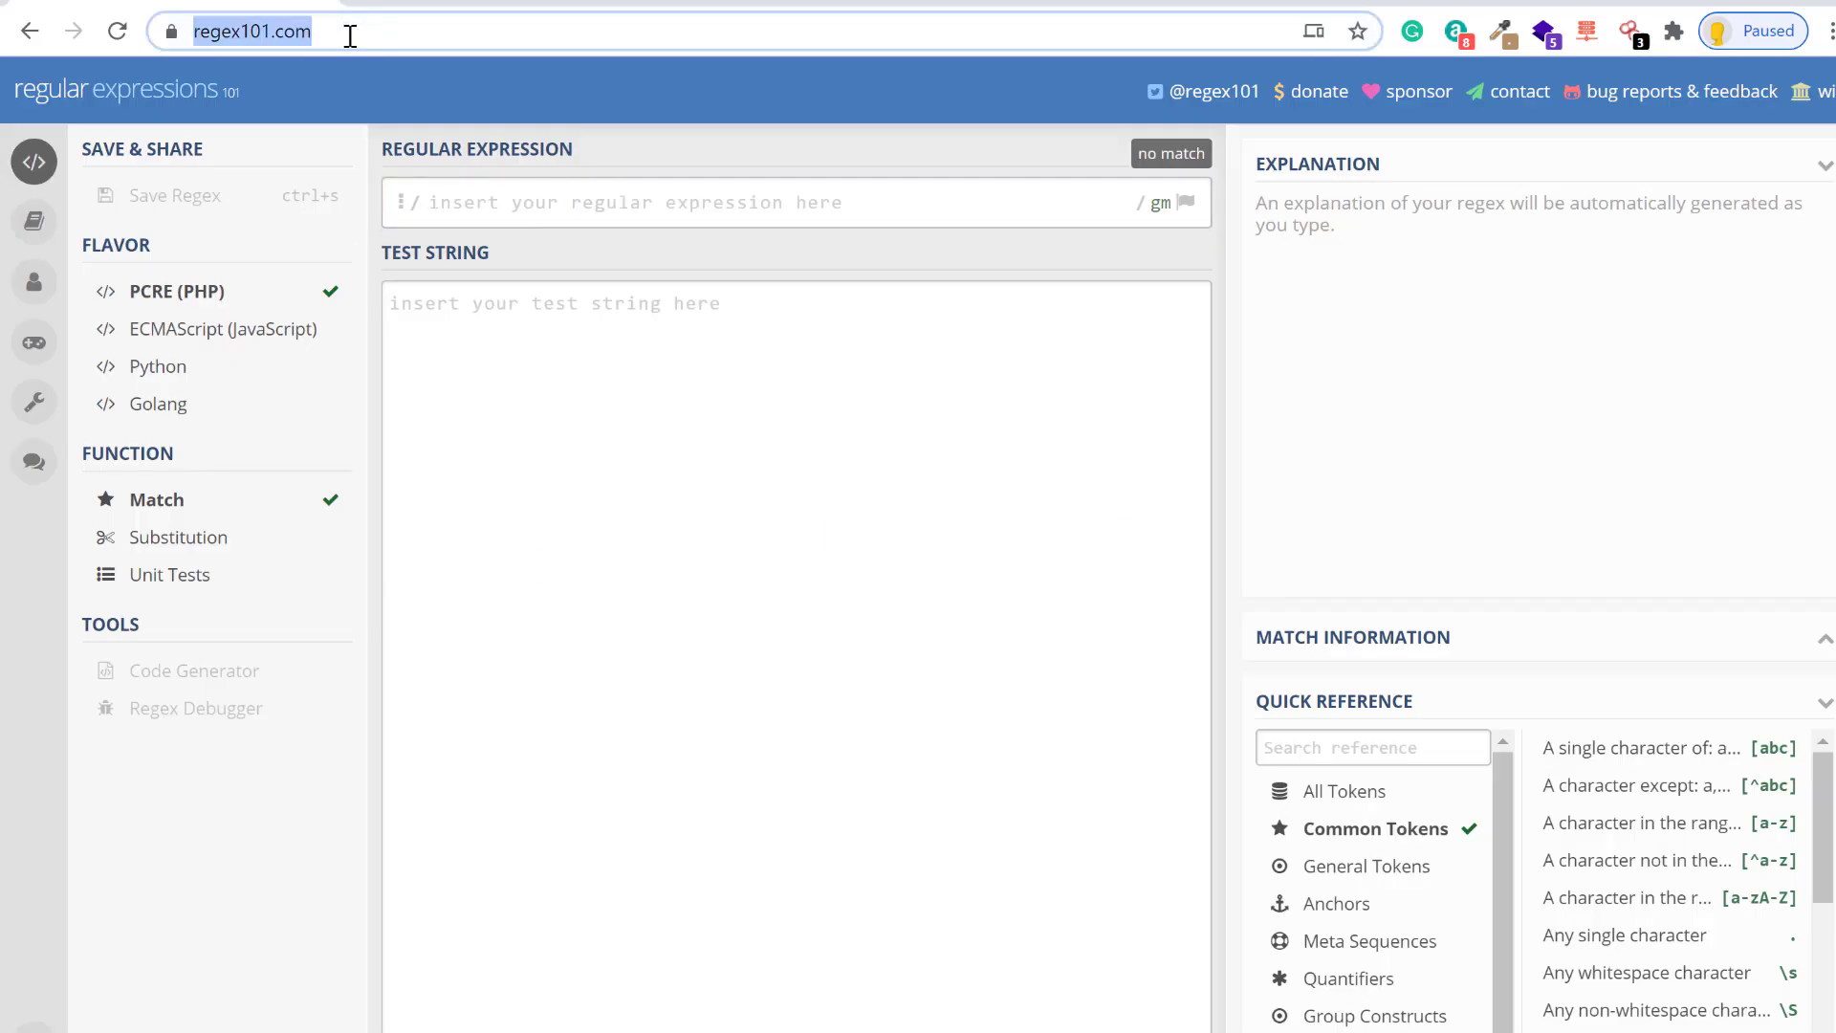
mouse_move(1372, 826)
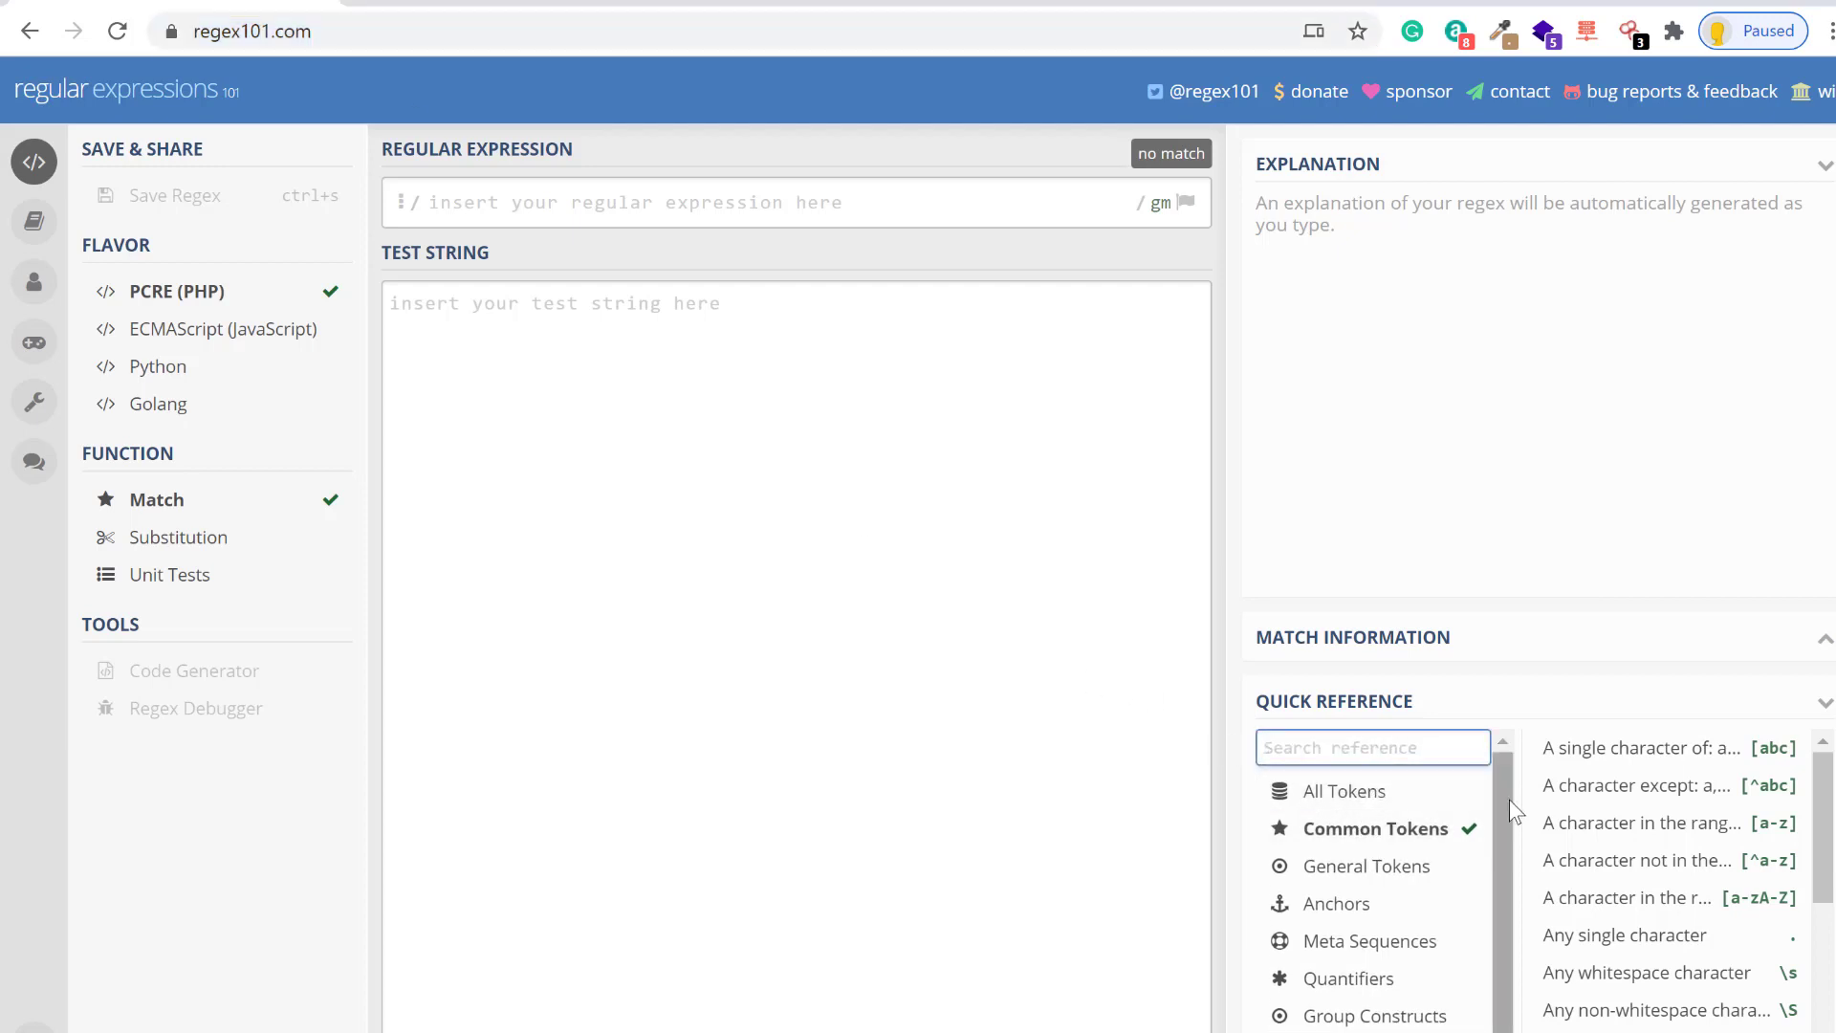
- Navigate General Tokens and Meta Sequences to the 'Any whitespace character' \s entry
click(1367, 866)
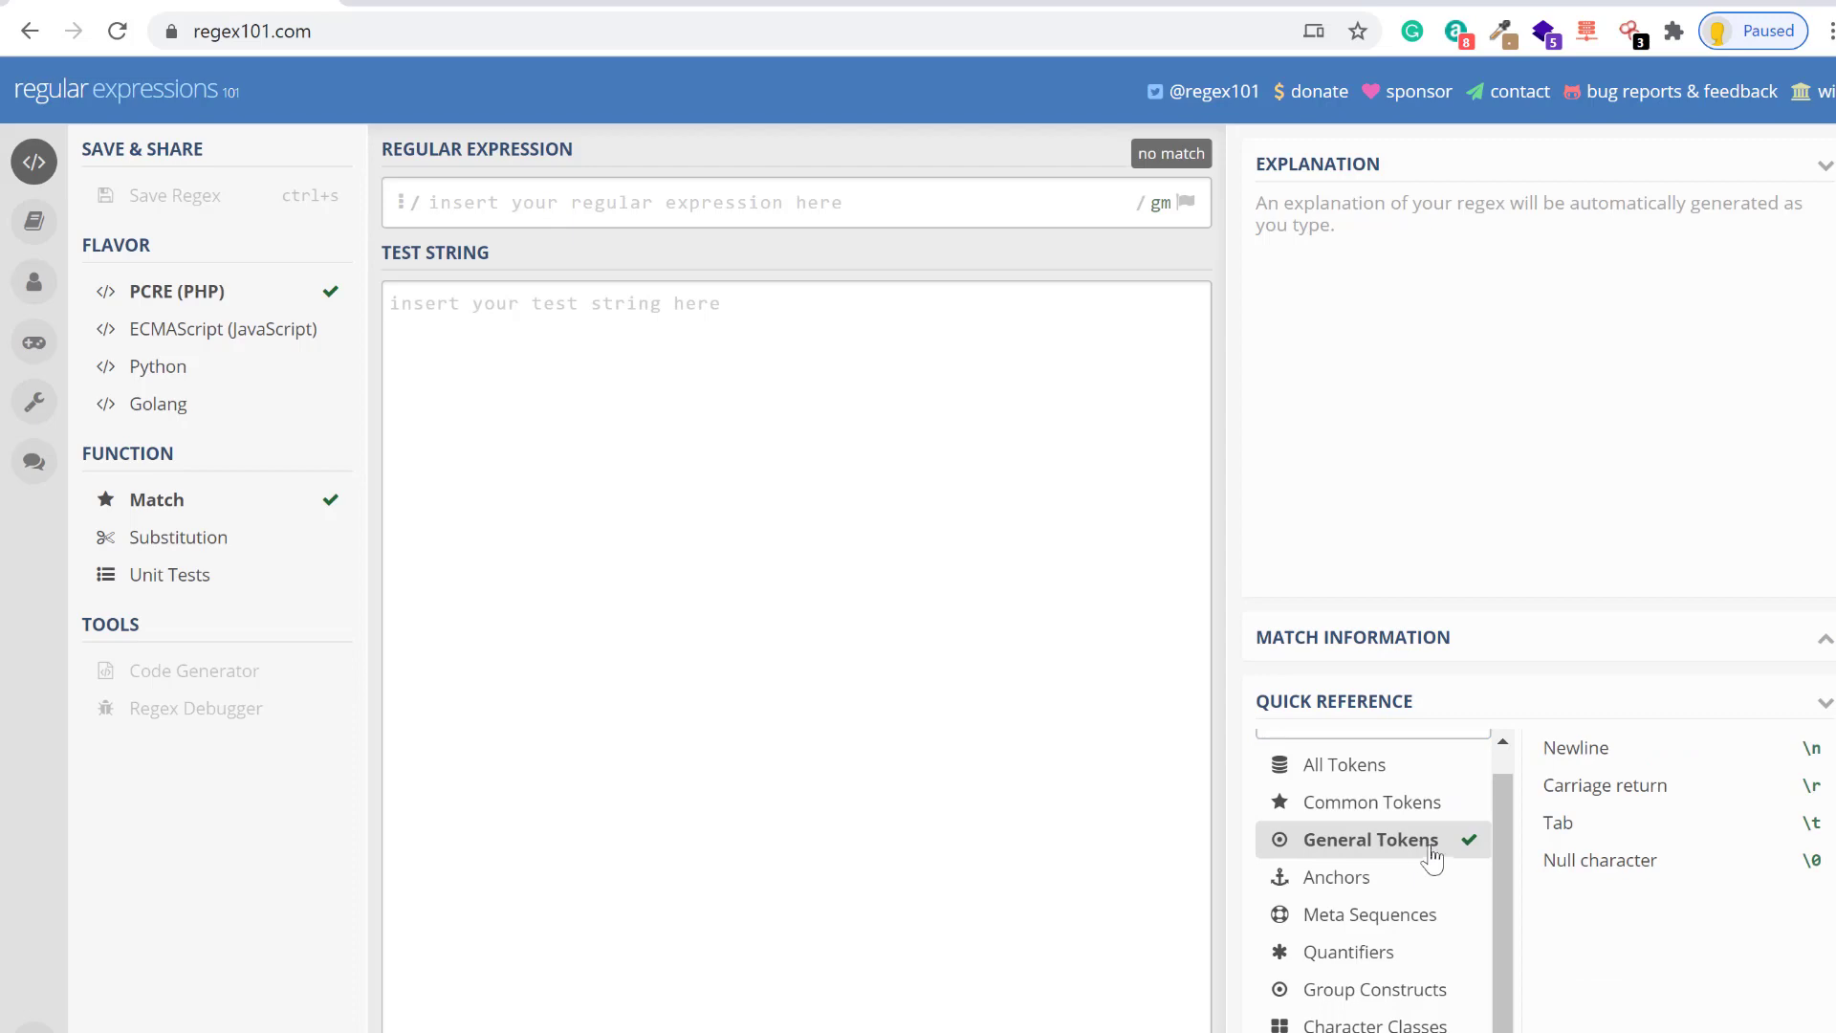
click(1367, 914)
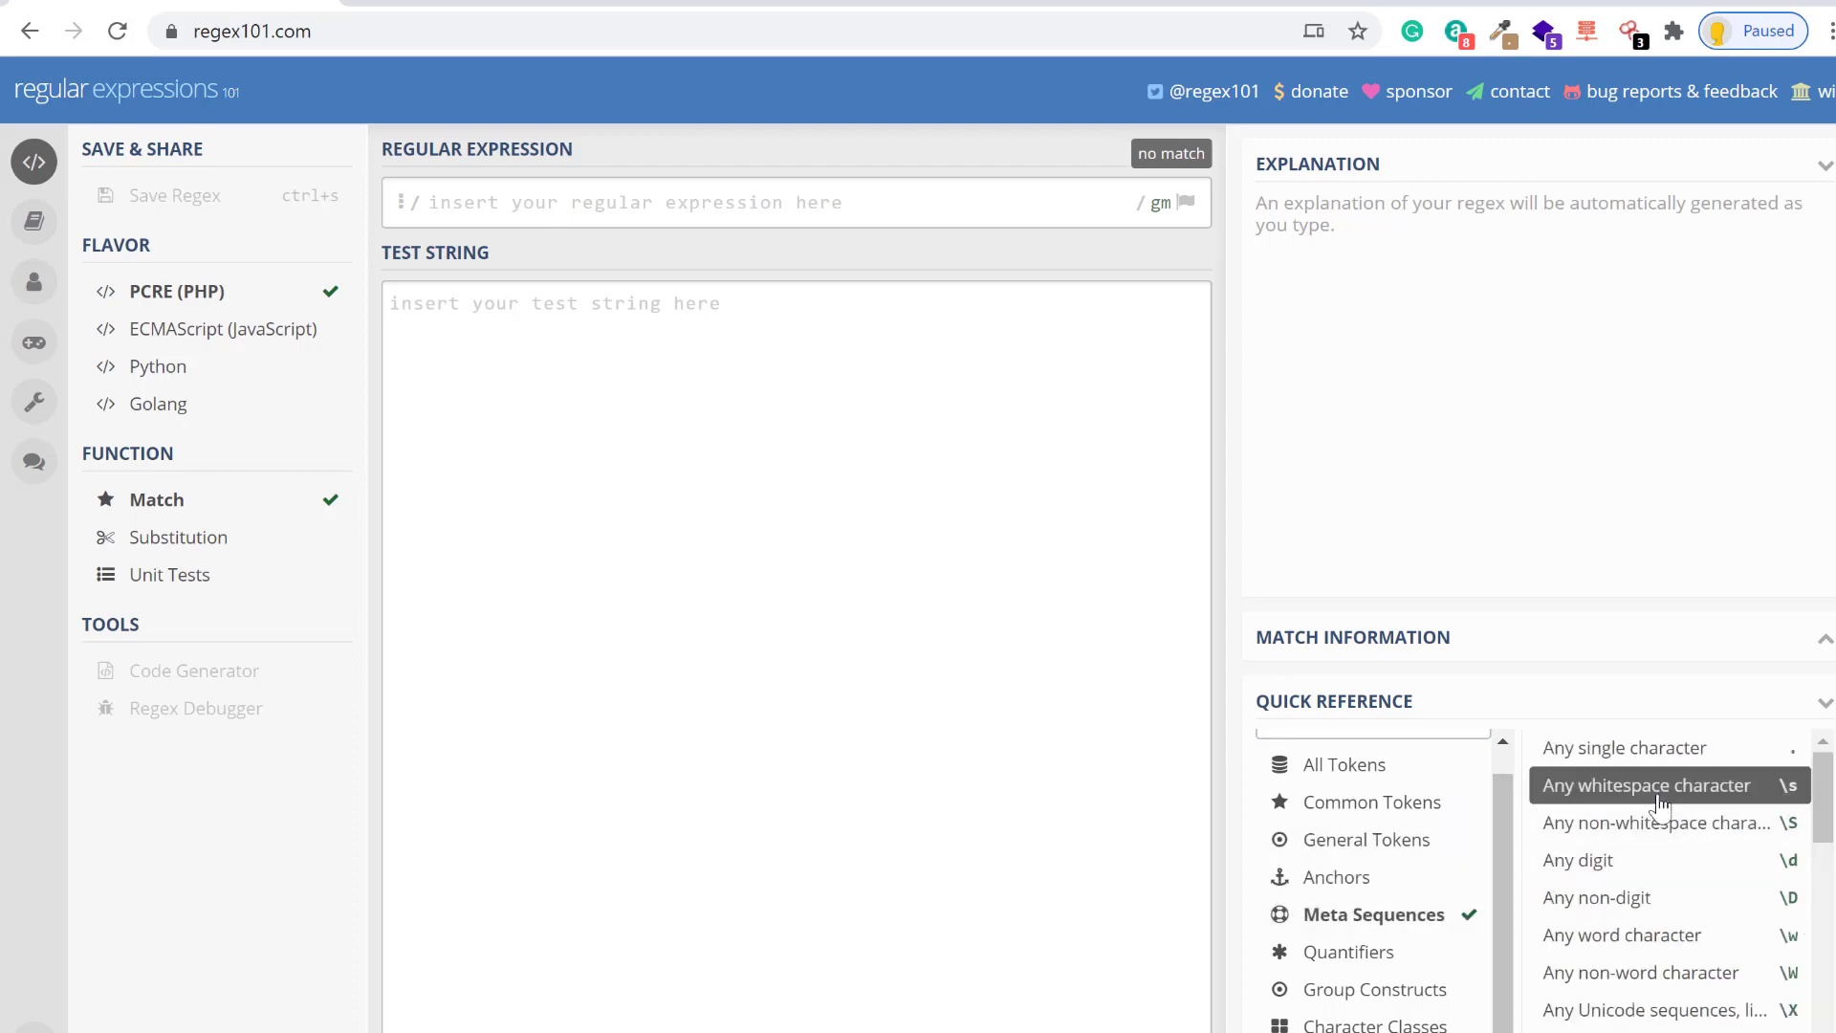
click(1645, 786)
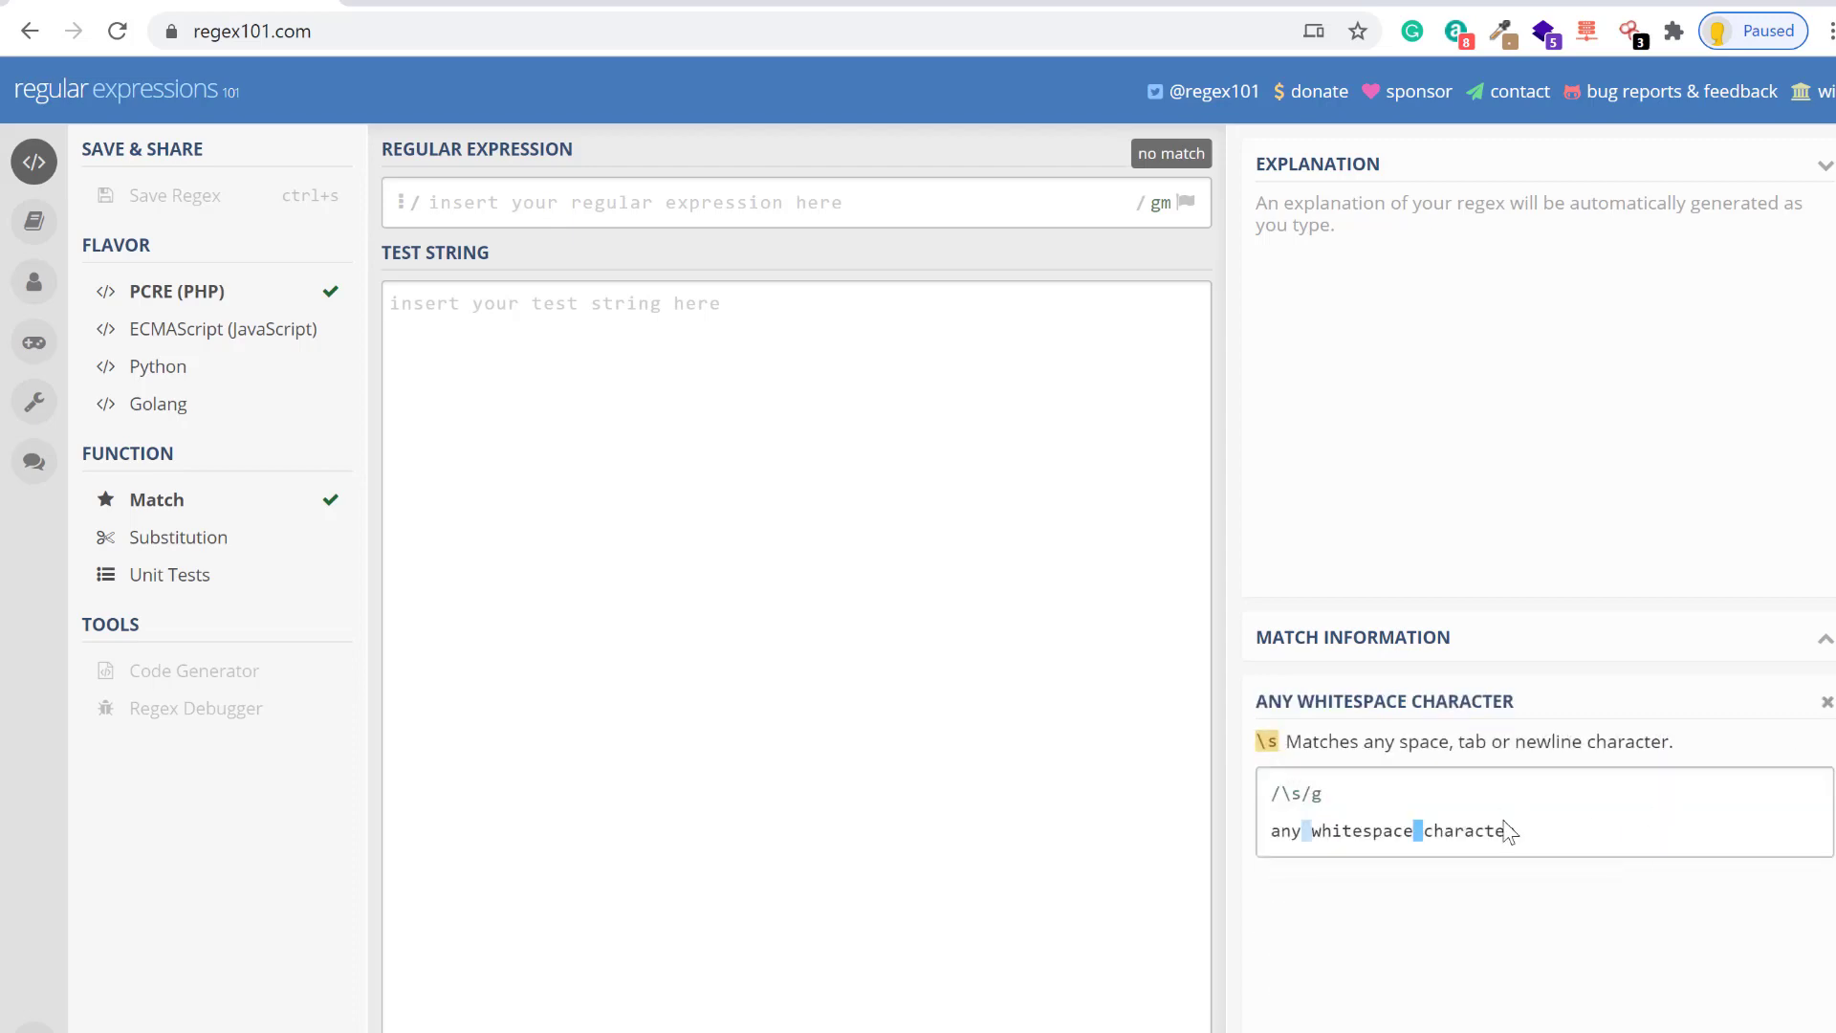